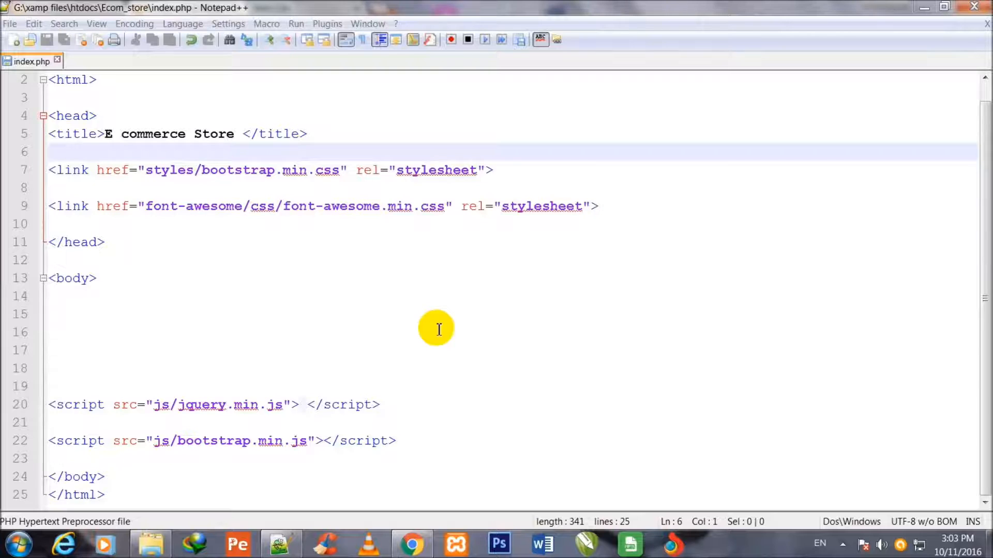
mouse_move(981, 332)
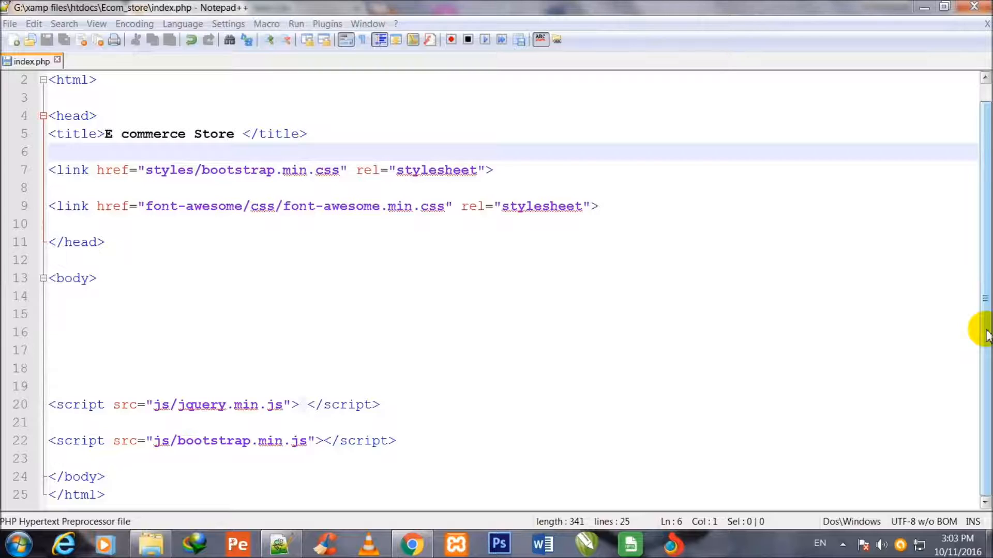
mouse_move(362, 249)
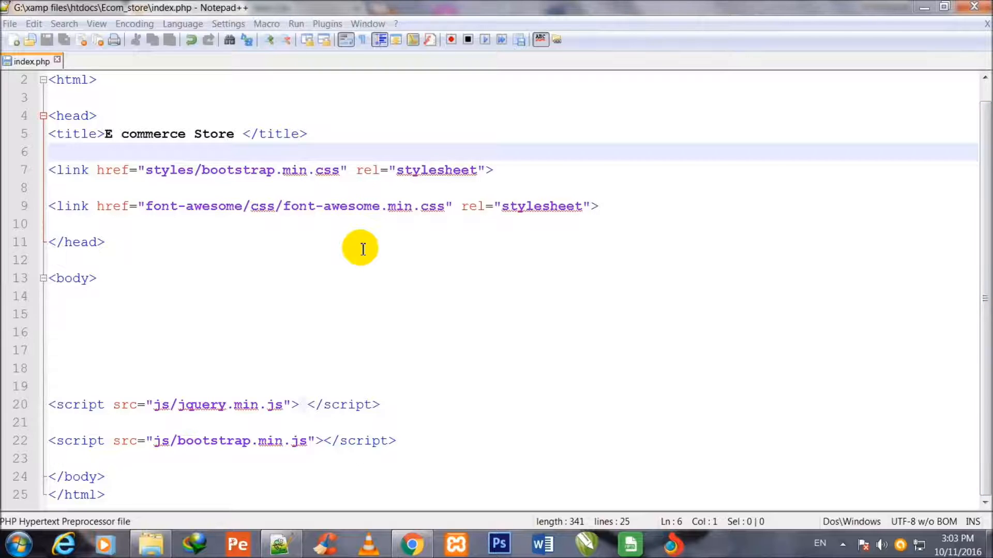
mouse_move(882, 364)
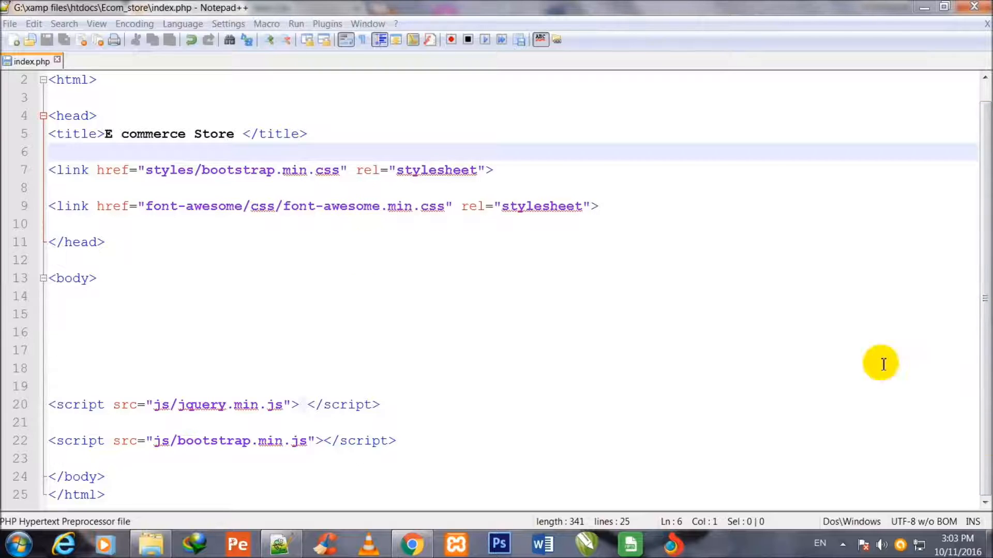
mouse_move(244, 345)
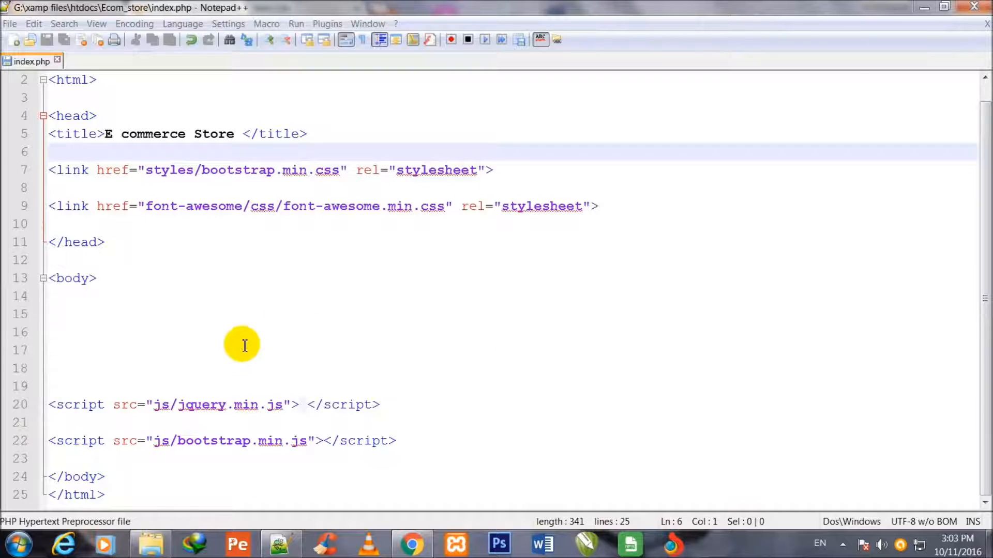
mouse_move(199, 280)
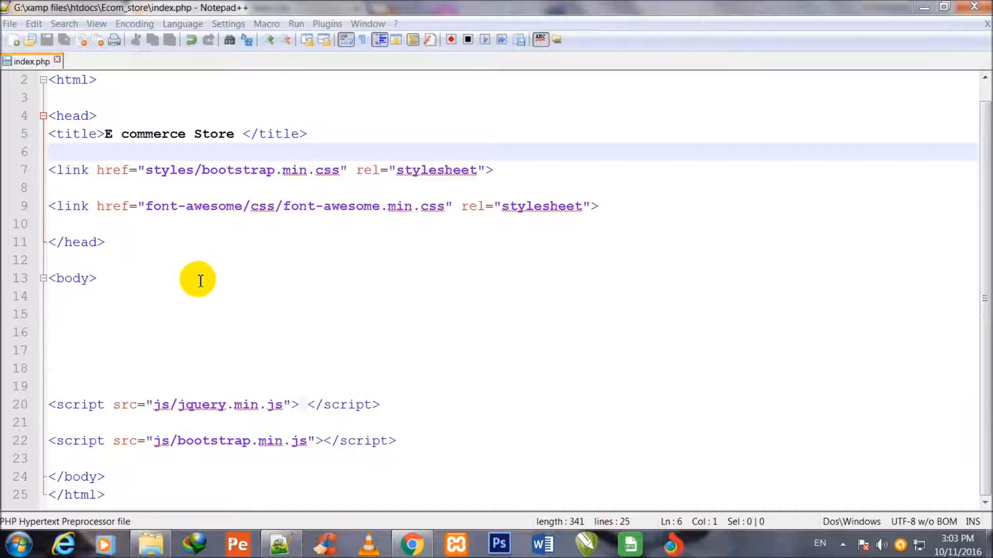
mouse_move(61, 79)
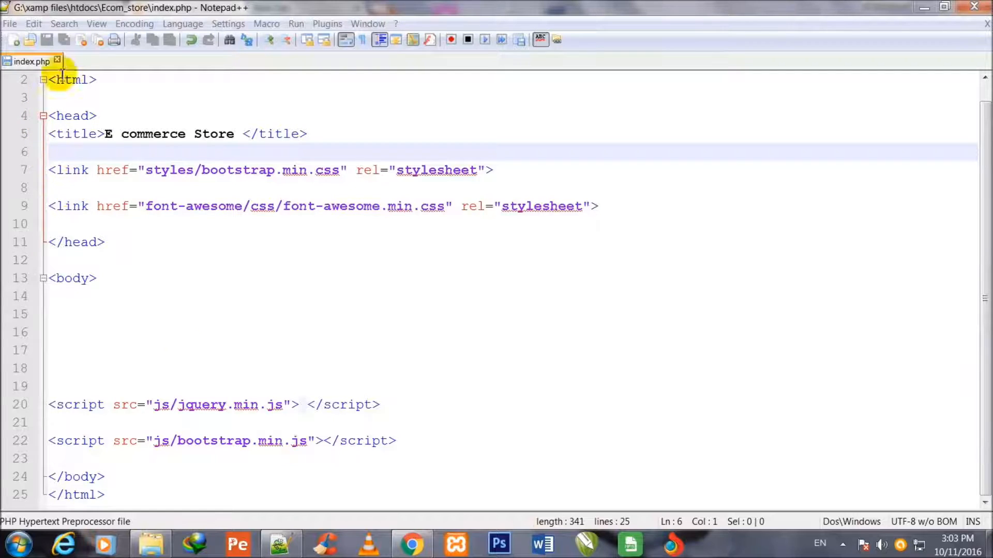
mouse_move(332, 304)
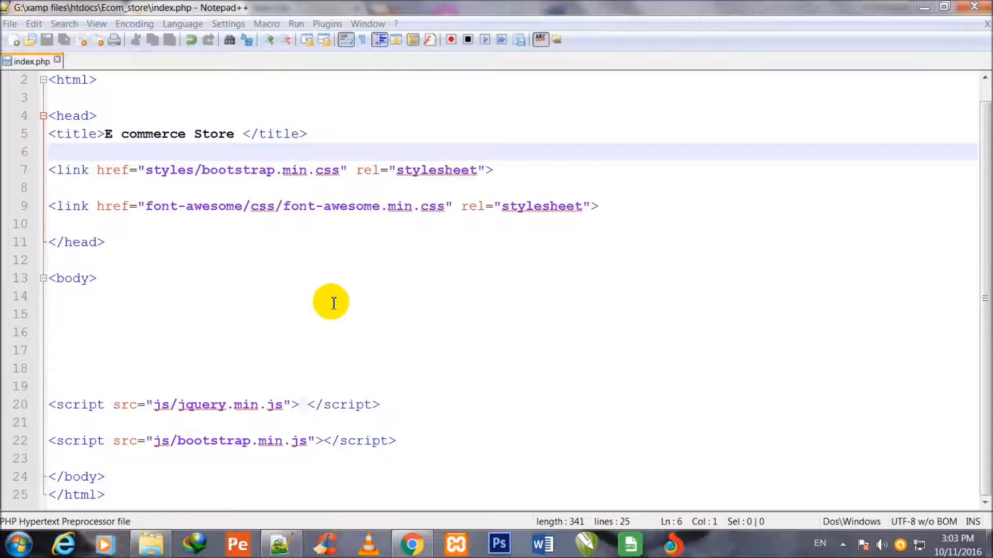
mouse_move(251, 484)
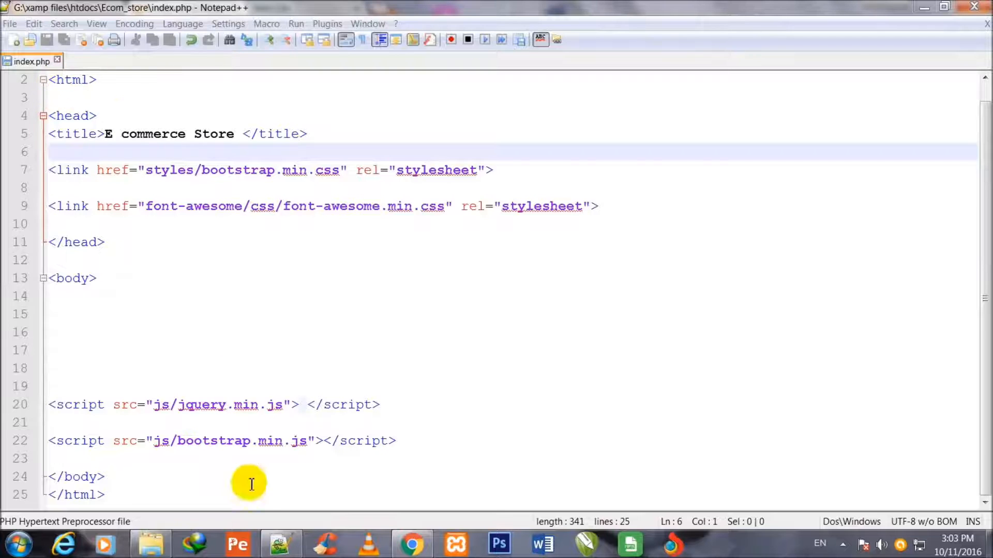
mouse_move(244, 200)
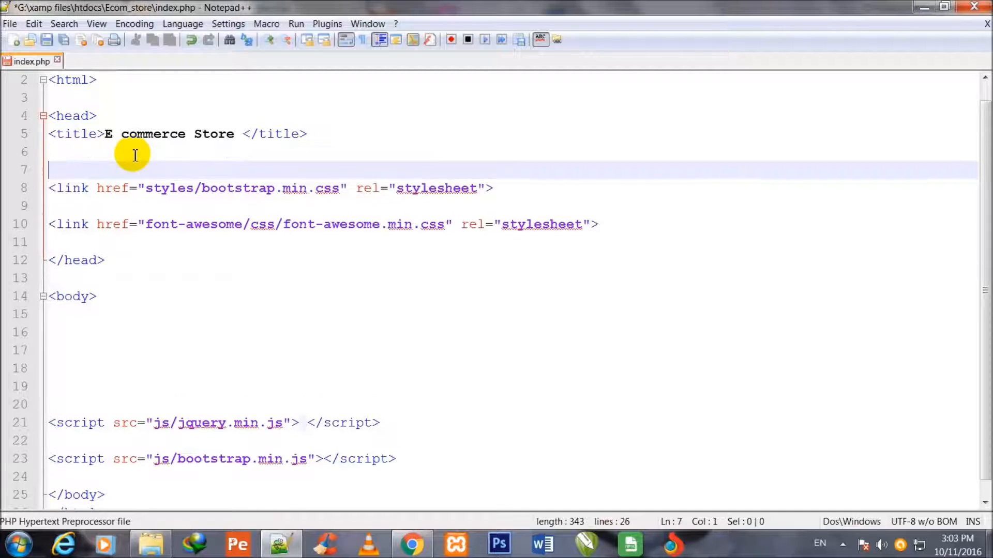
- Add a Google Fonts link below the title for Roboto weights 400, 500, 700, 300, 100
key(Enter)
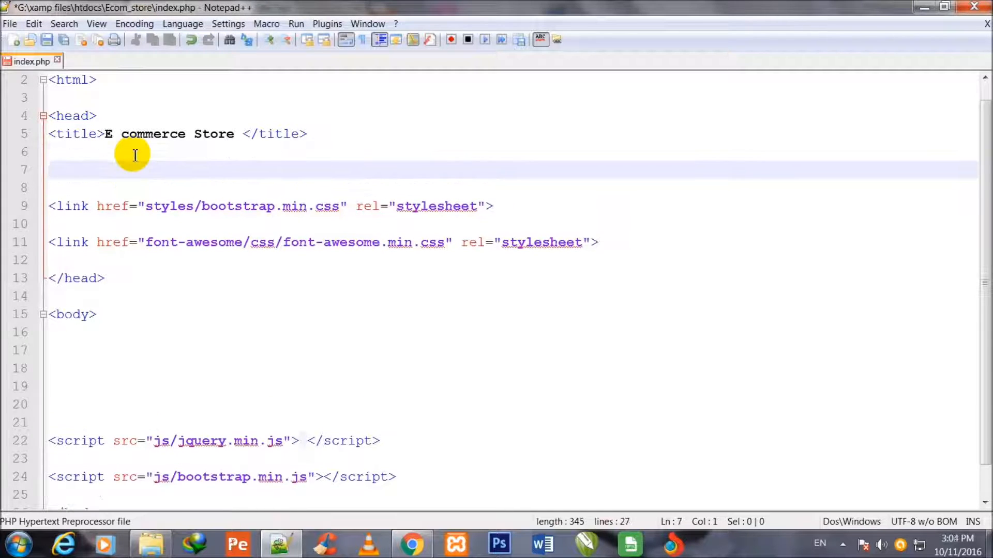
text(<link  >)
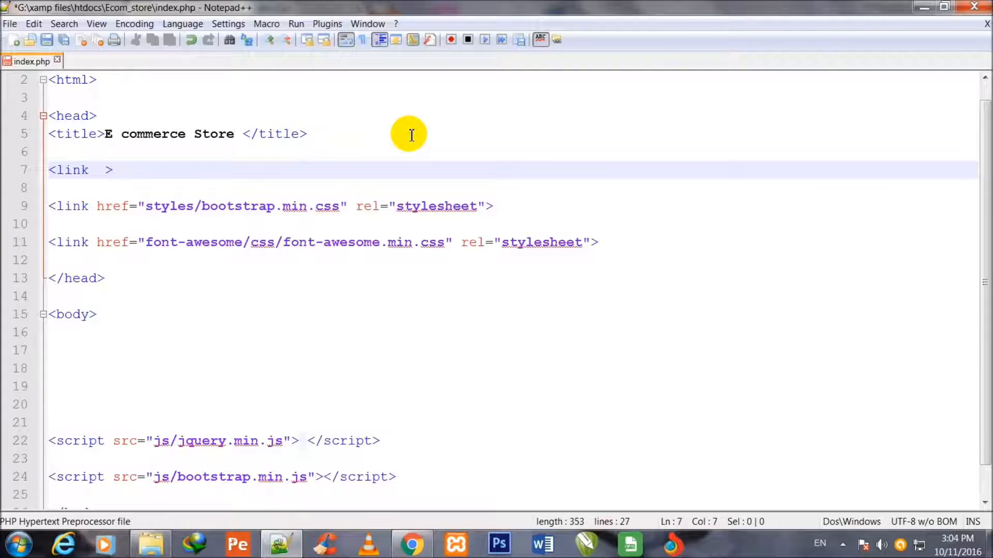
text(href=")
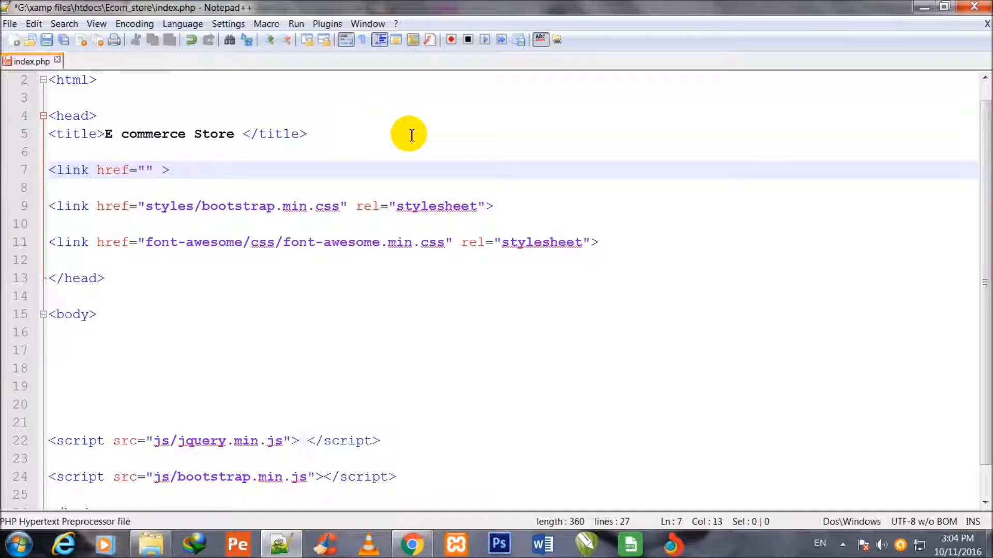
text(h)
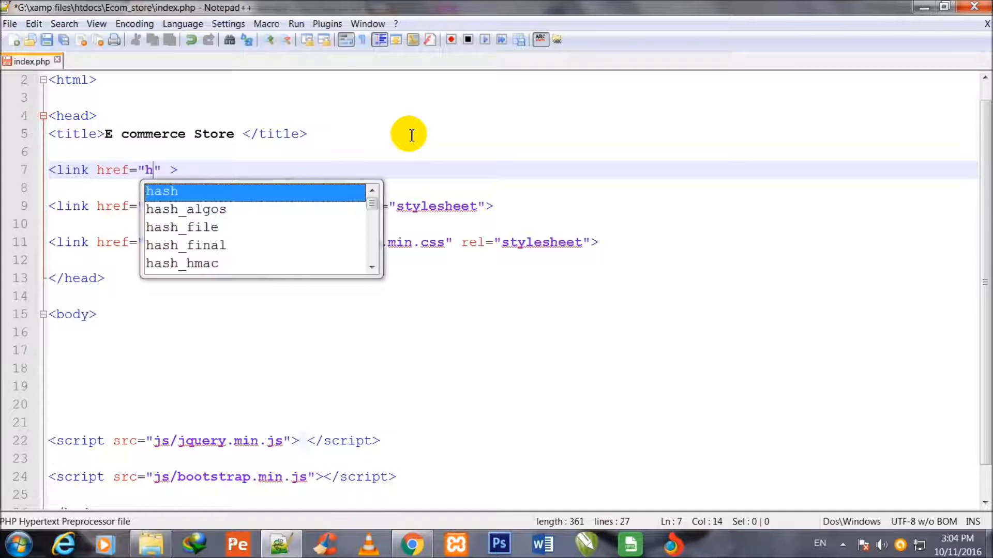
text(ttp)
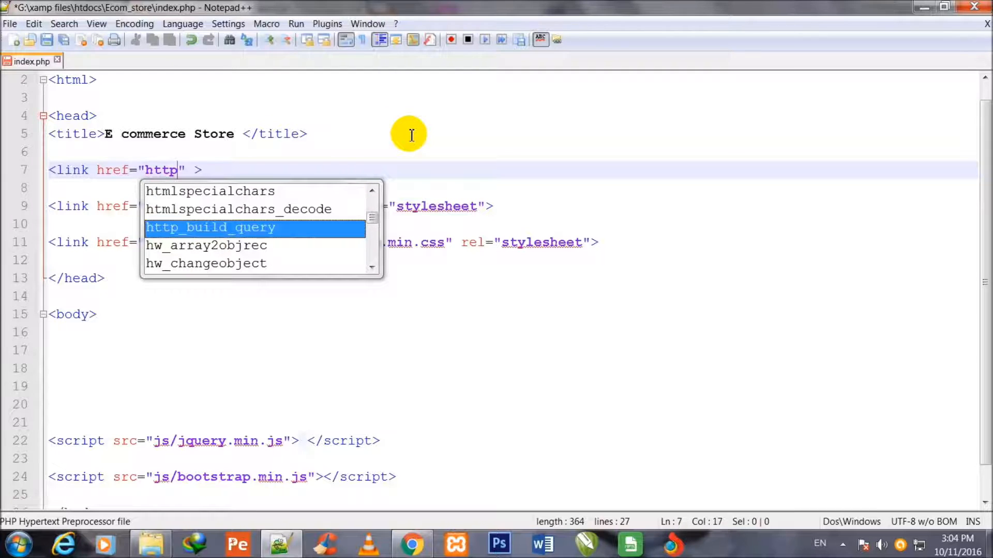
text(://)
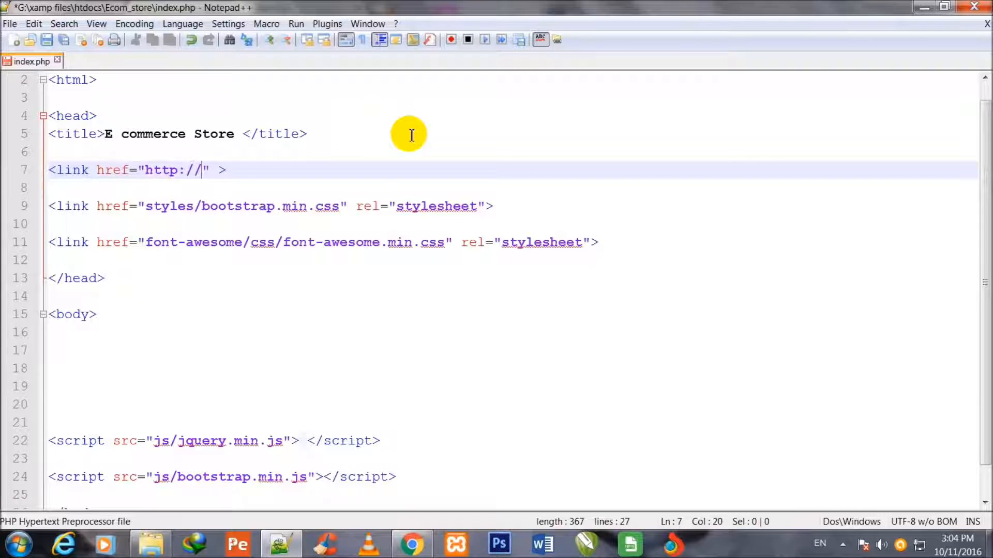
text(fonts)
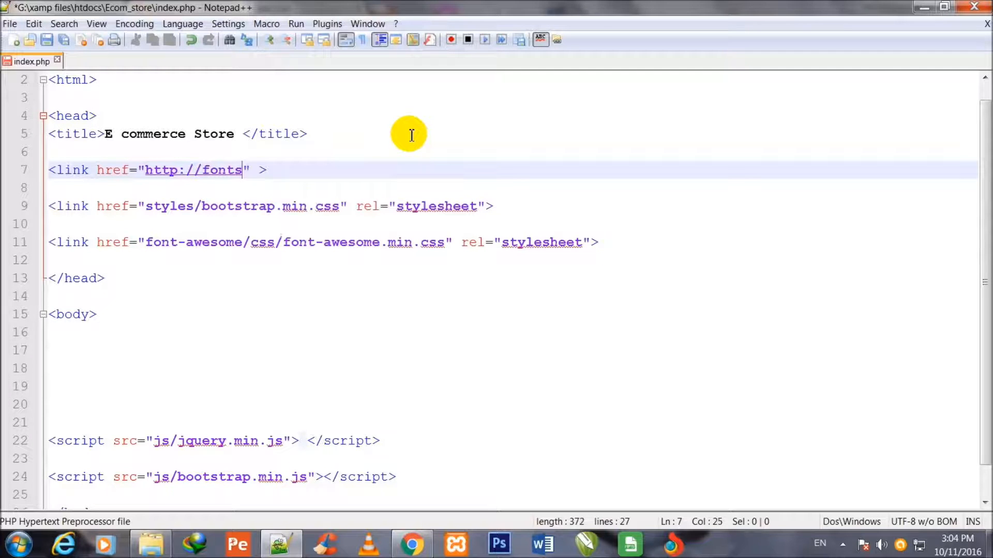
text(.googl)
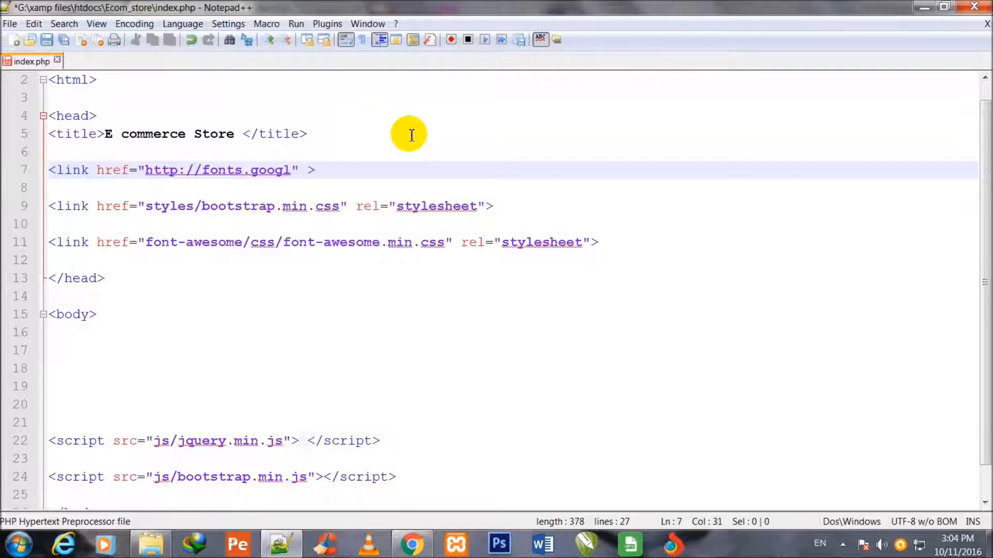
text(eapis)
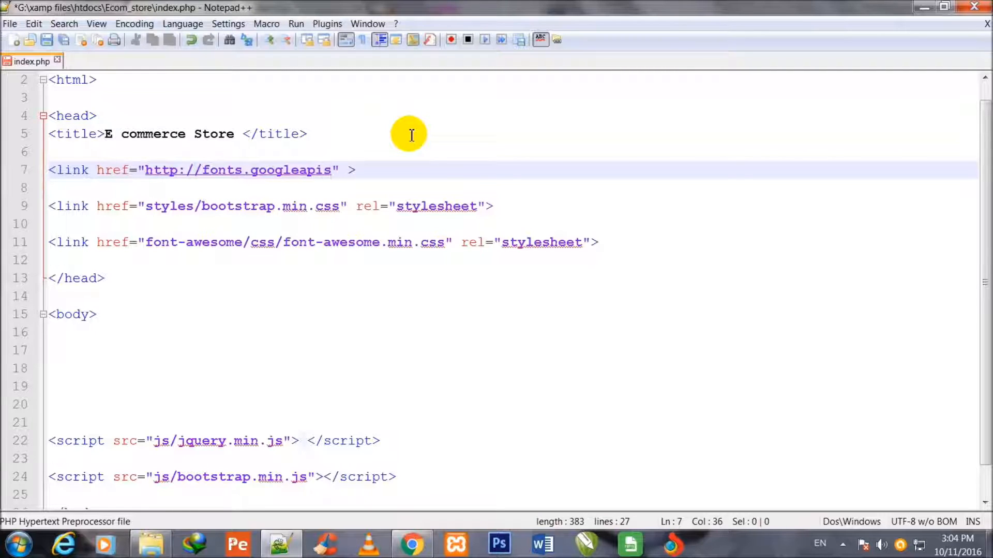
text(.co)
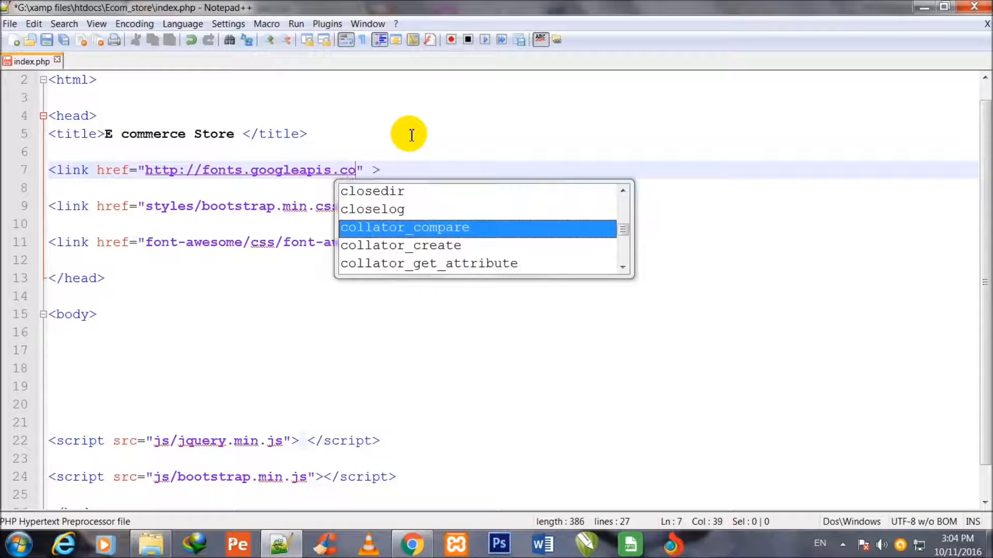
text(m/)
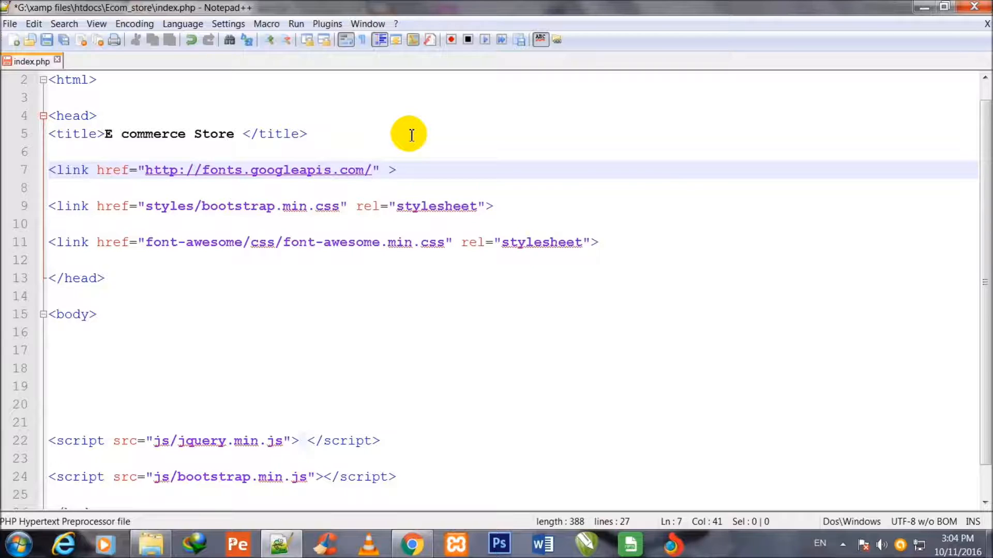
text(css?)
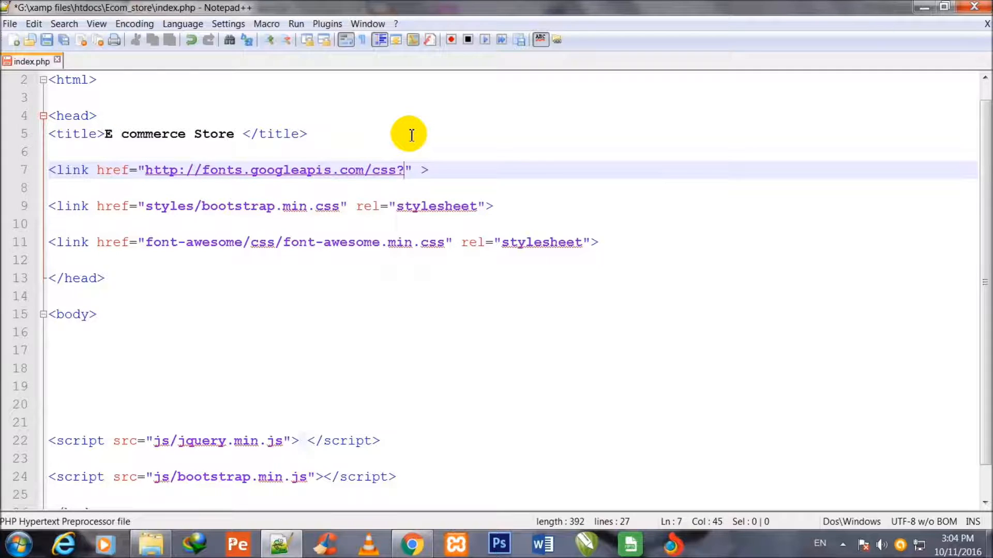
text(fa)
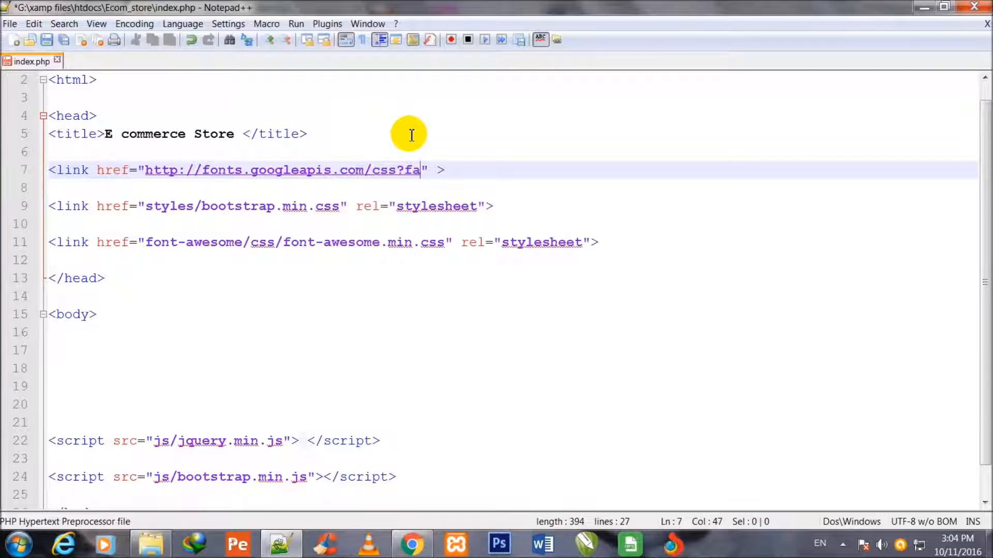
text(mily)
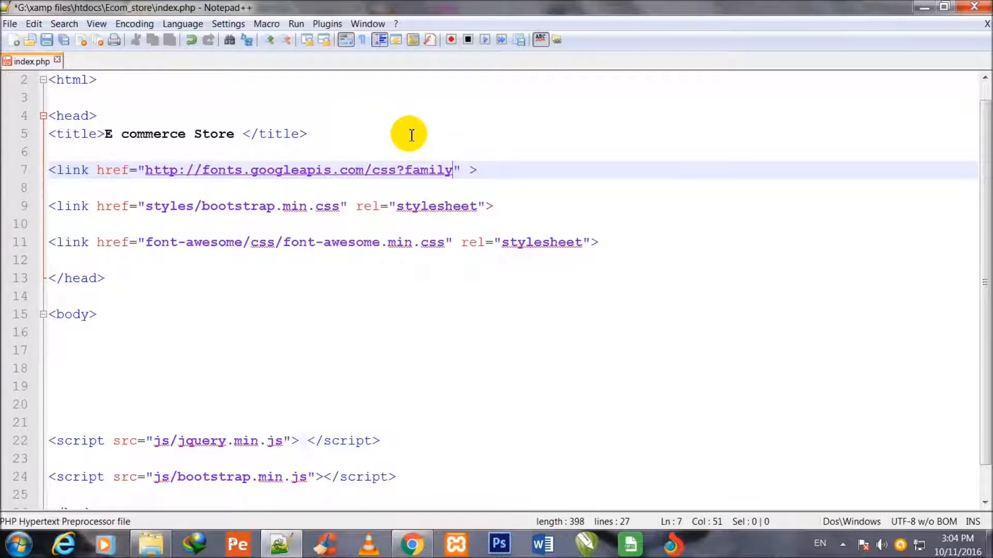
text(=)
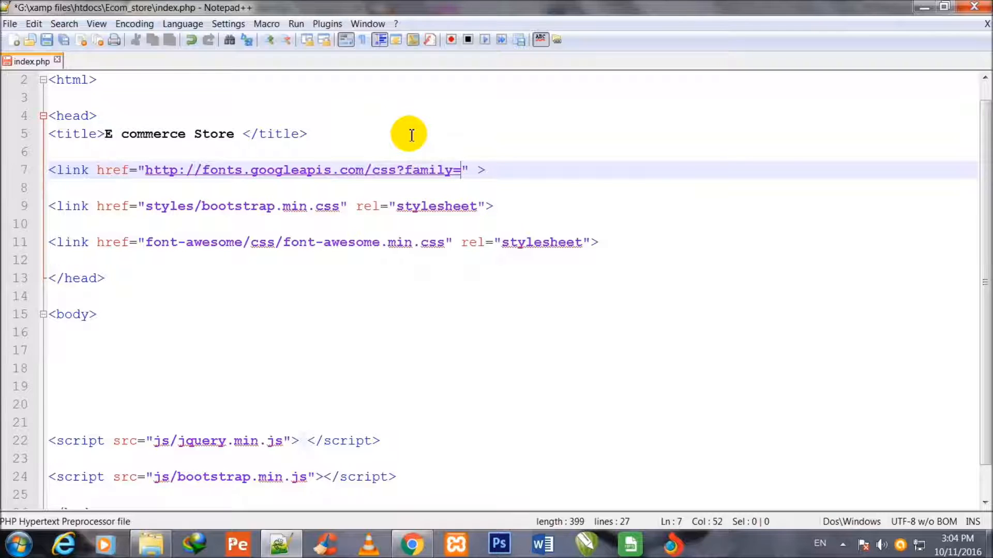
text(R)
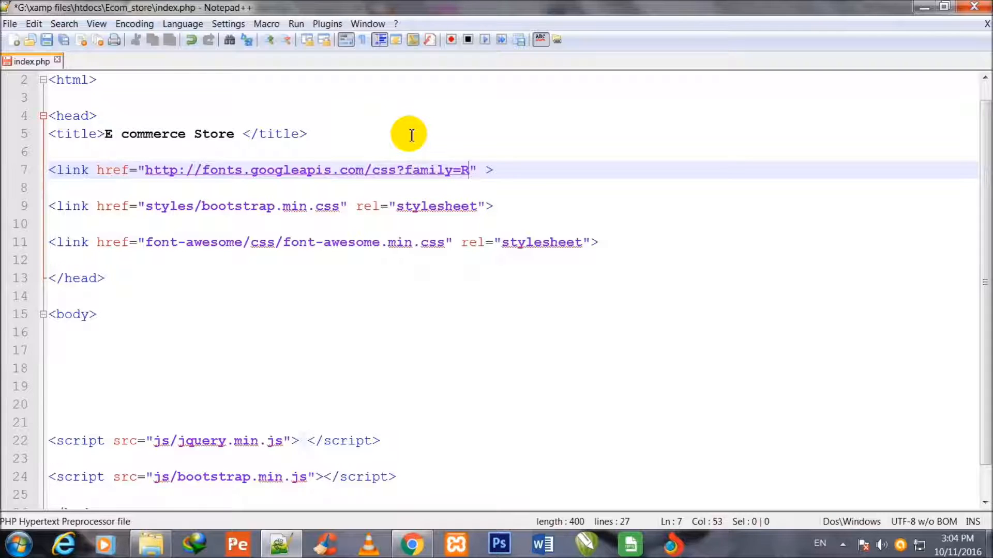
text(obo)
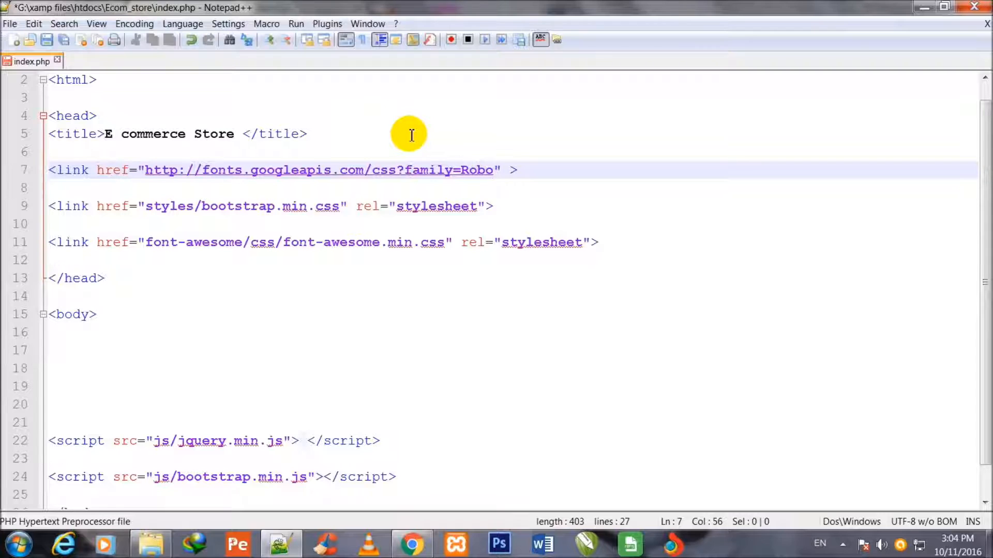
text(to)
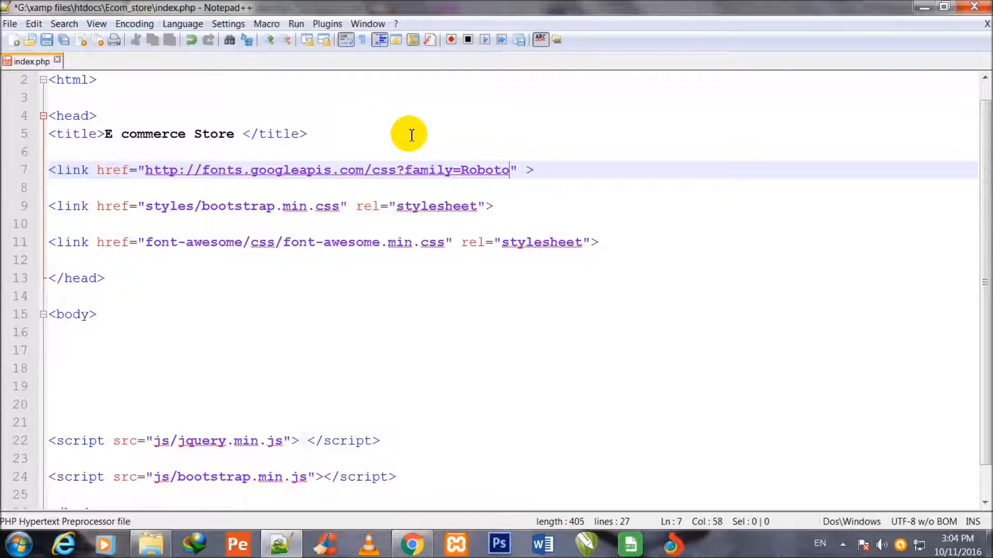
text(:)
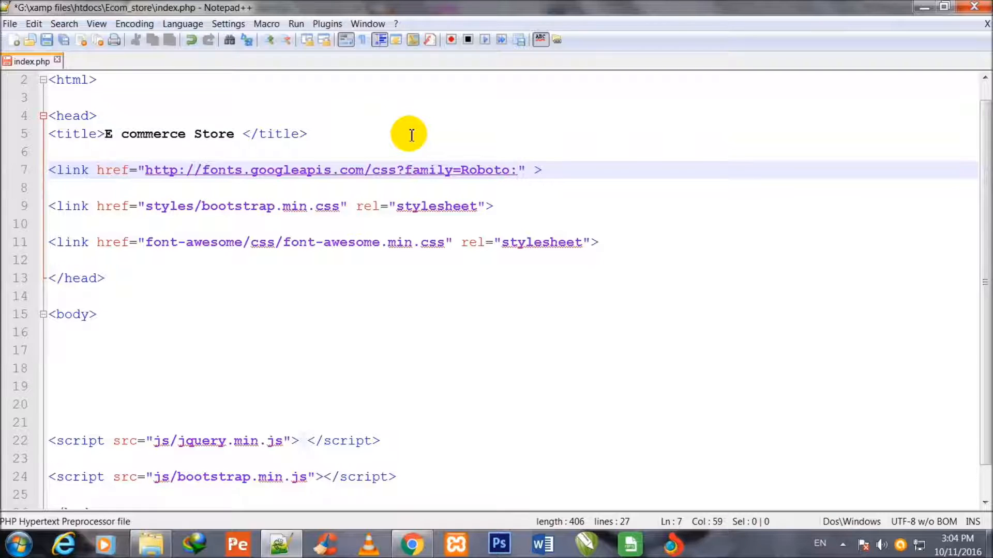
text(400)
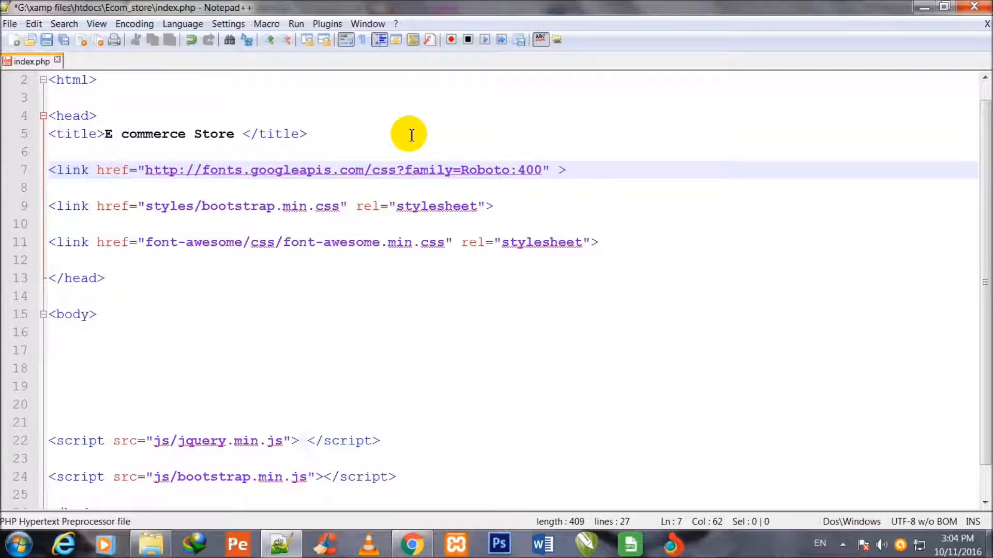
text(,500,)
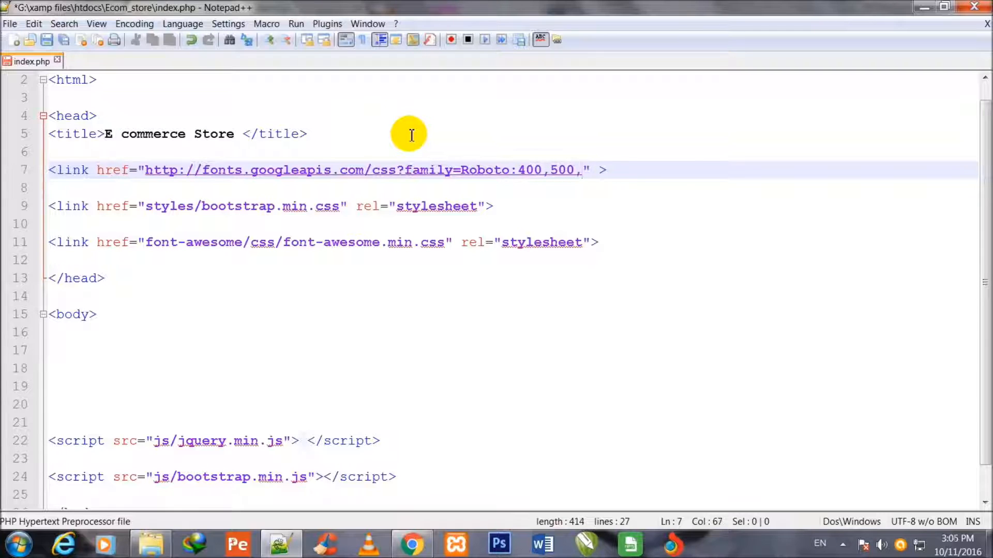
text(700)
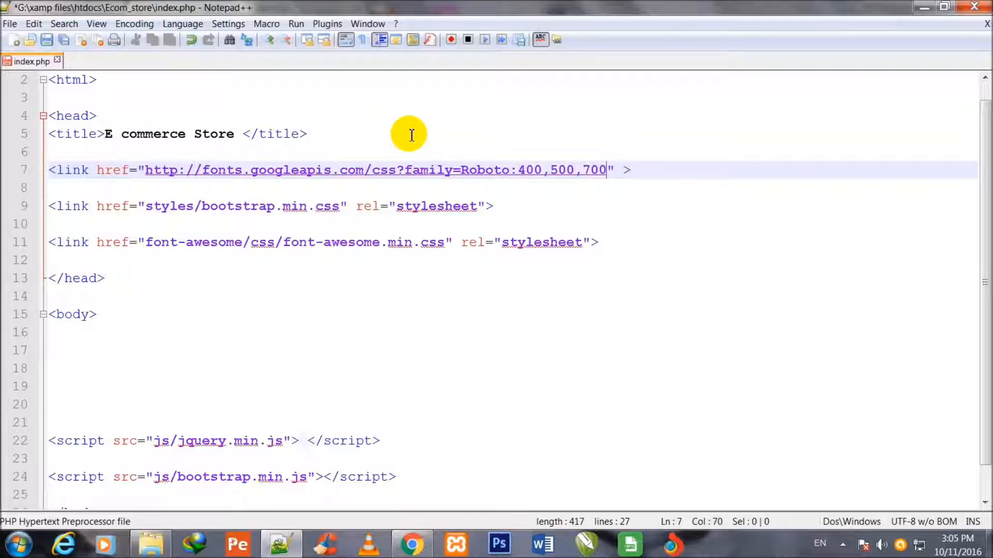
text(,30)
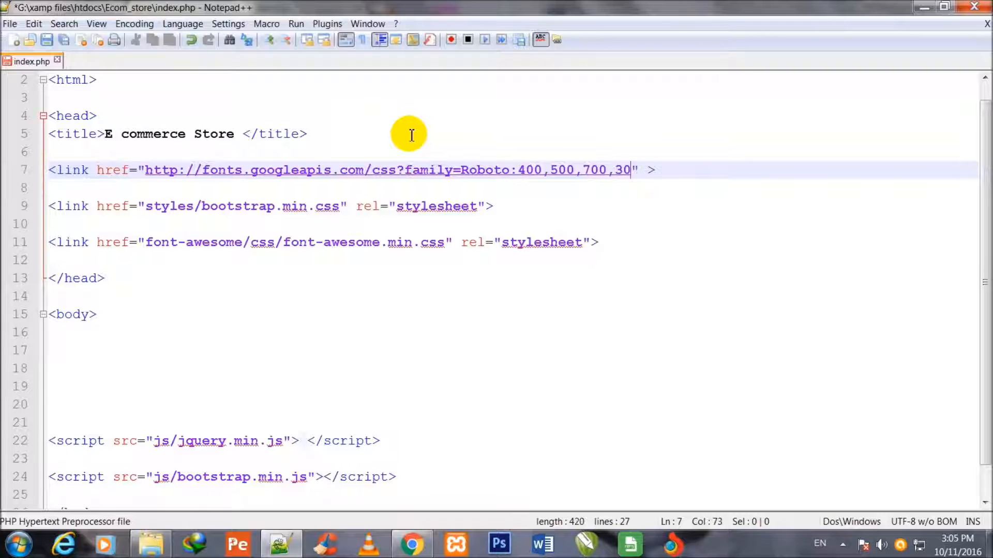
text(0,)
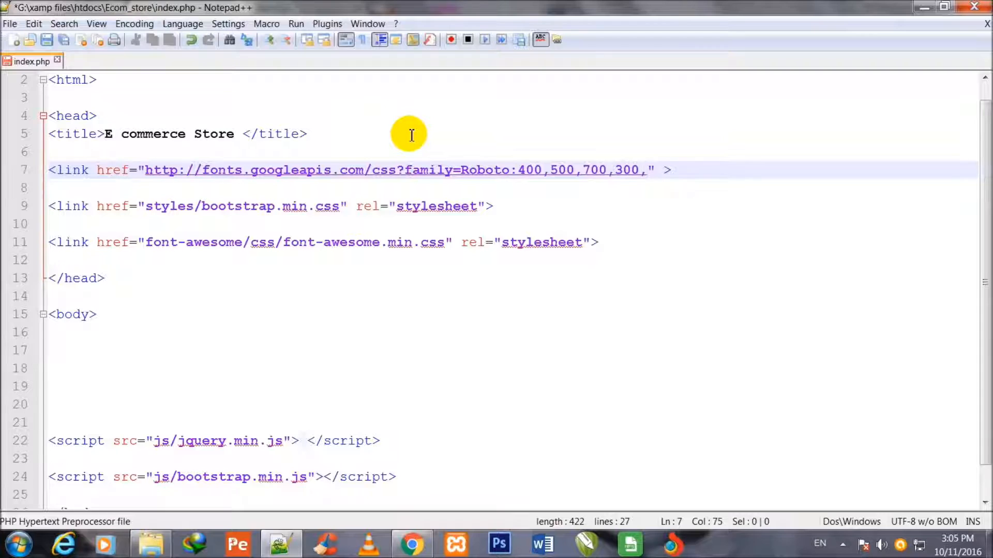
text(100)
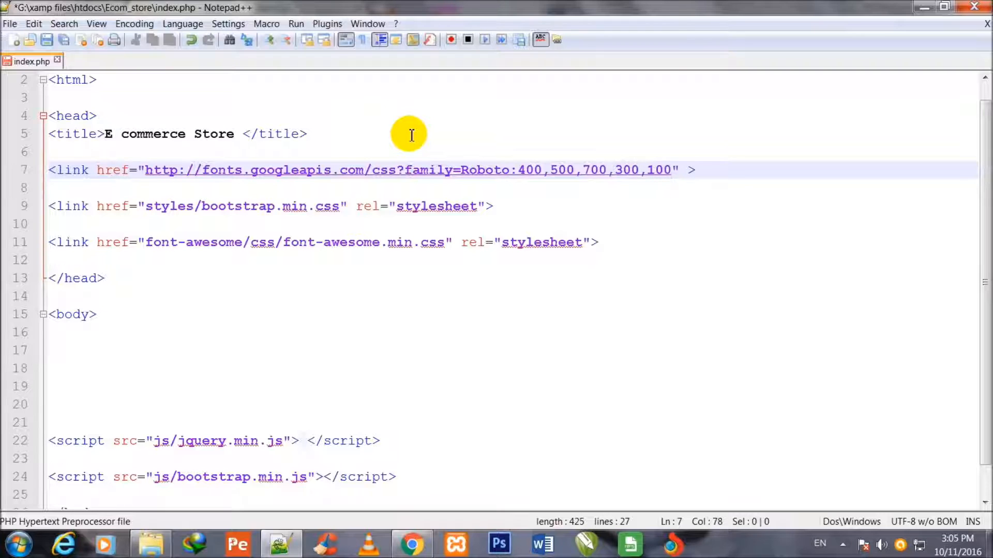
- Mark the Roboto font link as a stylesheet with rel="stylesheet"
click(680, 170)
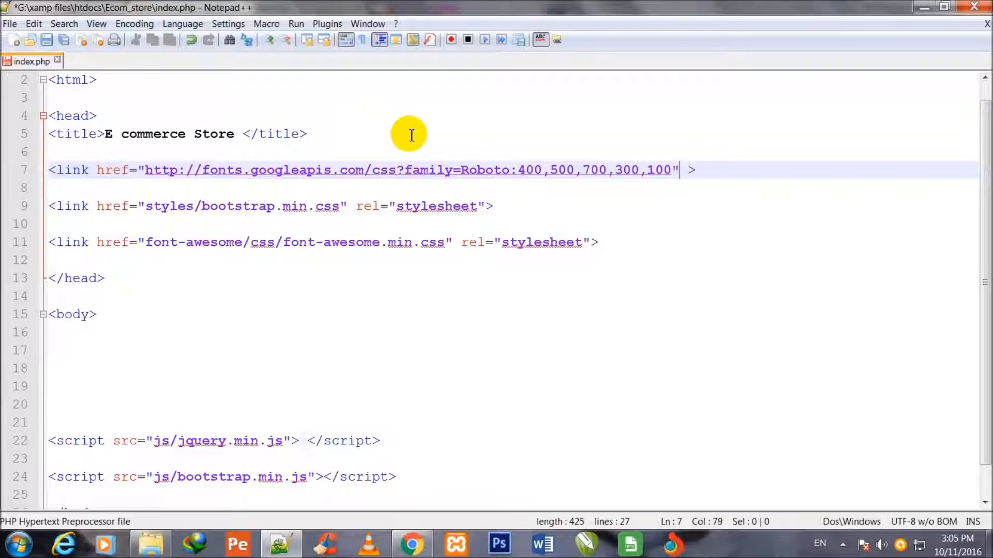
text(r)
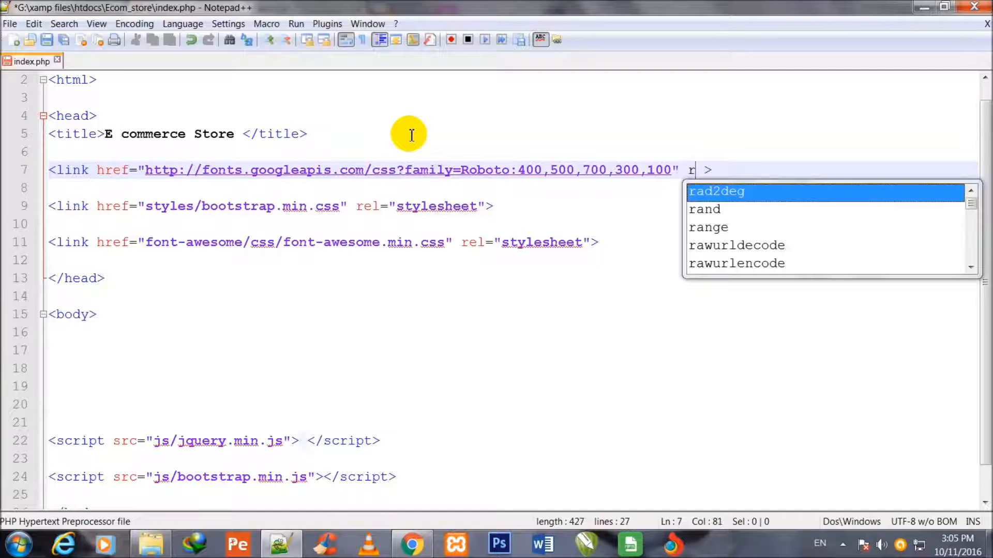
text(el=")
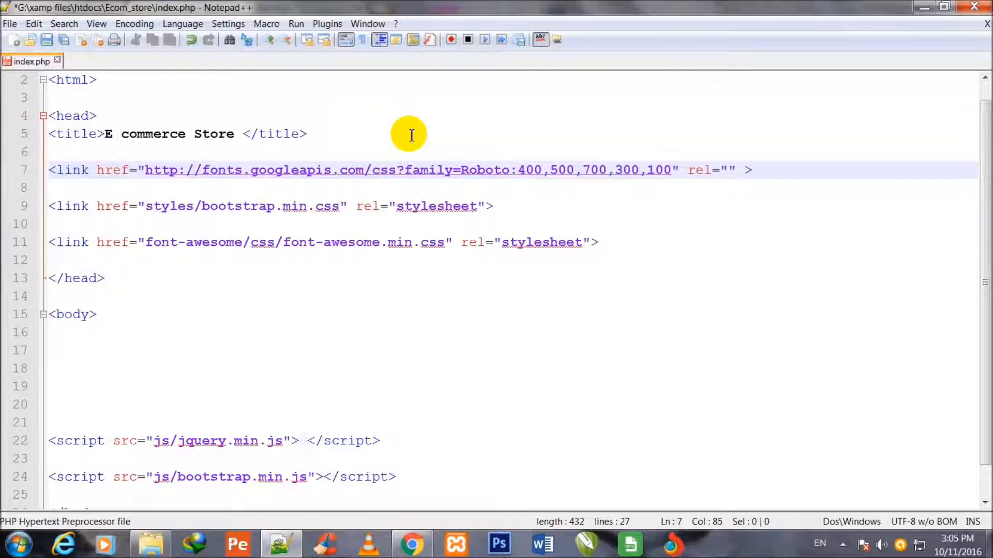
text(stylesheet)
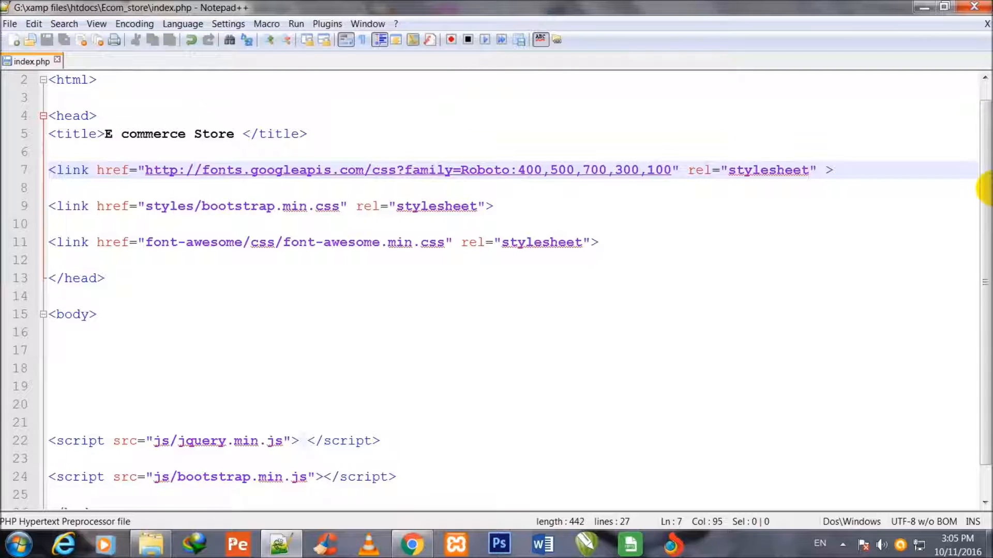
mouse_move(298, 156)
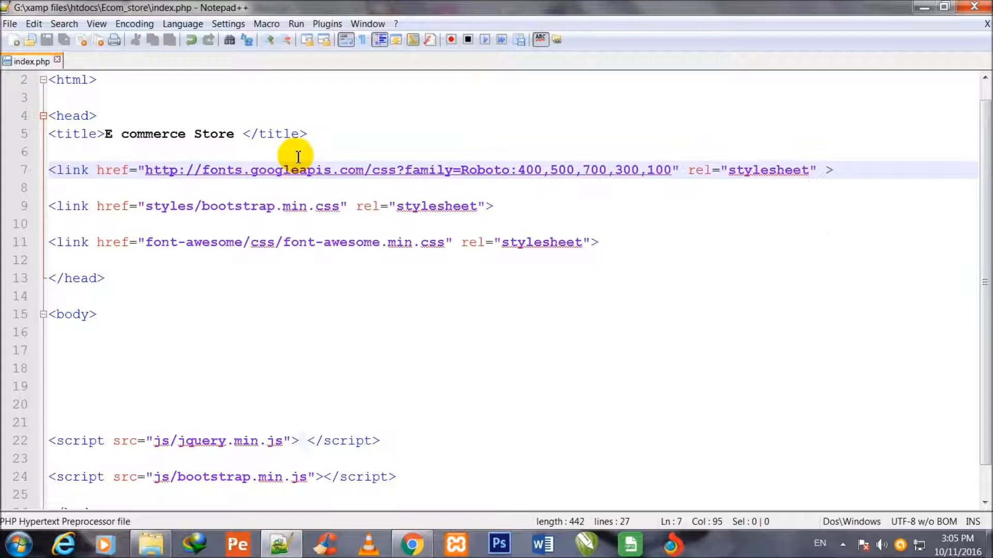
mouse_move(412, 183)
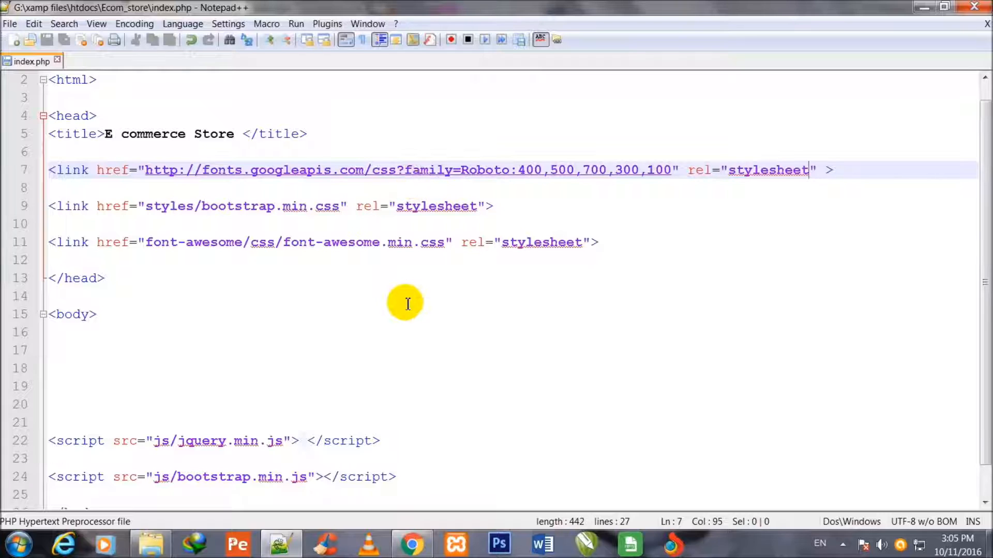
mouse_move(582, 224)
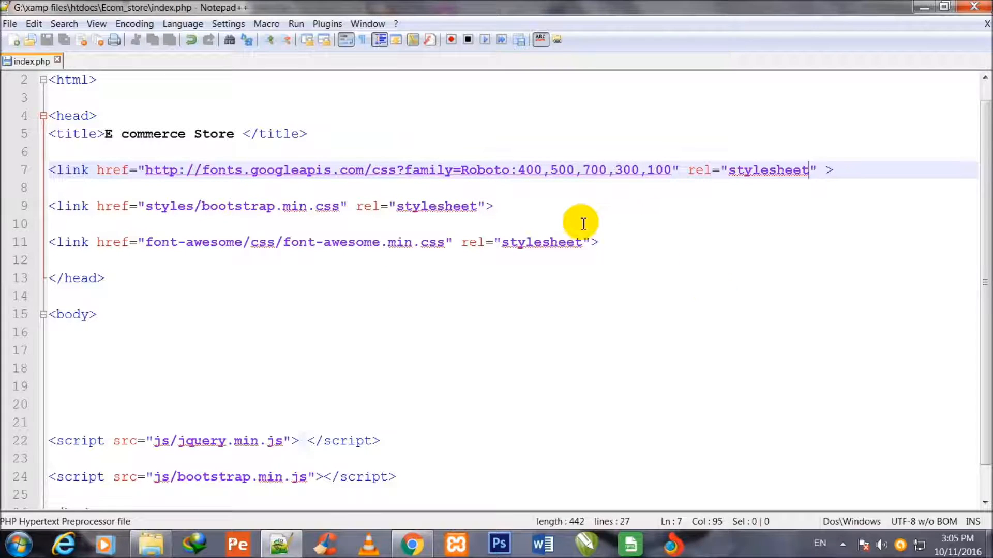
mouse_move(568, 206)
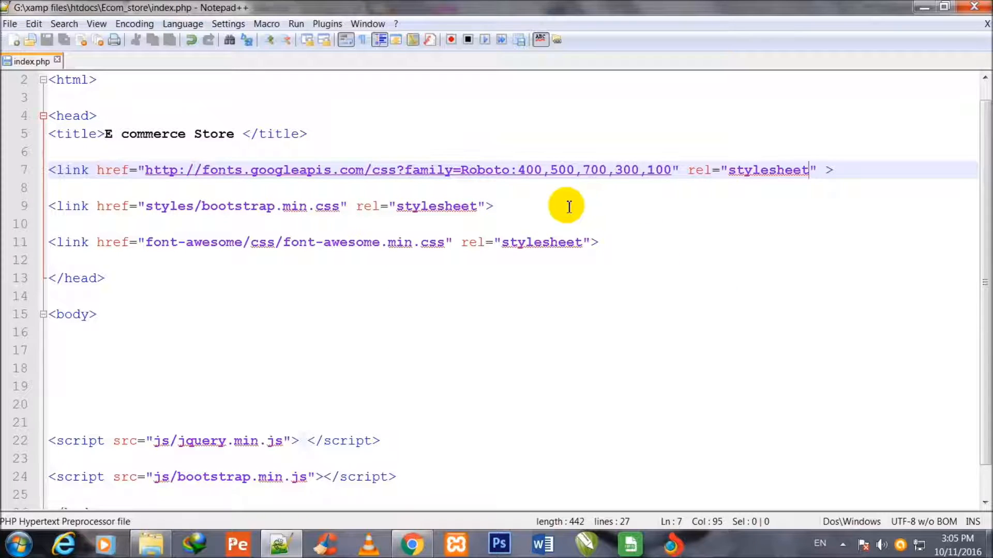
mouse_move(985, 256)
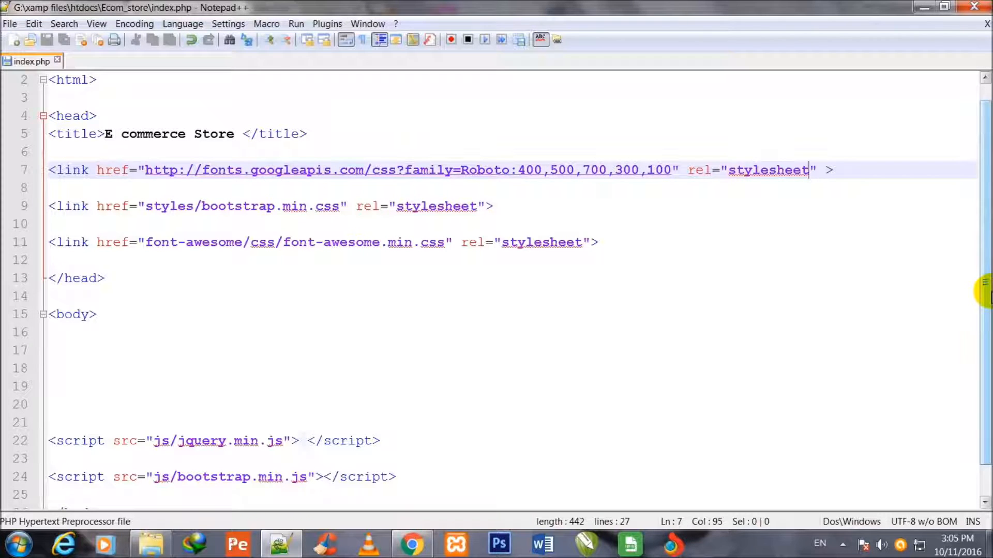
mouse_move(97, 346)
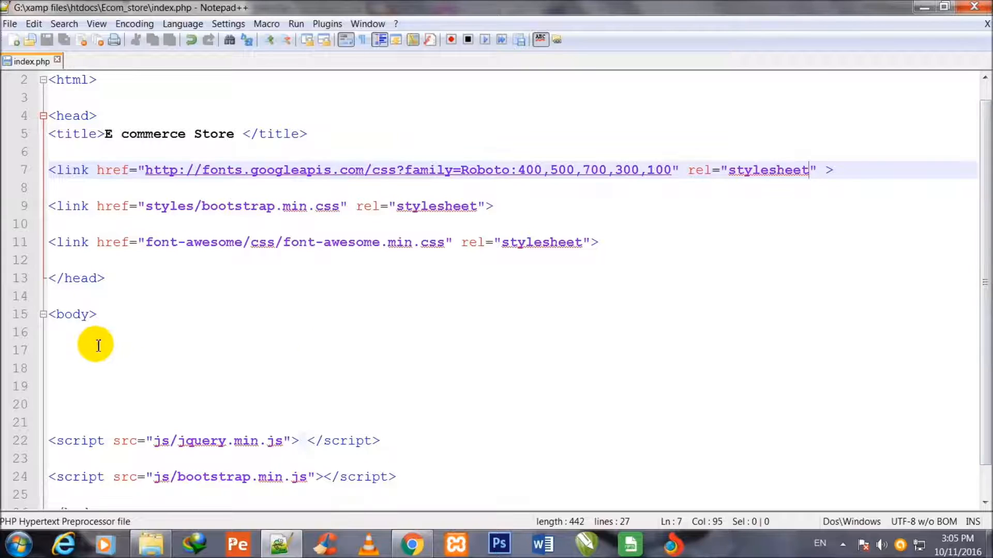
- Insert a div with id "top" inside the body
click(91, 350)
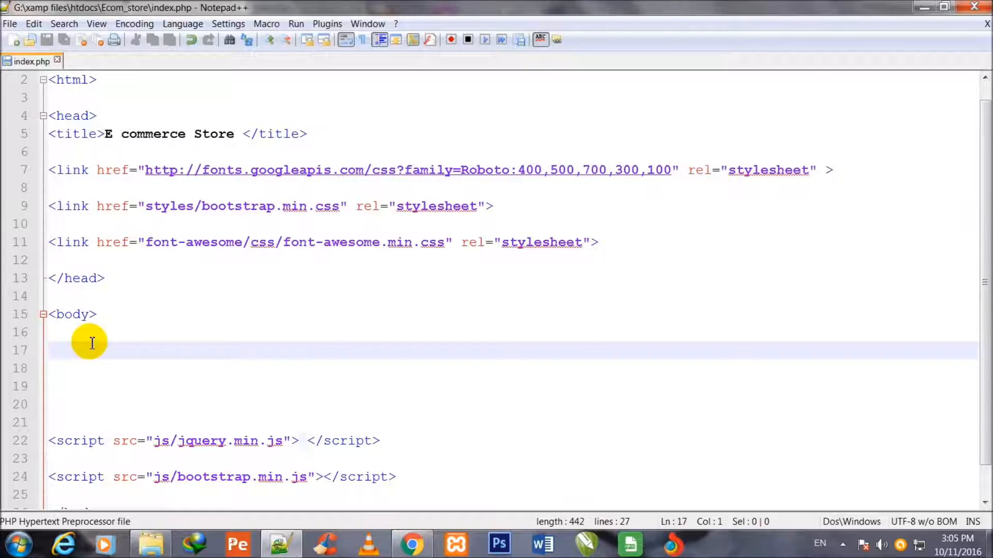
text(<div>)
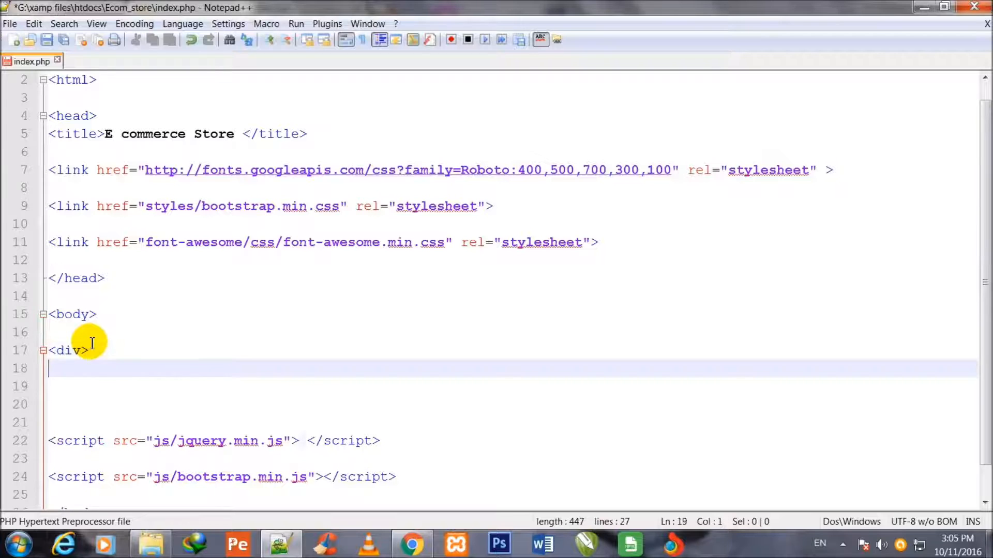
text(</)
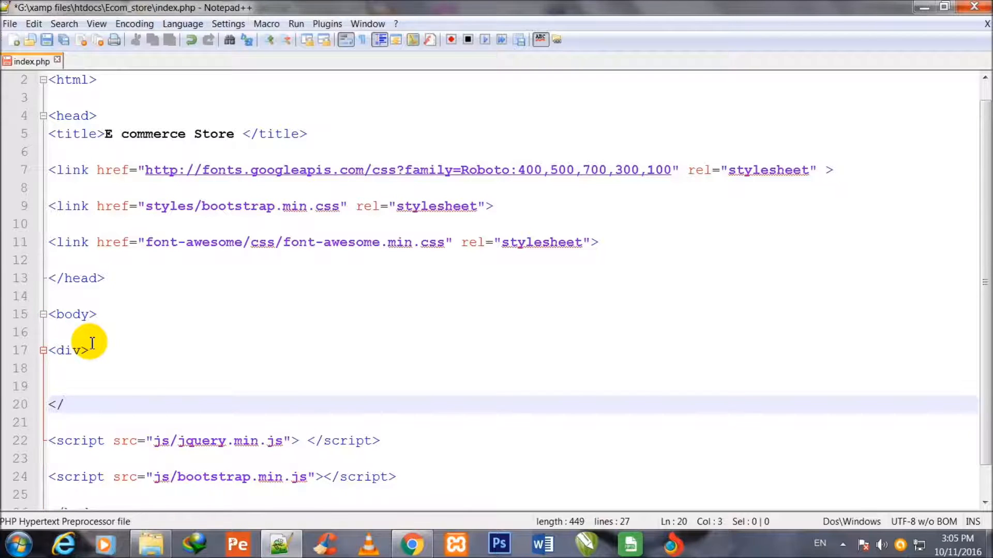
text(div>)
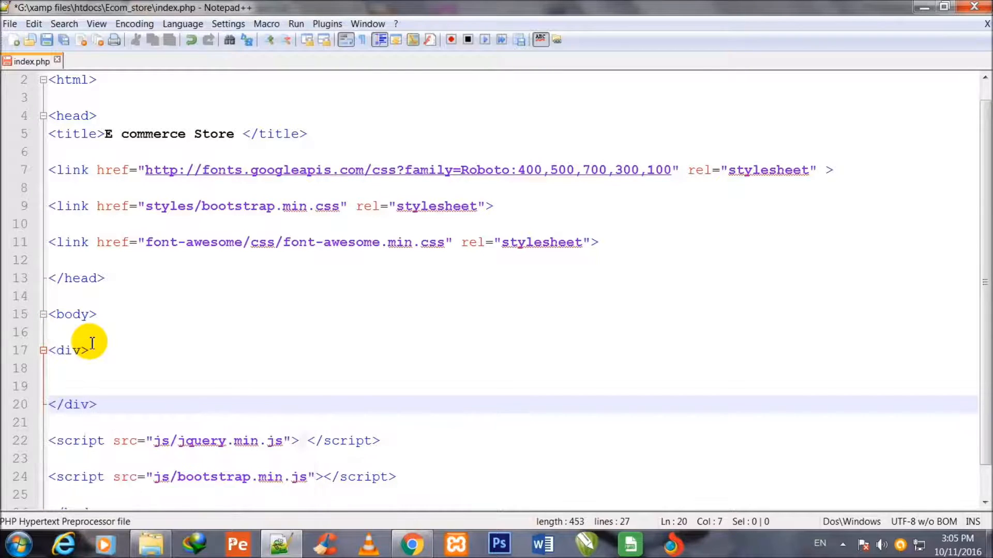
click(67, 350)
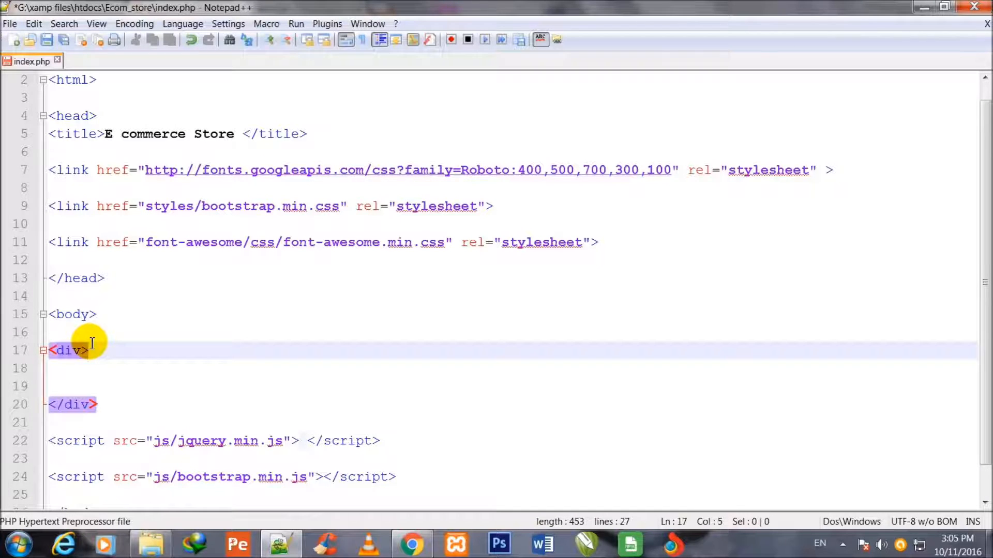
text(id=")
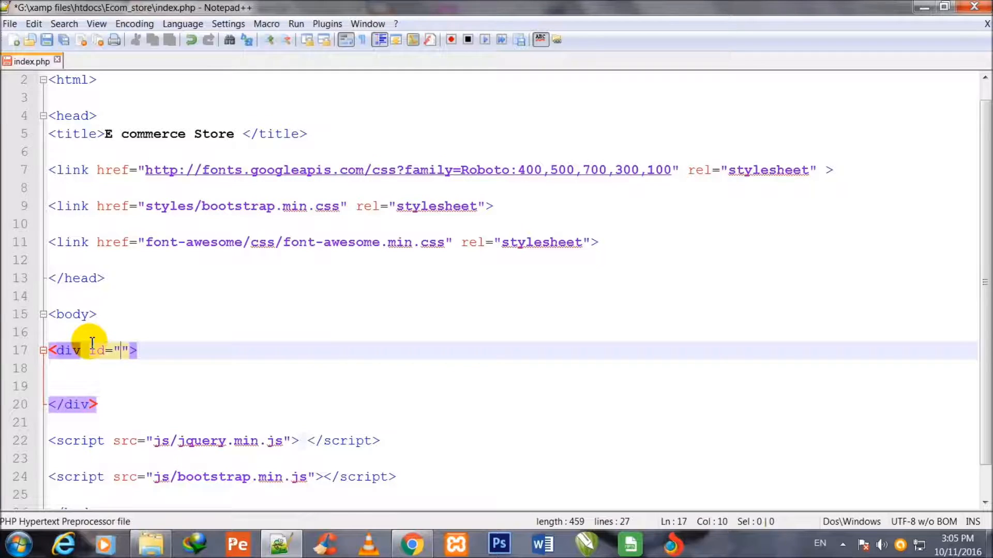
text(top)
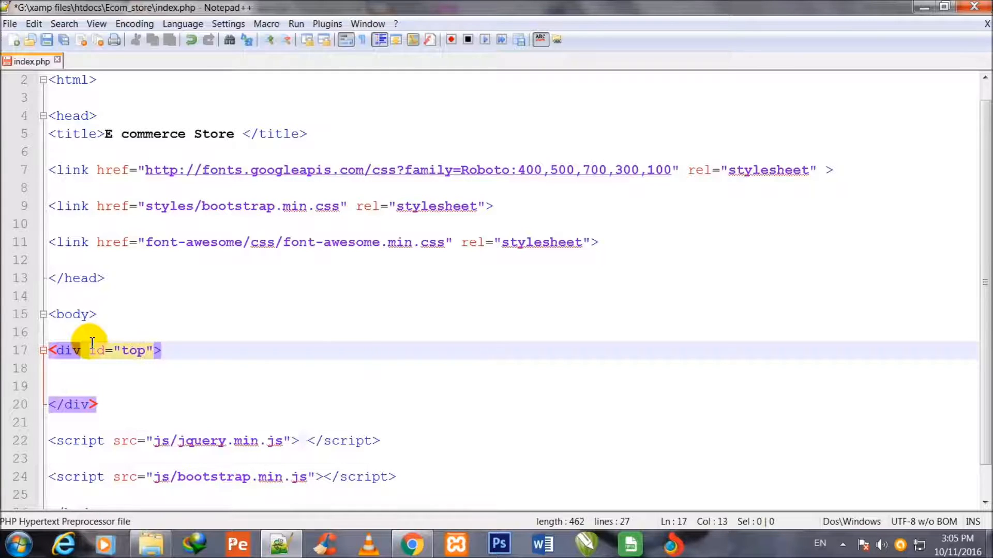
- Mark the top div's tags with 'top Starts' and 'top Ends' comments
text(<)
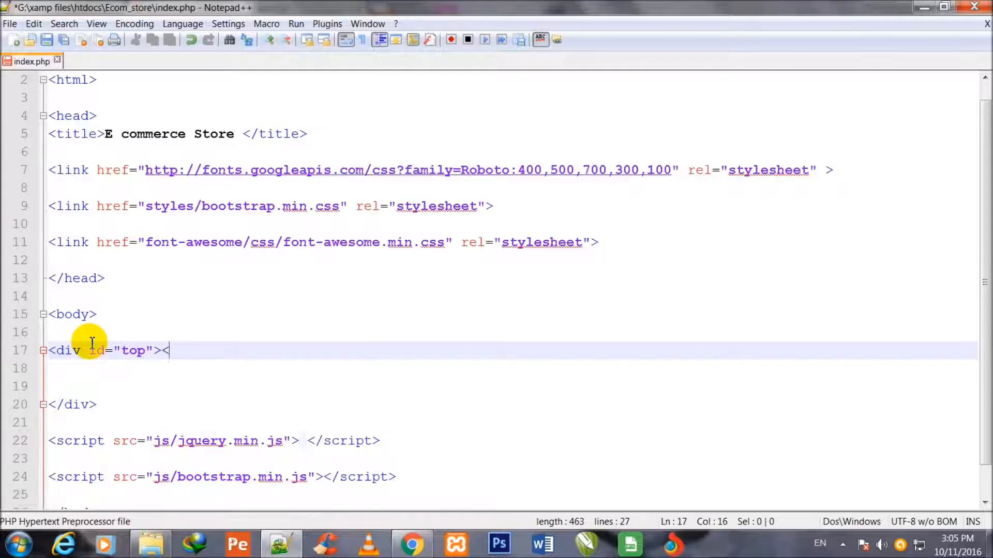
text(!--)
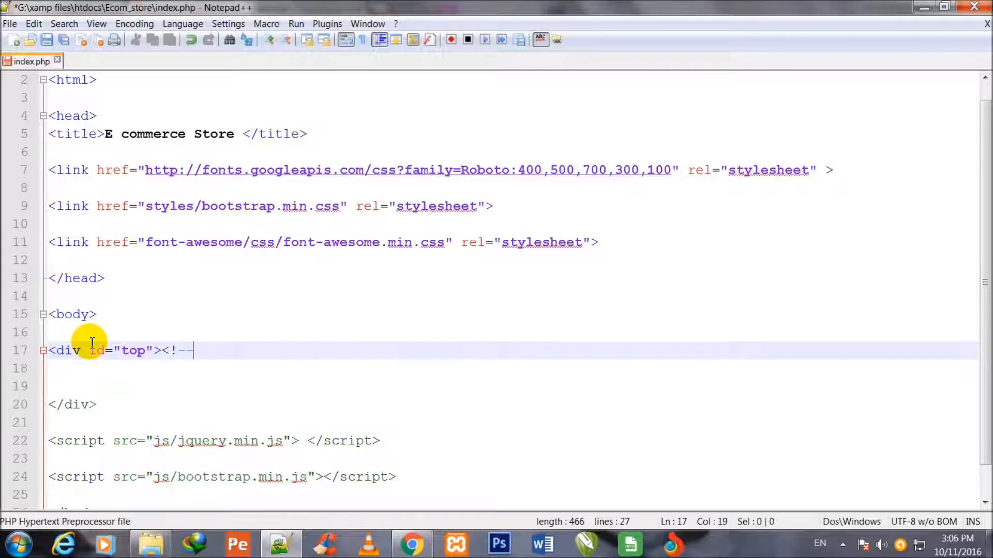
text(top)
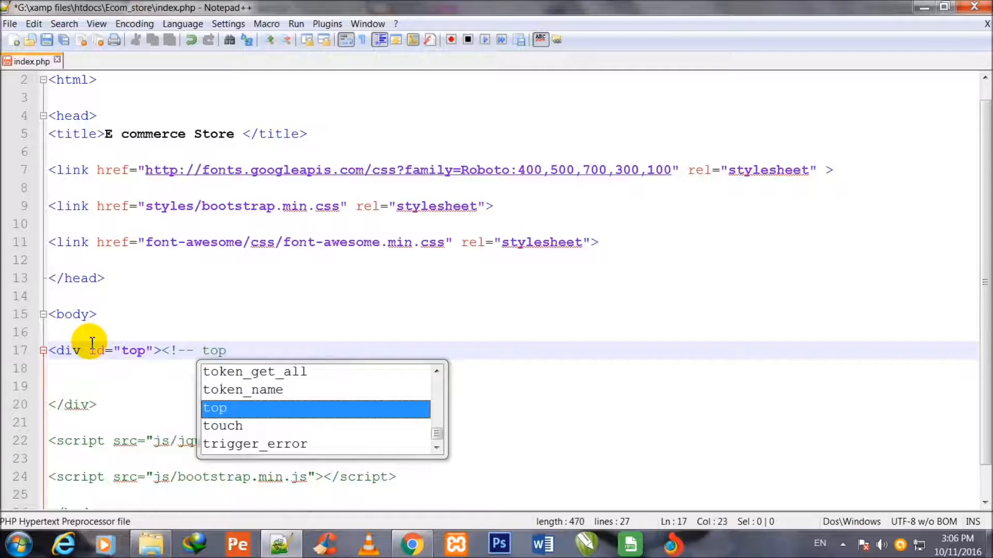
text(Starts)
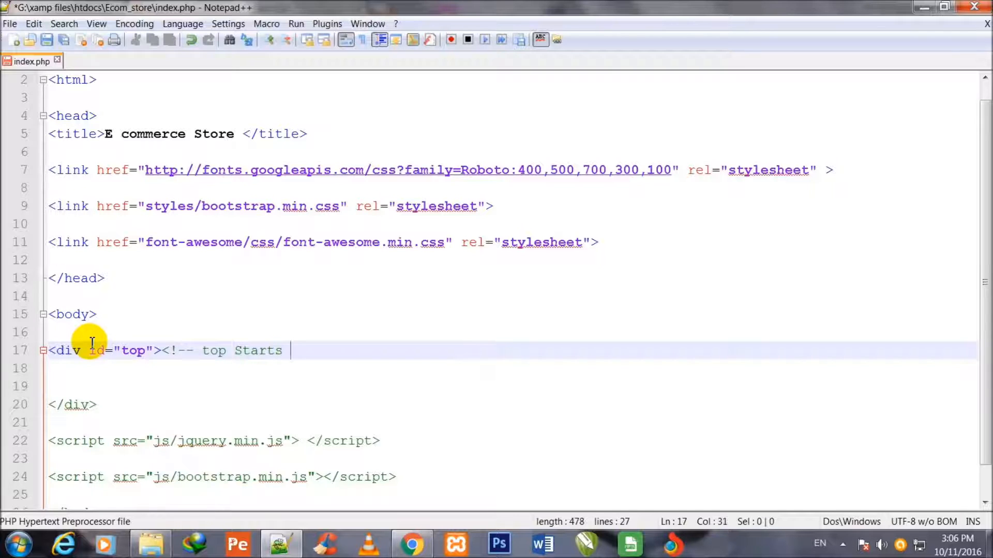
text(-->)
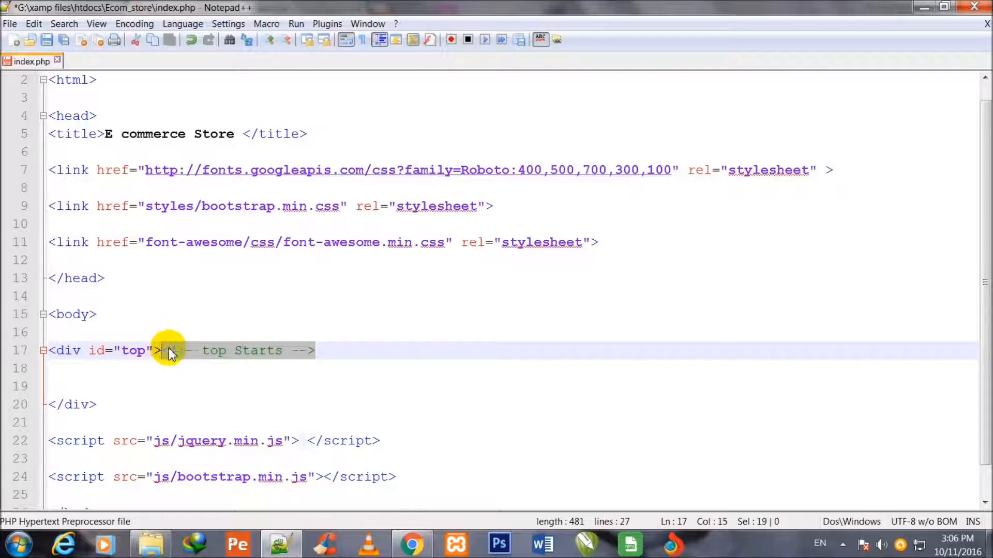
mouse_move(112, 426)
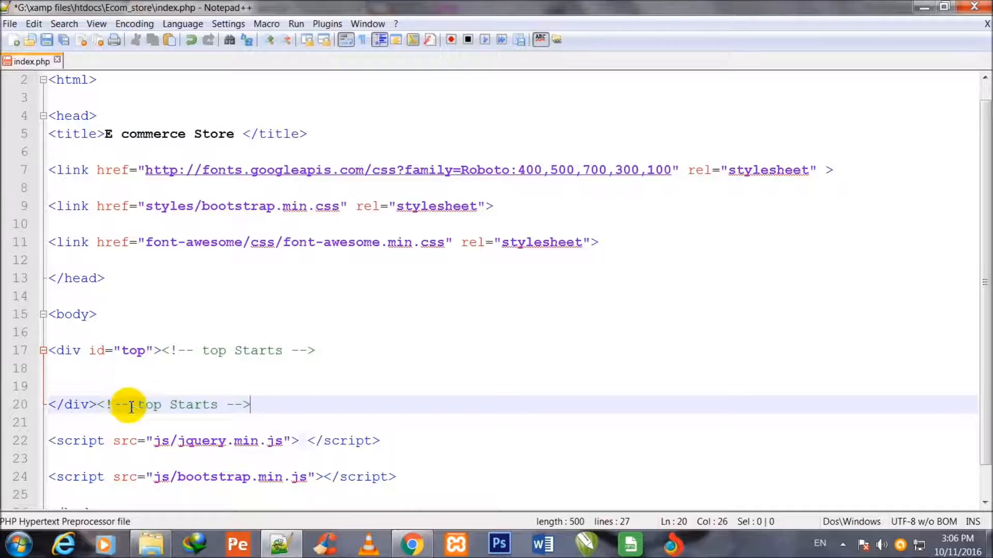
key(Backspace)
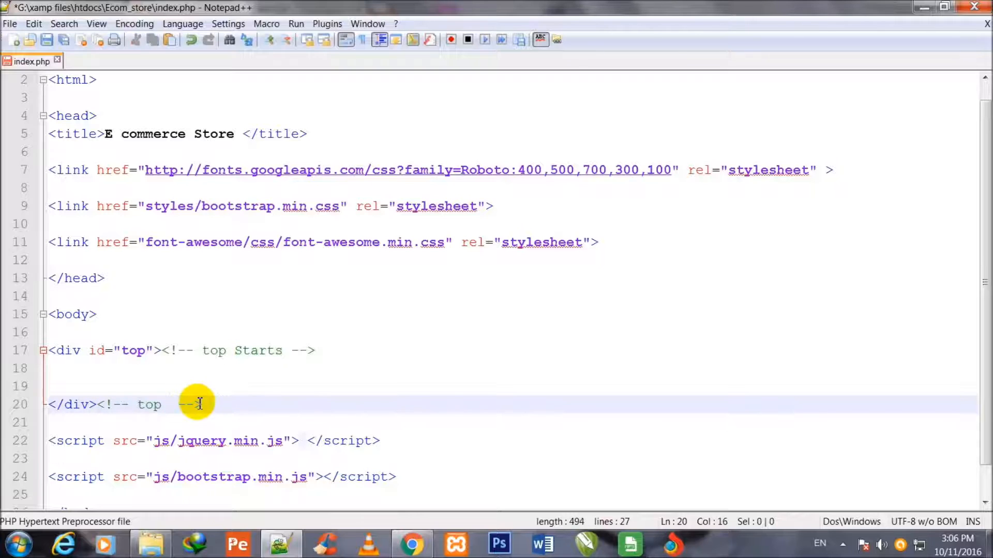
text(Ends)
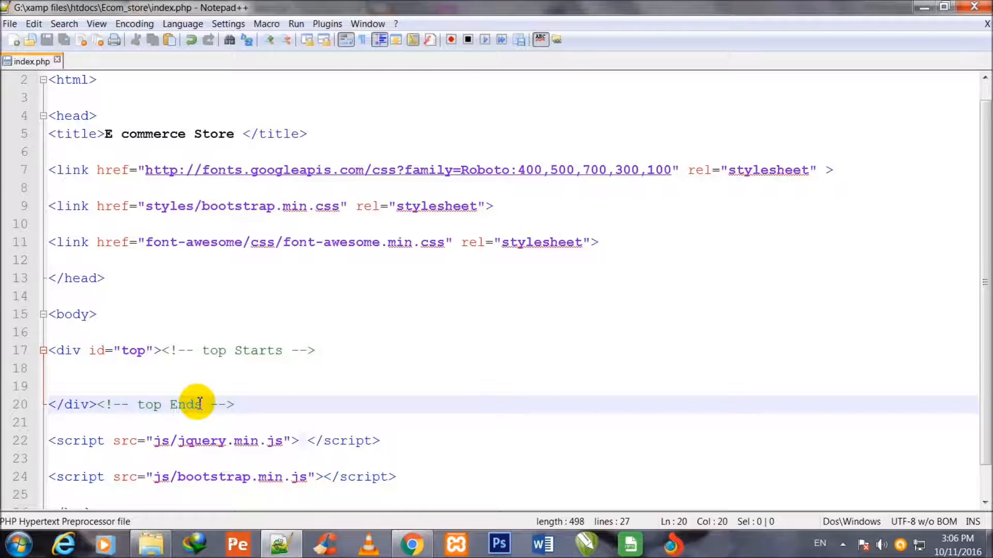
click(315, 350)
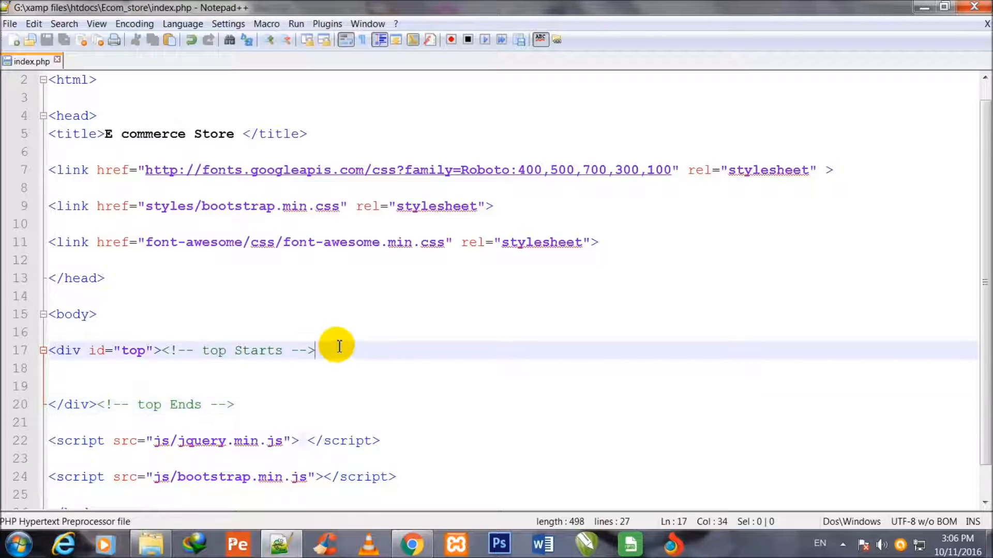
- Nest a div with class "container" inside the top div
key(Enter)
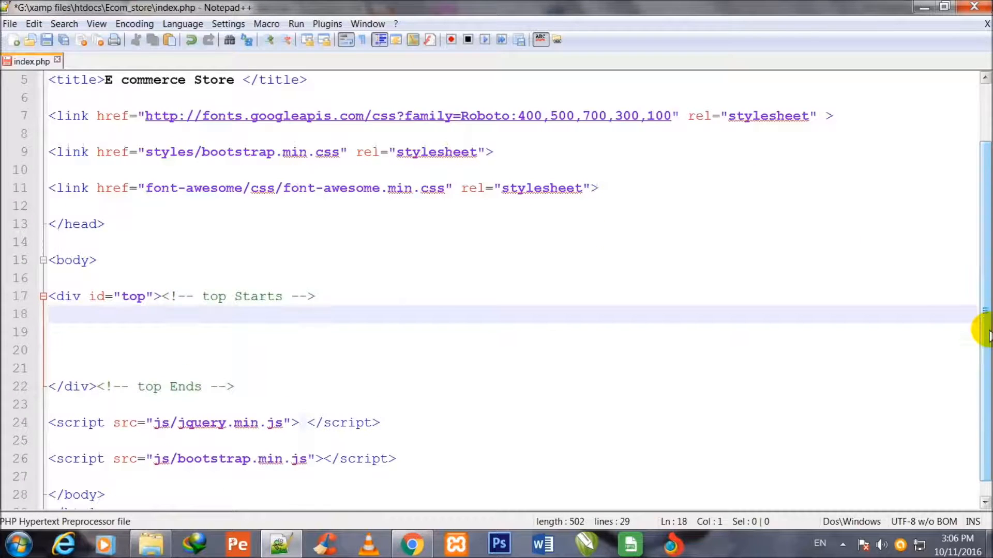
text(<d)
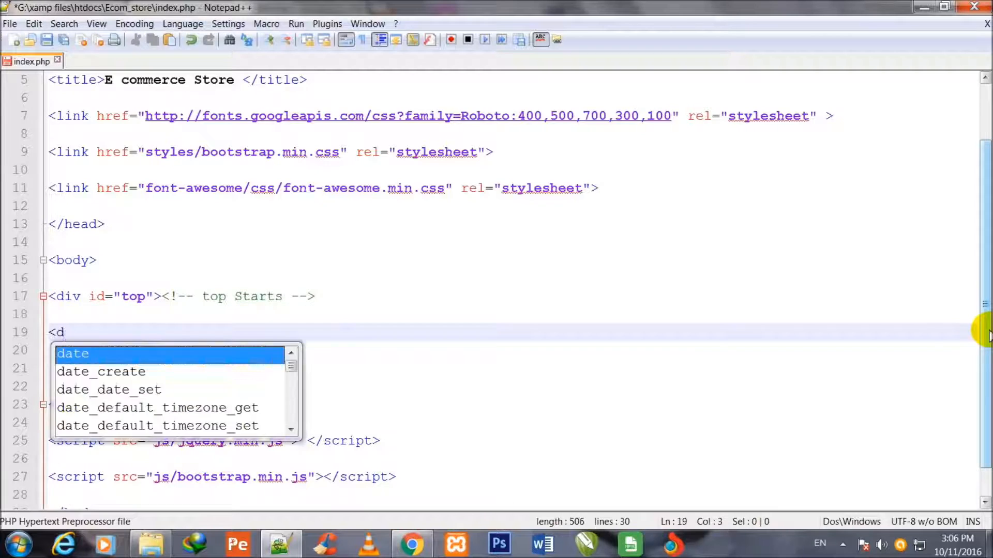
text(iv>)
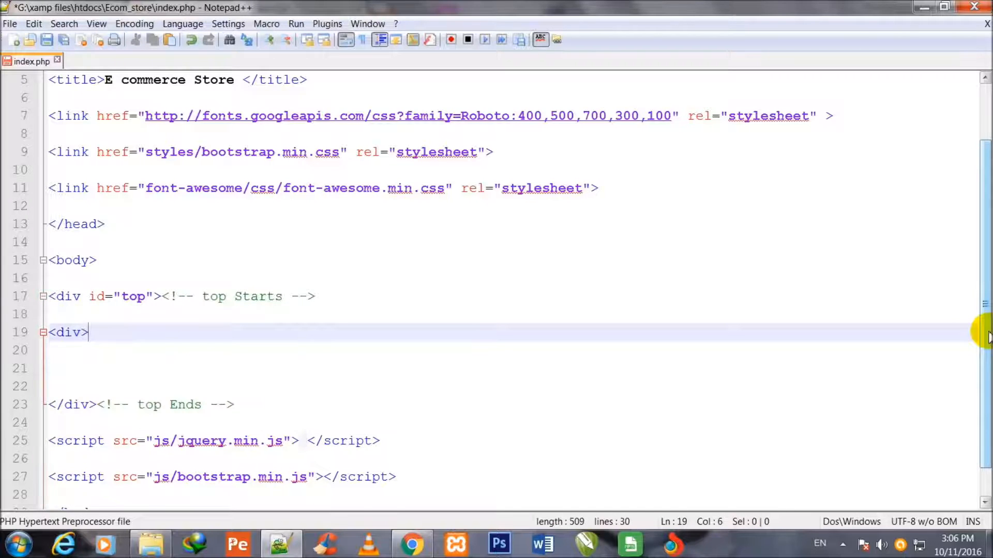
key(enter)
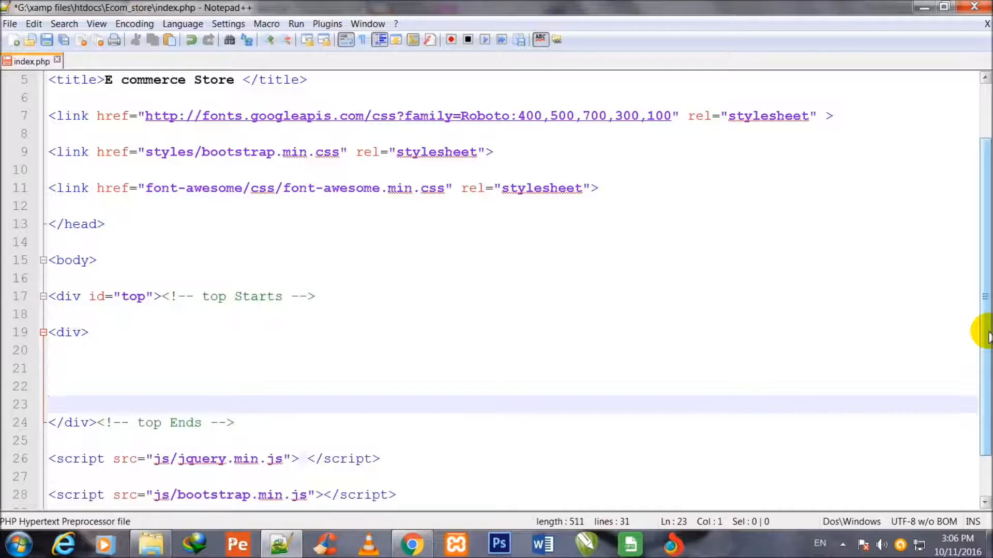
text(</div>)
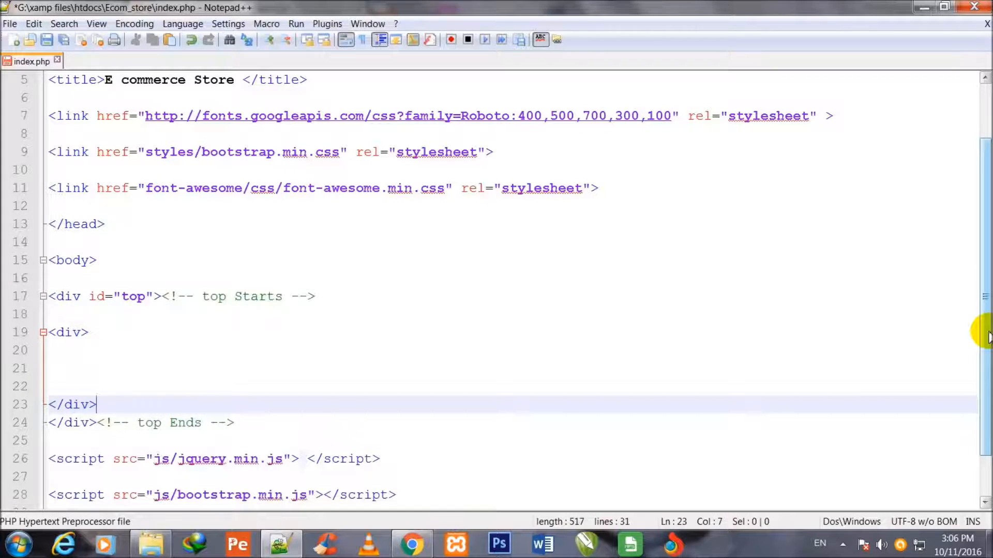
click(68, 332)
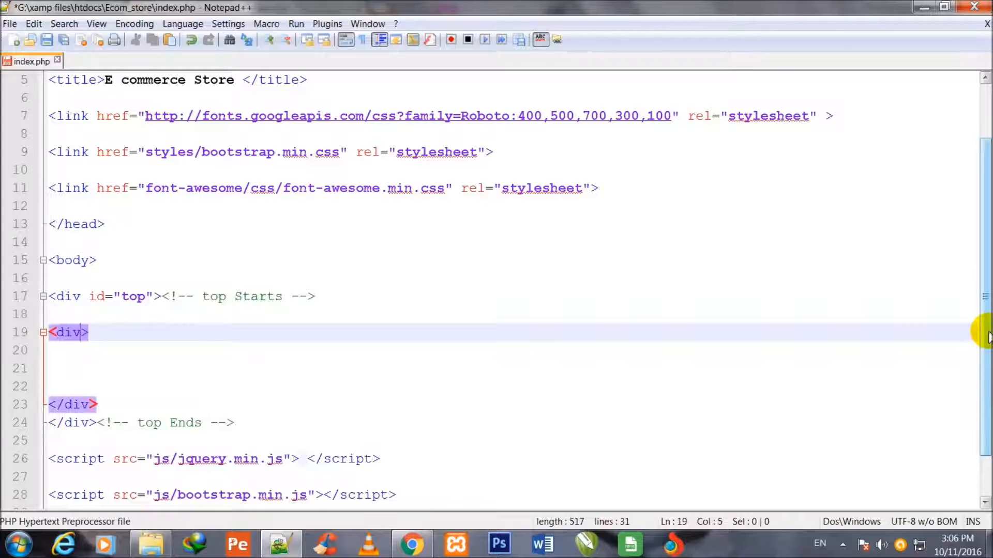
text(cl)
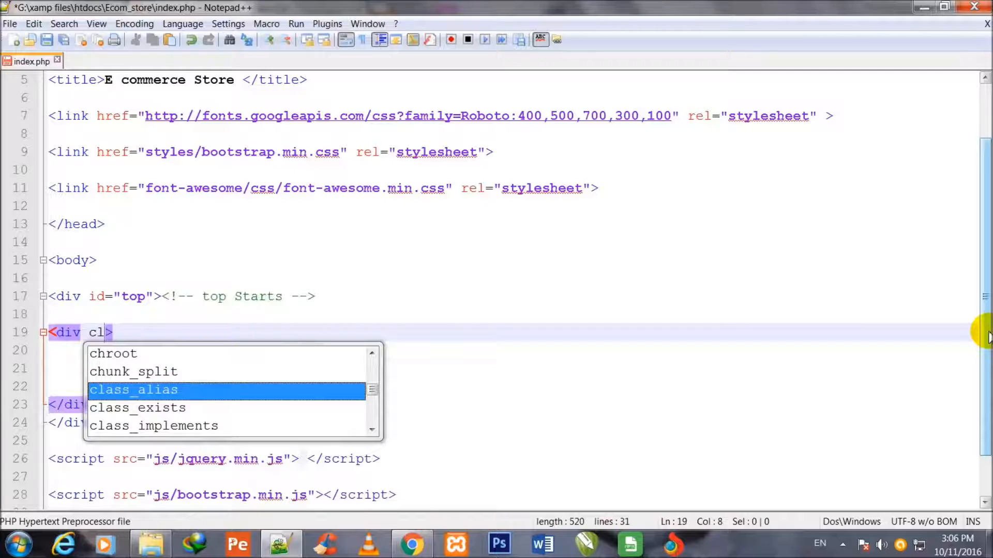
text(ass=")
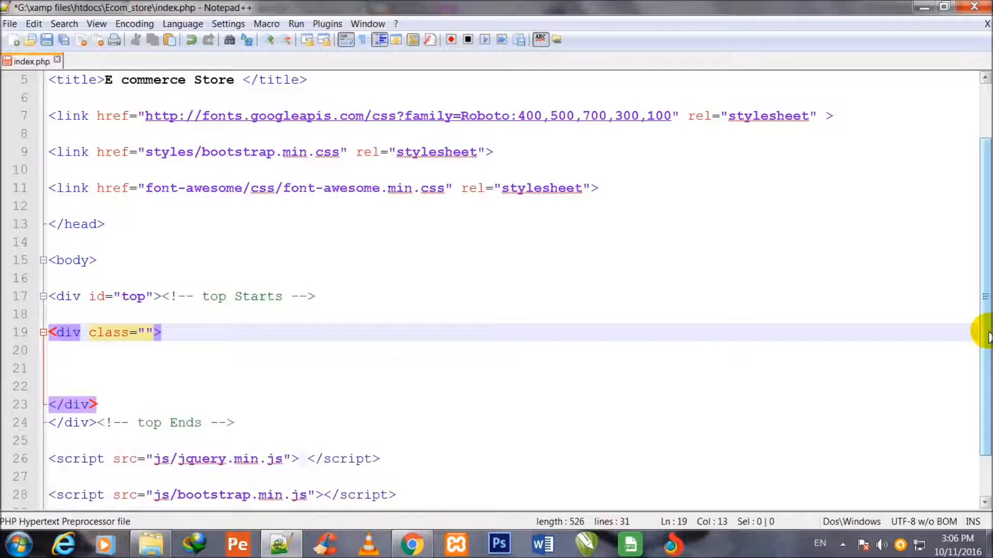
text(contain)
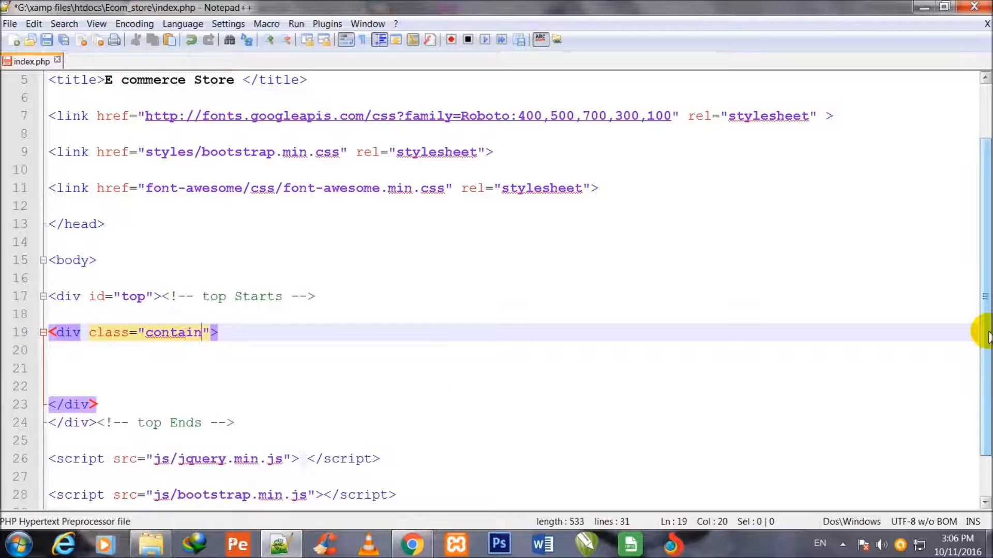
text(er)
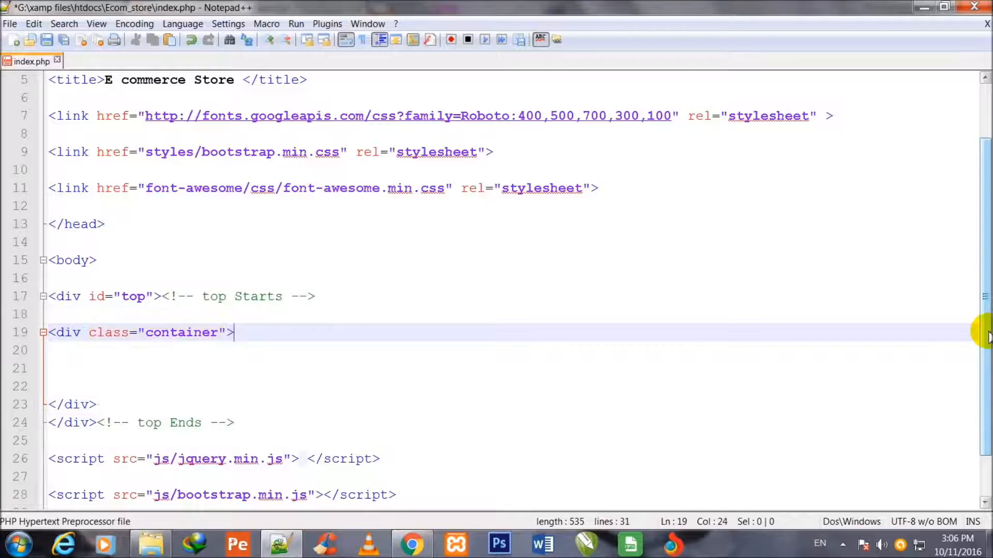
- Add 'container Starts' and 'container Ends' comments to the container div, leaving blank lines inside
text(<)
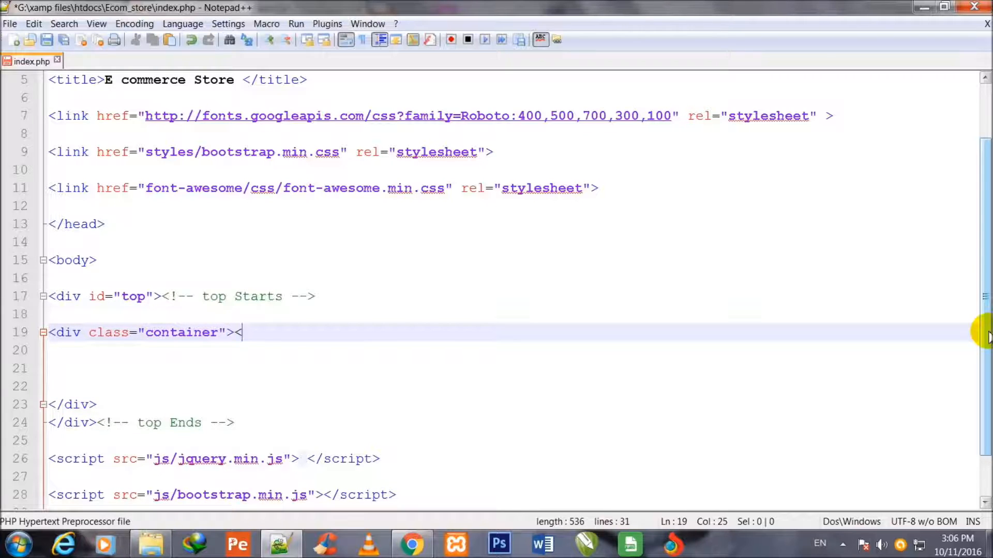
text(<!--)
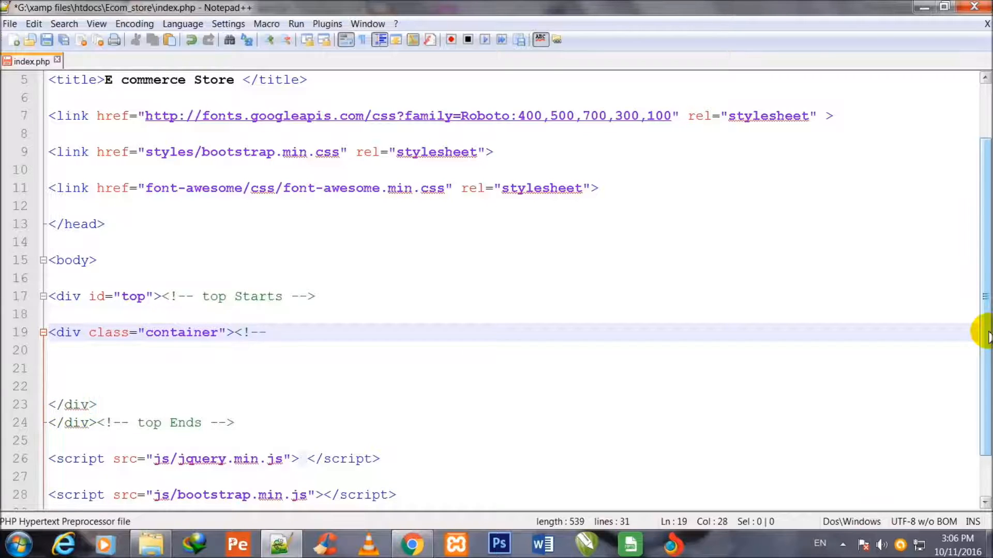
text(con)
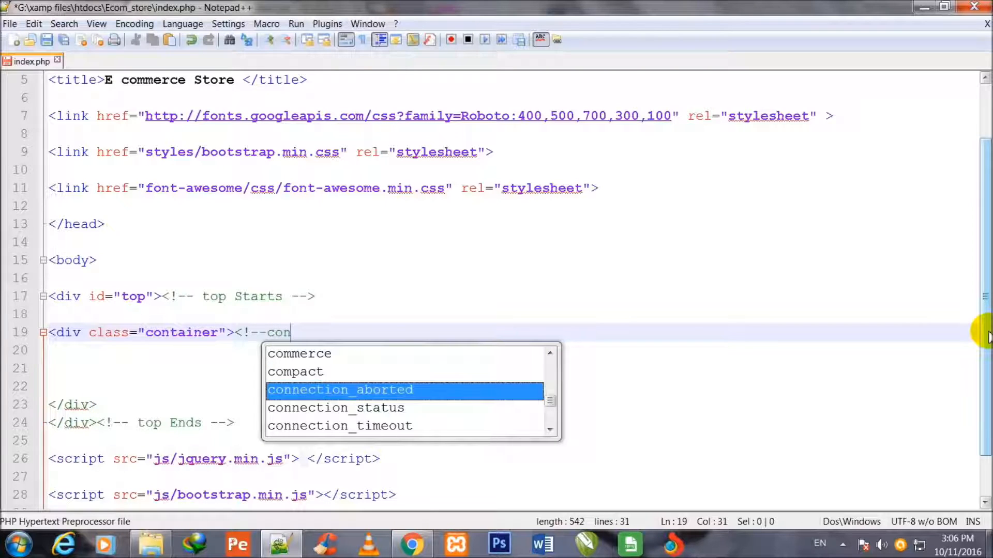
text(tainer Starts)
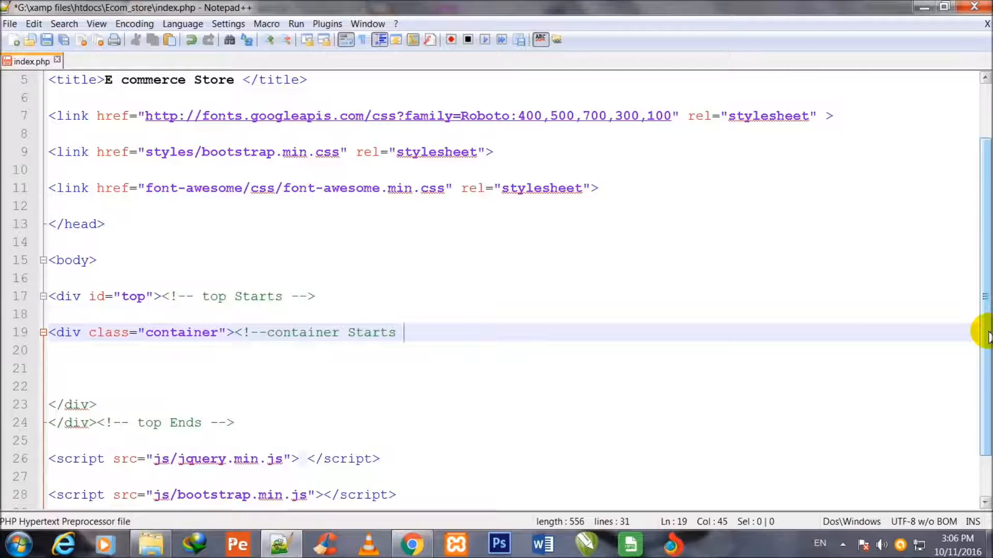
text(-->)
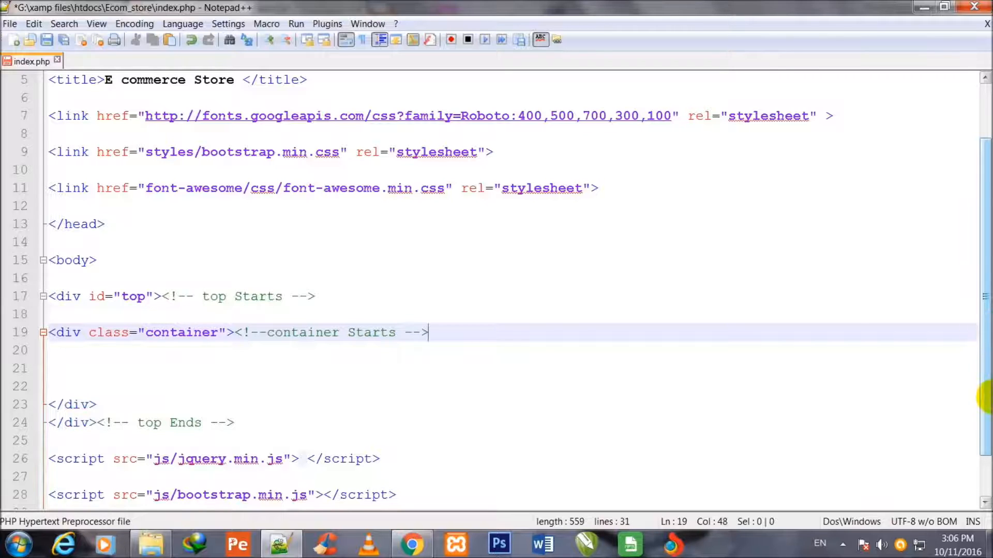
click(268, 333)
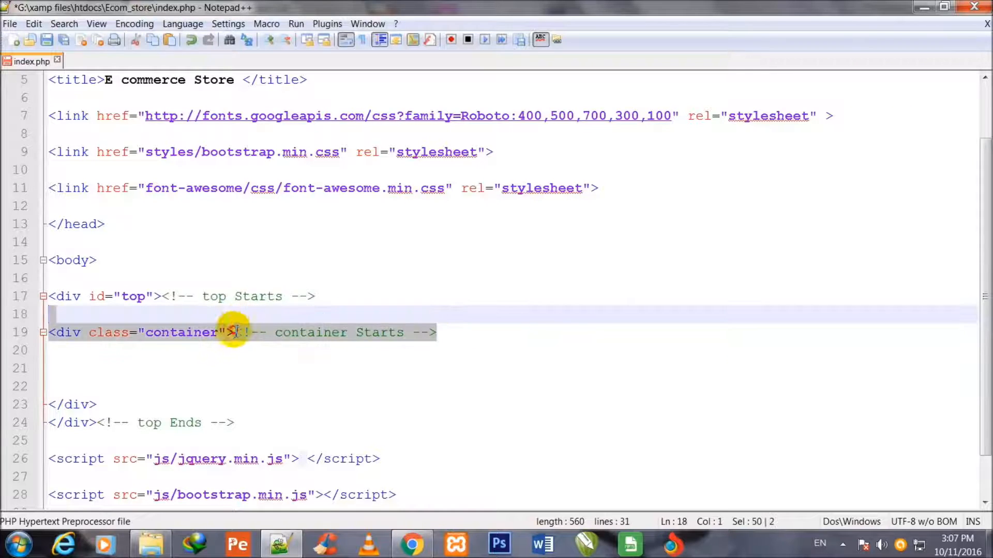
click(273, 333)
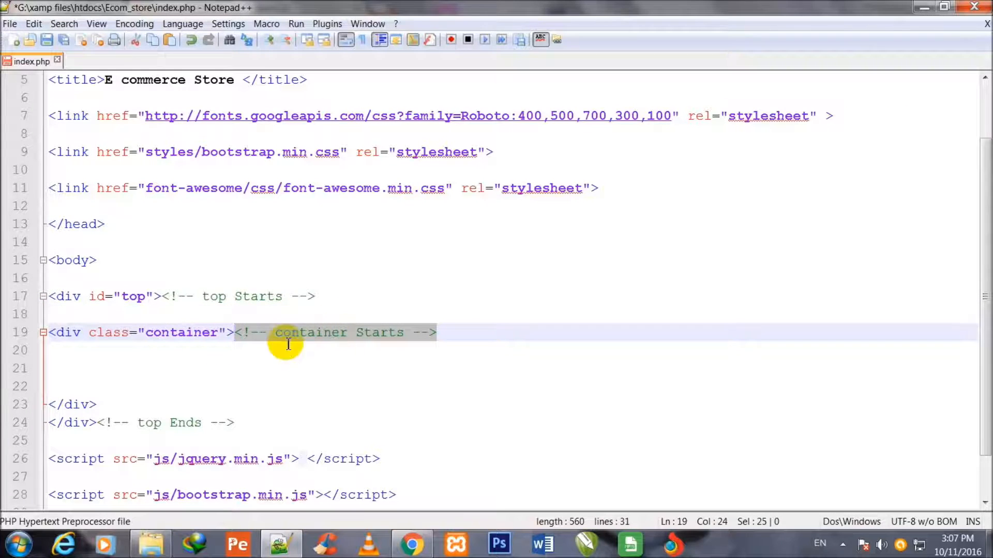
text(<!-- container Starts -->)
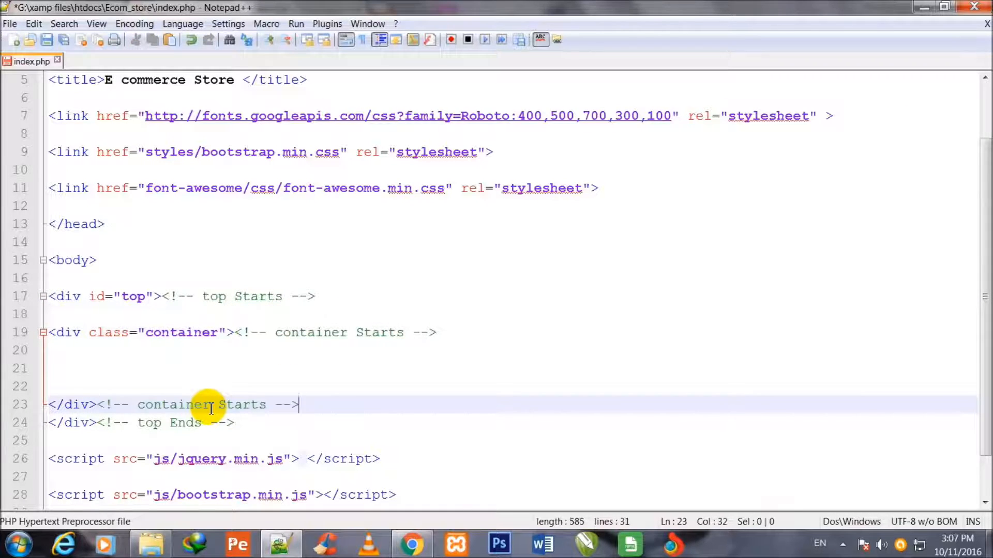
key(BackSpace)
text(End)
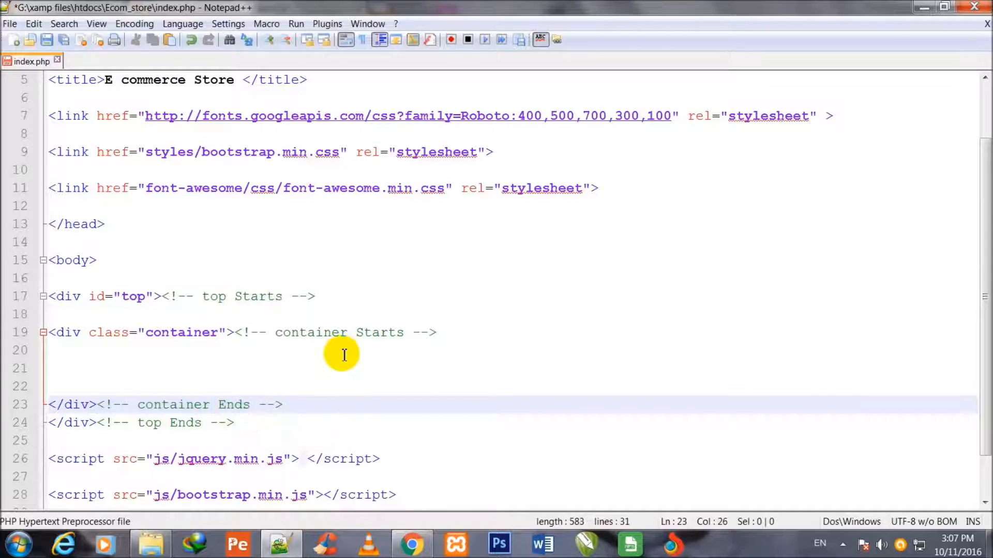
key(Enter)
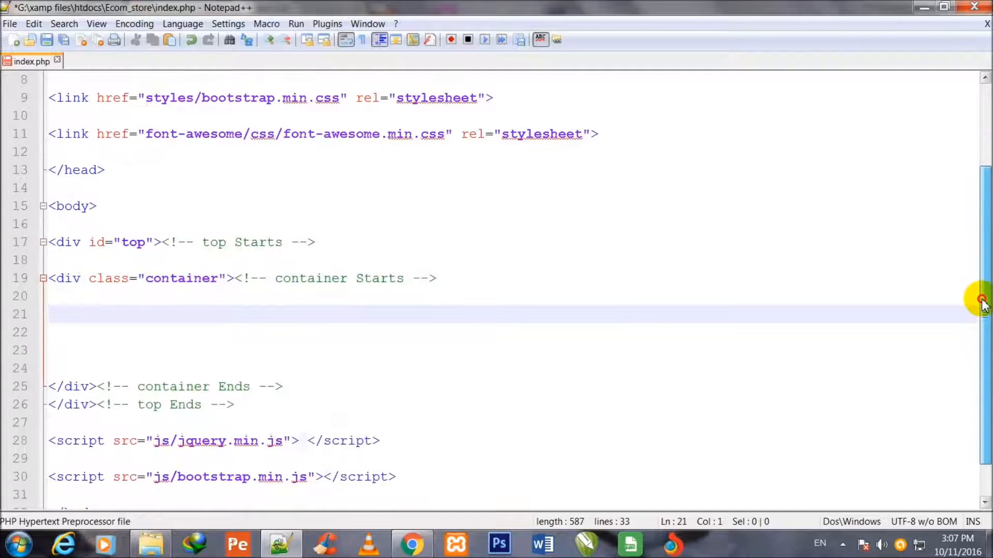
- Add an inner div with class "col-md-6 offer" inside the container
text(<div>)
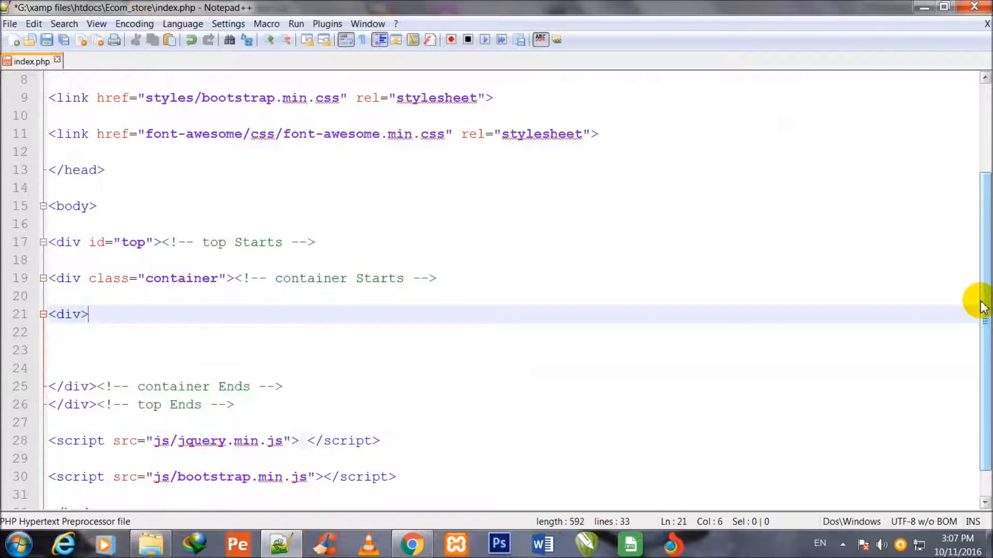
key(Enter)
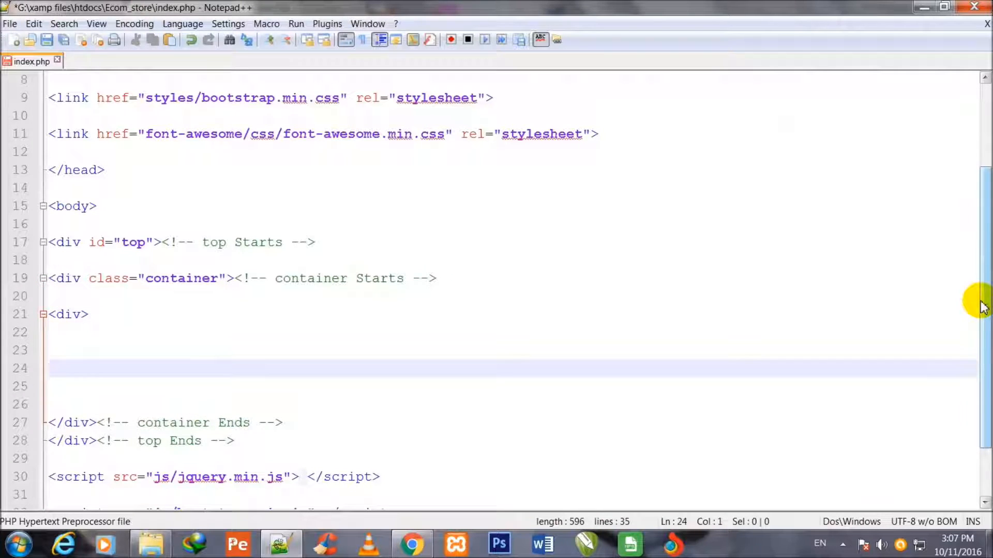
text(</div>)
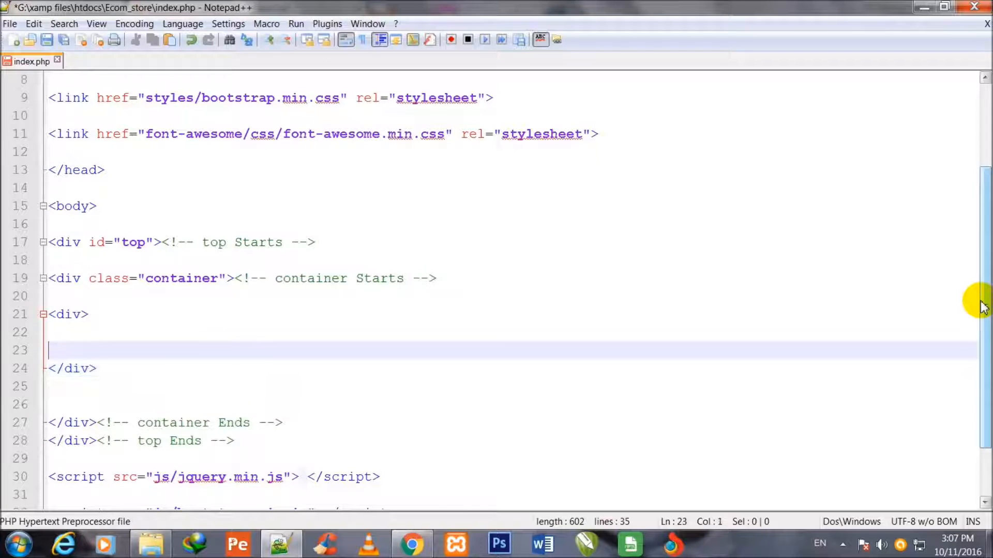
text(c)
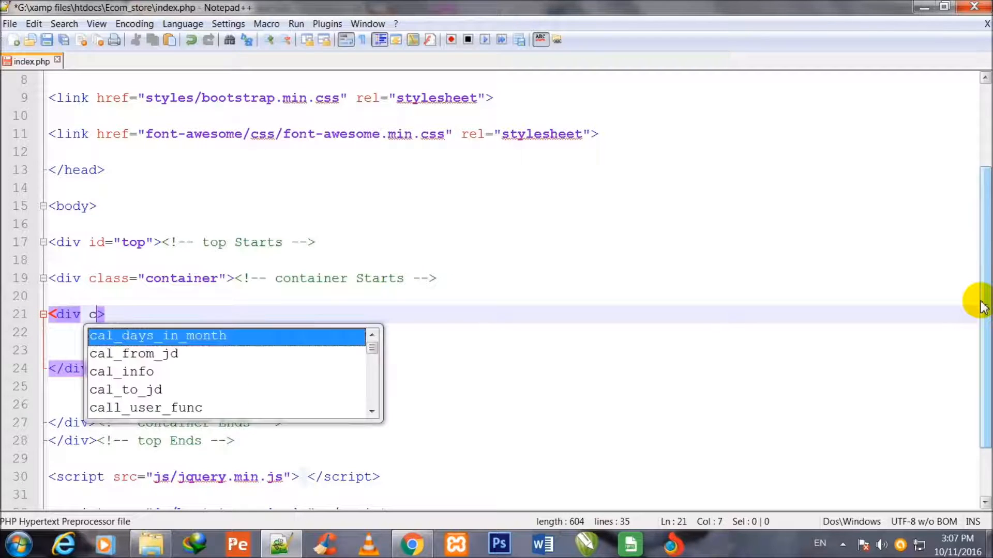
text(lass=)
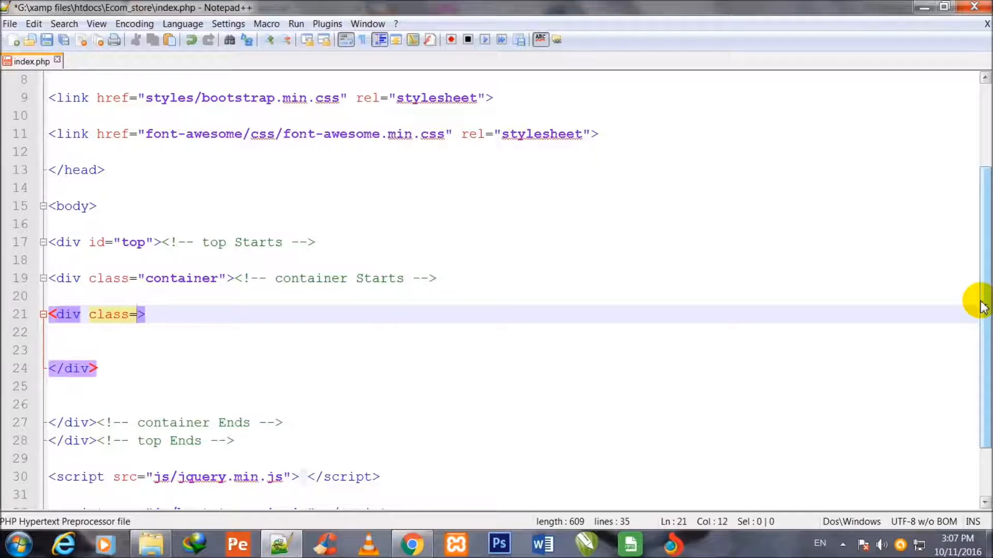
text("")
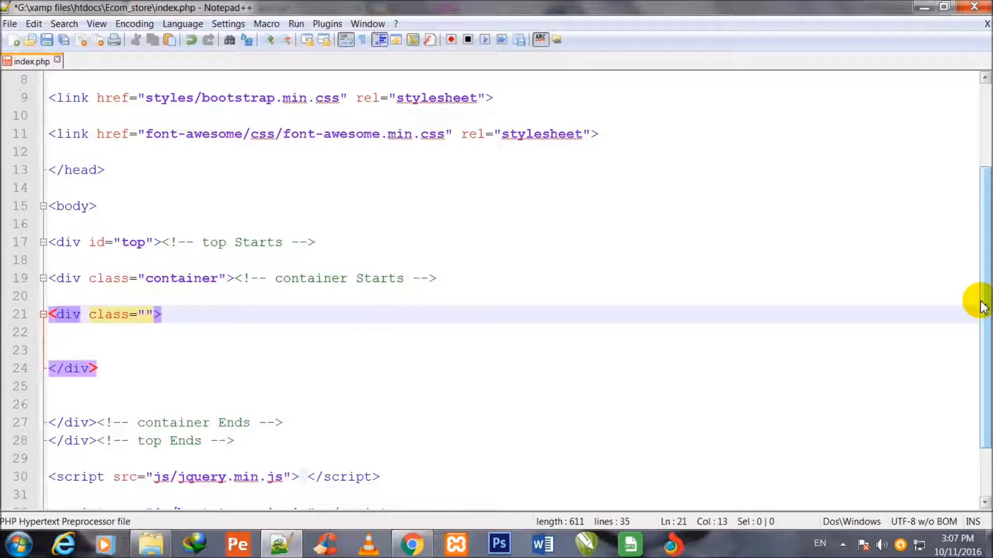
text(col-)
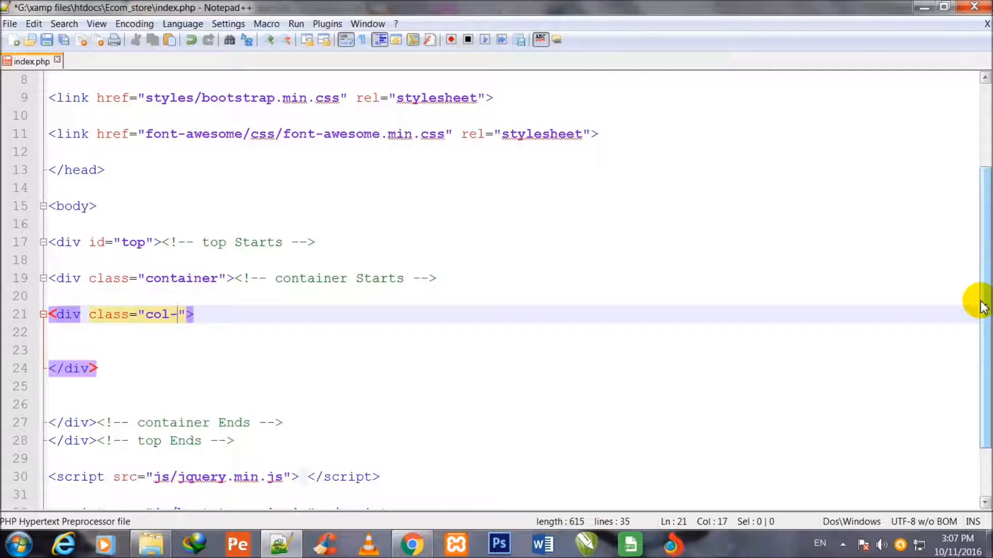
text(md-6)
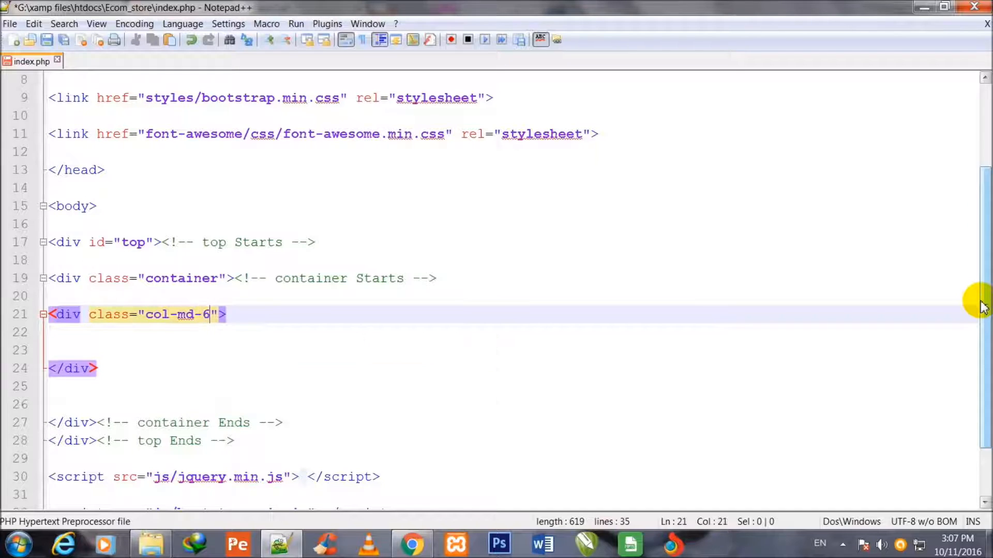
text(off)
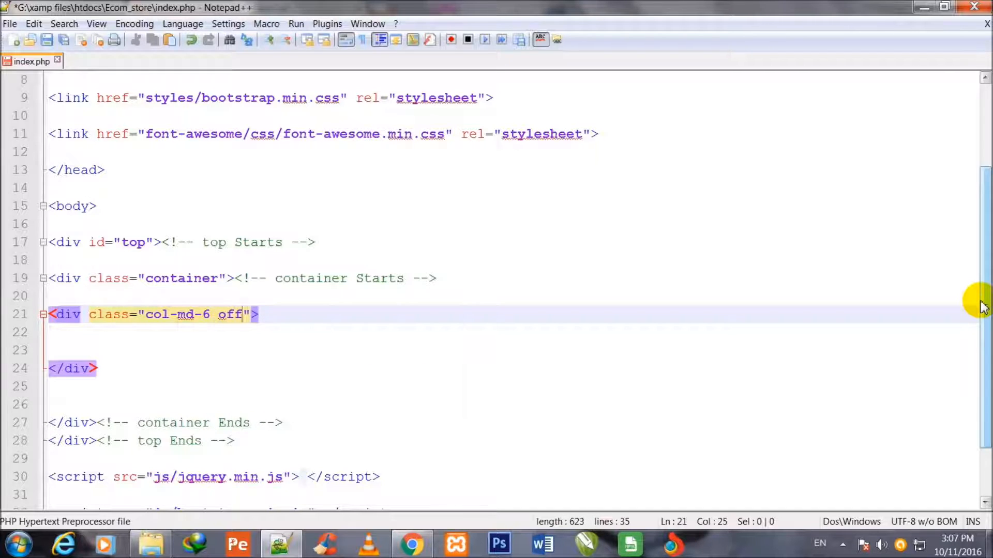
text(er)
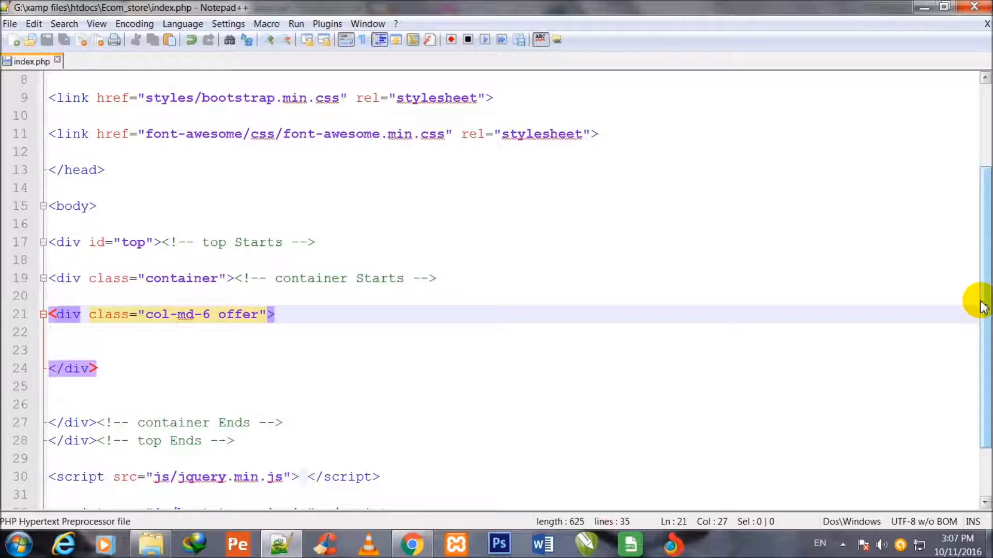
mouse_move(323, 318)
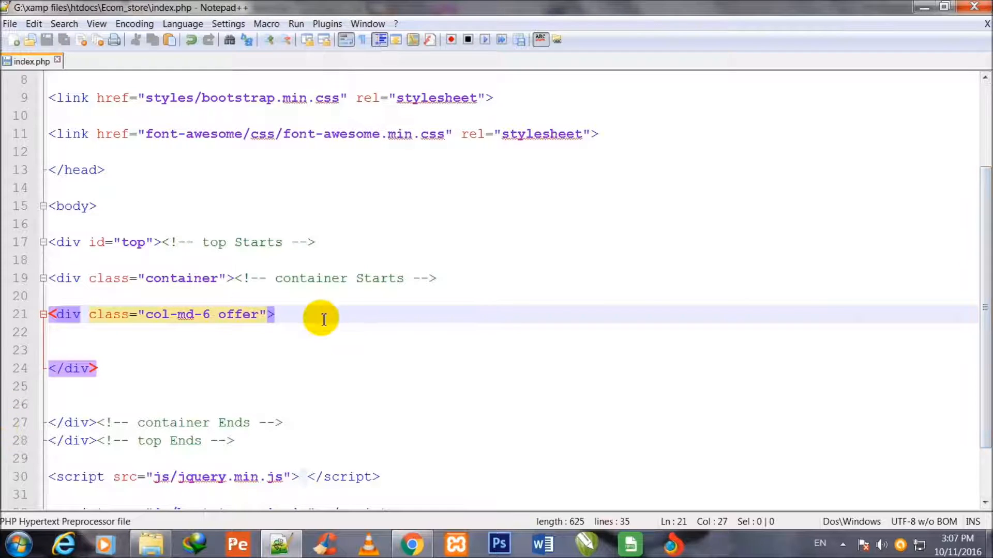
- Mark the offer div with 'col-md-6 offer Starts' and 'col-md-6 offer Ends' comments
text(<)
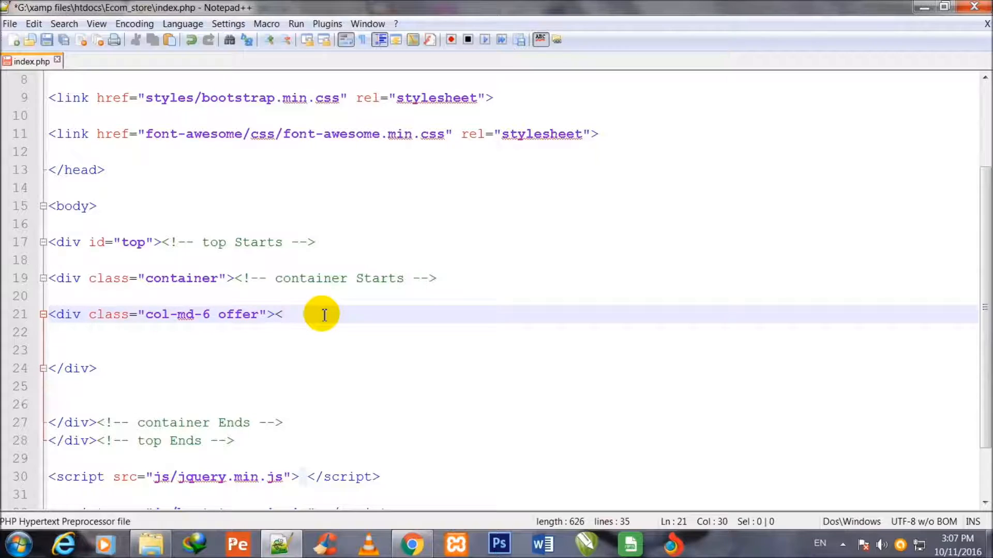
text(<!--)
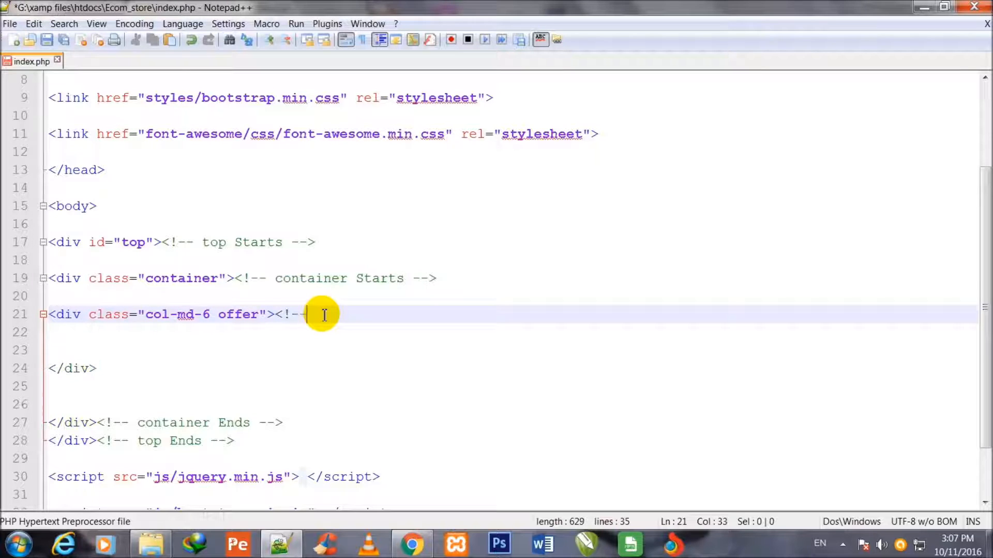
text(cd)
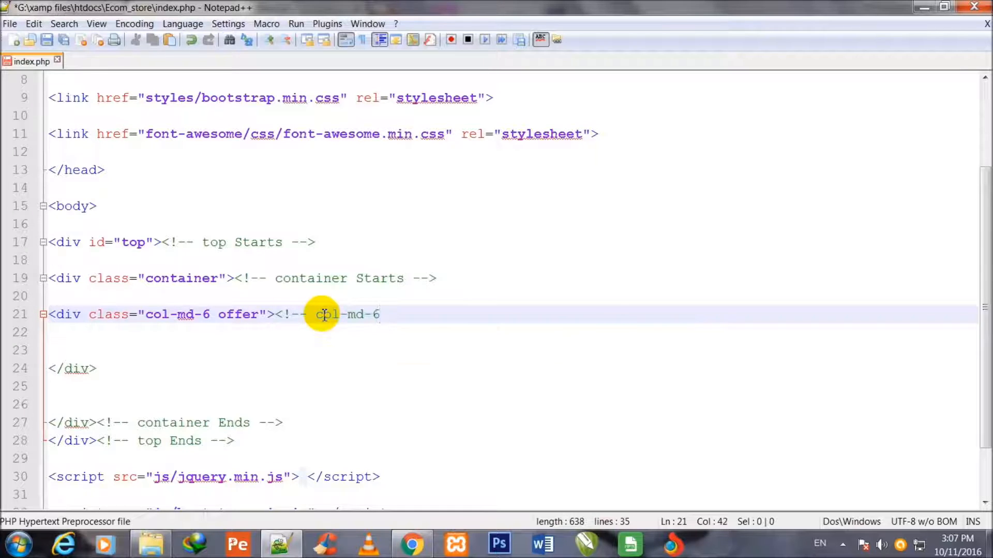
text(offer)
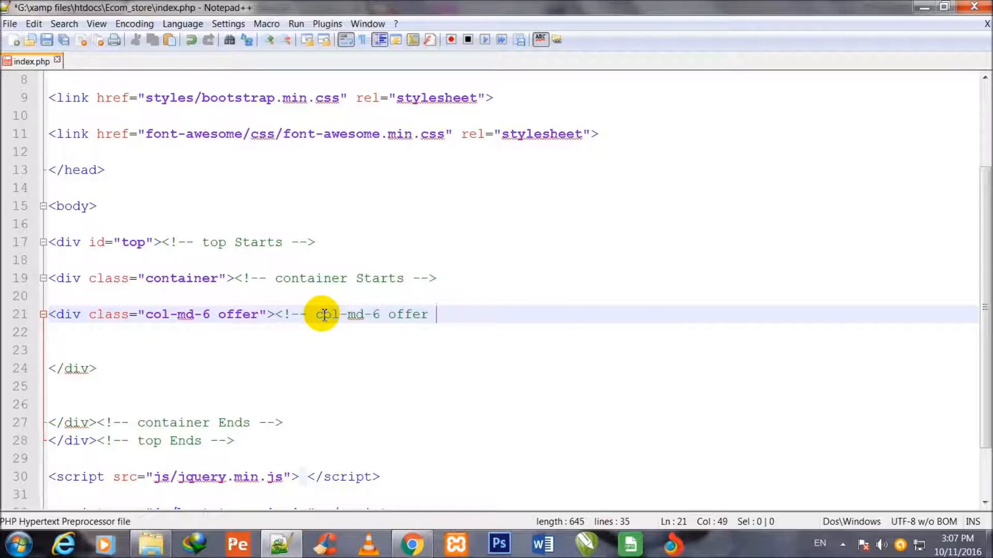
text(Starts -)
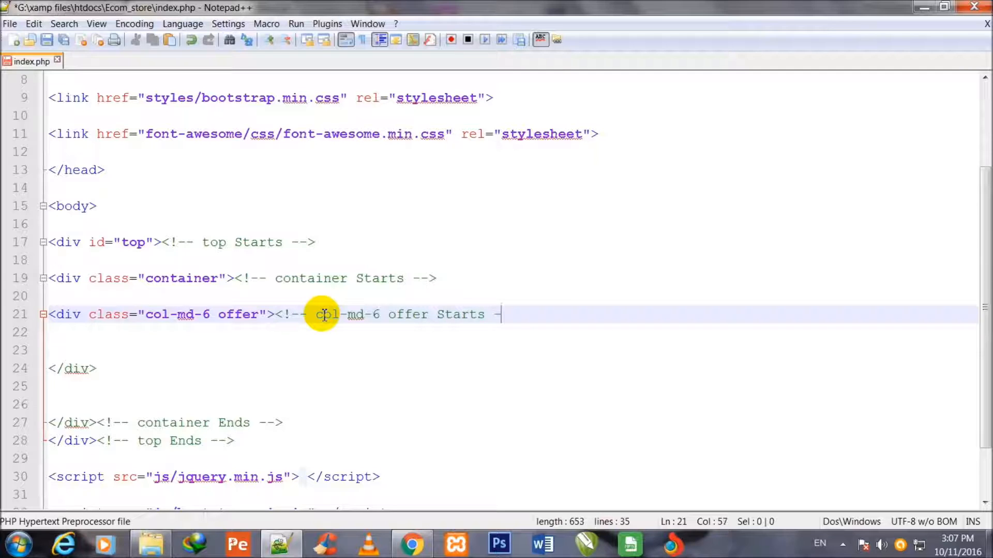
text(->)
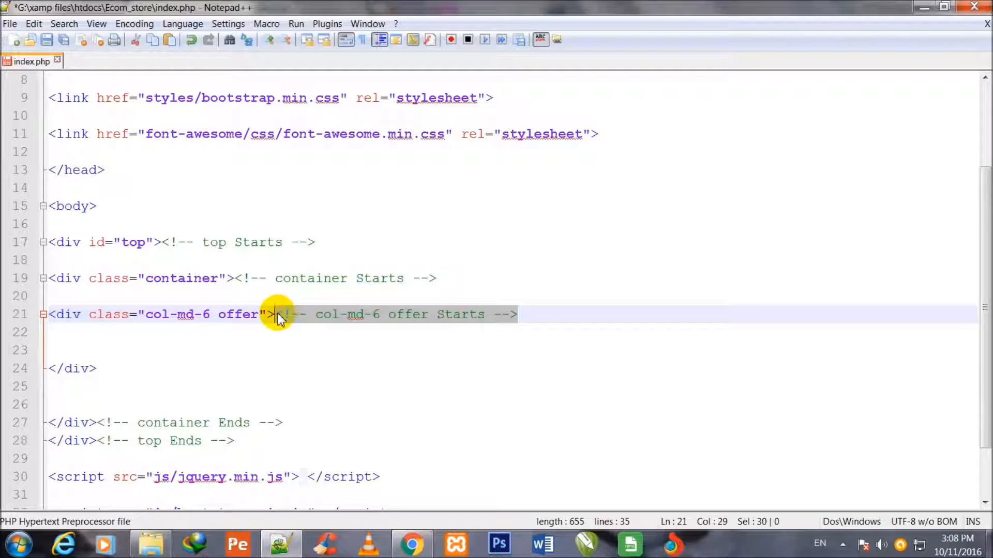
mouse_move(158, 366)
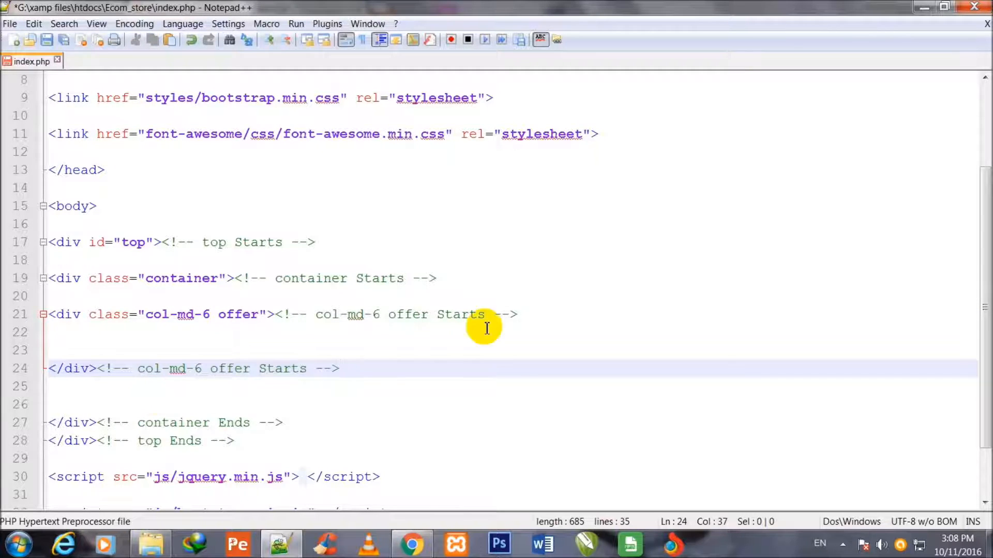
double_click(282, 369)
text(End)
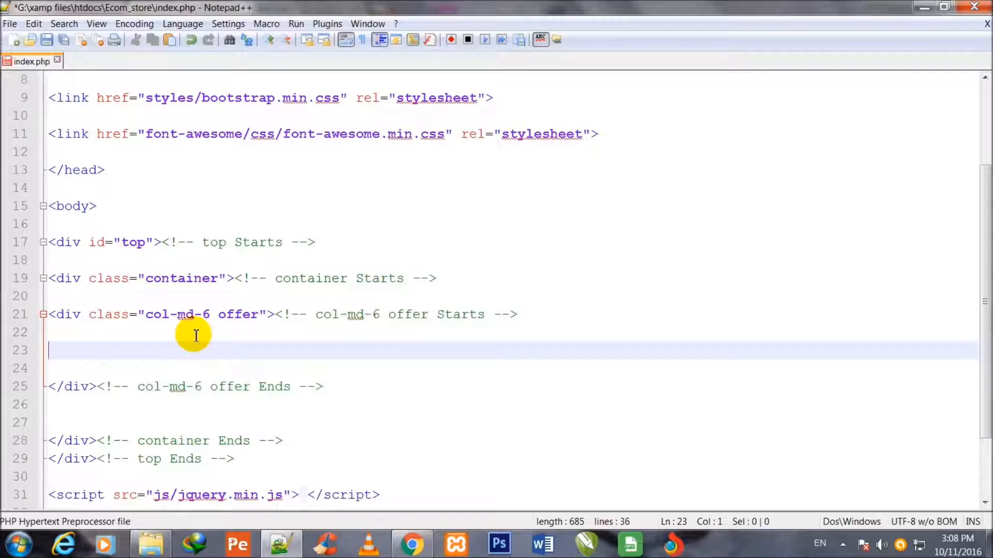
- Add an anchor with href "#" inside the offer column
text(<a>)
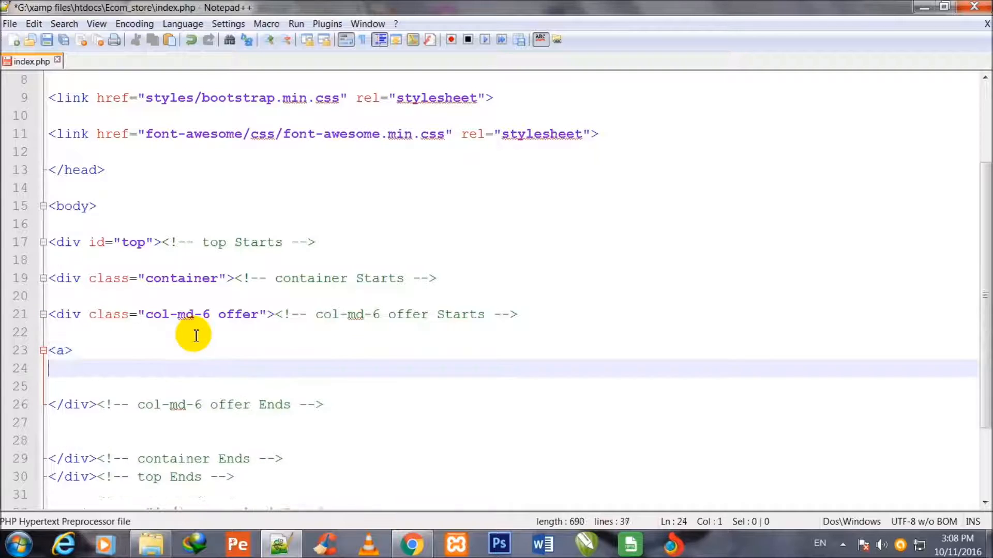
text(</a>)
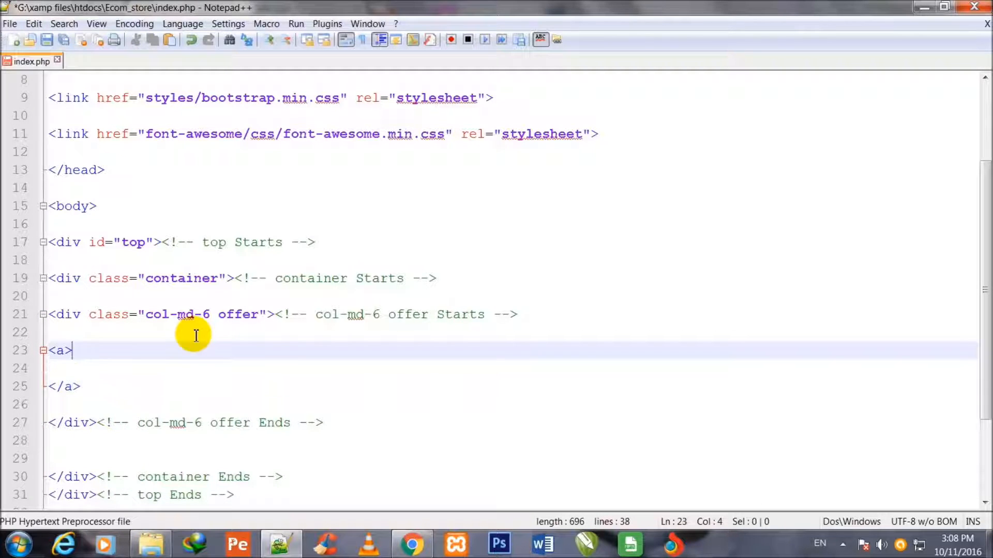
text(h)
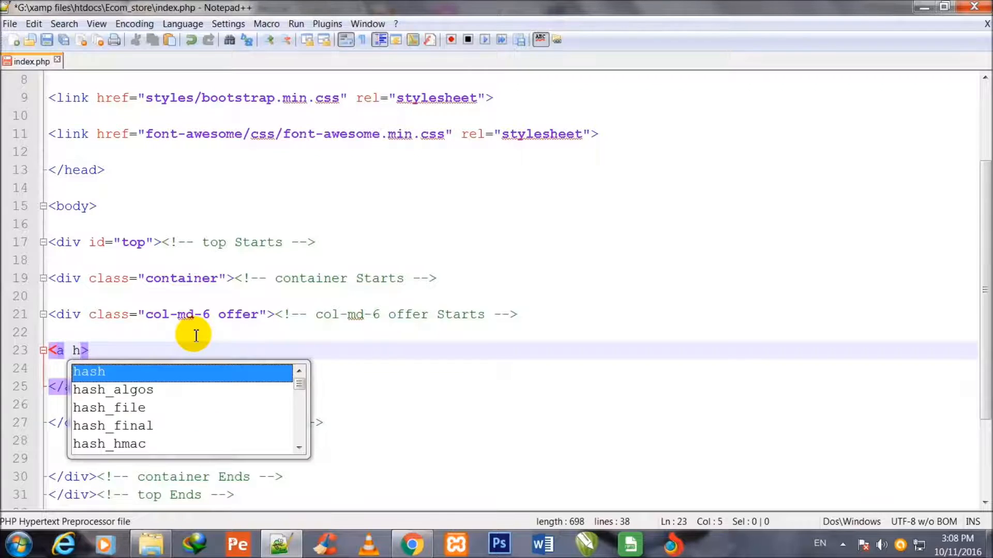
text(ref=")
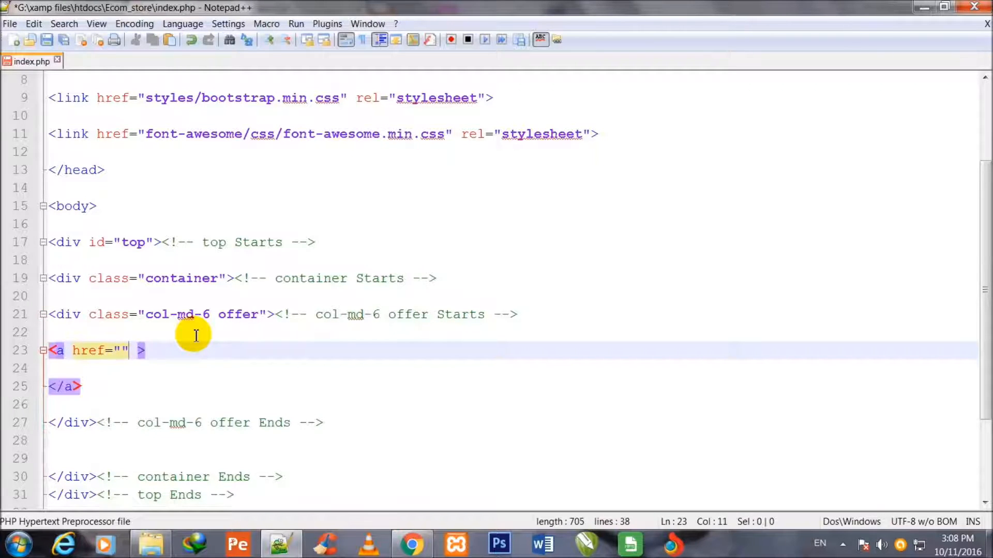
text(#)
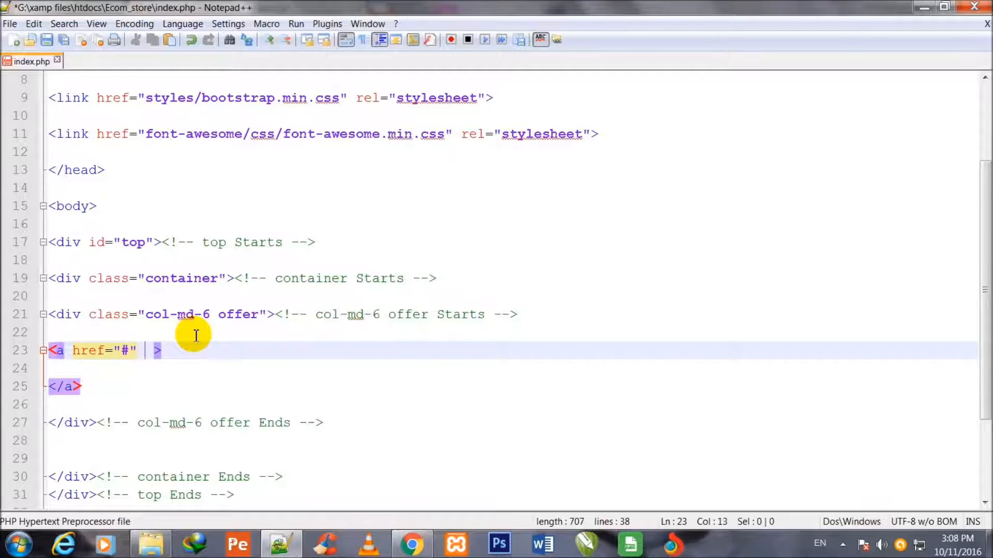
- Give the anchor the classes btn btn-success btn-sm
text(class=)
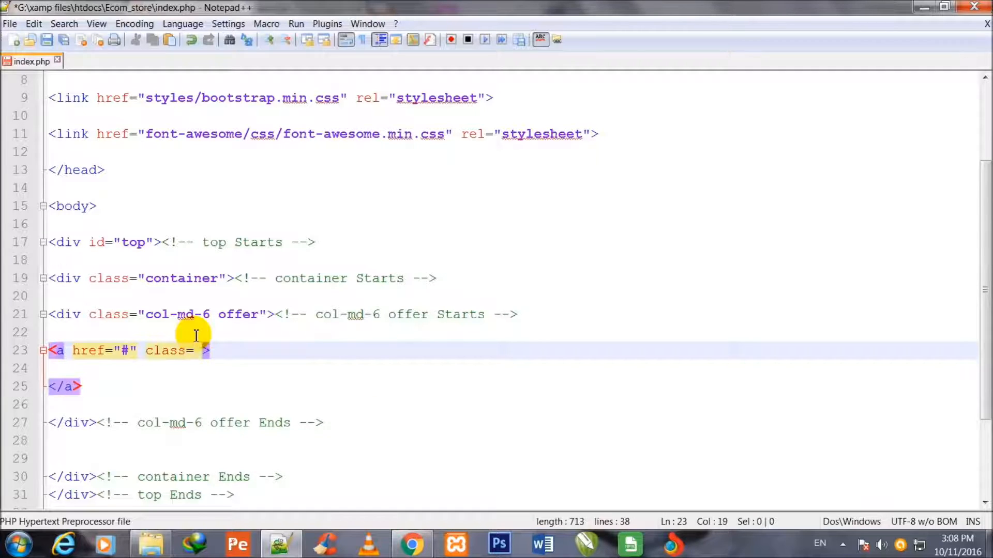
text("")
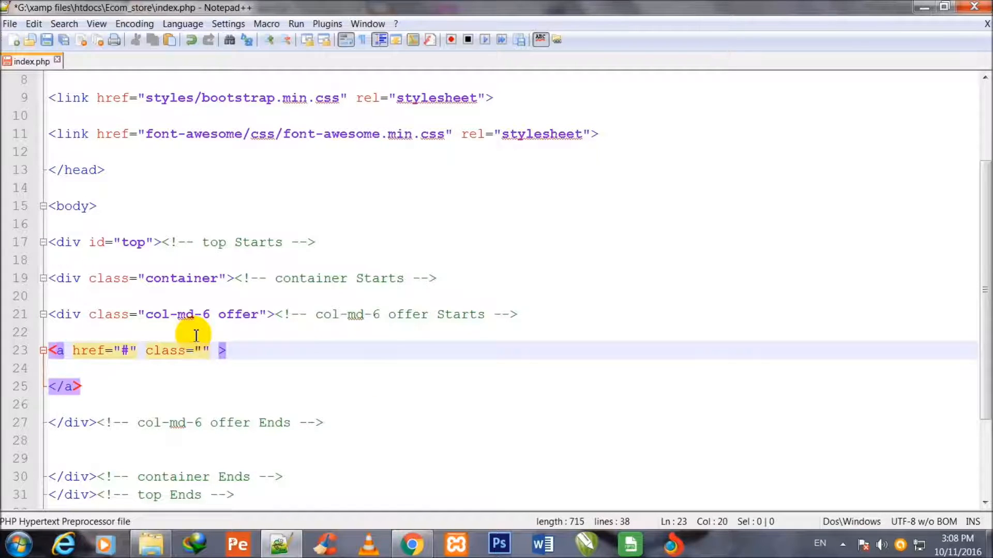
text(btn)
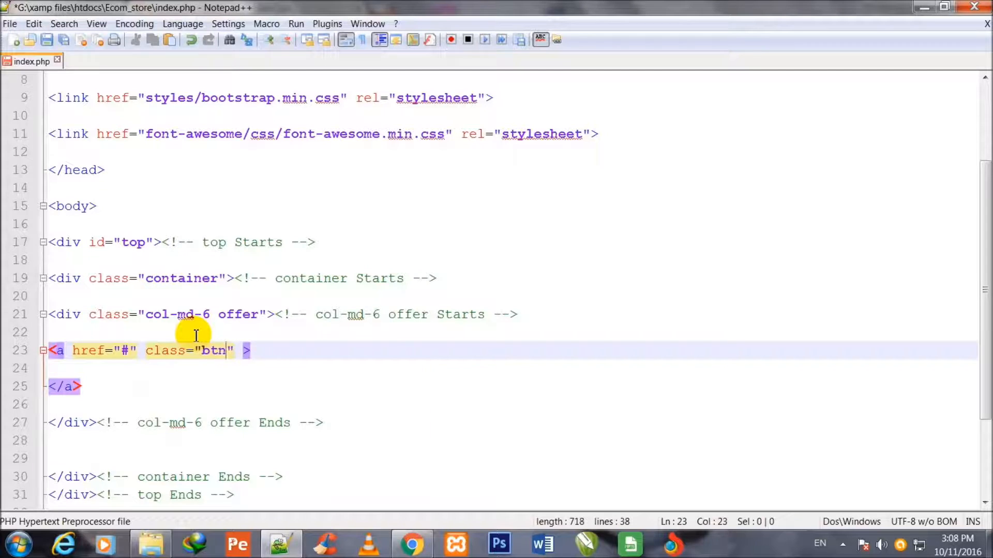
text(btn-)
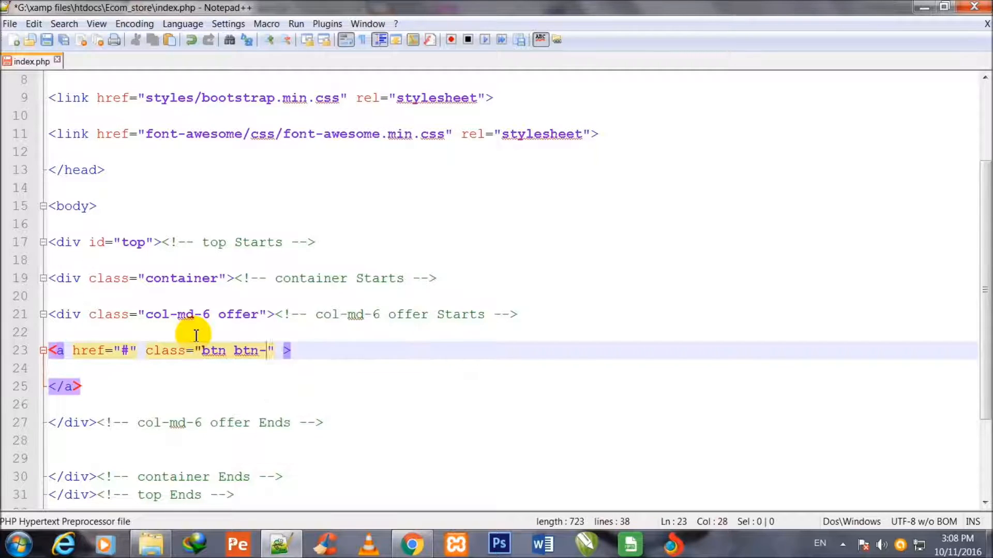
text(succe)
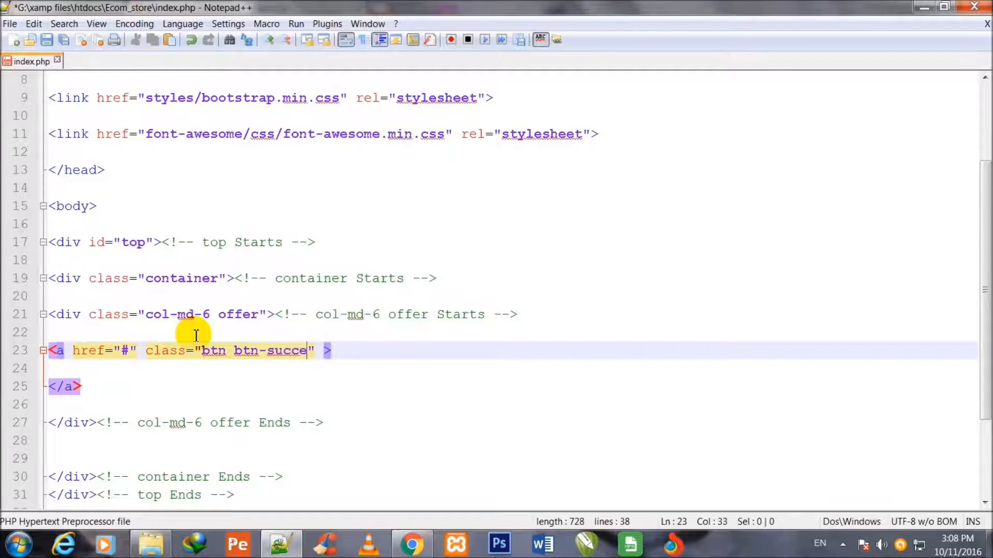
text(ss)
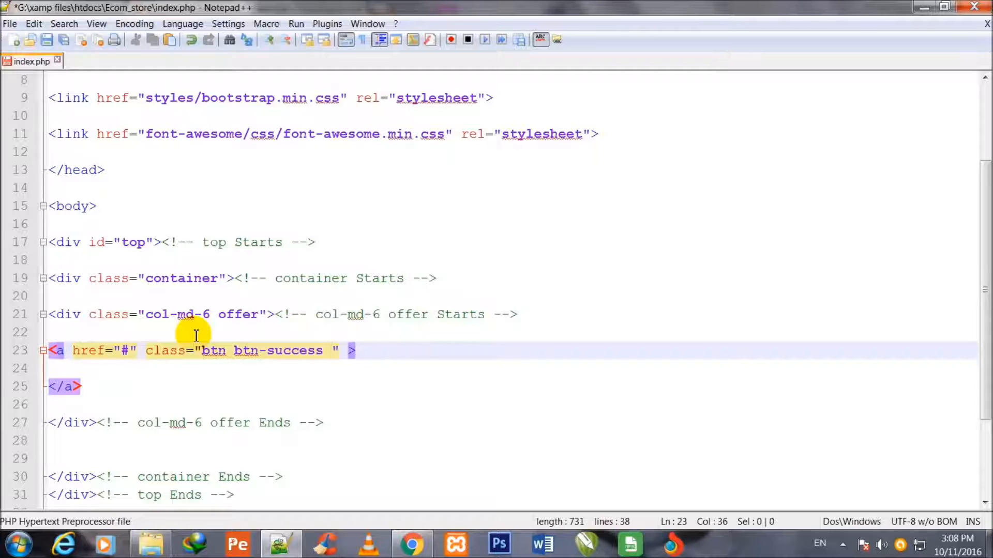
text(btn)
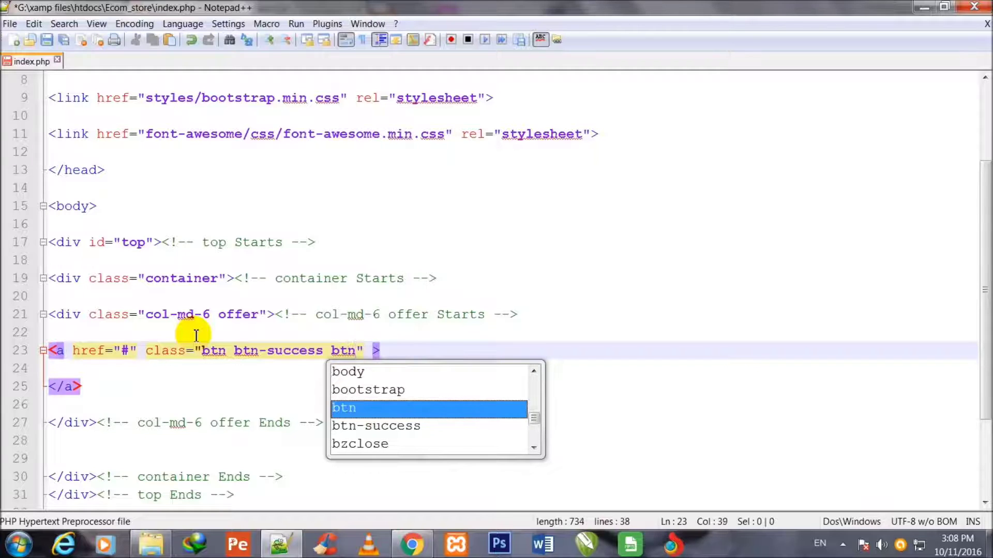
text(btn-sm)
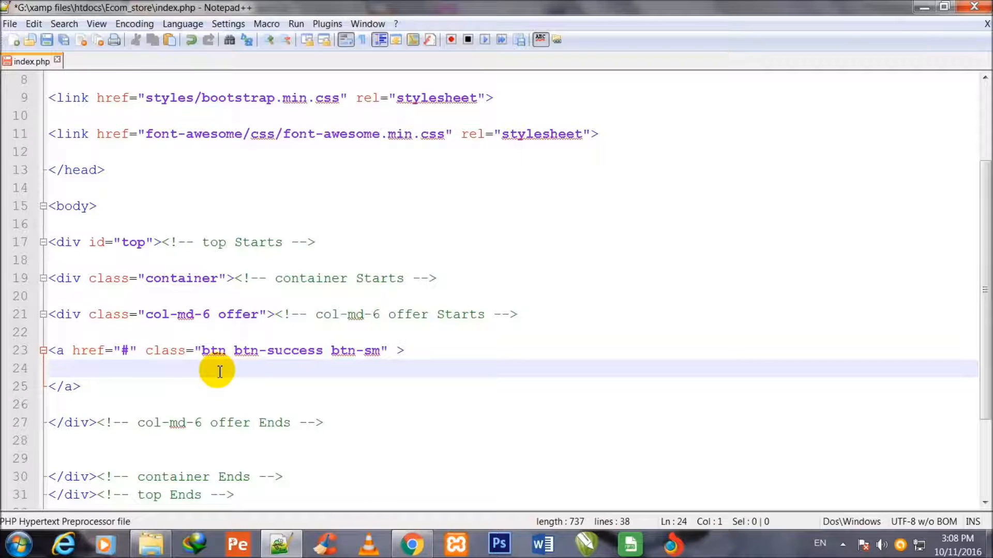
mouse_move(336, 371)
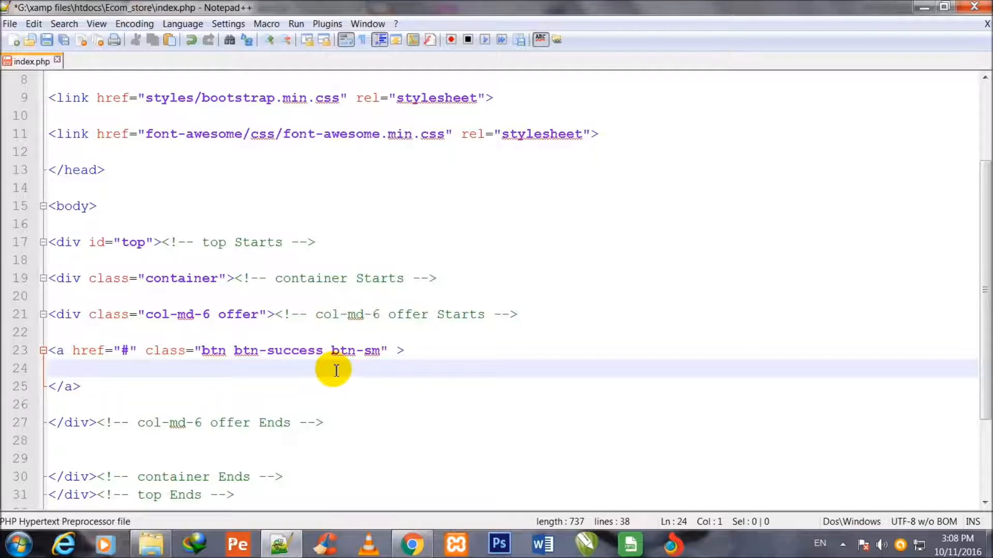
mouse_move(414, 369)
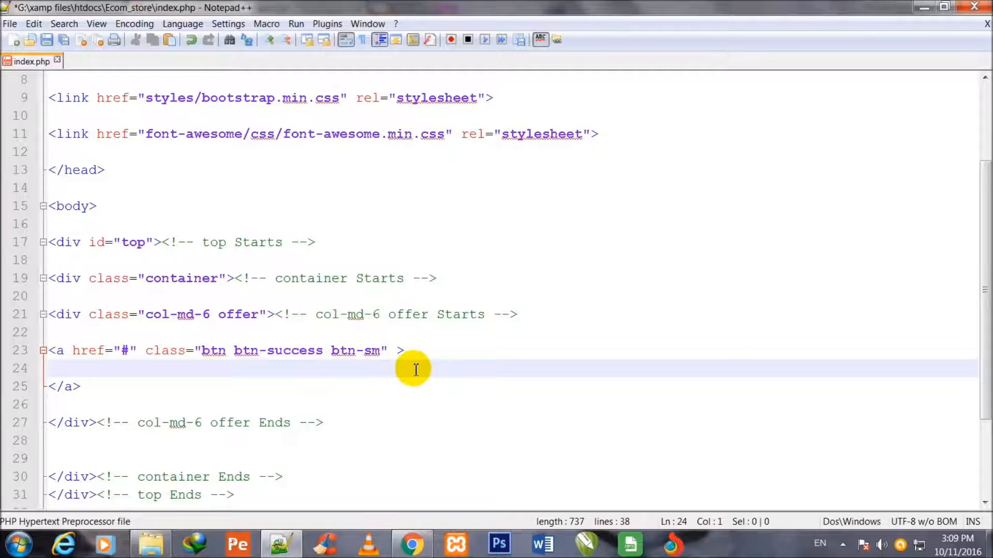
click(387, 351)
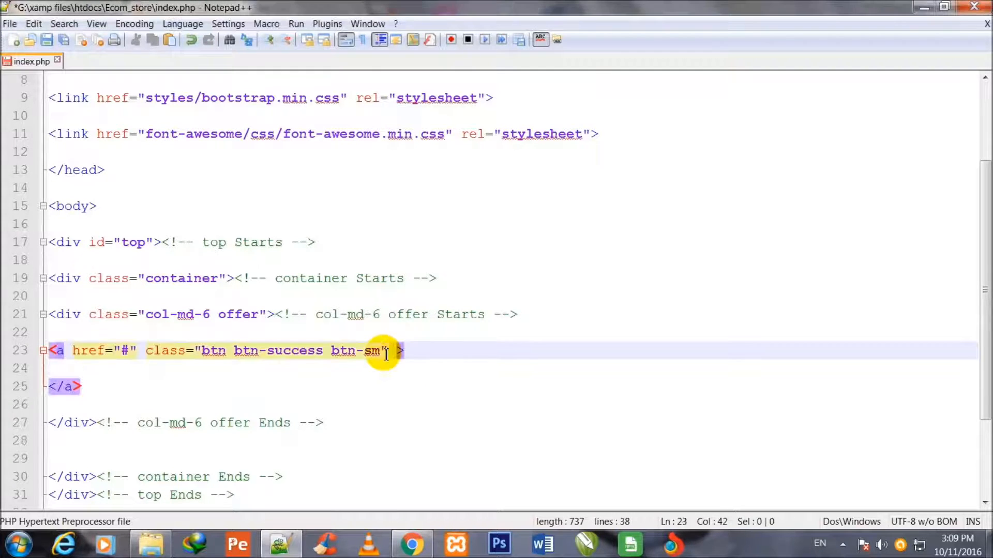
mouse_move(324, 374)
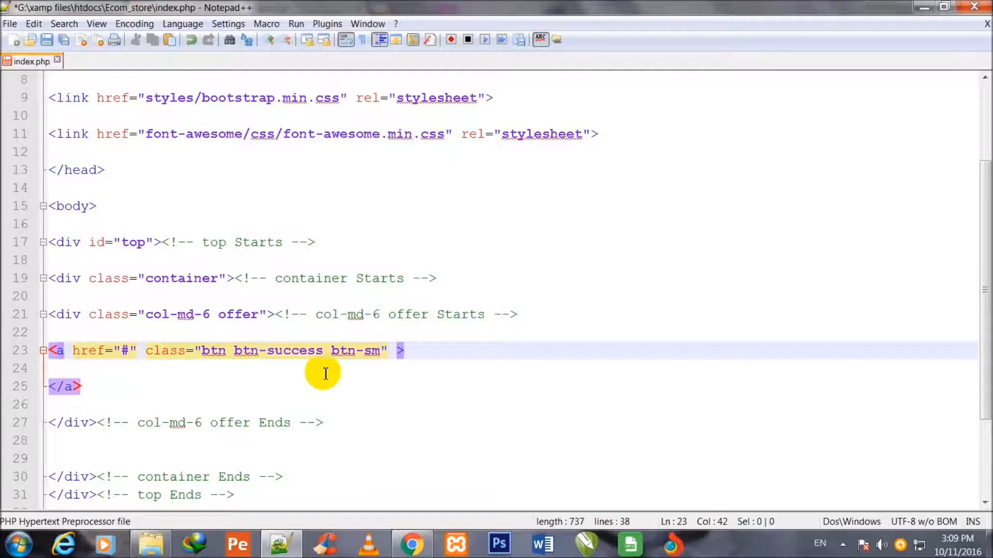
- Write 'Welcome :Guest' as the link text, correcting the typo in Guest
text(W)
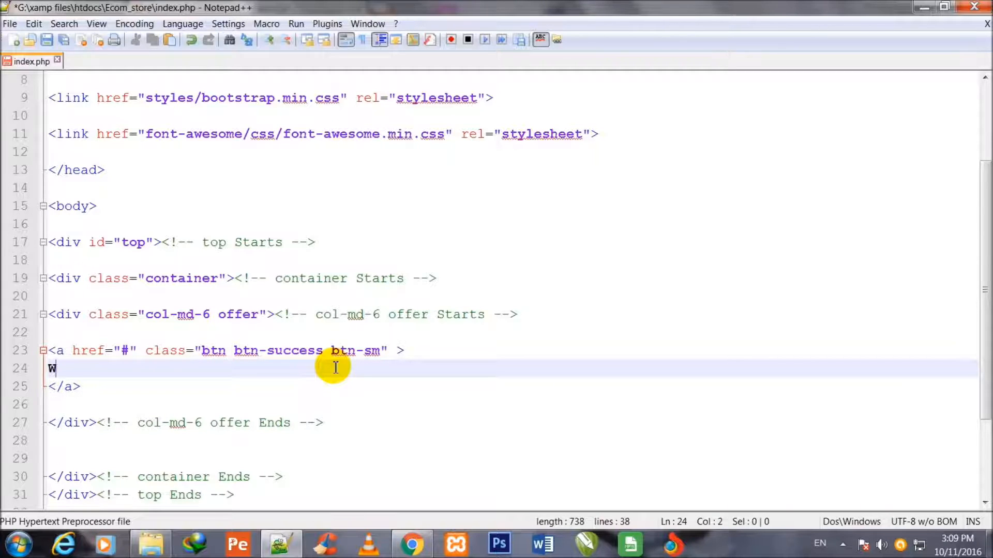
text(elc)
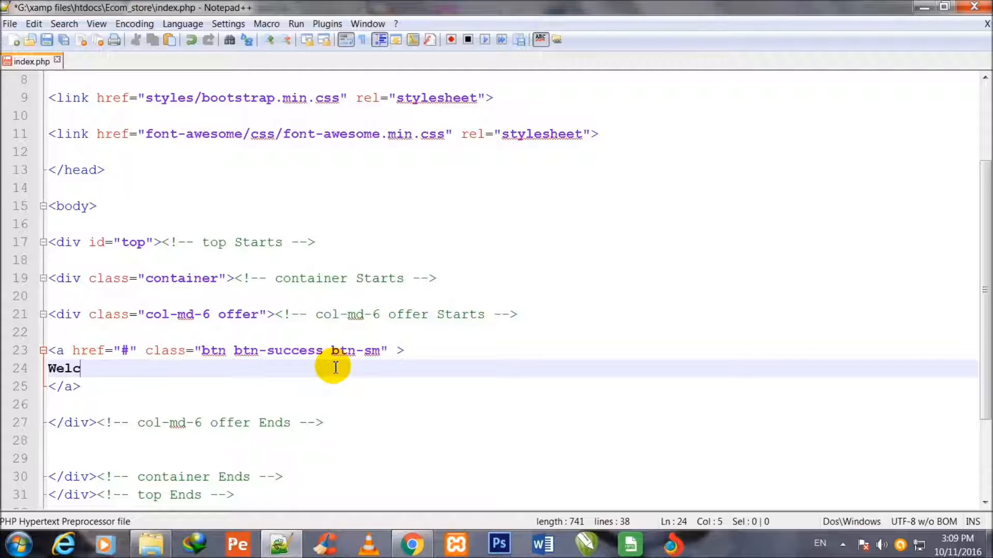
text(ome :)
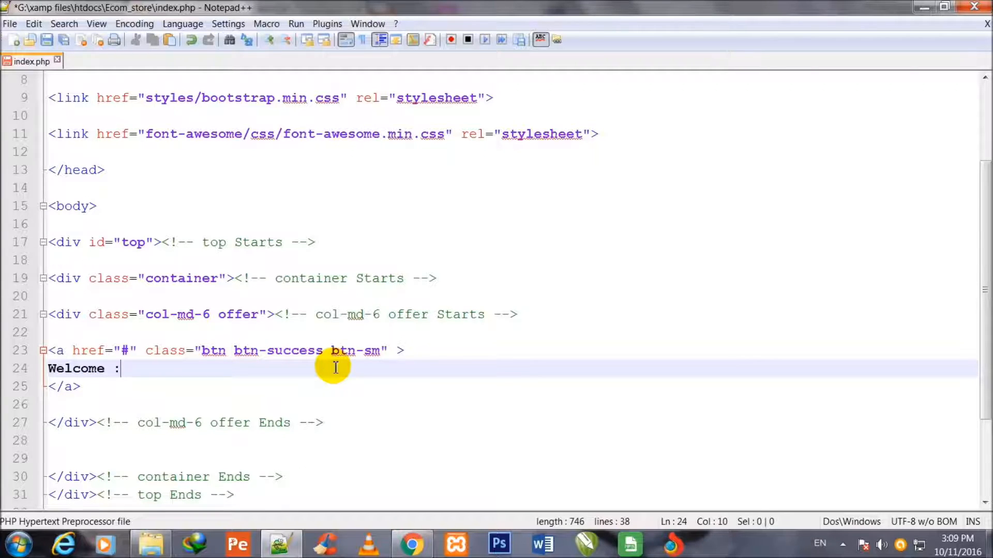
text(Gus)
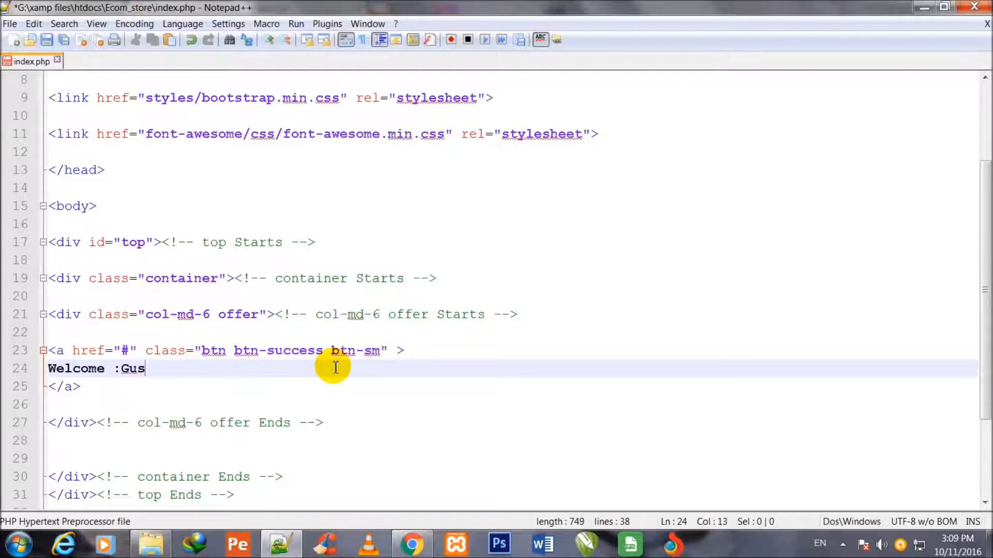
key(Backspace)
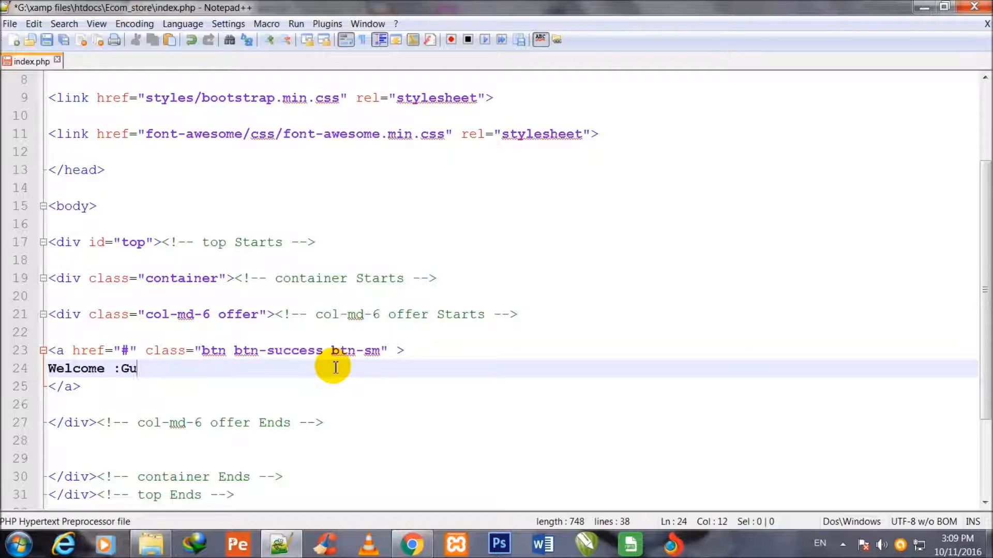
text(est)
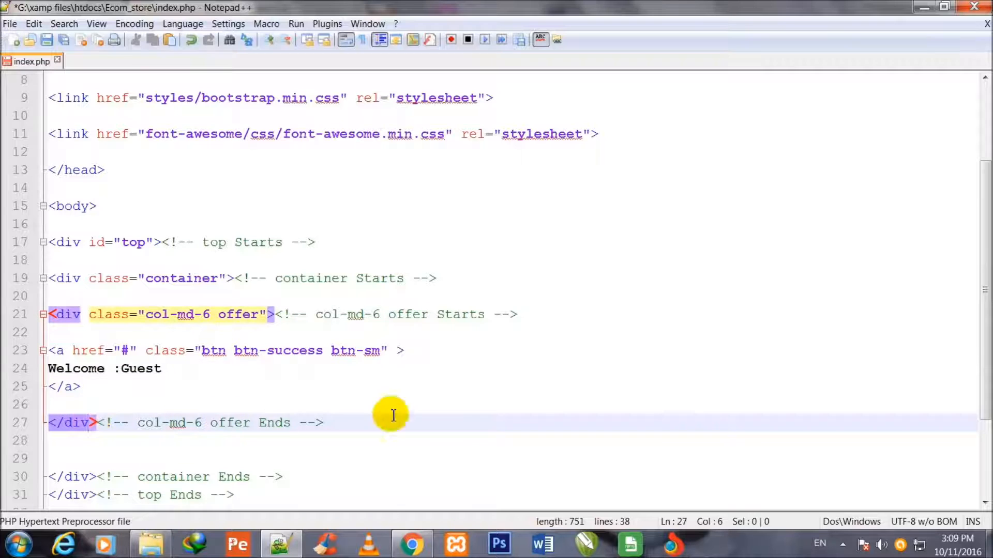
scroll(down, 3)
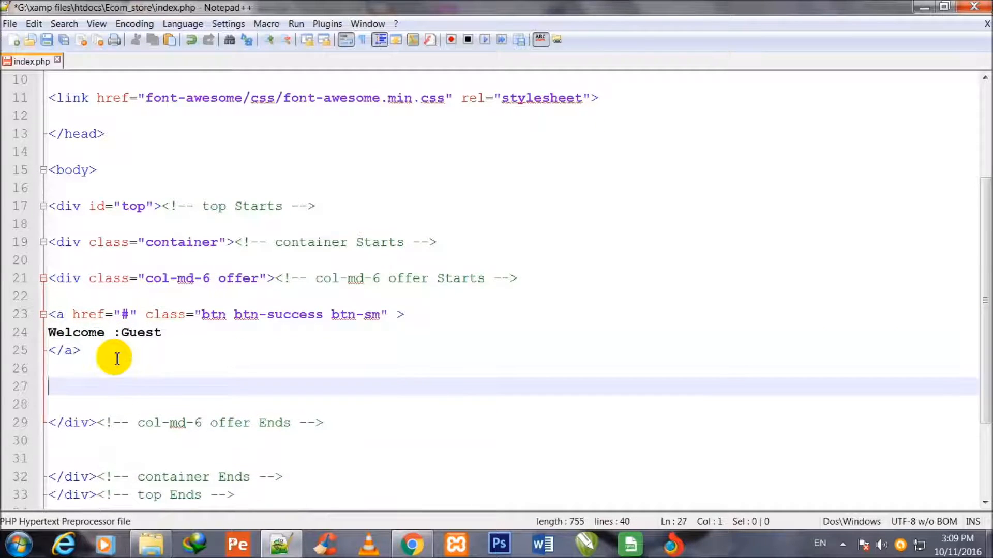
- Add a second anchor with href "#" below the Welcome :Guest link
text(<)
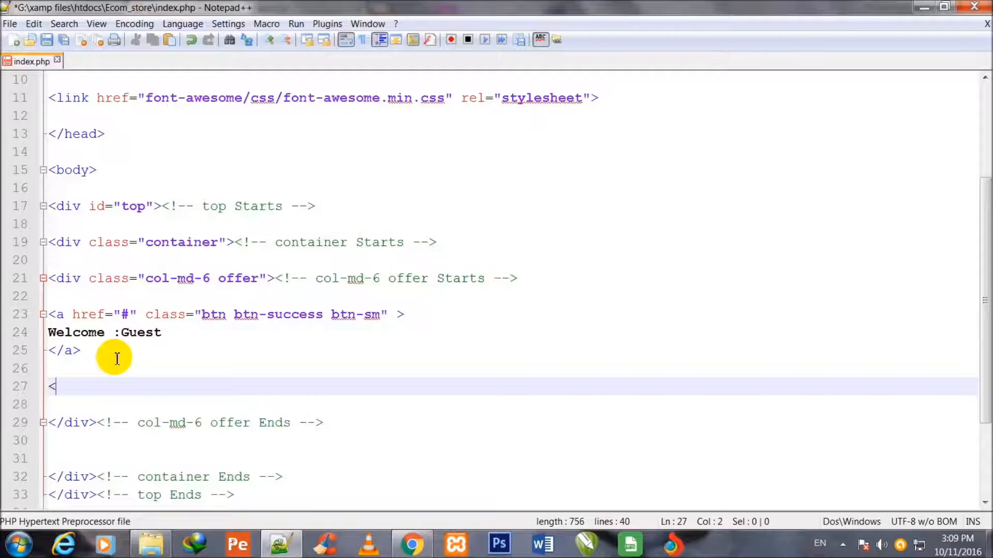
text(a>)
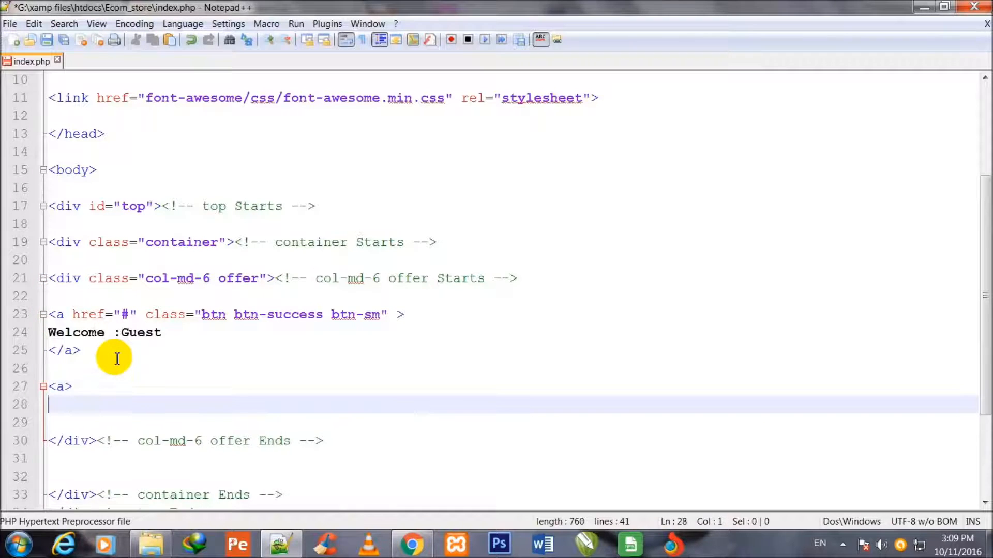
text(</)
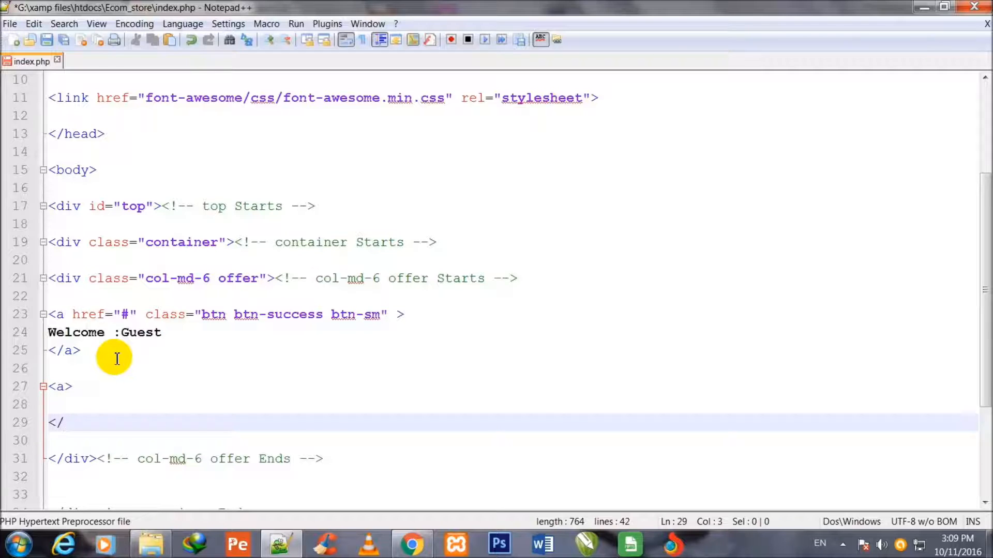
text(a>)
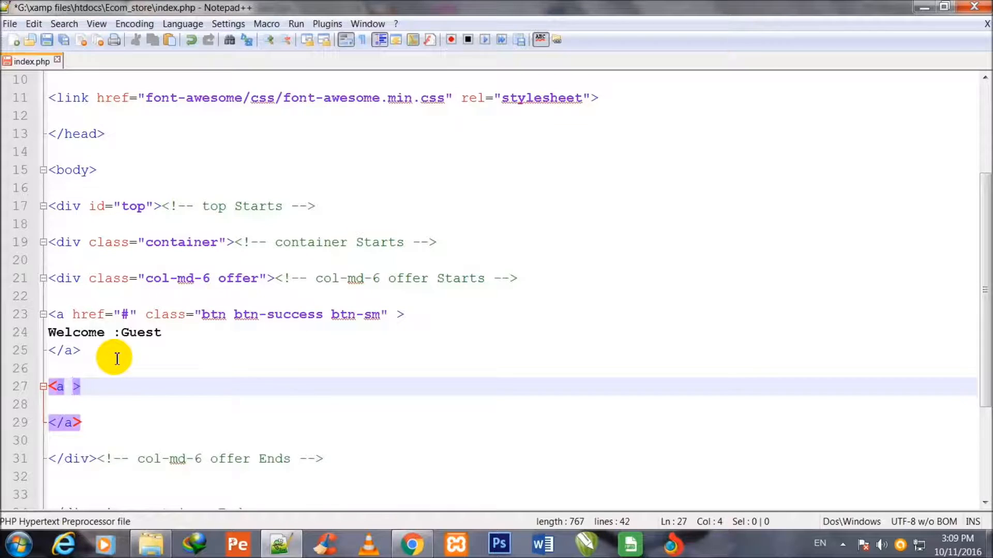
text(href=)
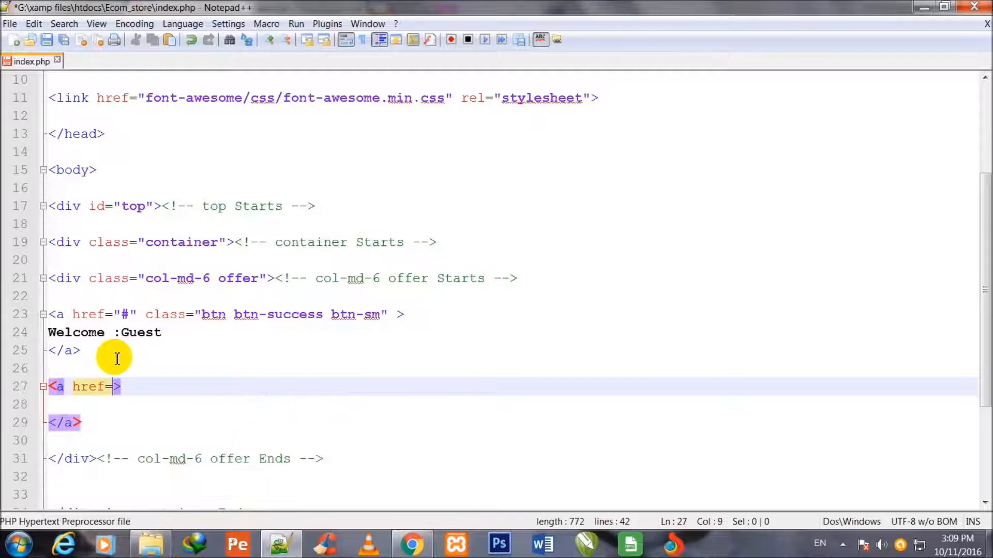
text("")
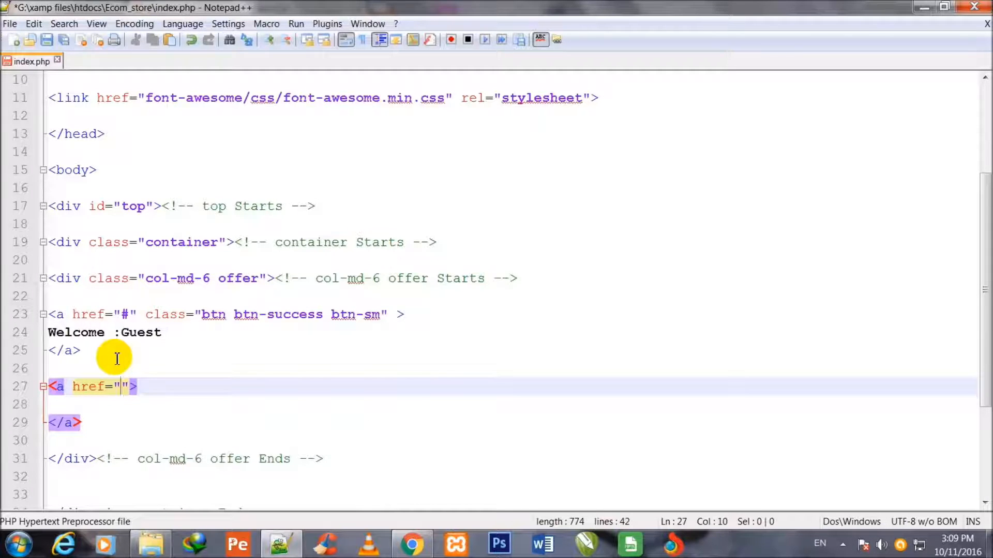
text(#)
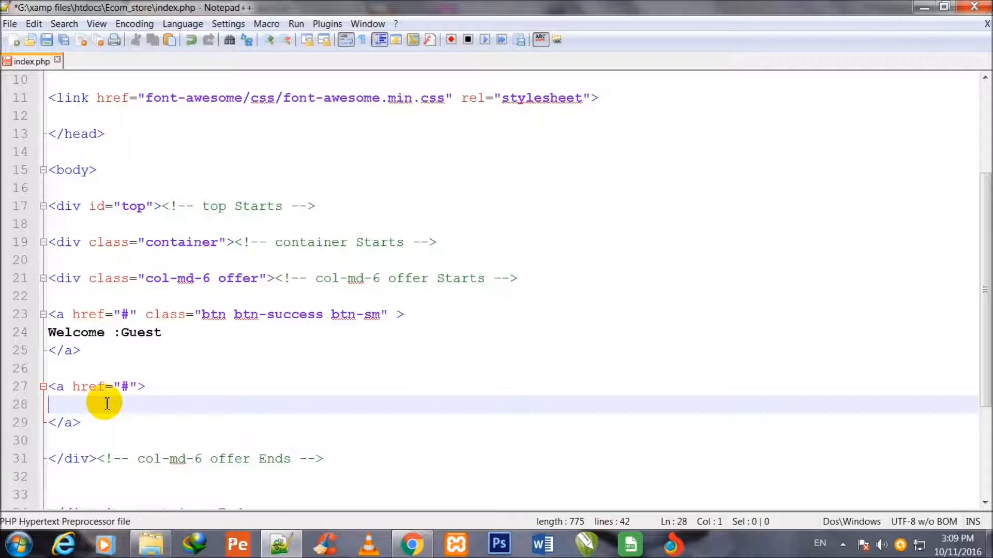
- Write 'Shopping Cart Total Price: $100, Total Items 2' in the new link and switch to Chrome
text(S)
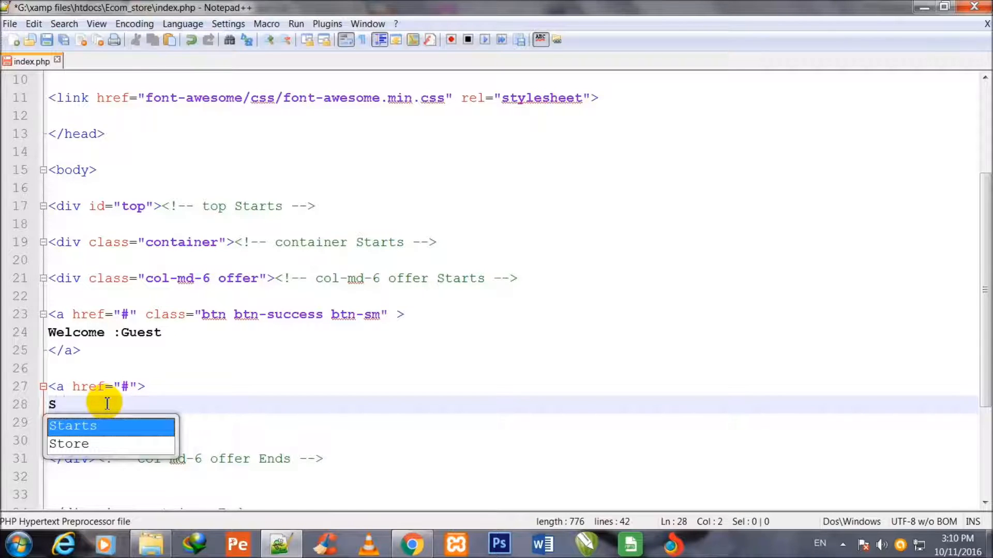
text(hopp)
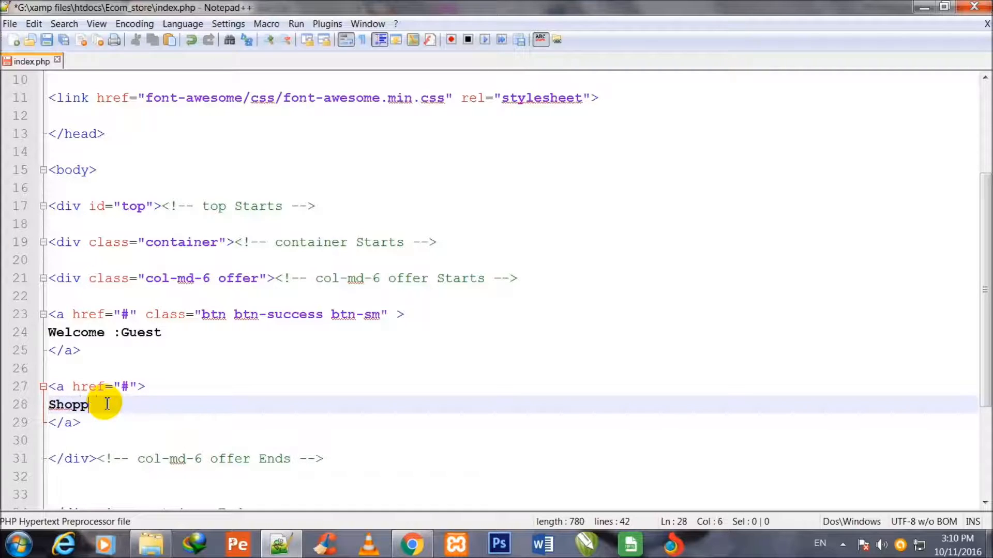
text(ing)
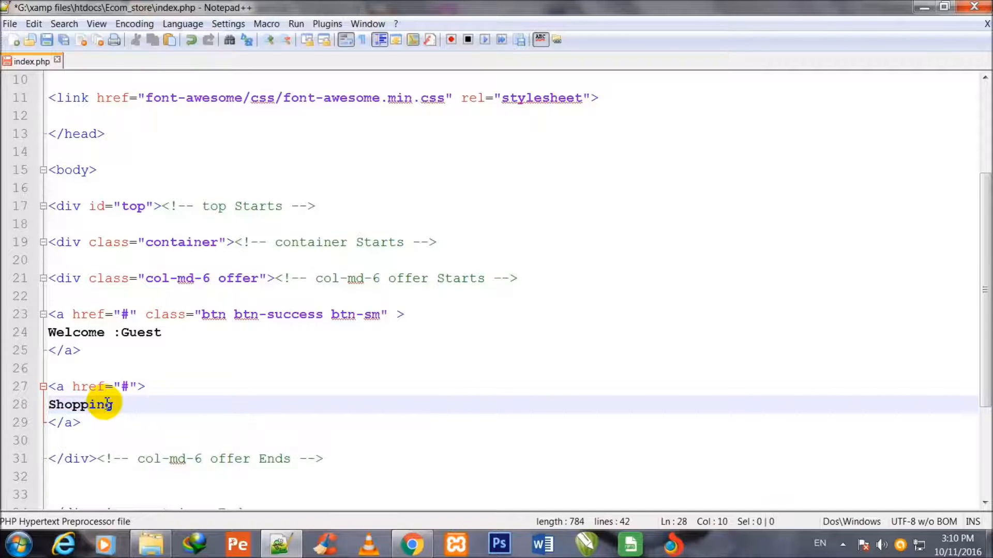
text(Cart)
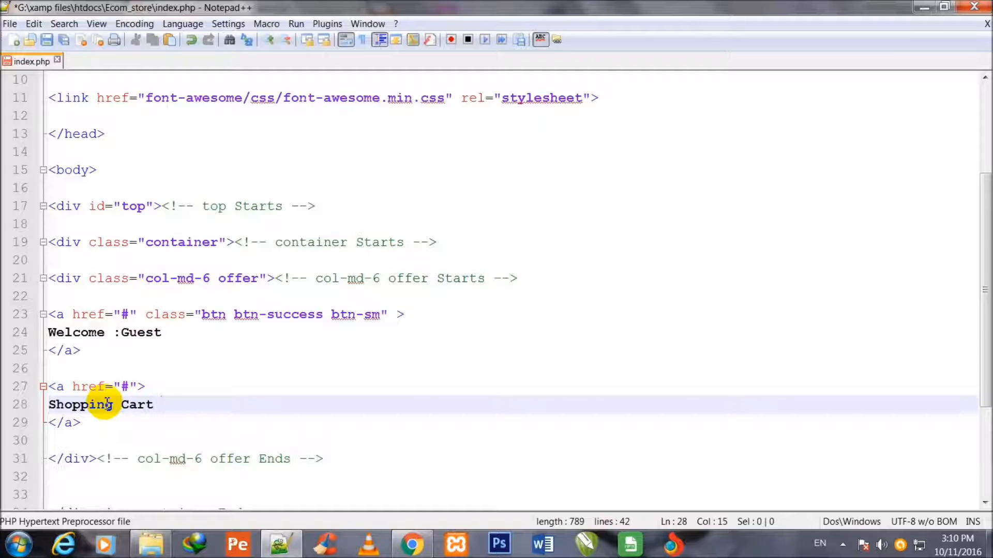
text(Total P)
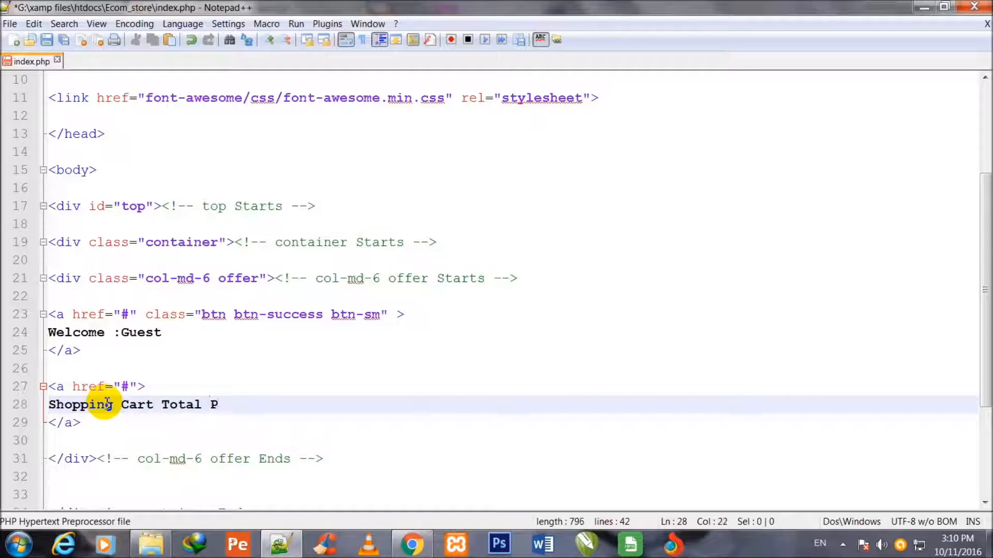
text(rice:)
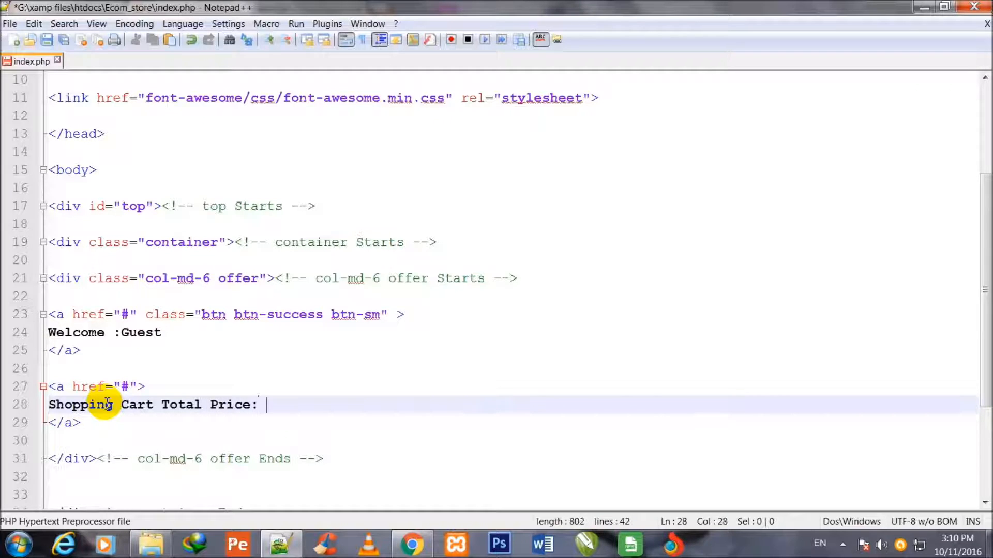
text($)
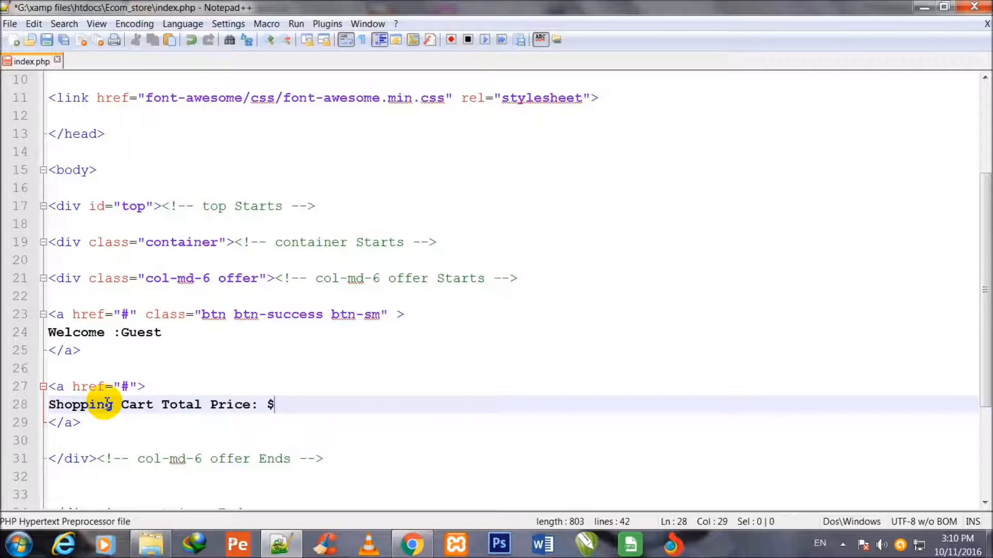
text(100)
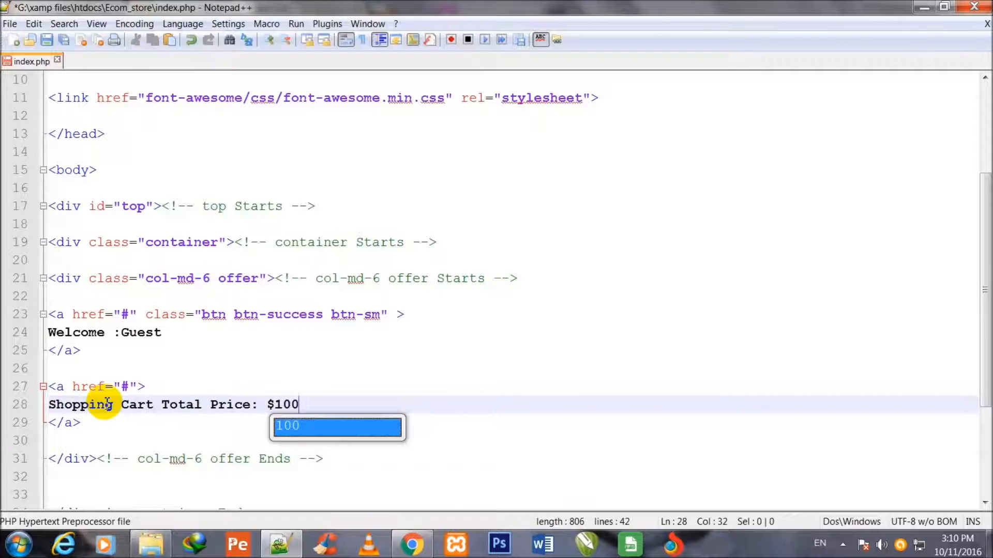
text(, Total)
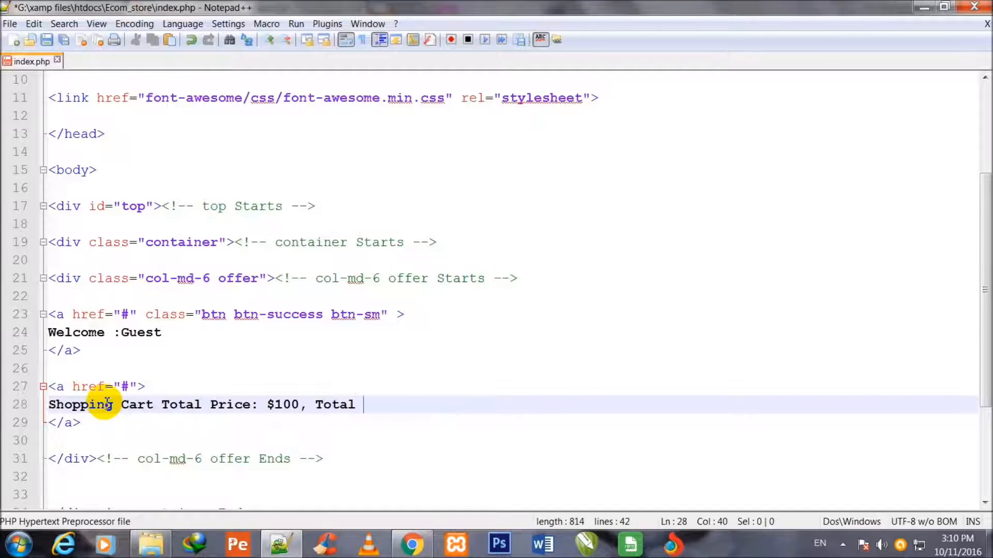
text(Ite)
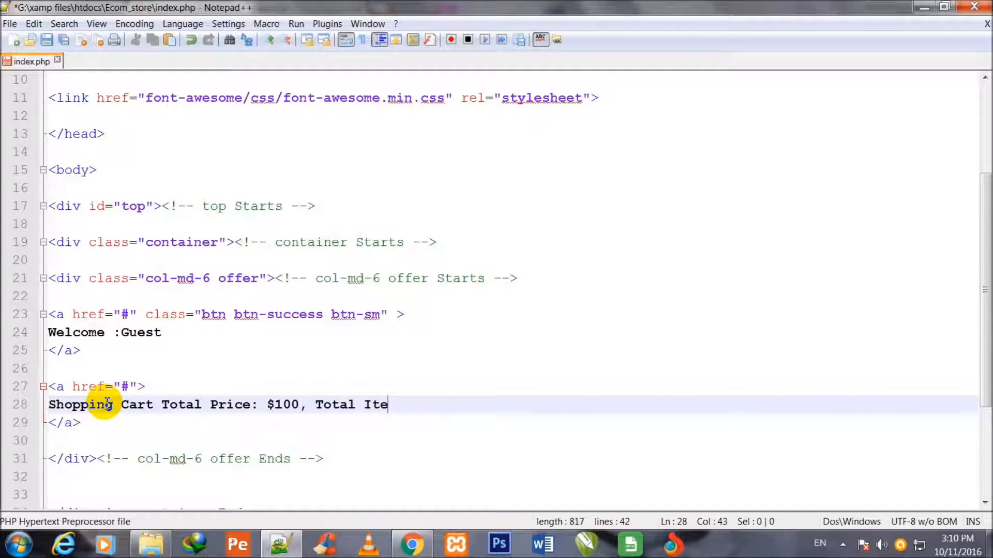
text(ms)
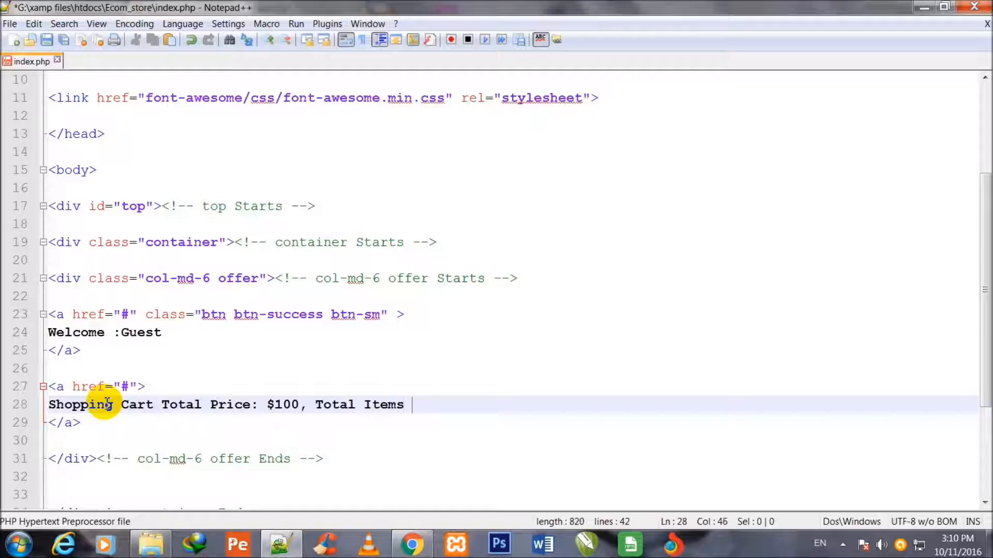
text(2)
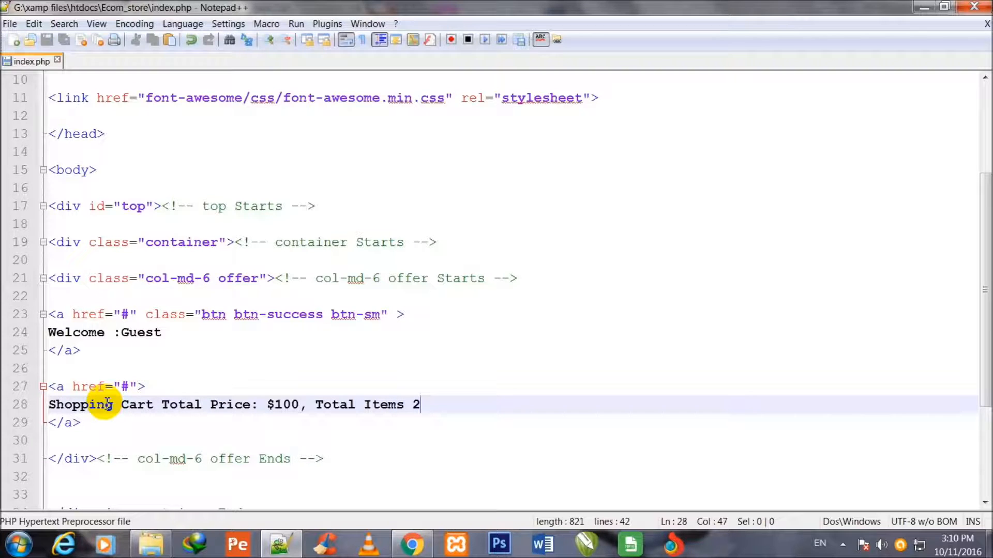
mouse_move(935, 258)
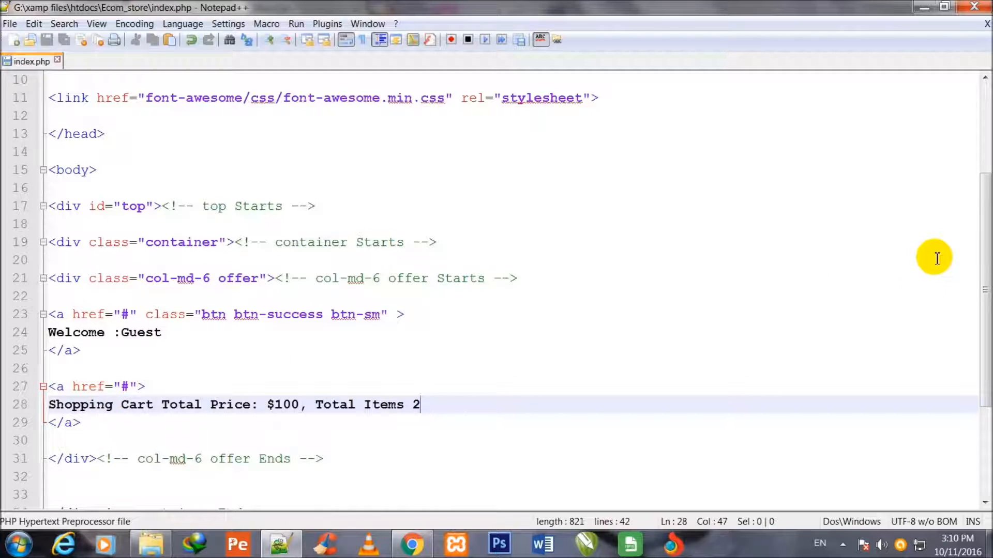
mouse_move(541, 503)
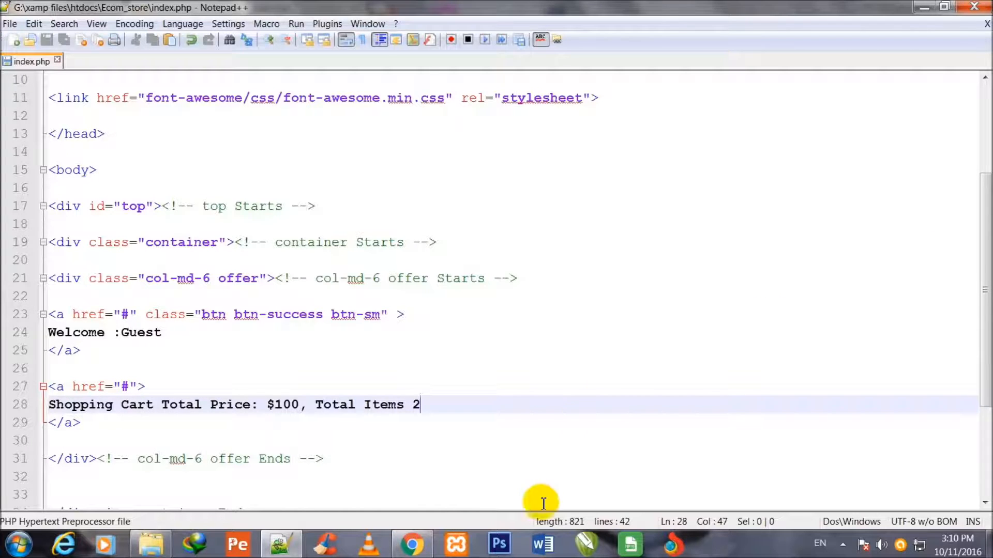
click(412, 544)
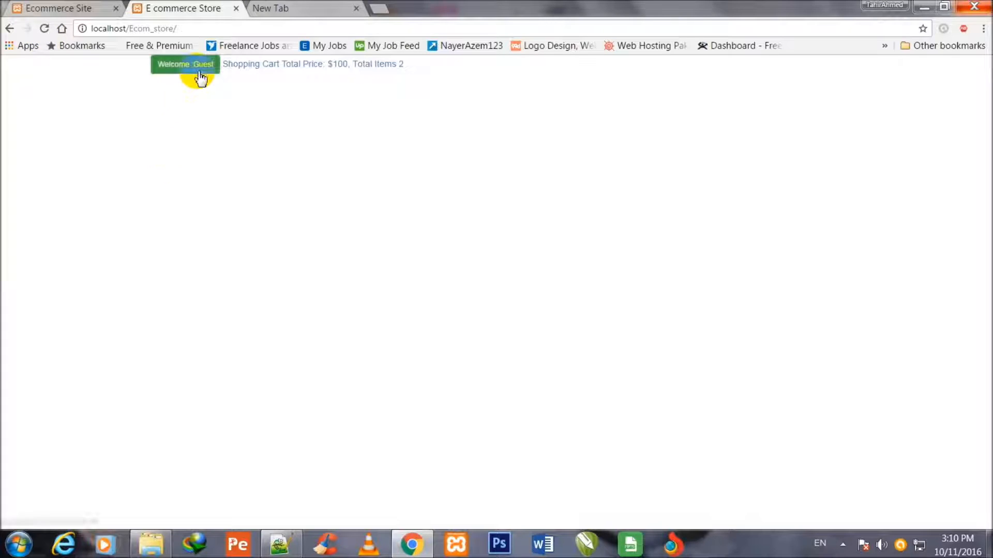
mouse_move(280, 544)
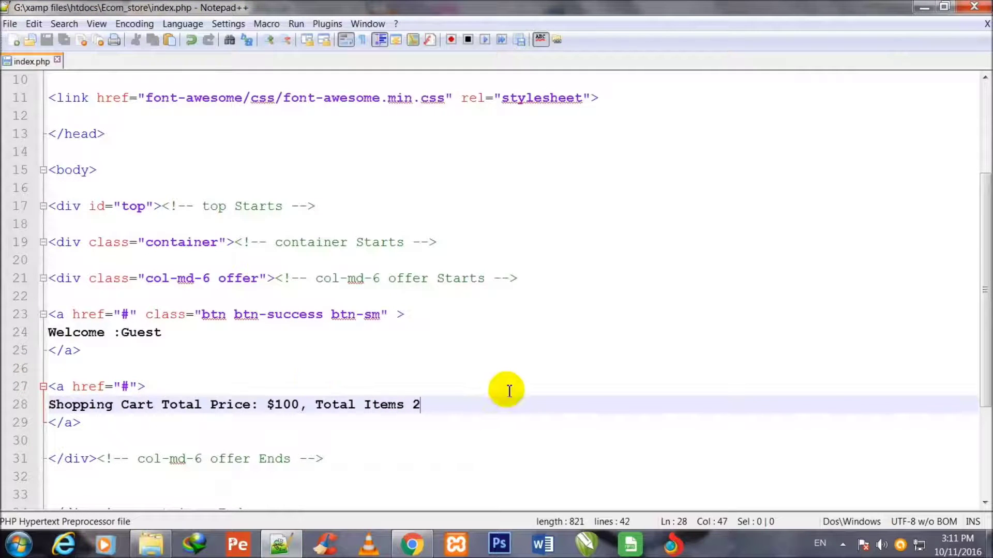
mouse_move(377, 427)
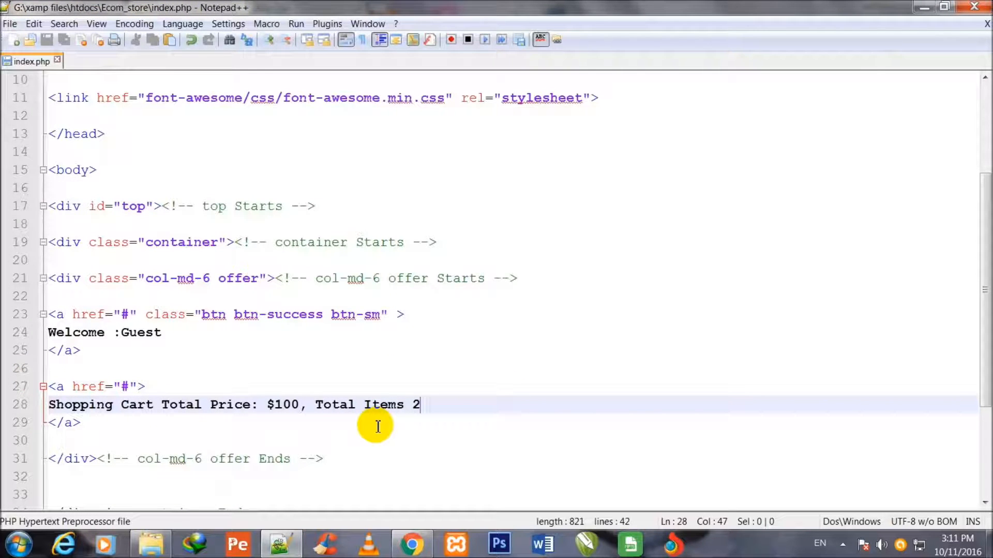
mouse_move(452, 406)
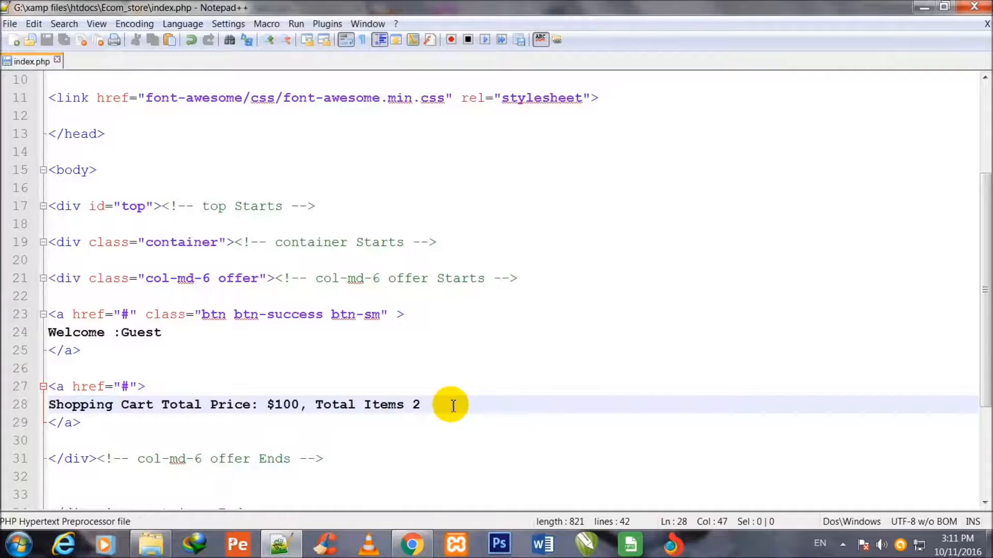
- Add a new div with class "col-md-6" after the offer column
scroll(down, 3)
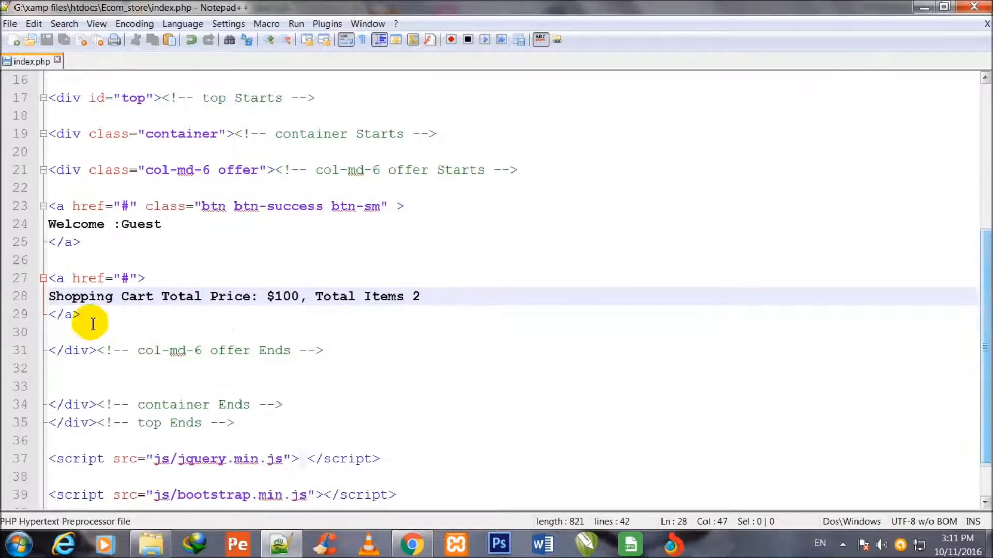
click(324, 350)
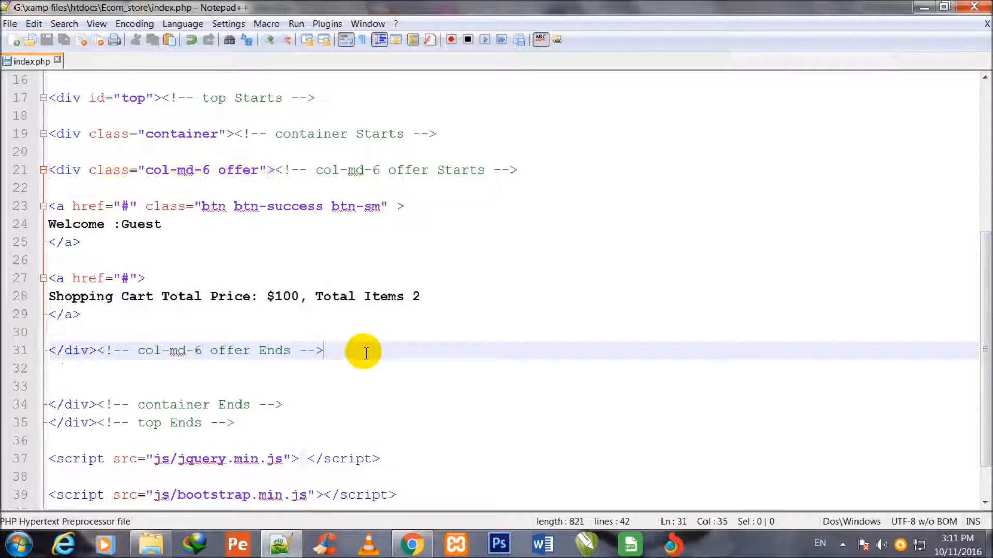
key(Enter)
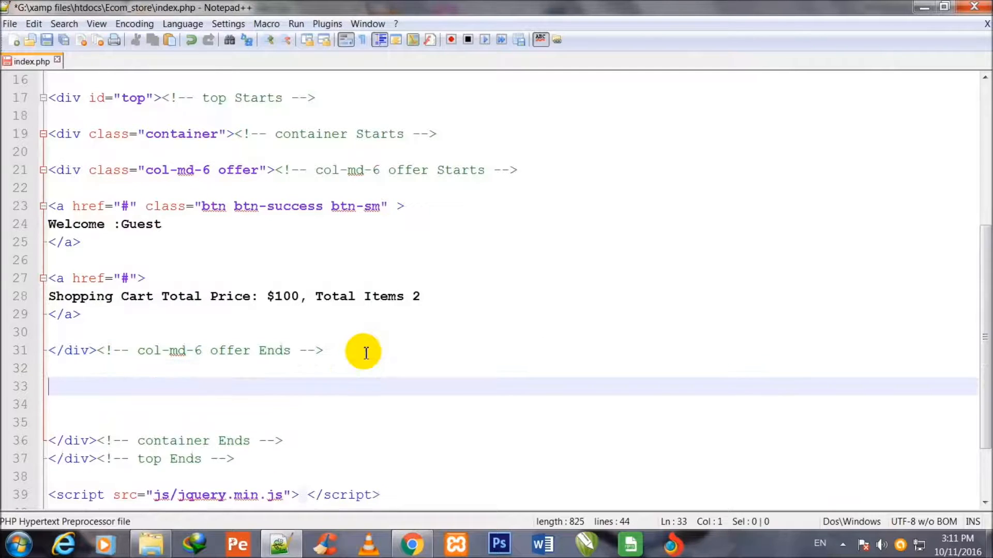
text(<div>)
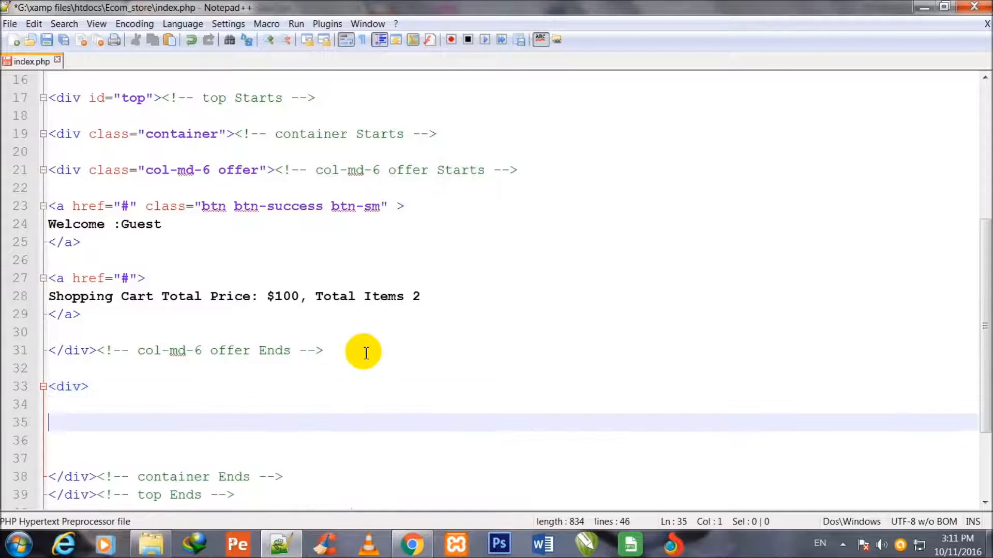
scroll(down, 3)
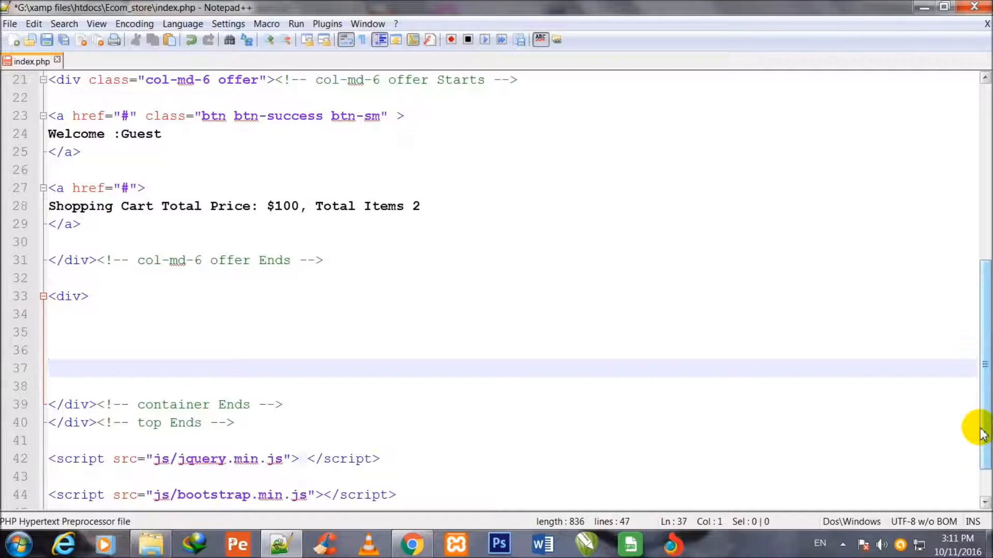
text(</div>)
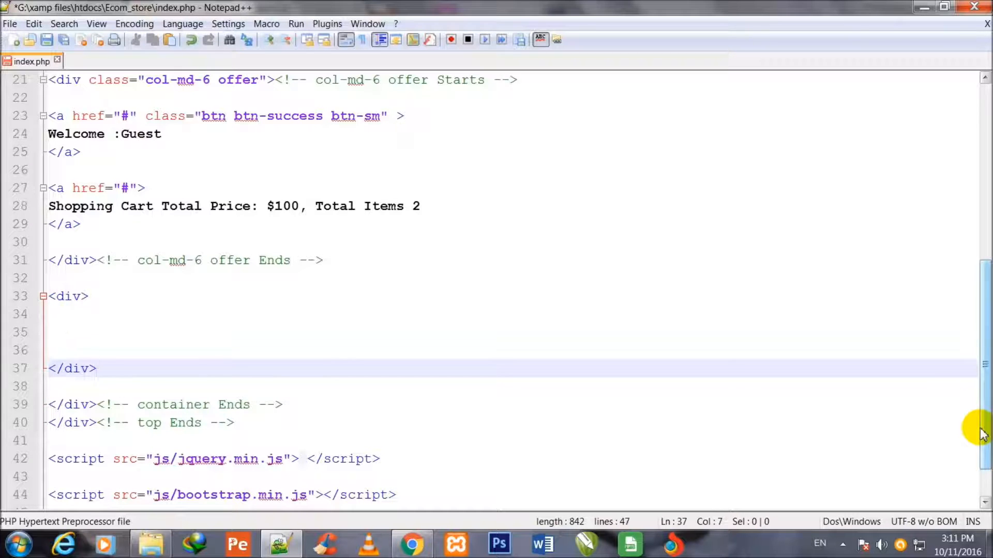
click(67, 296)
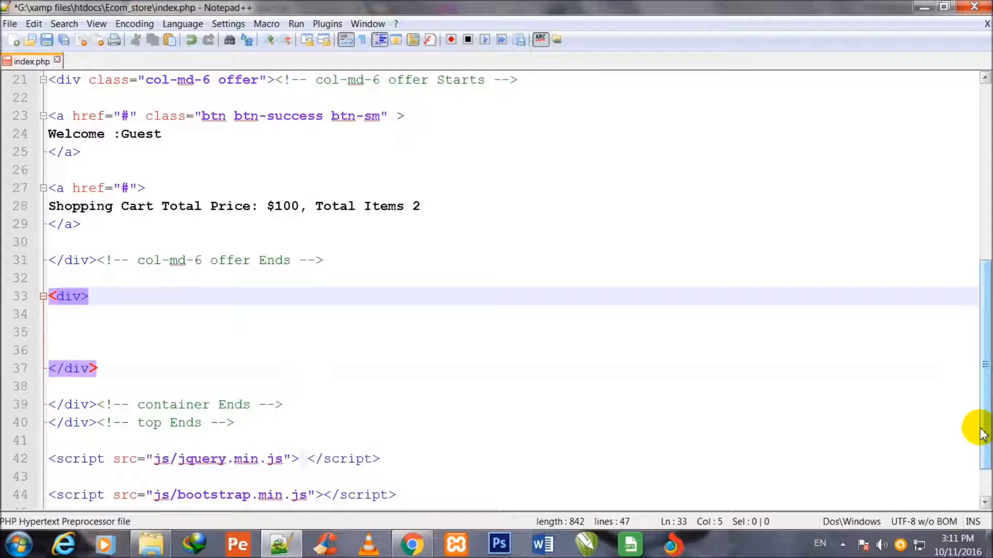
text(class=")
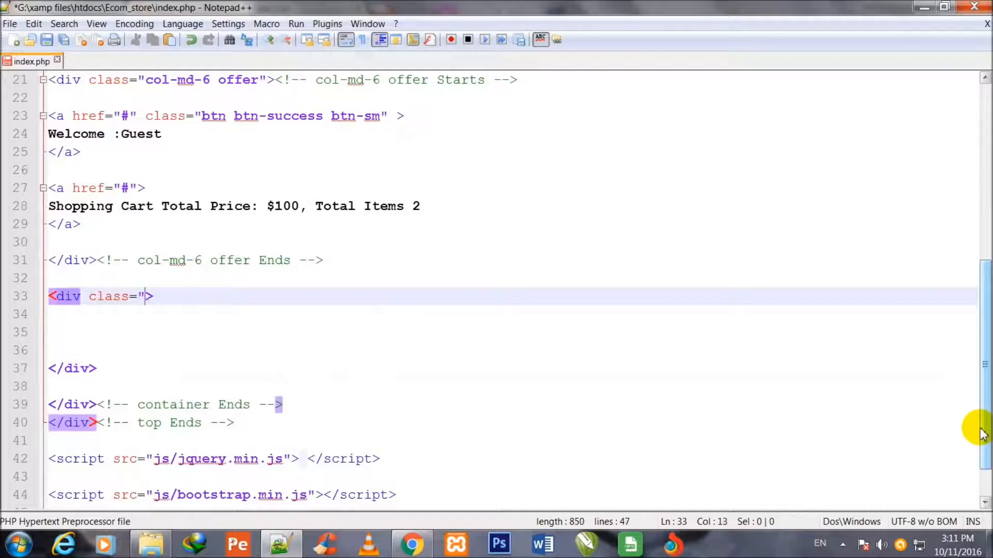
text(col-md-6")
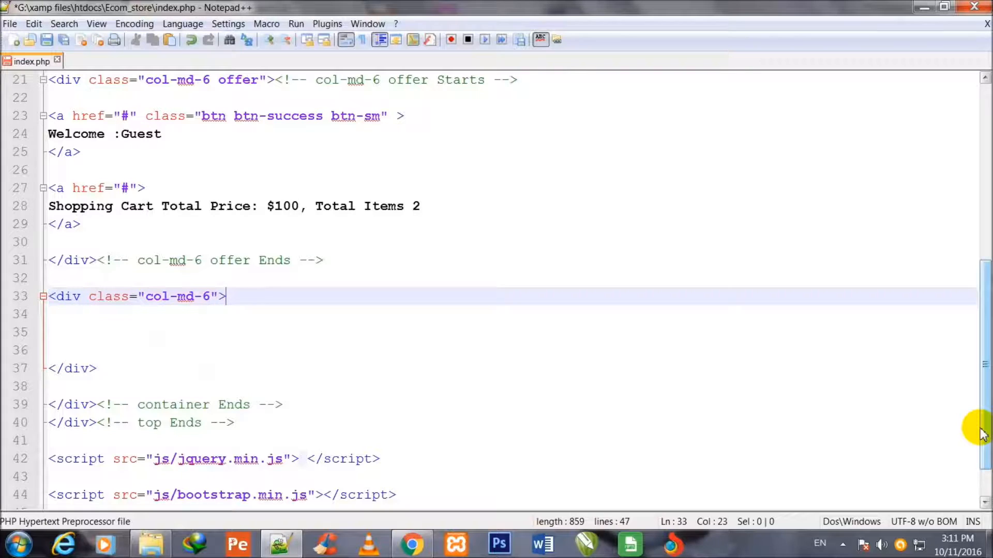
- Mark the new div with 'col-md-6 Starts' and 'col-md-6 Ends' comments, adding a blank line inside
text(<!--)
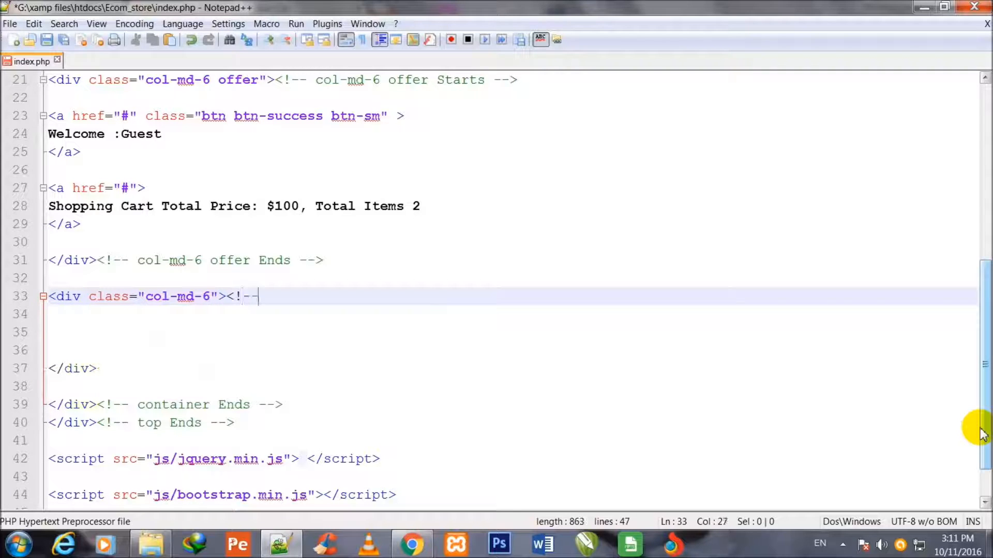
text(col-md-6)
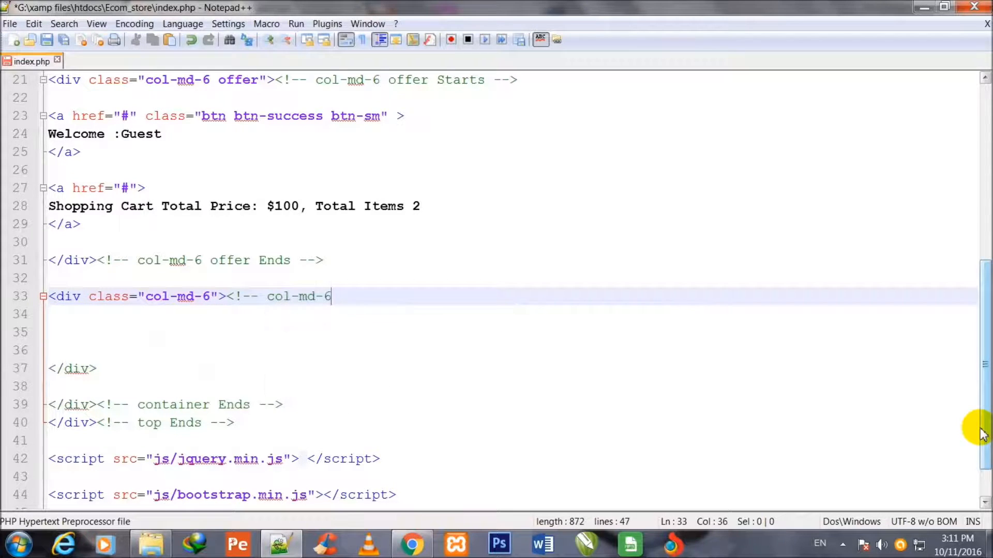
text(Starts --)
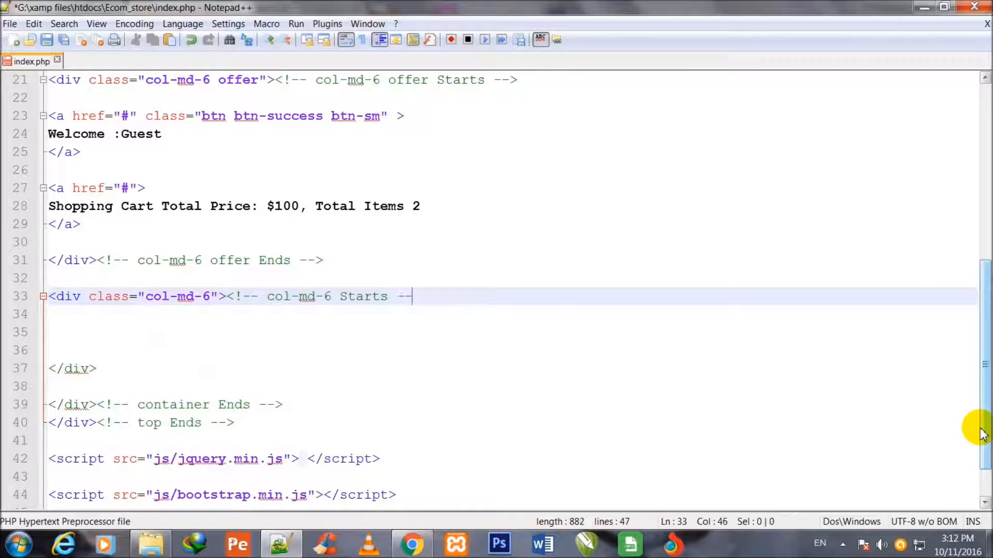
text(>)
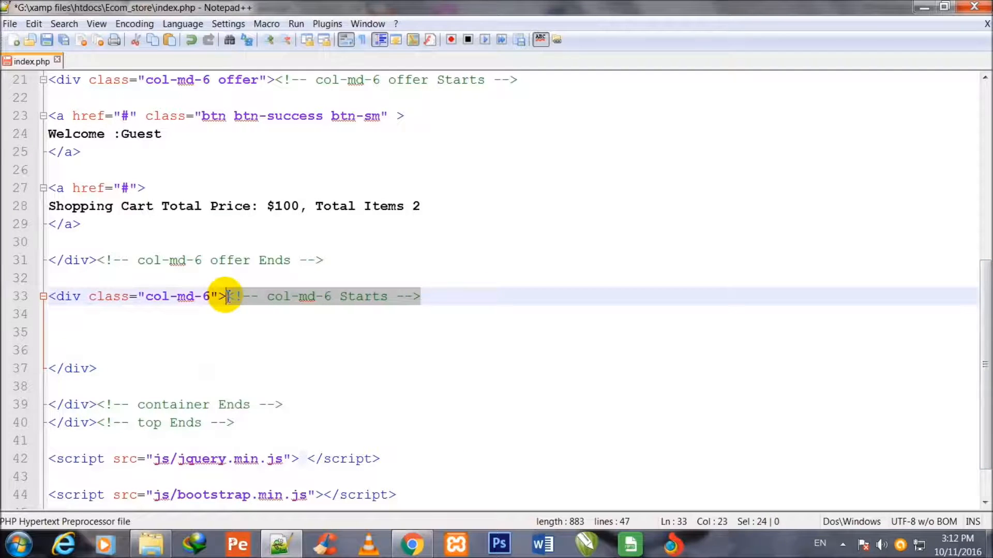
mouse_move(118, 378)
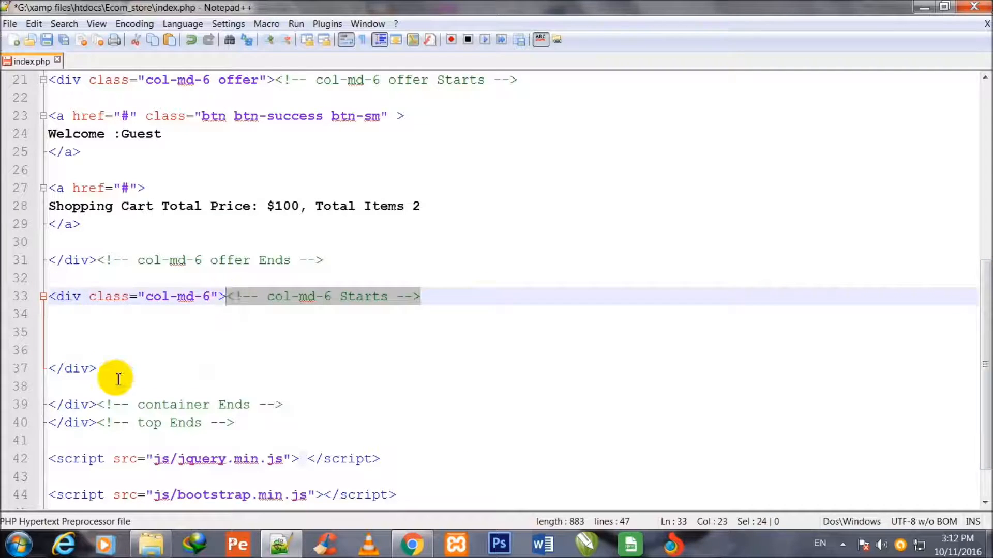
click(112, 367)
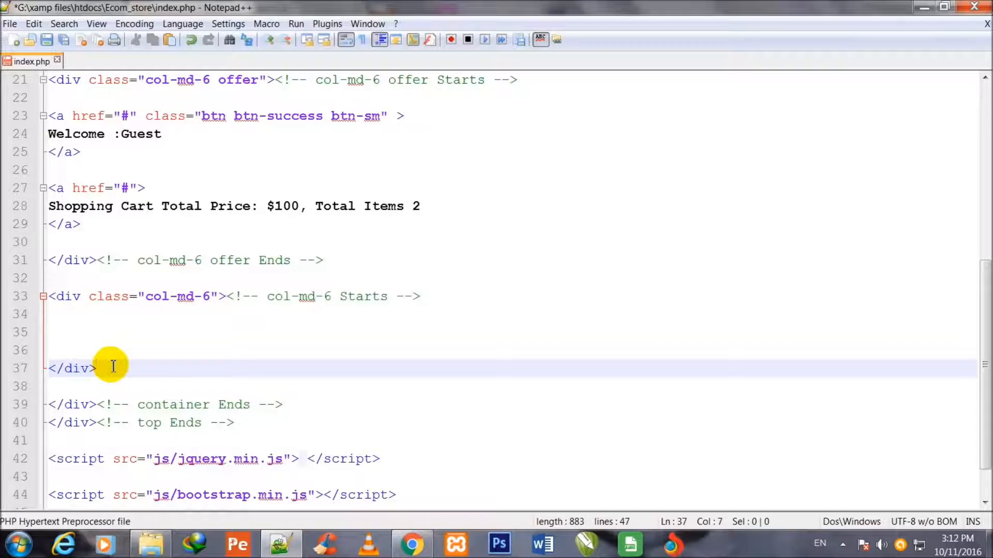
text(<!-- col-md-6 Starts -->)
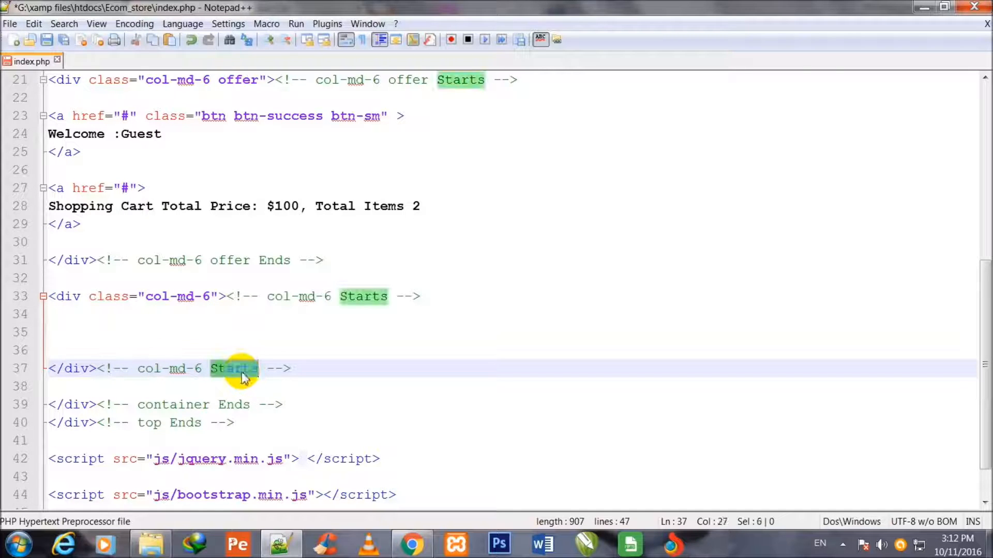
text(Ends)
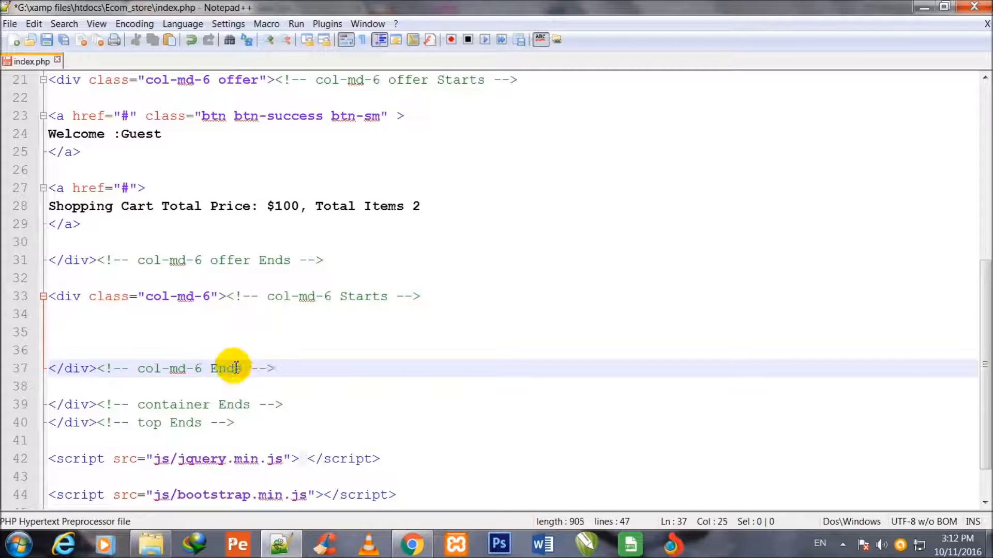
click(203, 325)
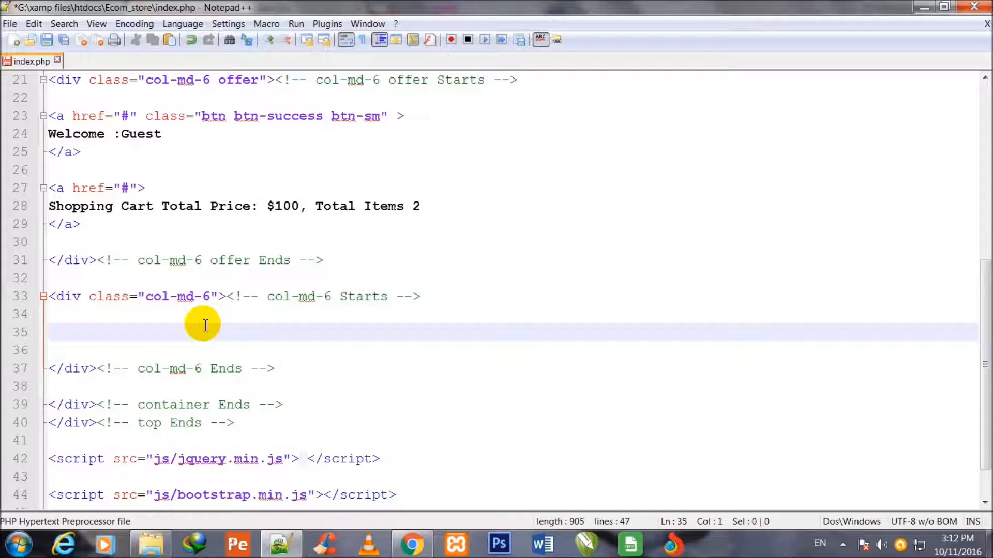
key(enter)
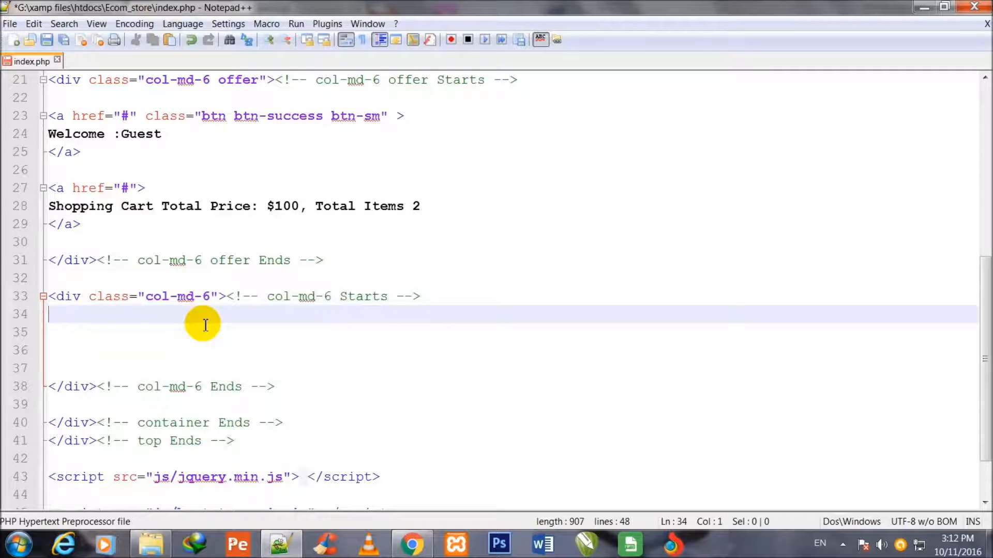
- Add an opening <ul class="menu"> and a closing </ul> with blank lines between
text(<ul>)
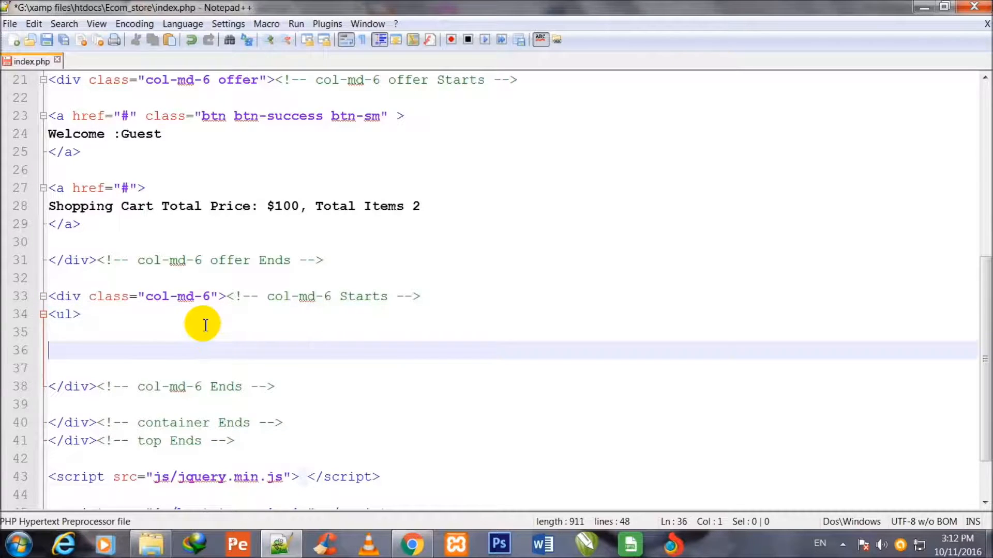
key(enter)
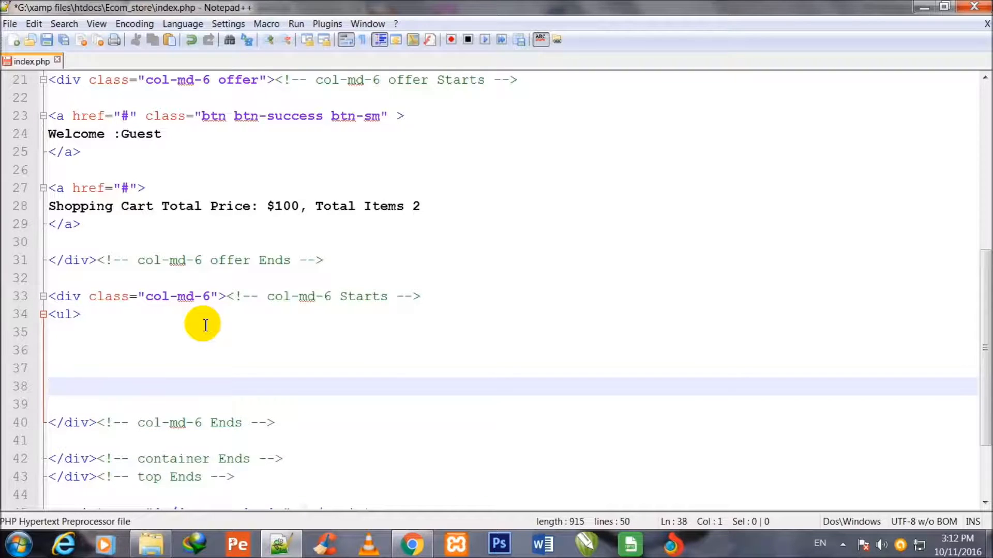
text(</ul>)
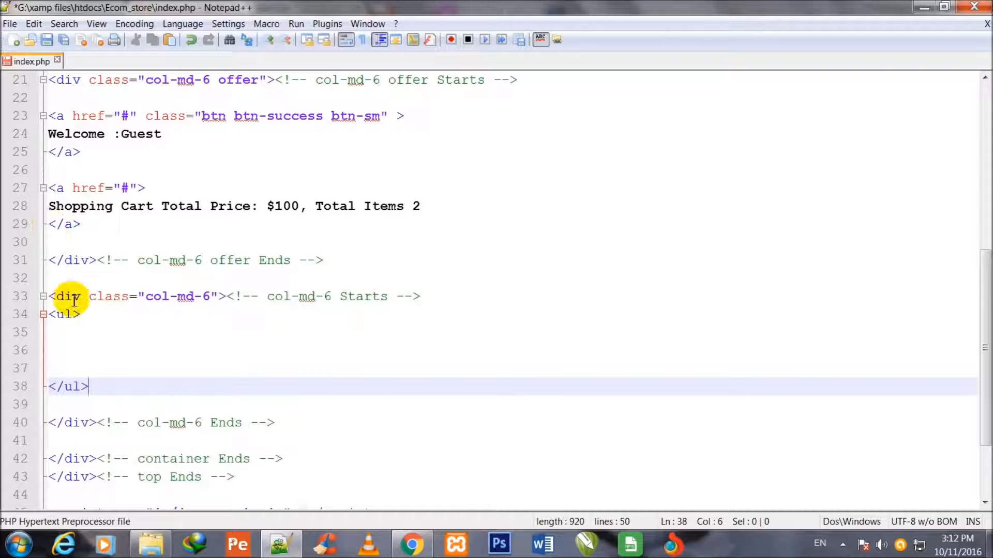
text(c)
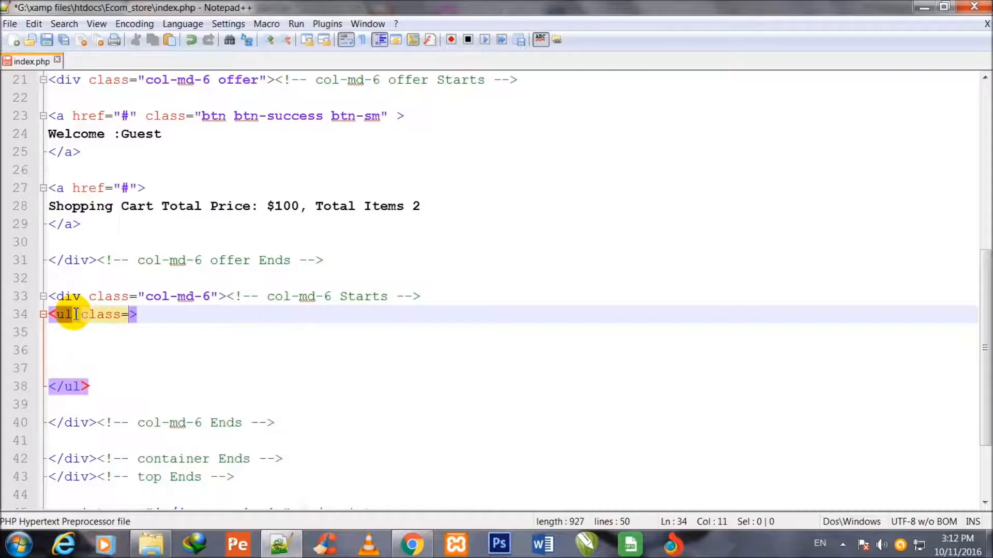
text("")
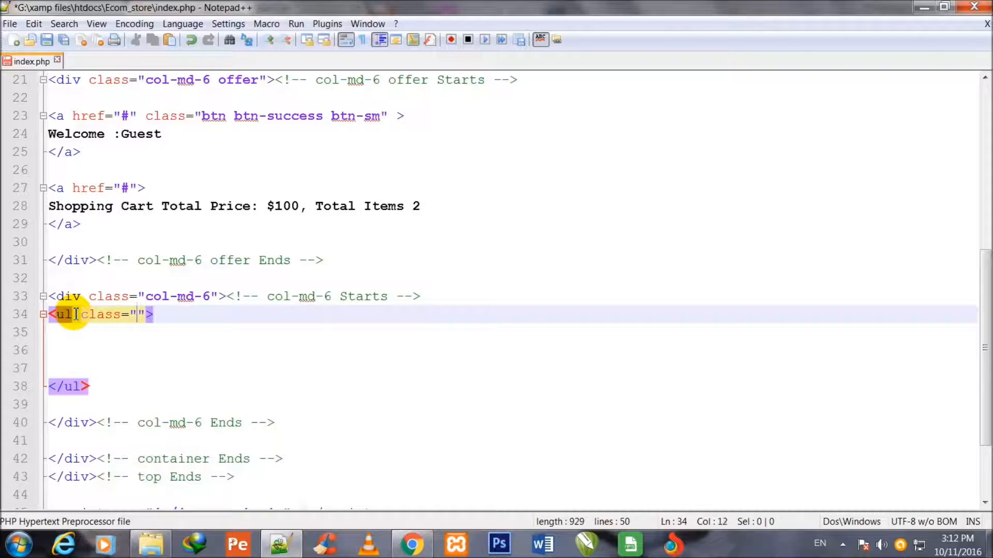
text(menu)
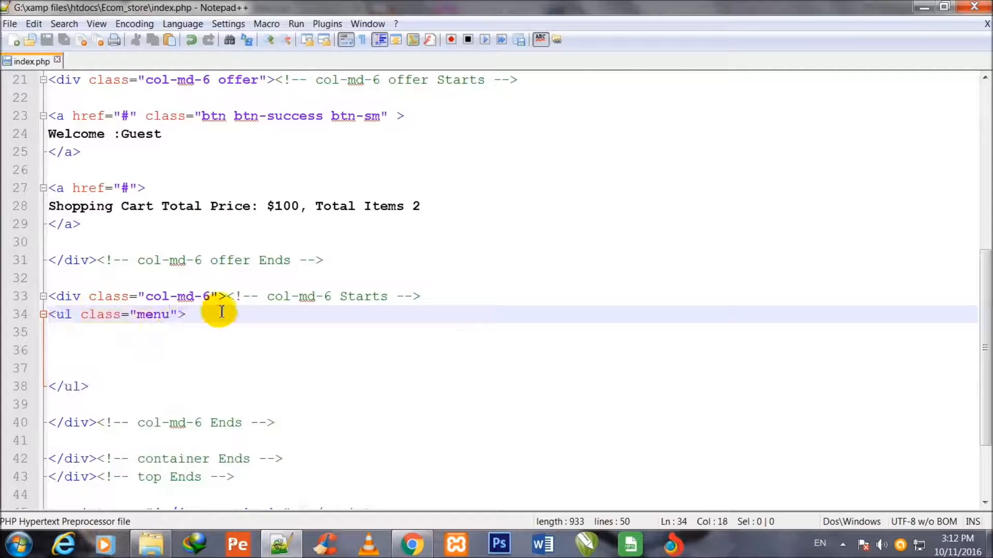
- Mark the list with '<!-- menu Starts -->' and '<!-- menu Ends -->' comments
text(<!)
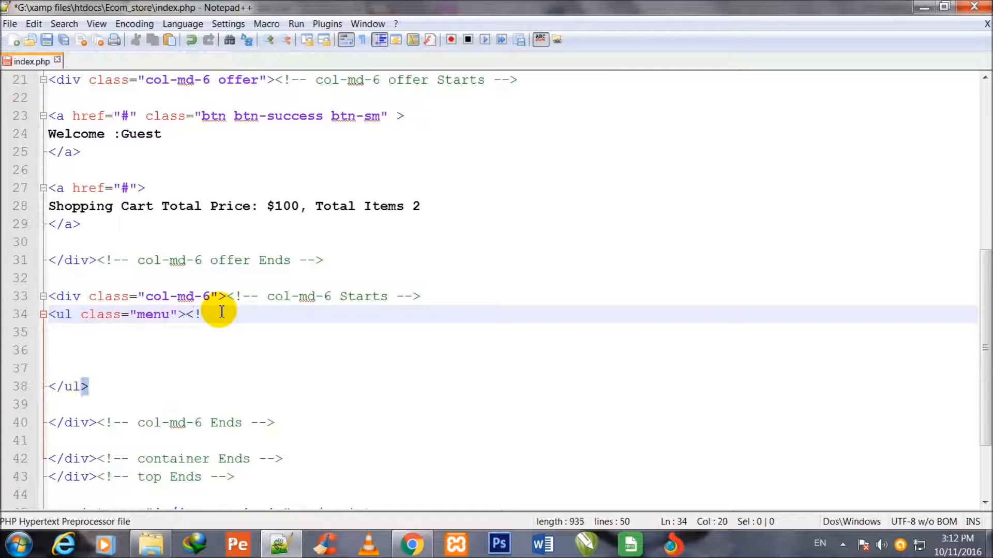
text(--)
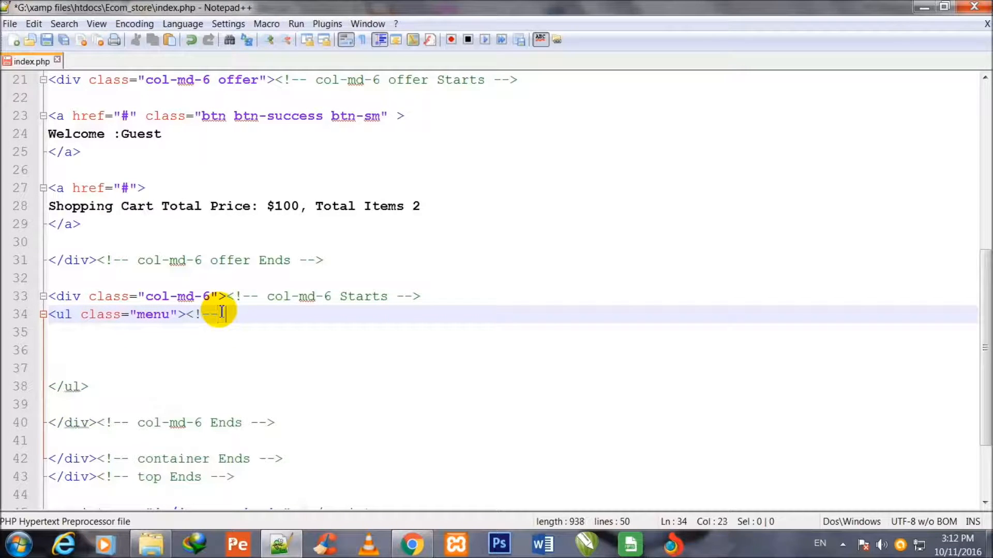
text(menu Starts)
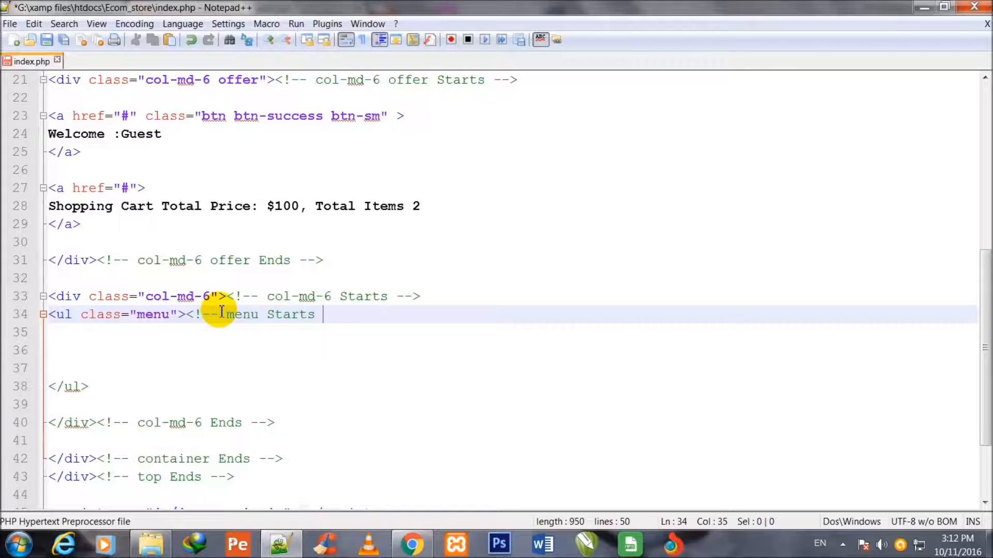
text(-->)
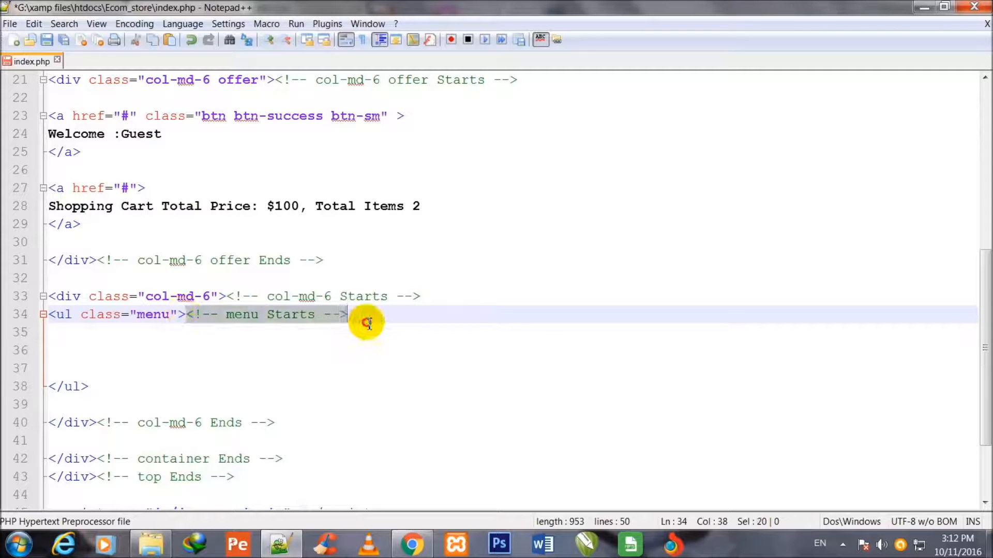
mouse_move(249, 372)
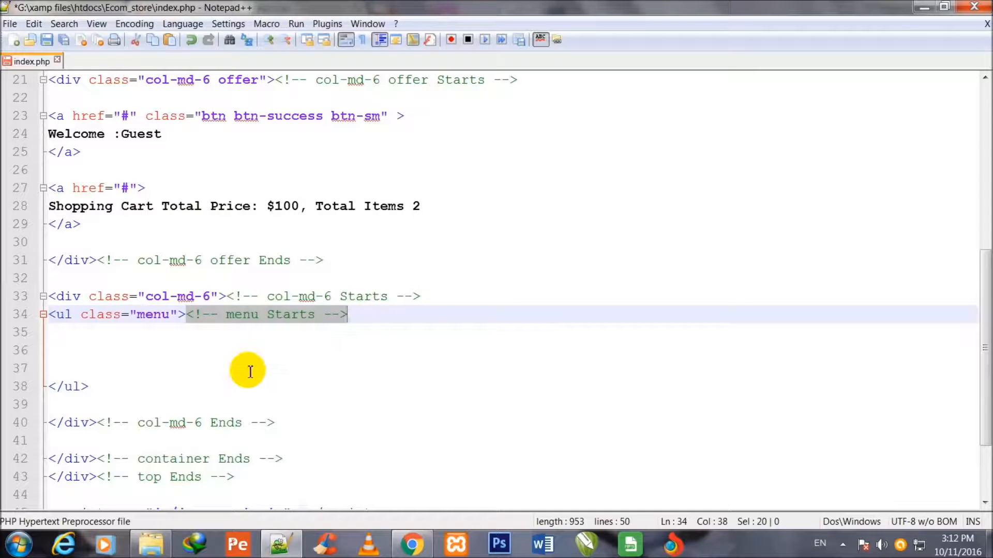
text(<!-- menu Starts -->)
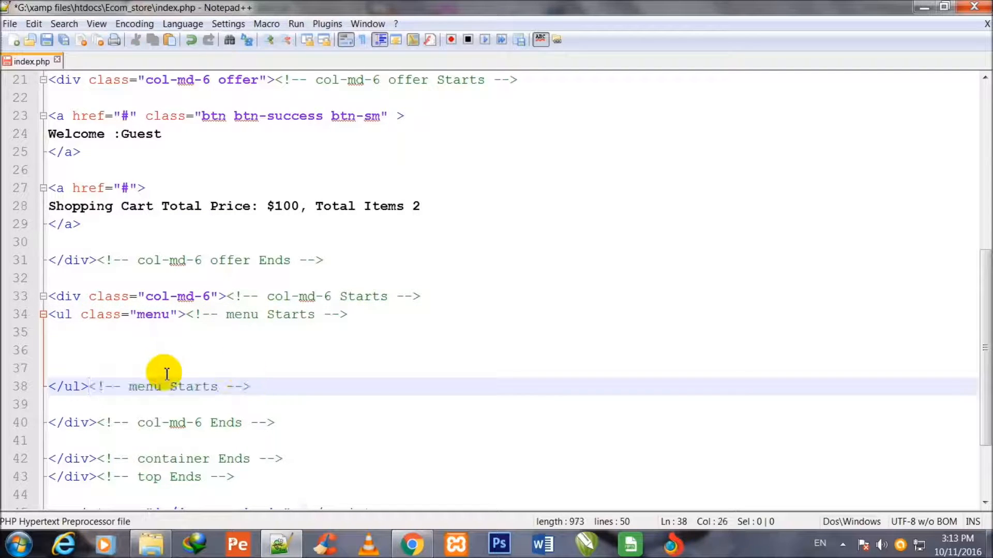
mouse_move(227, 380)
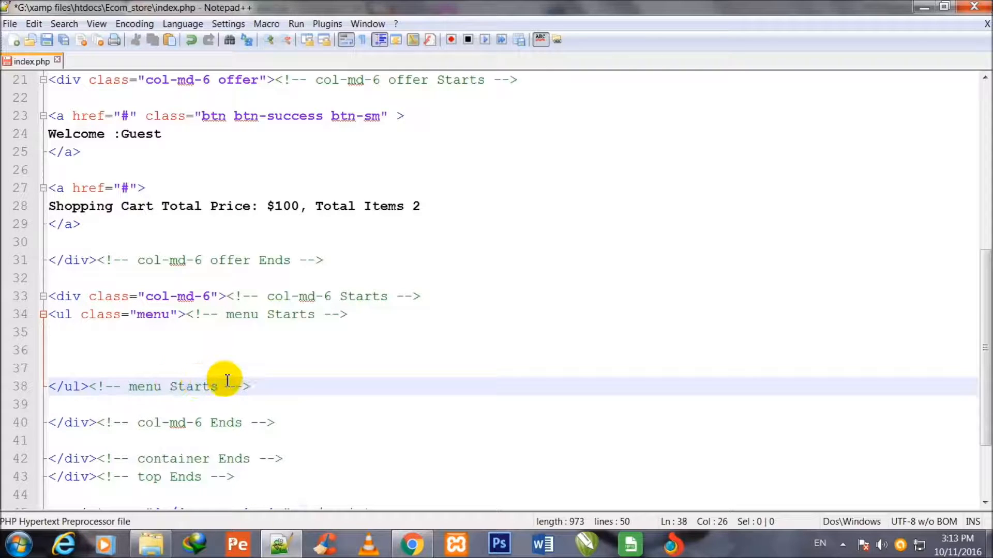
double_click(193, 387)
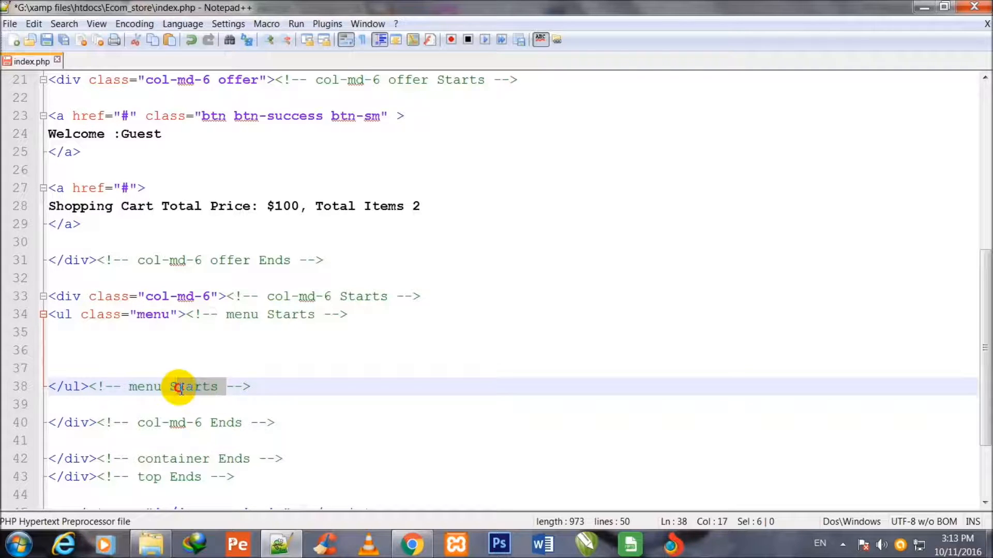
key(Delete)
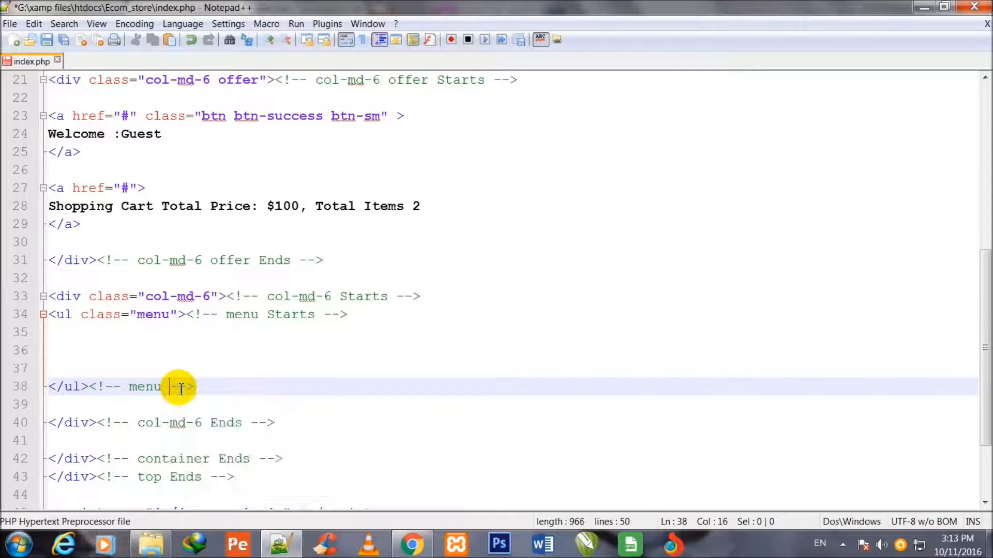
text(Ends)
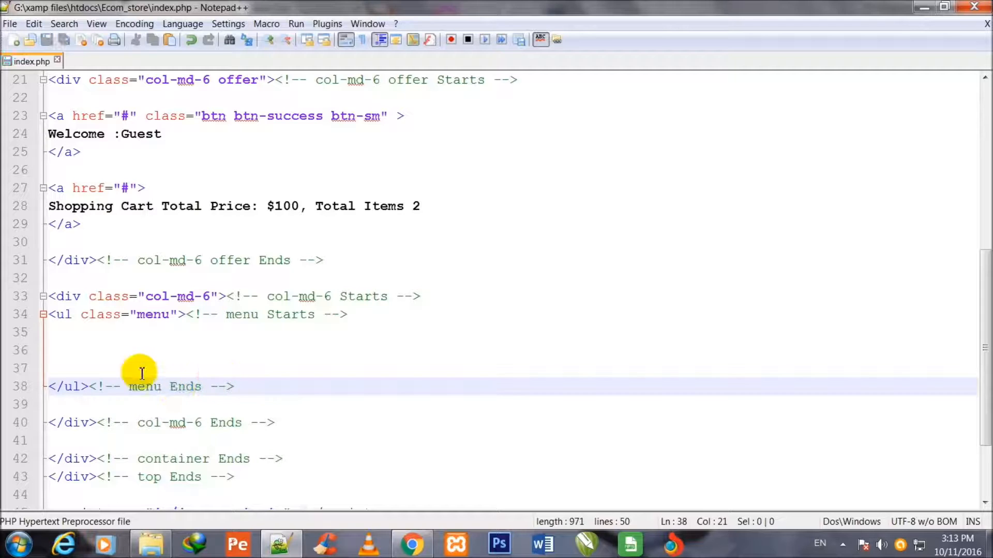
mouse_move(185, 161)
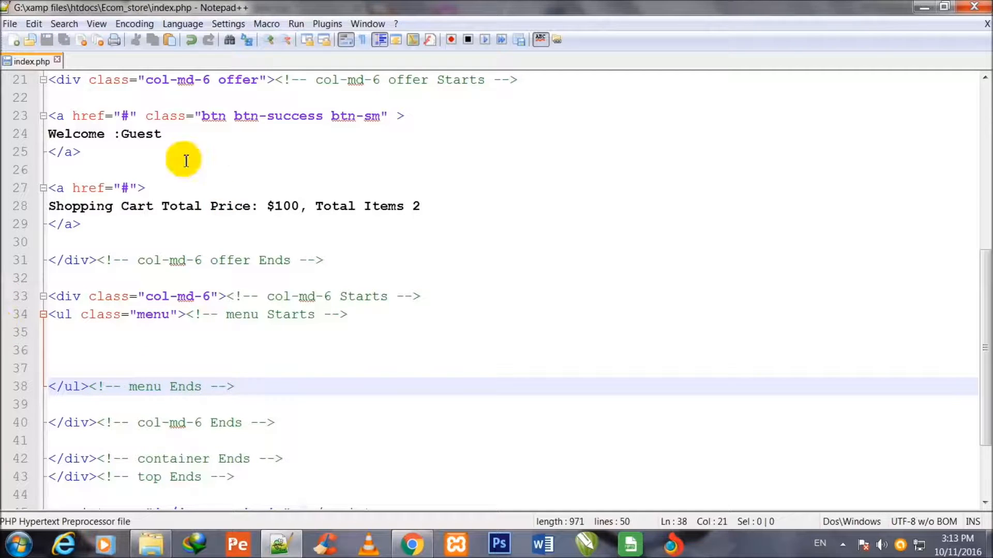
mouse_move(234, 116)
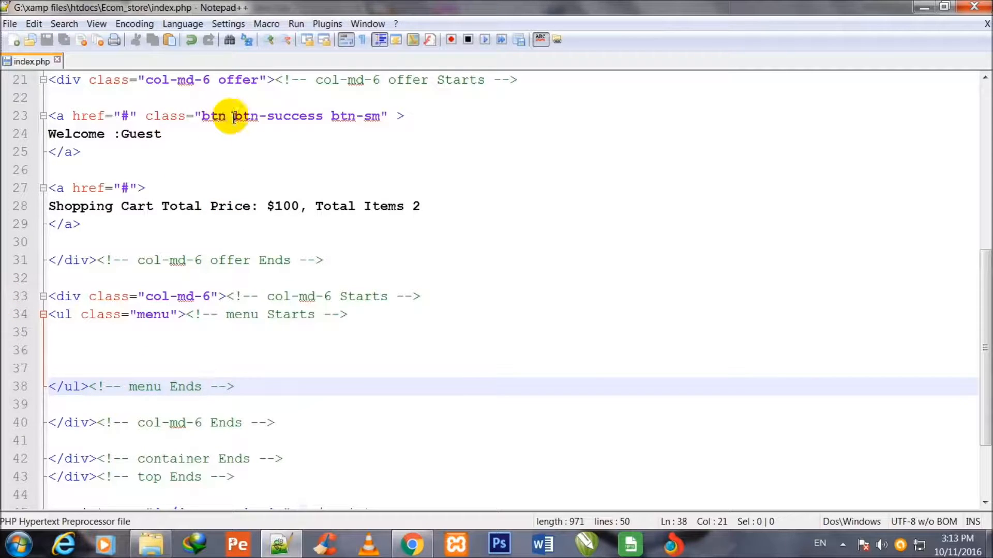
mouse_move(281, 116)
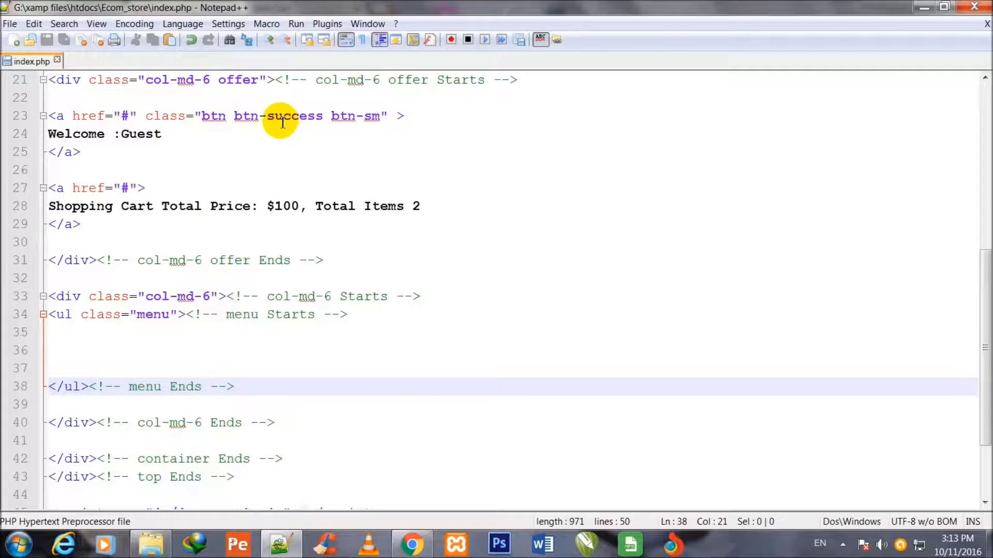
click(241, 116)
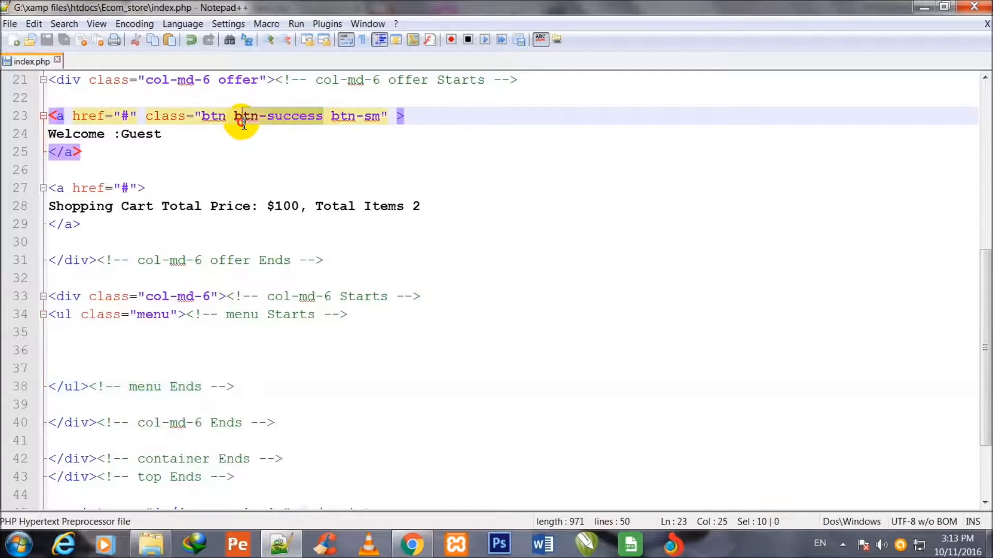
mouse_move(225, 150)
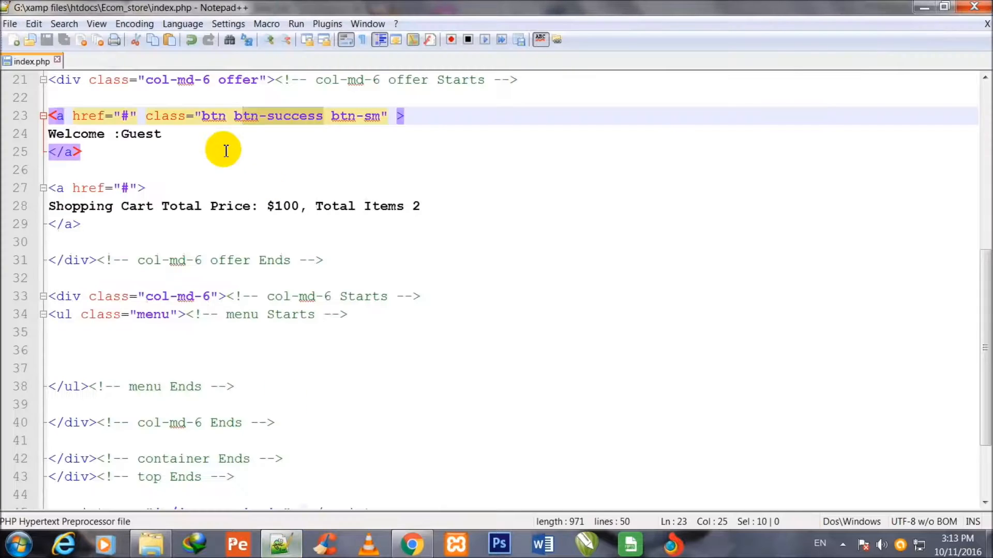
mouse_move(103, 359)
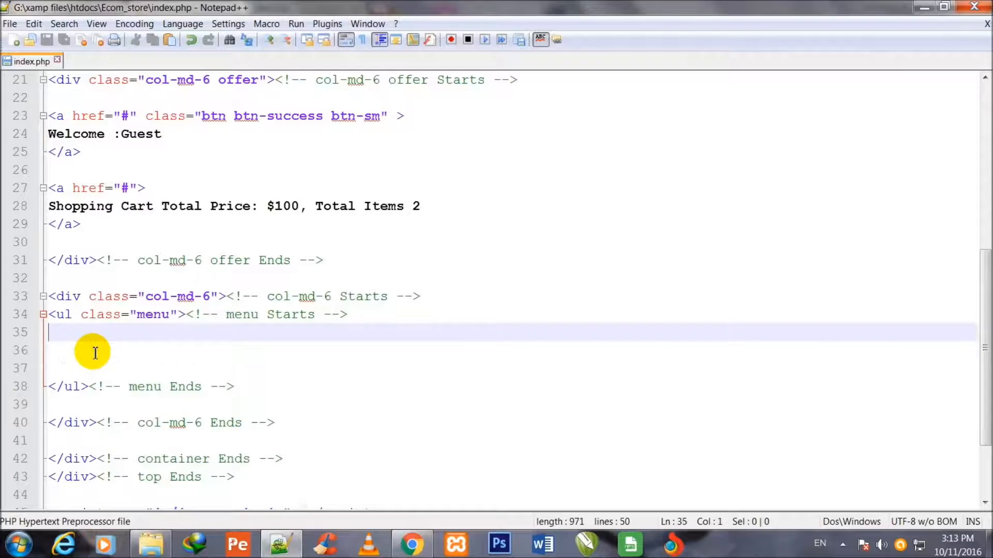
- Type a list item containing an empty link tag with an href attribute
text(<)
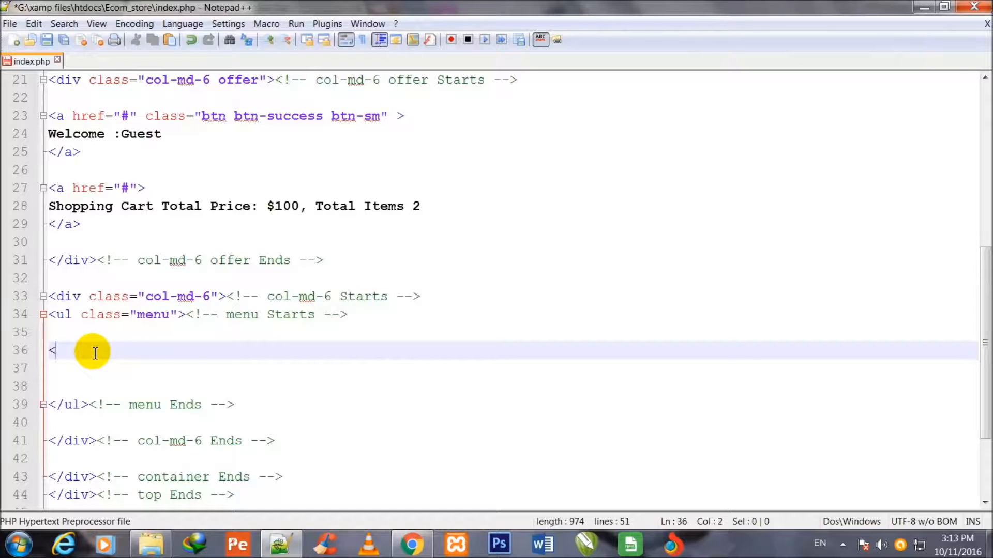
text(li>)
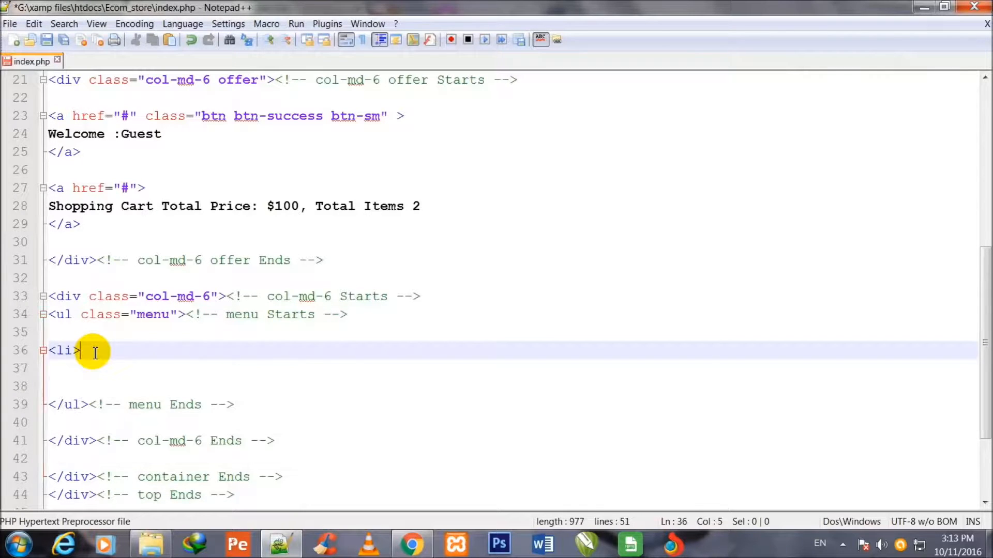
text(<)
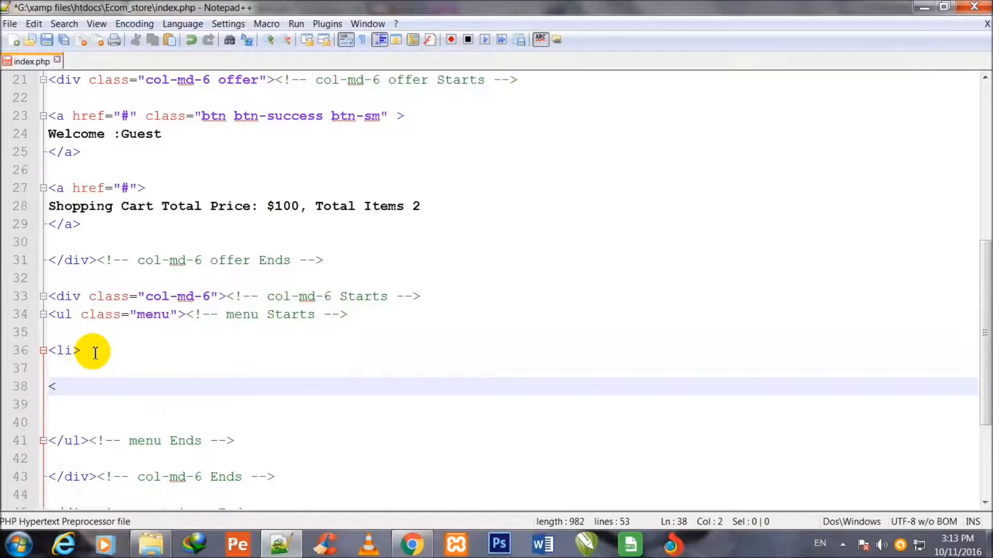
text(/li>)
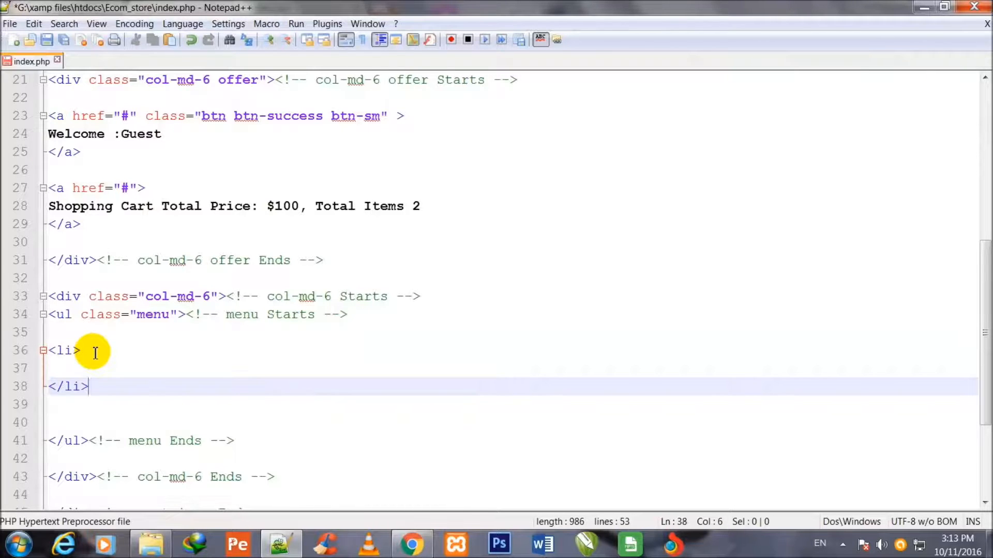
text(<)
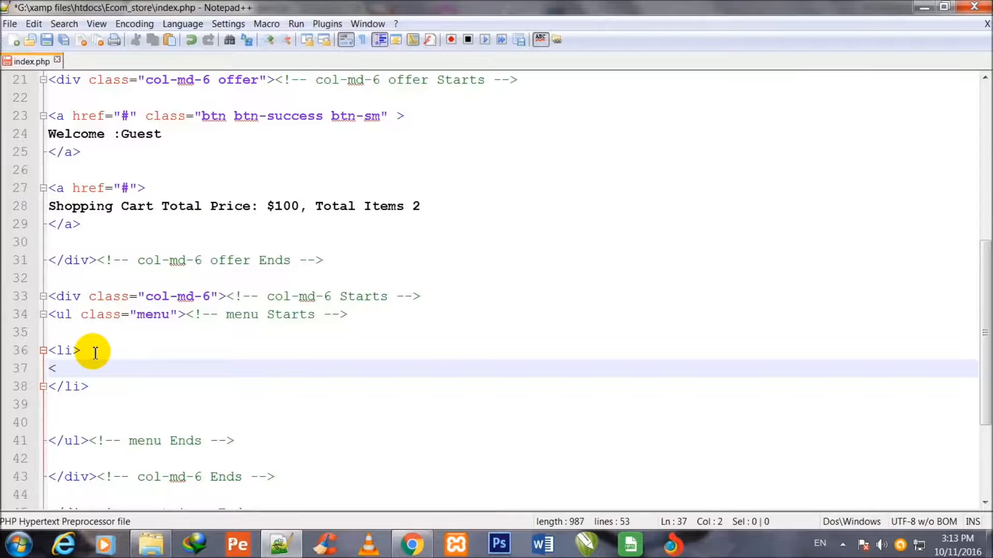
text(a>)
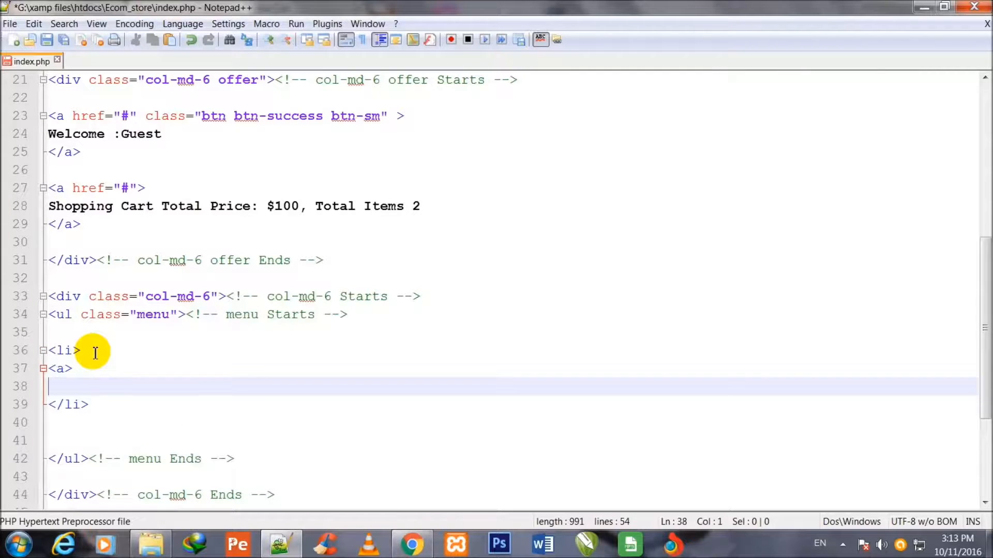
text(</)
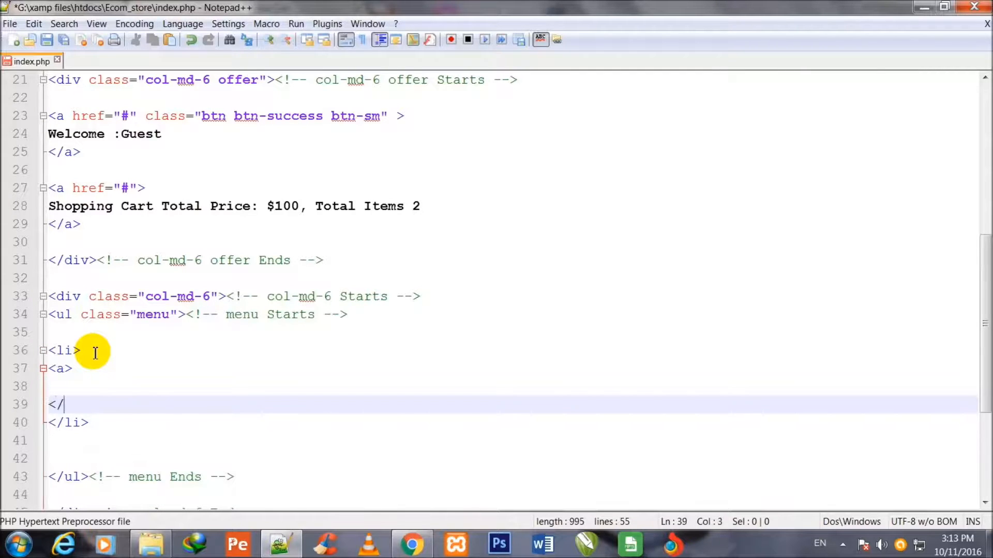
text(a>)
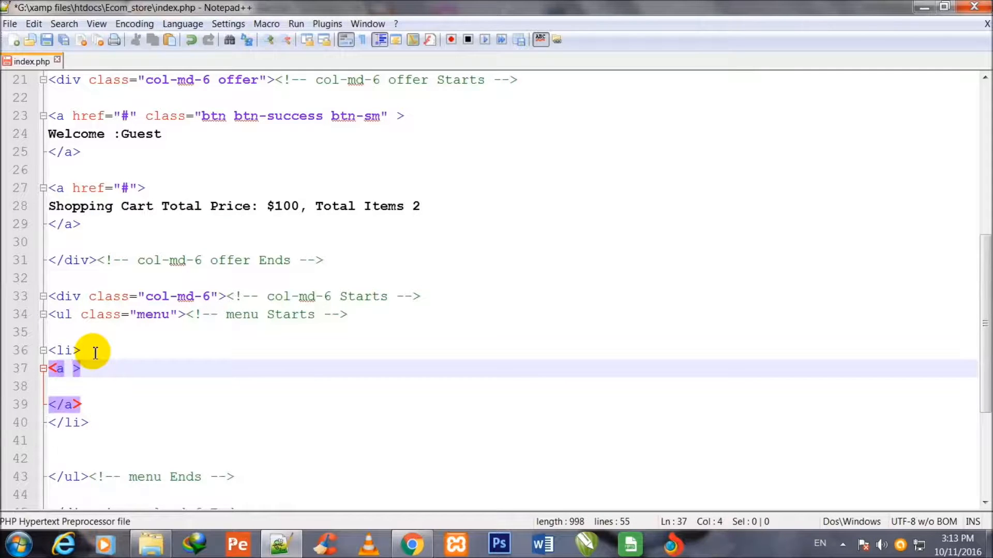
text(href=)
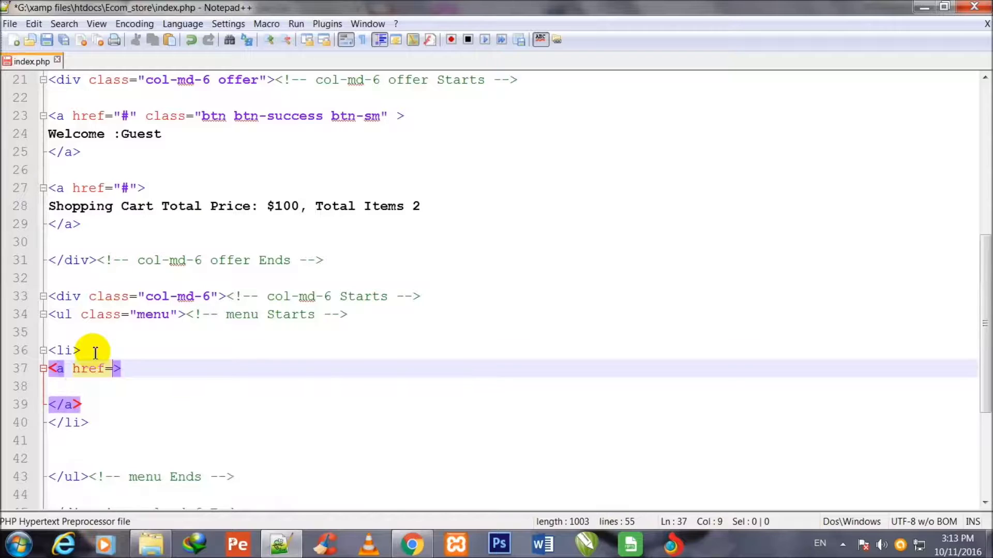
text("")
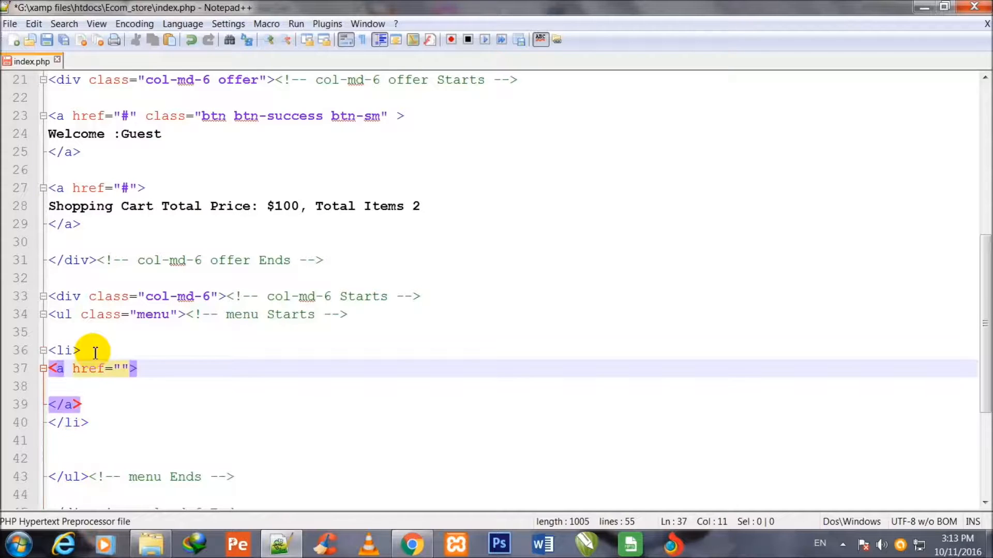
- Point the link to customer_register.php and label it 'Register'
click(121, 369)
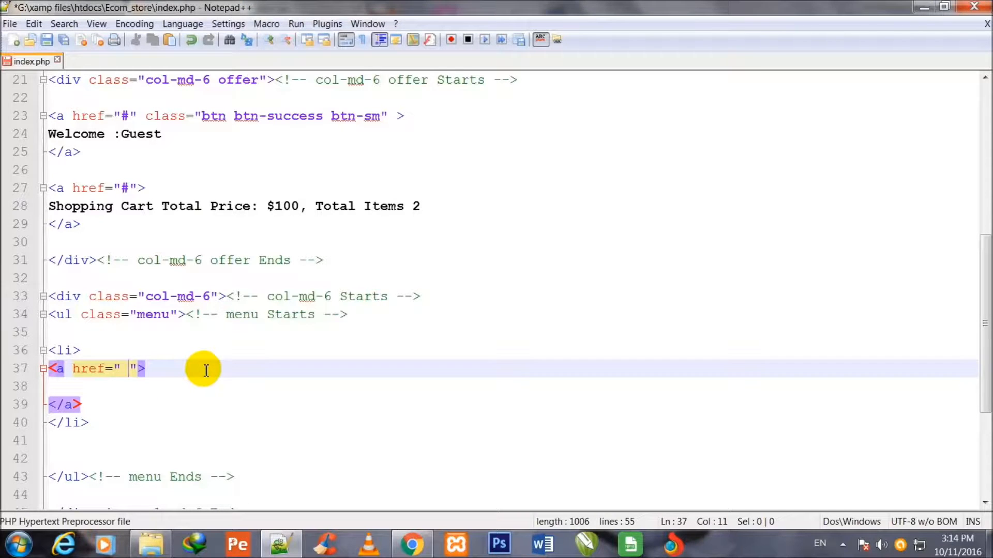
text(customer_r)
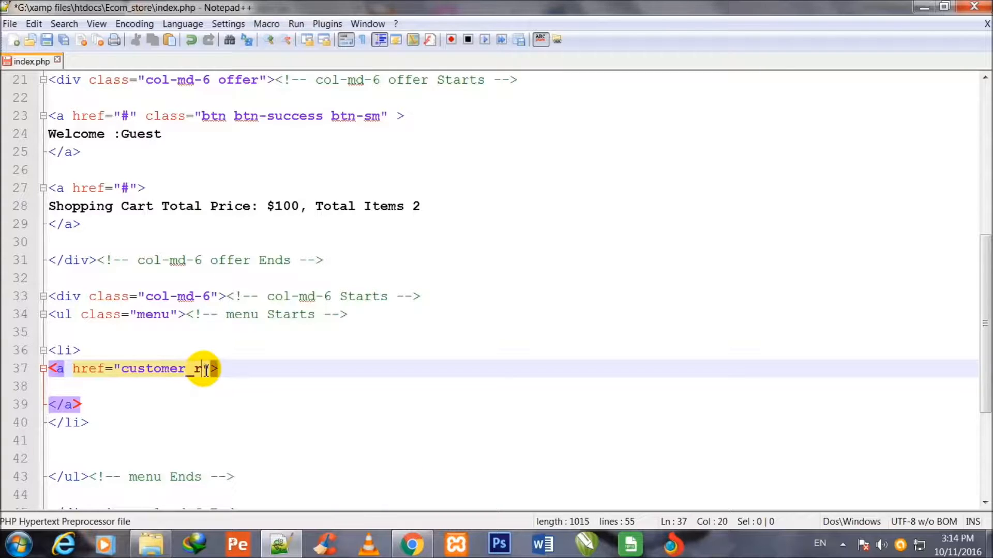
text(egister)
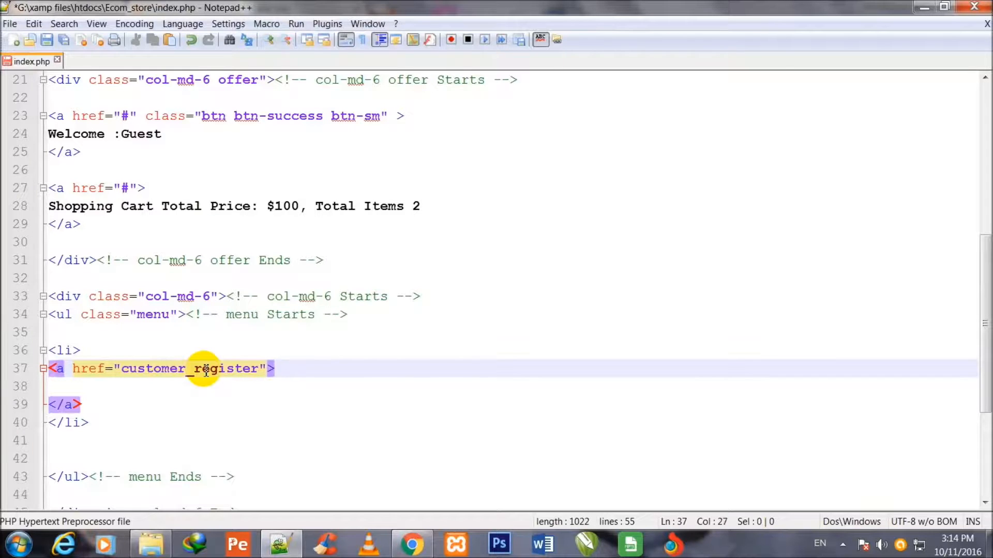
text(.php)
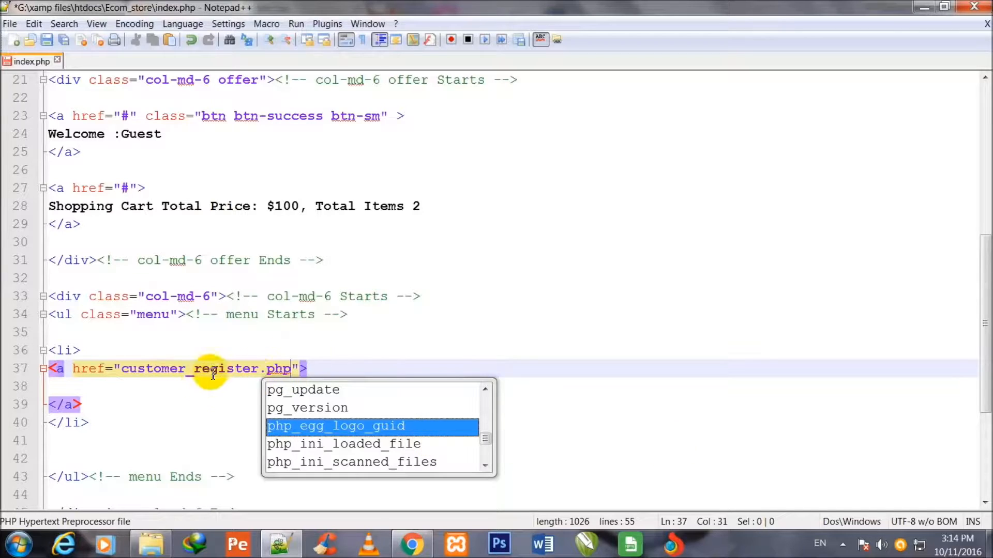
text(Re)
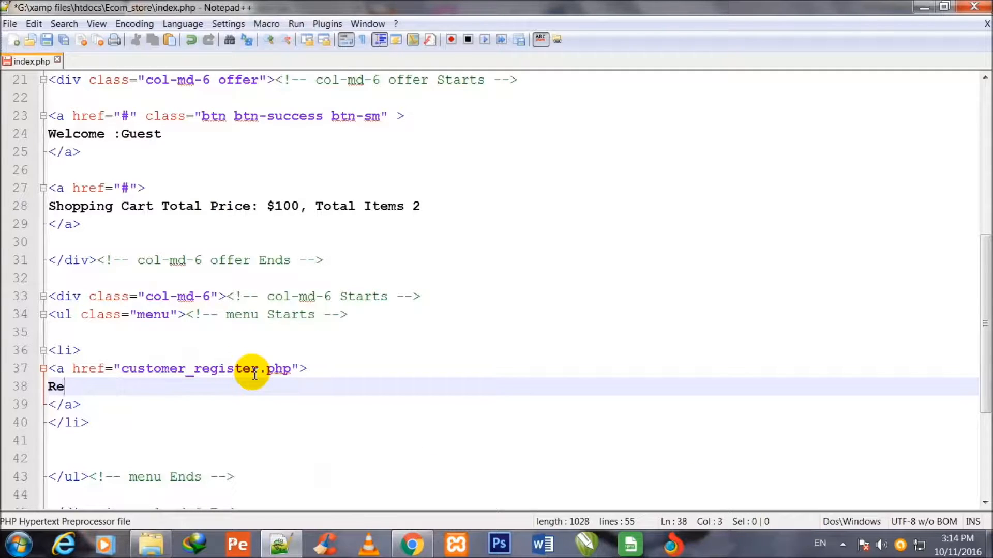
text(gist)
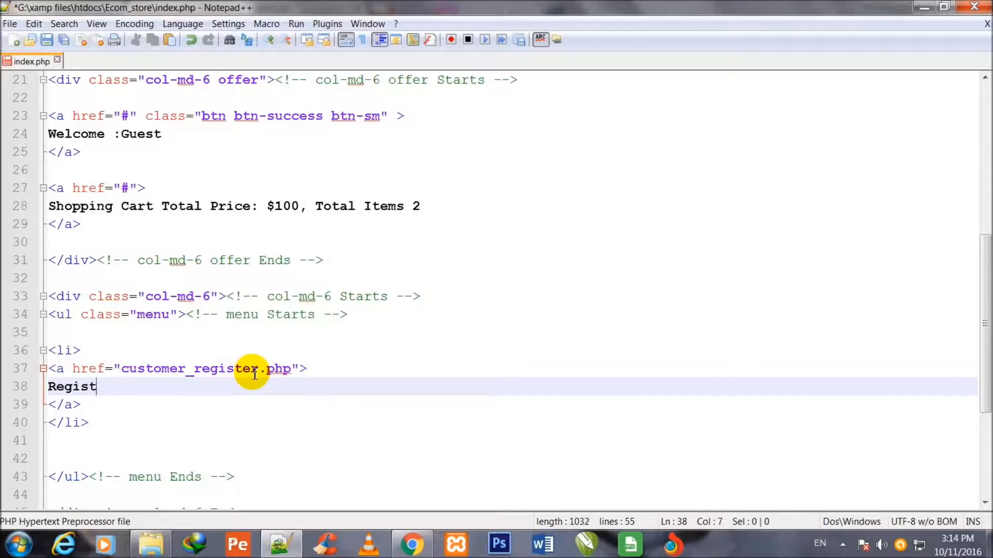
text(er)
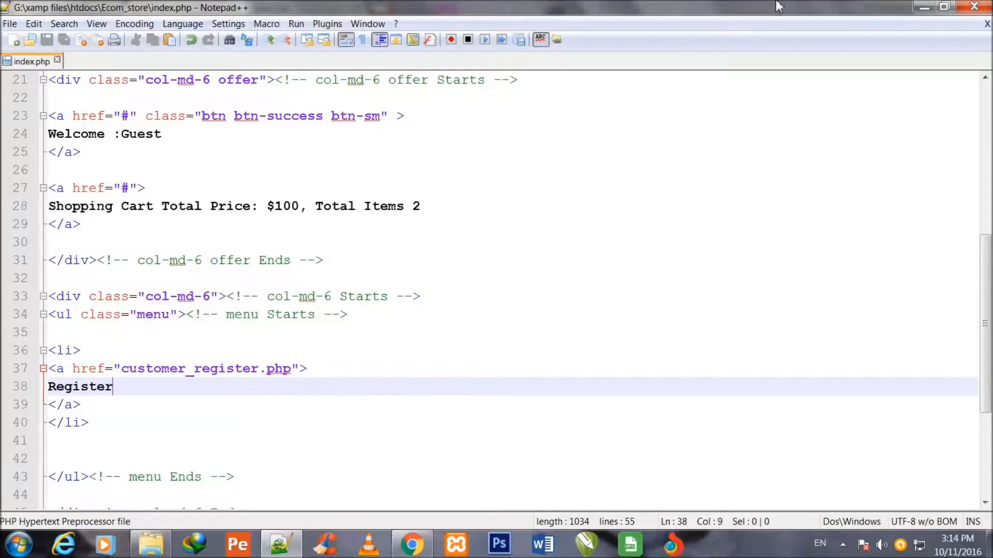
scroll(down, 3)
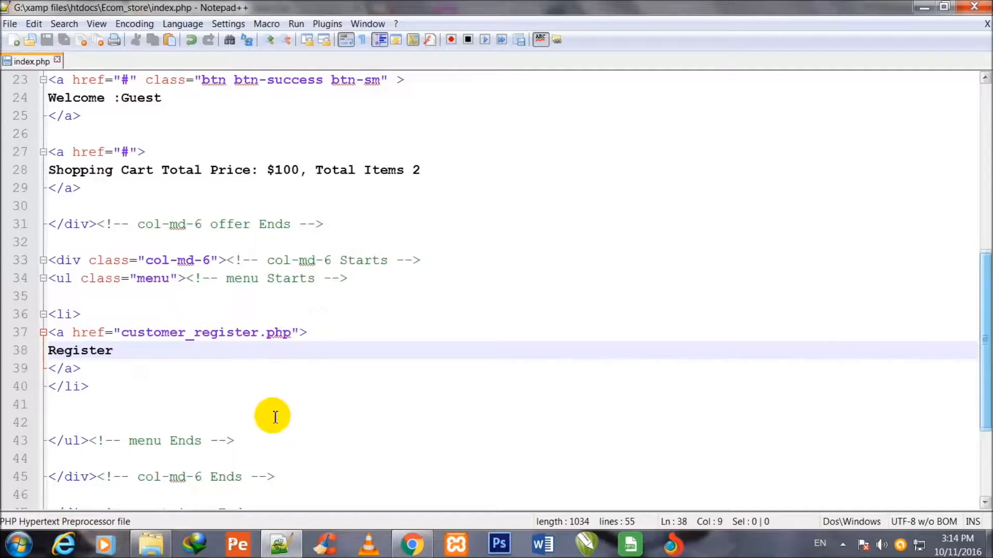
- Create a second empty <li></li> item below the Register item
click(90, 386)
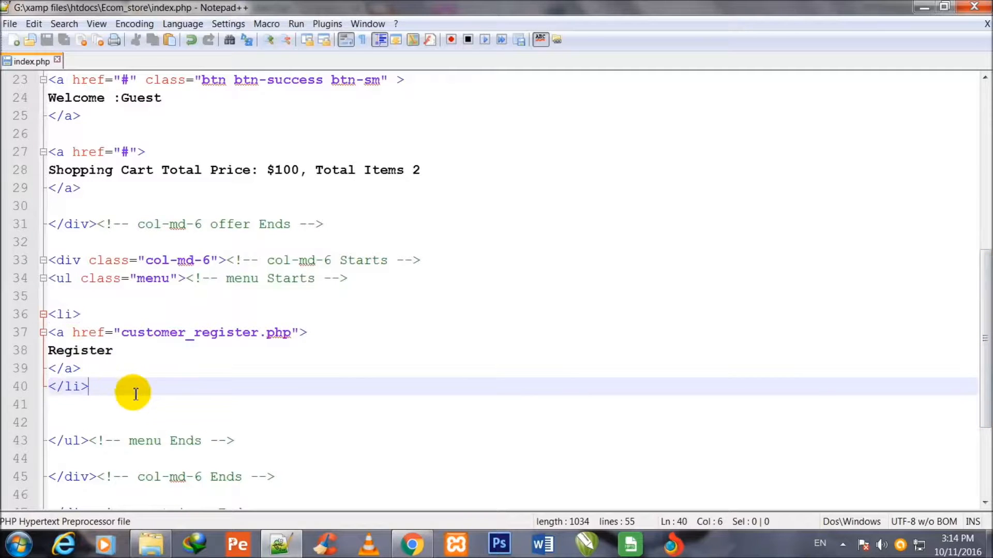
key(enter)
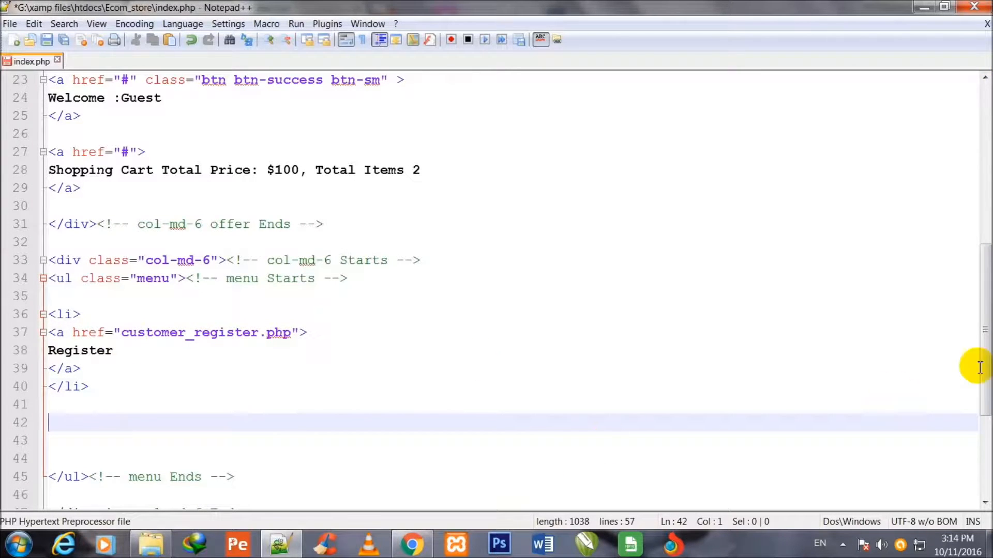
scroll(down, 3)
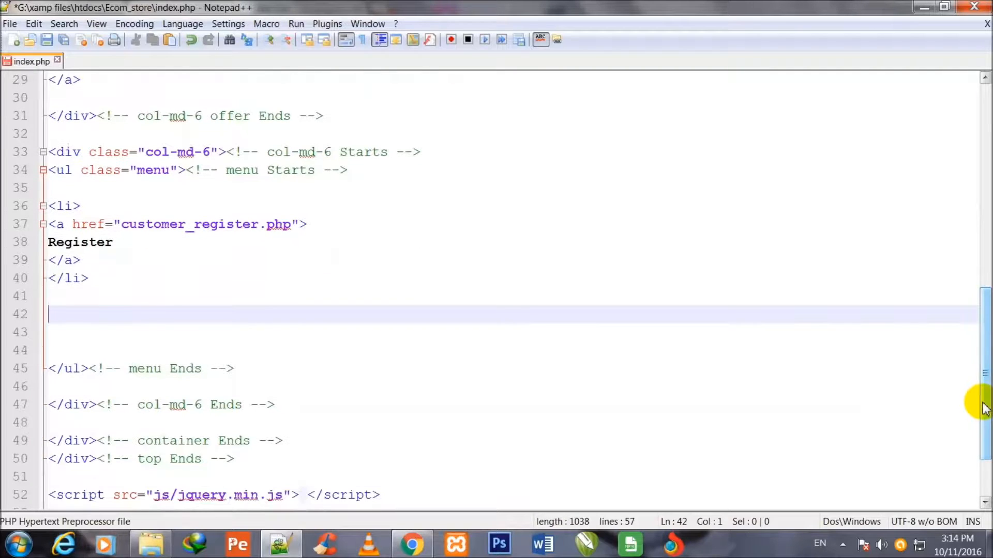
text(<li>)
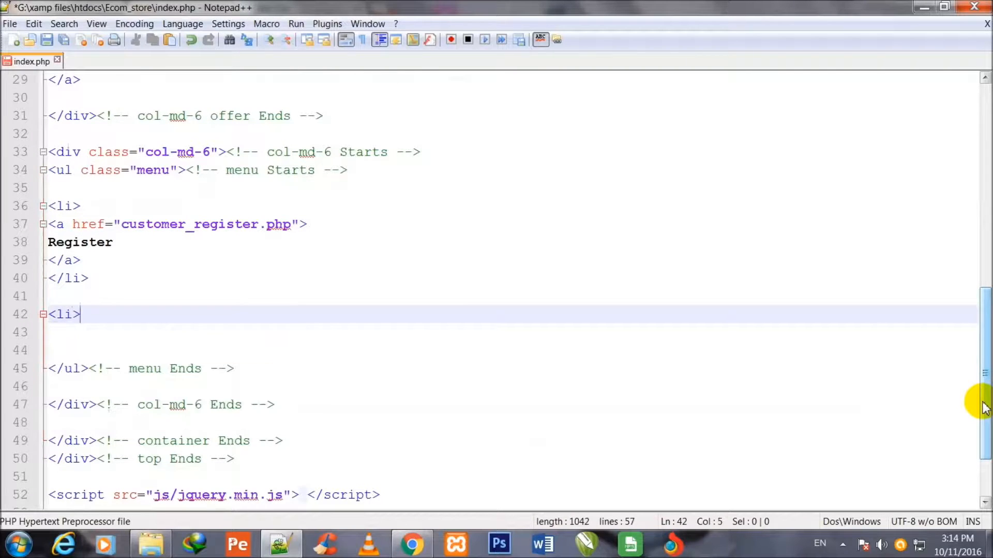
mouse_move(28, 269)
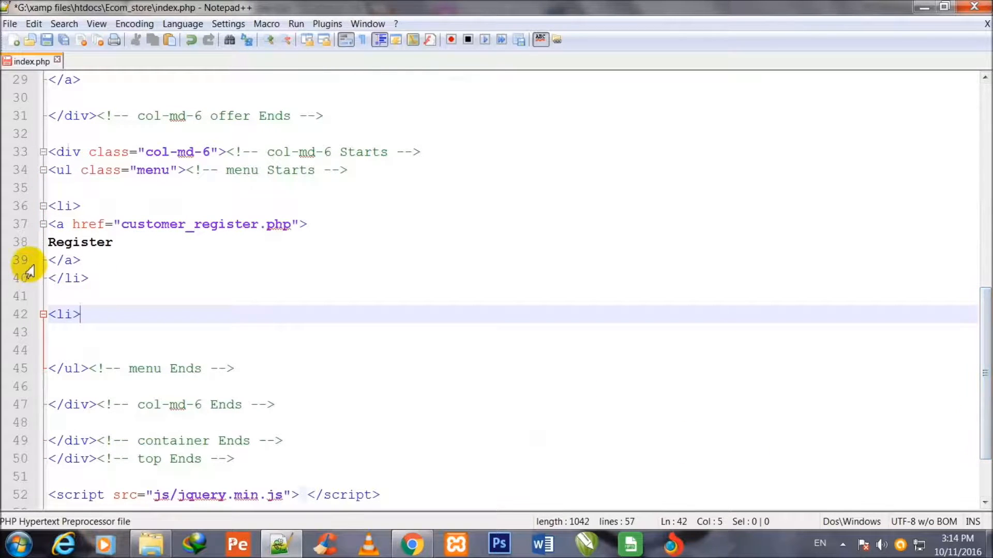
click(73, 279)
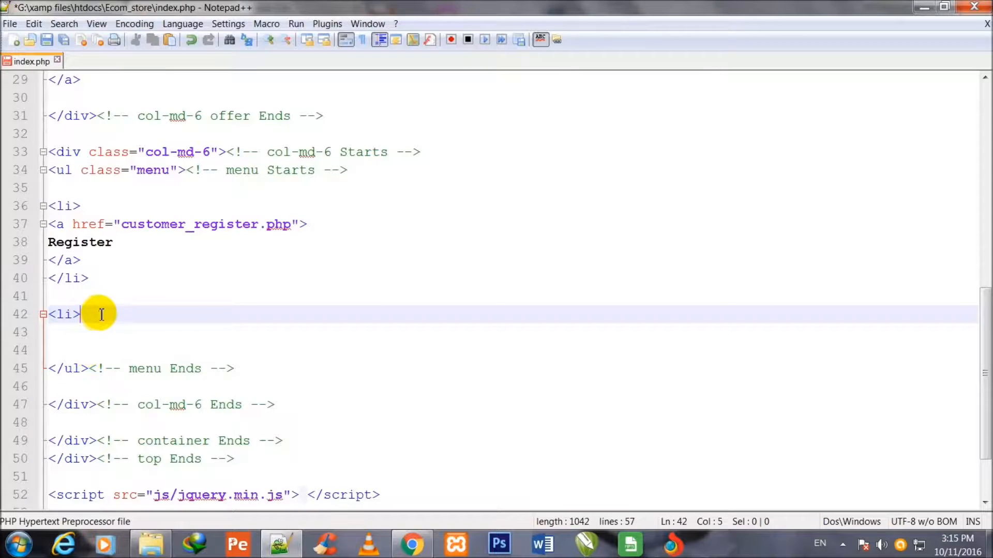
key(Enter)
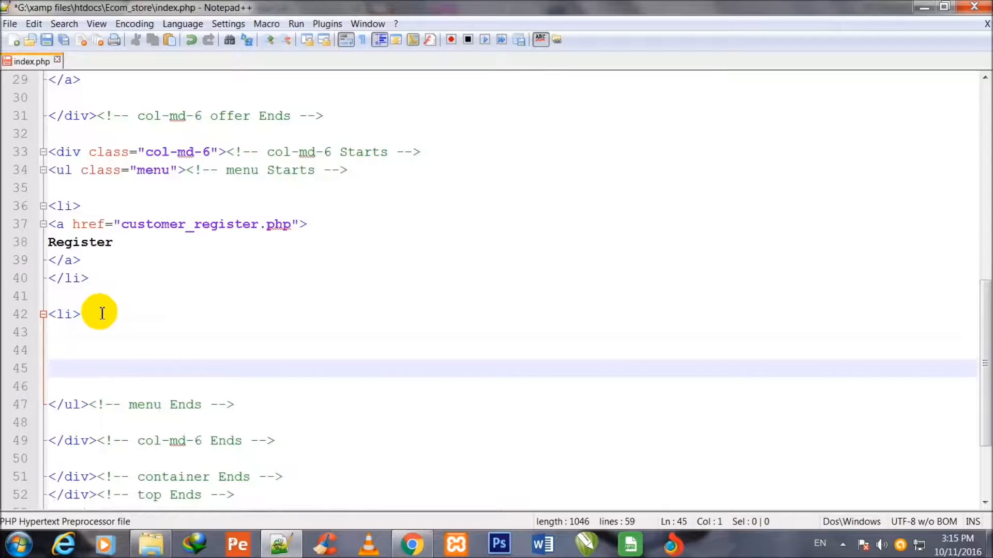
text(</li>)
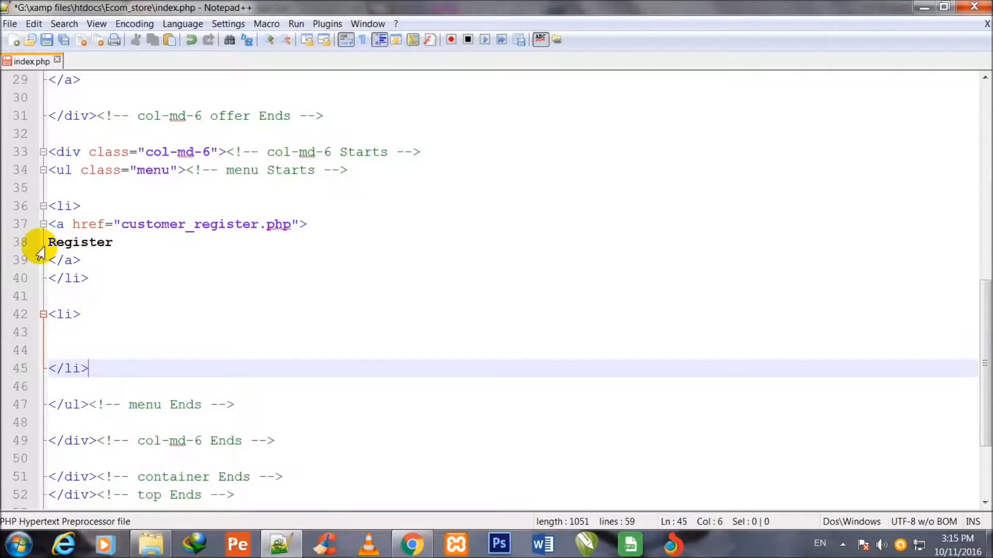
mouse_move(98, 253)
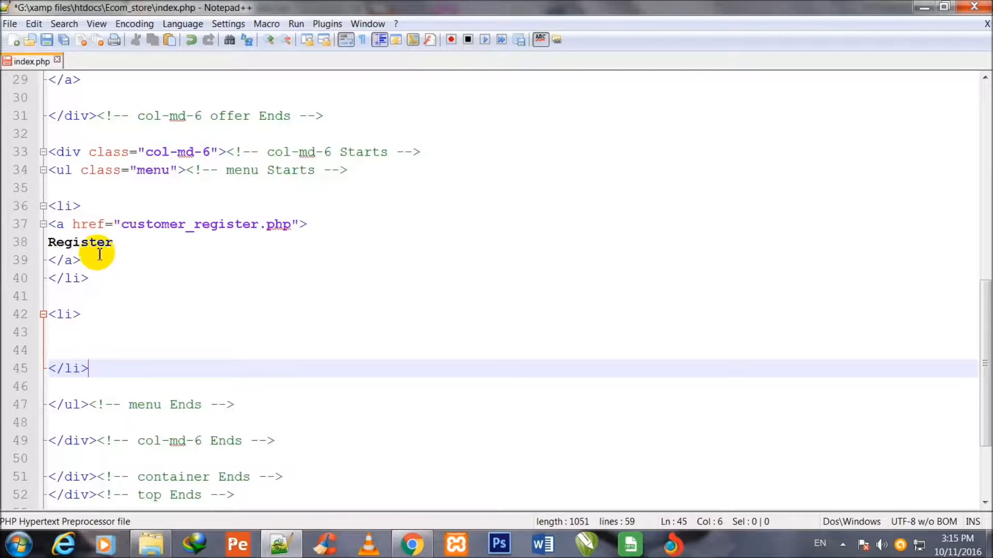
click(77, 332)
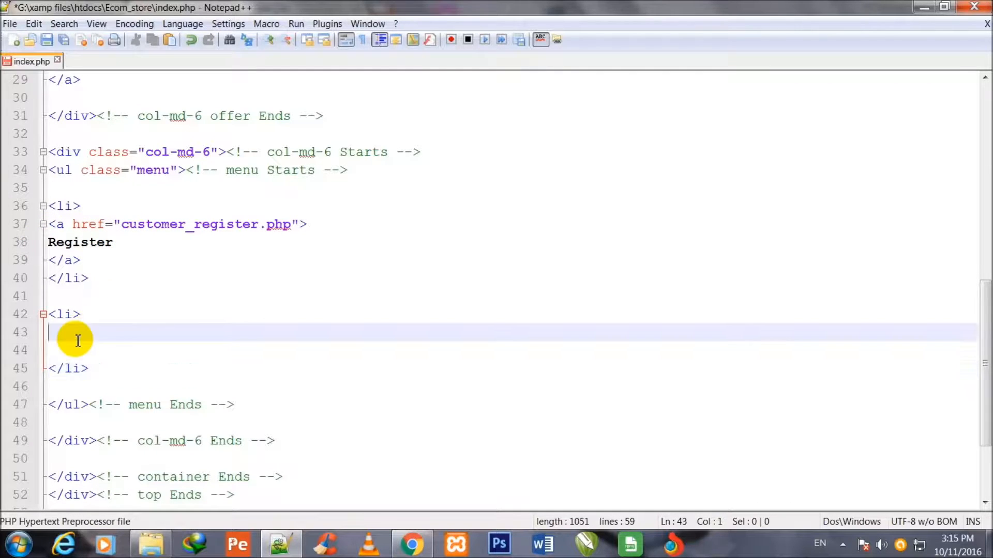
- Add a link to checkout.php labelled 'My Account', followed by a blank line
text(<a>)
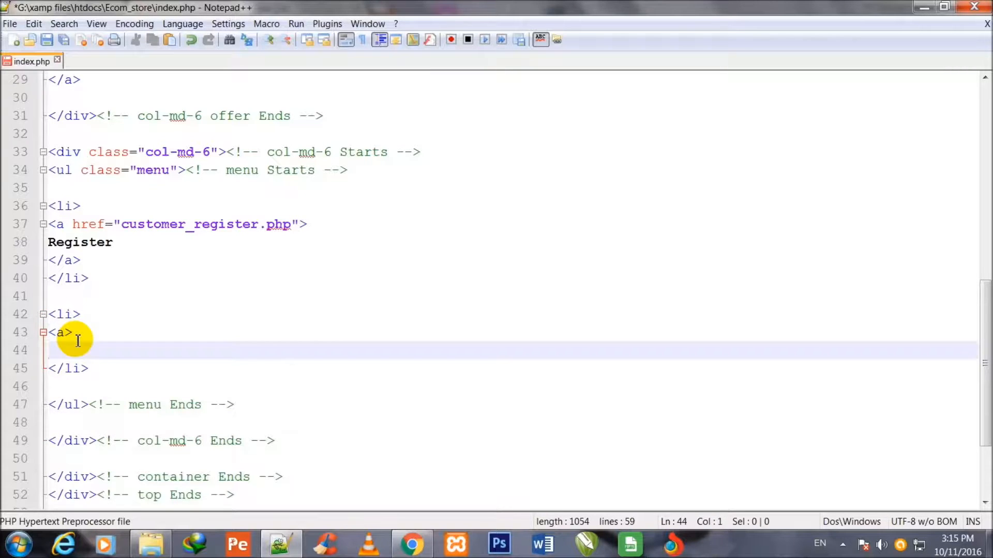
text(</a>)
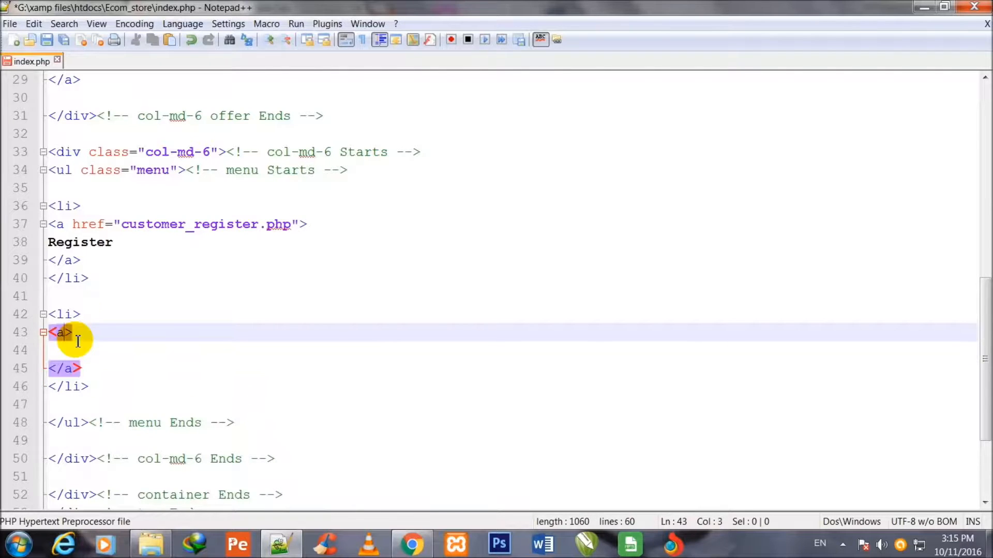
text(href=)
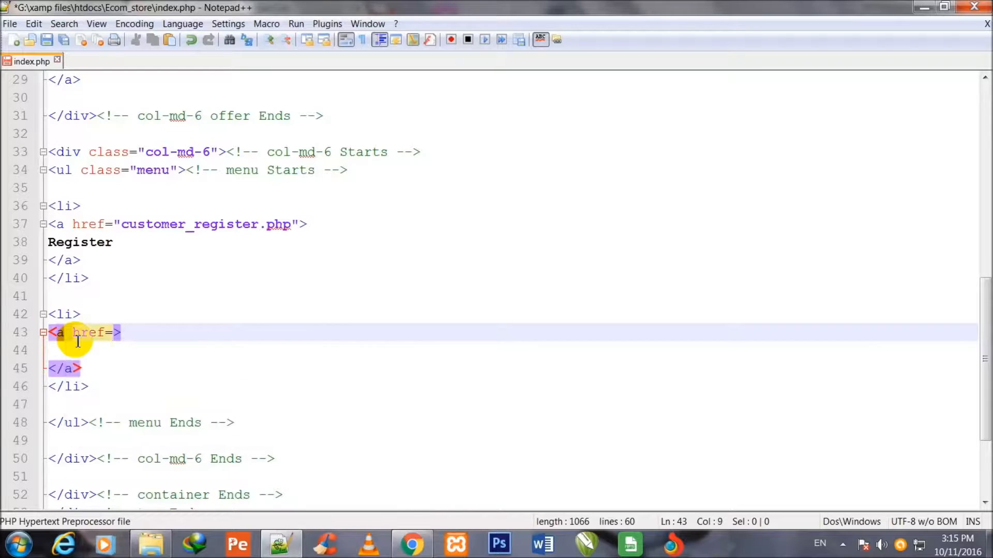
text("")
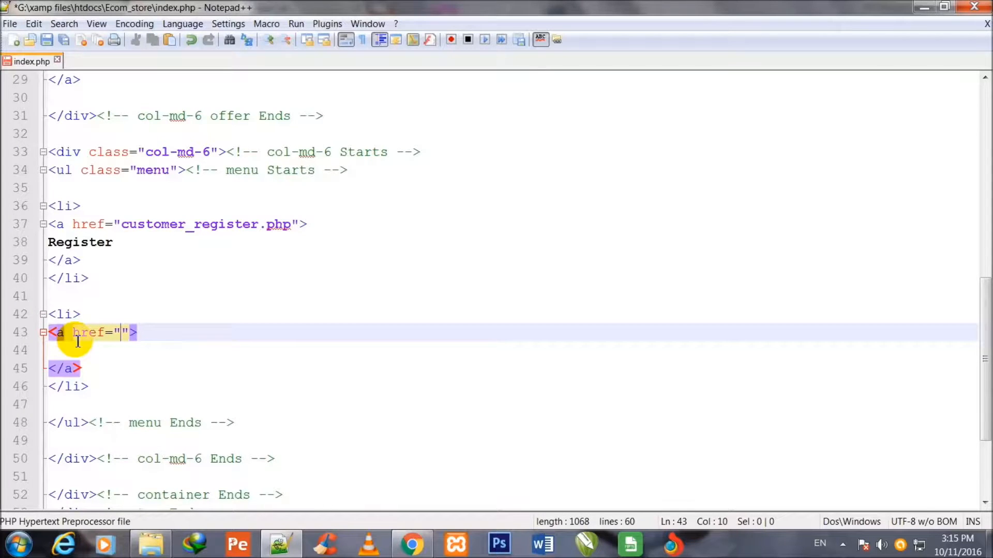
text(che)
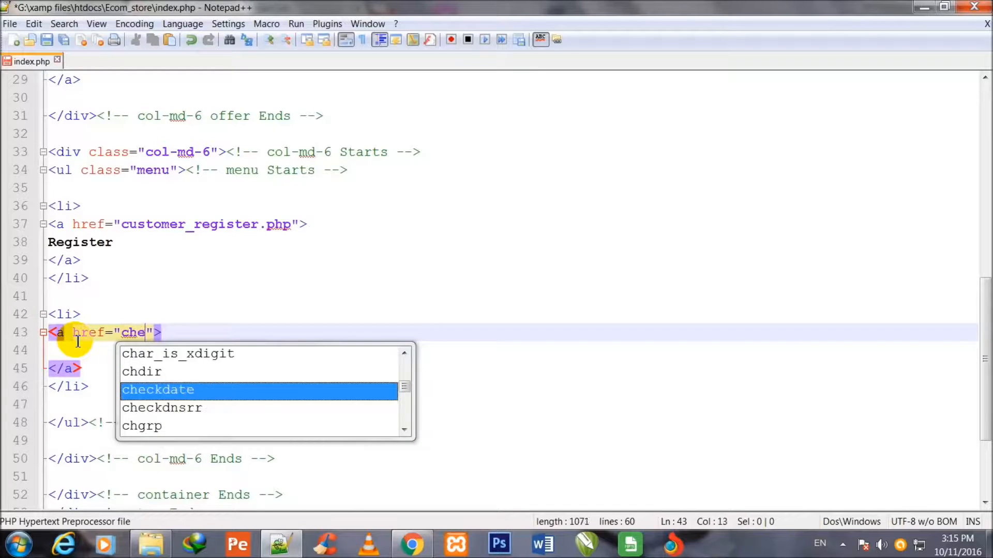
text(cko)
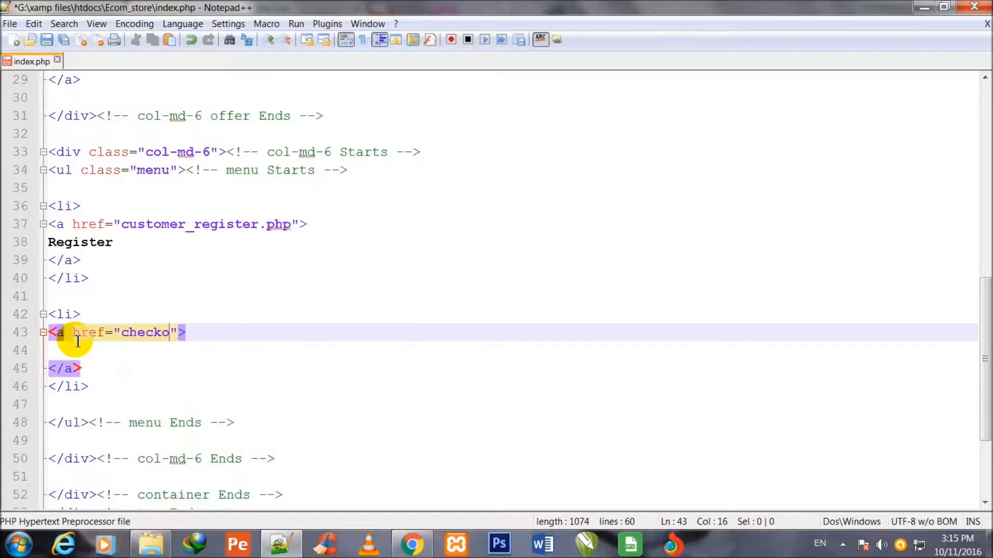
text(ut.ph)
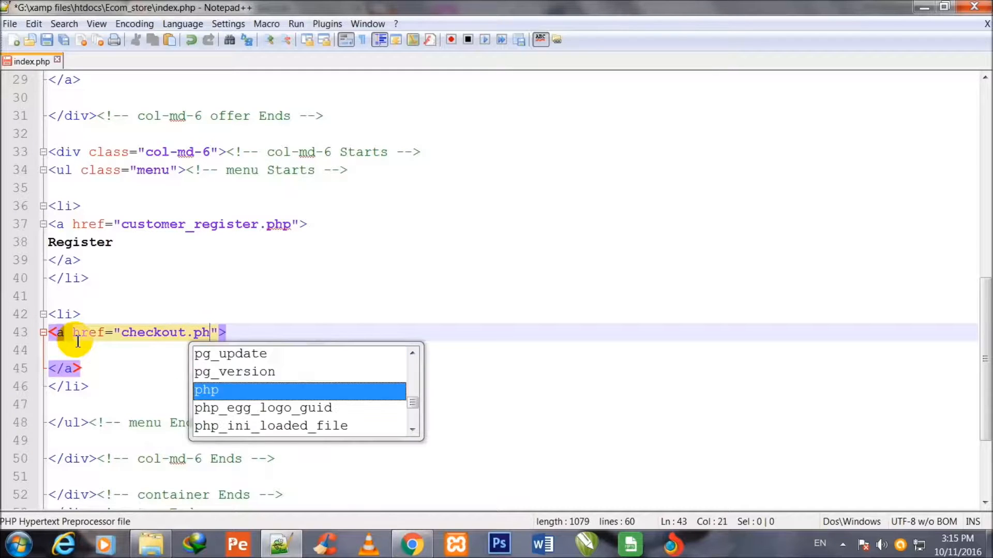
text(p)
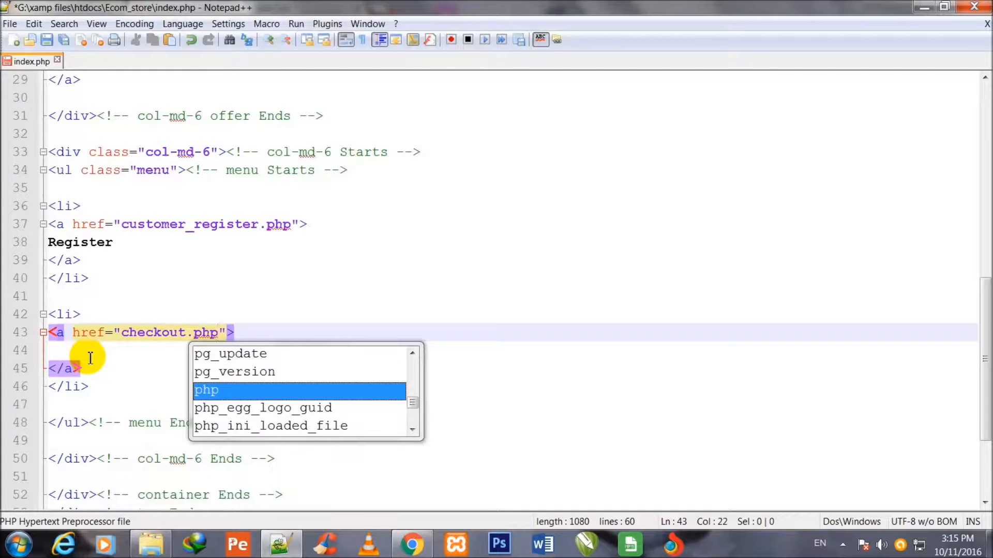
text(MY)
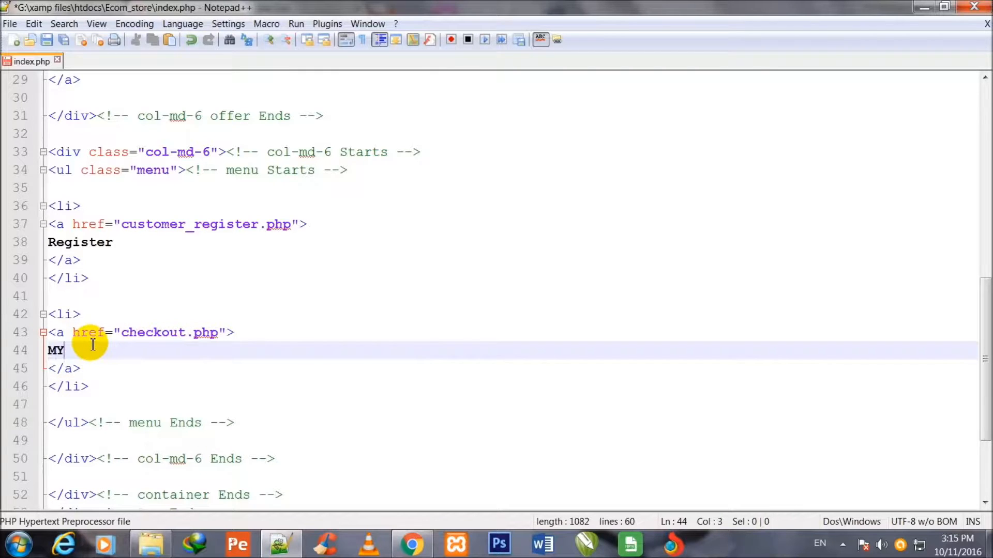
text(y)
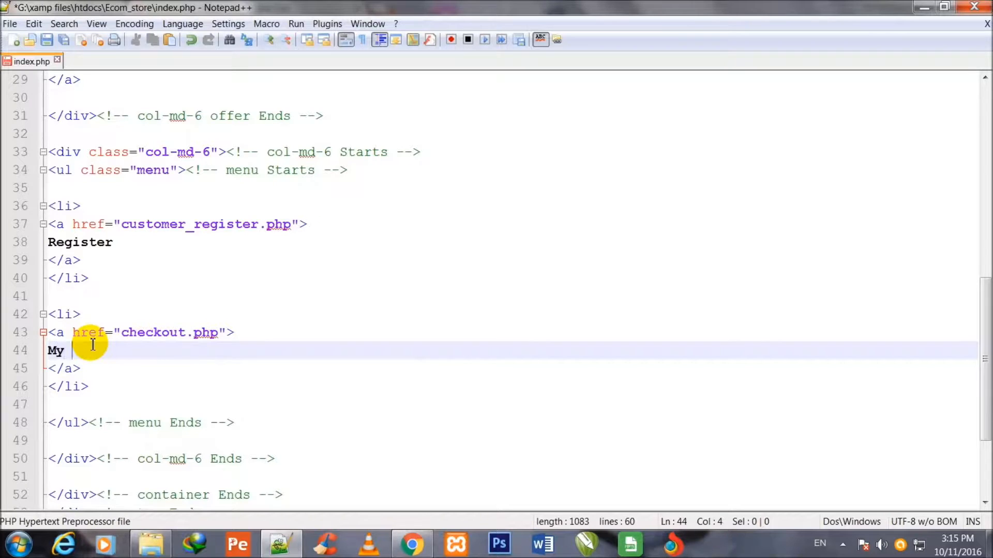
text(Acc)
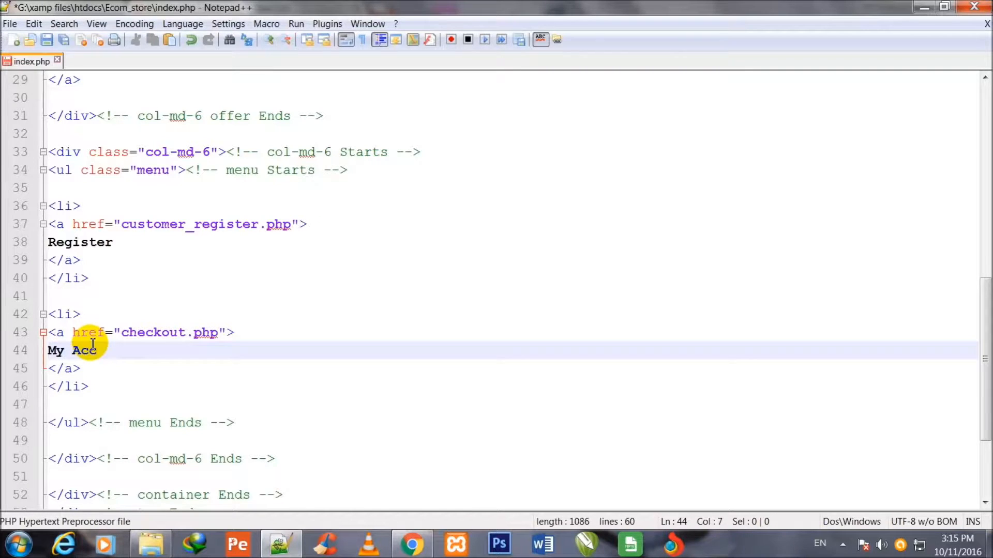
text(ount)
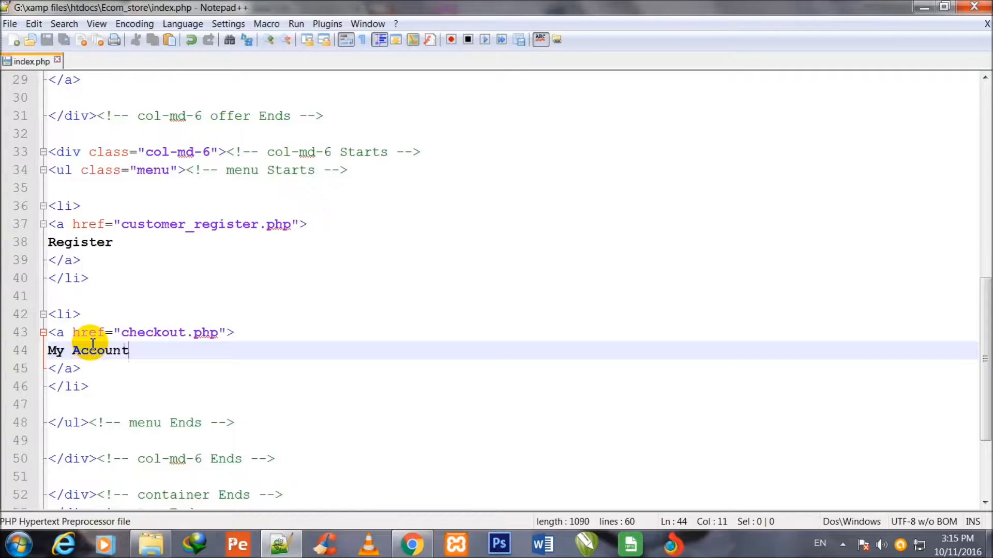
click(89, 386)
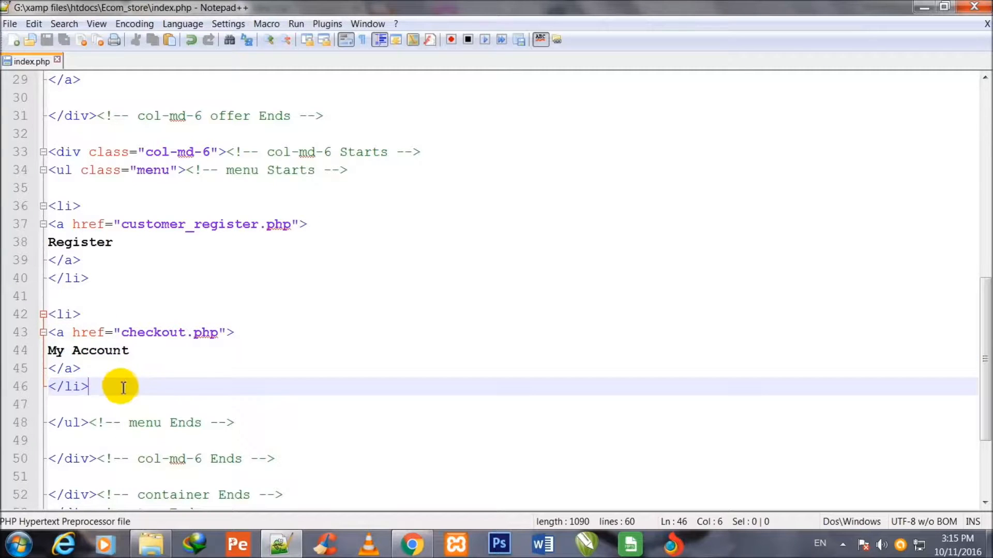
key(Enter)
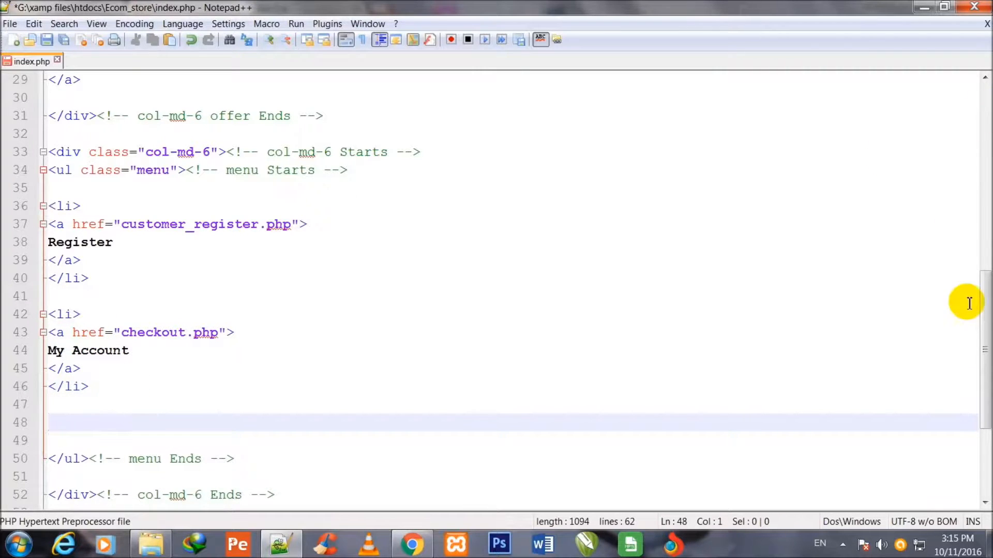
- Start a third list item with empty link tags below My Account
key(enter)
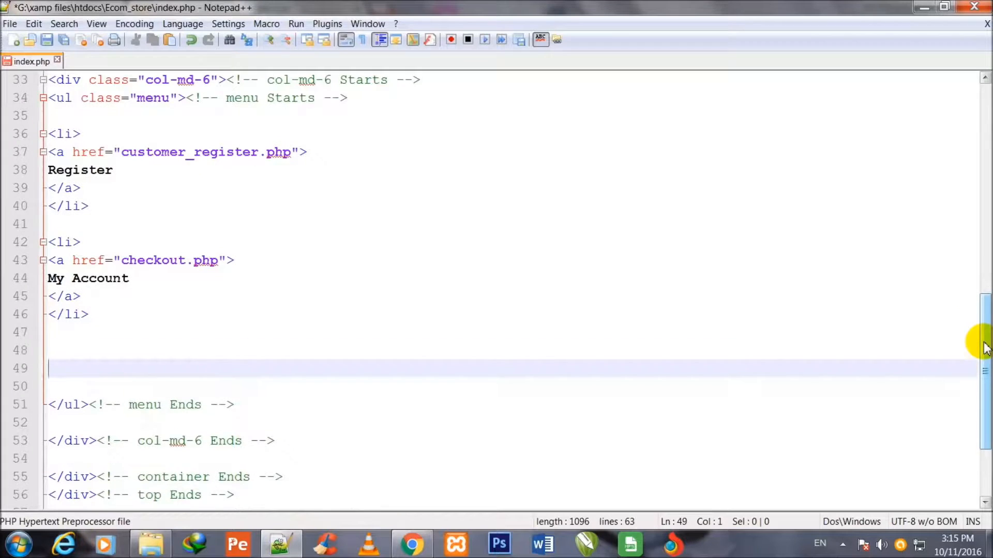
text(<Li)
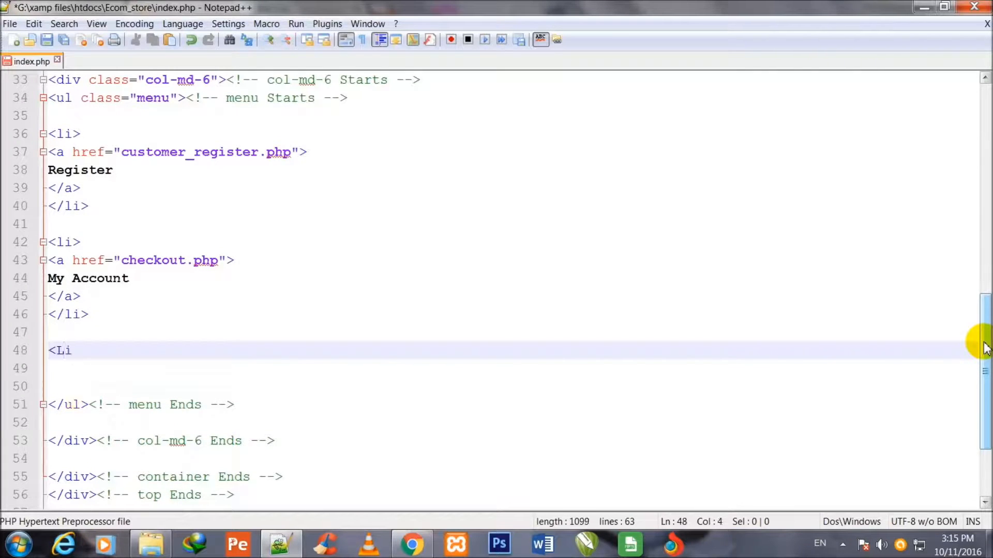
text(i>)
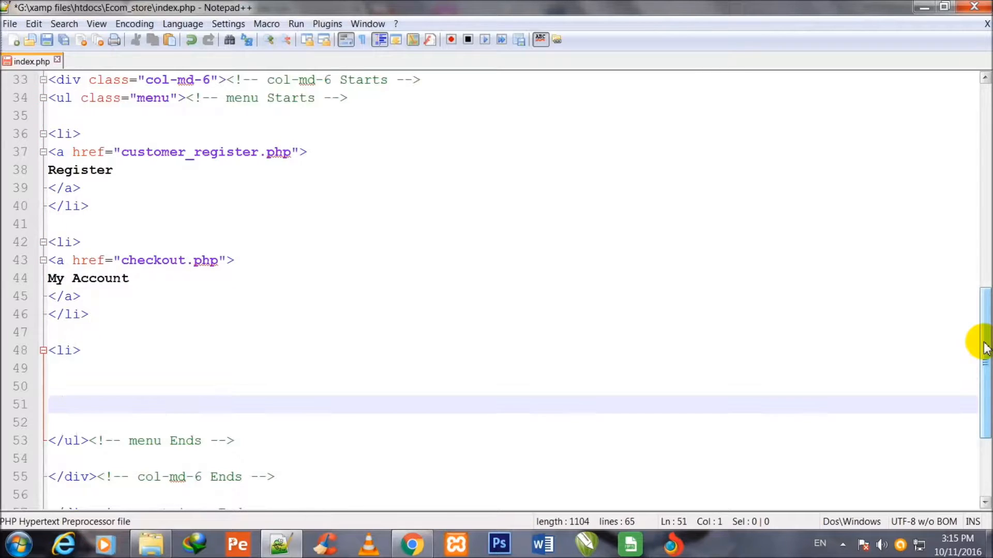
text(<li)
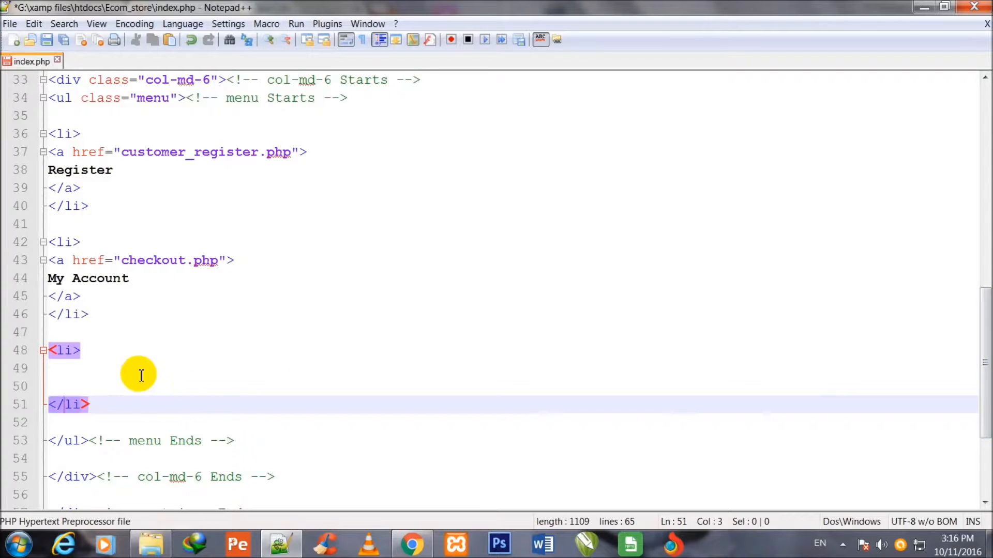
text(<a>)
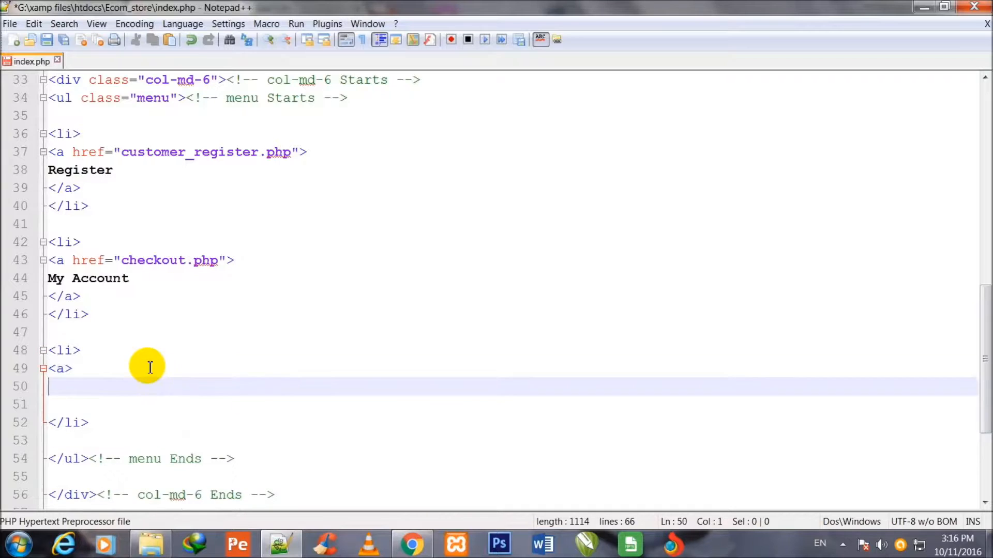
text(</a)
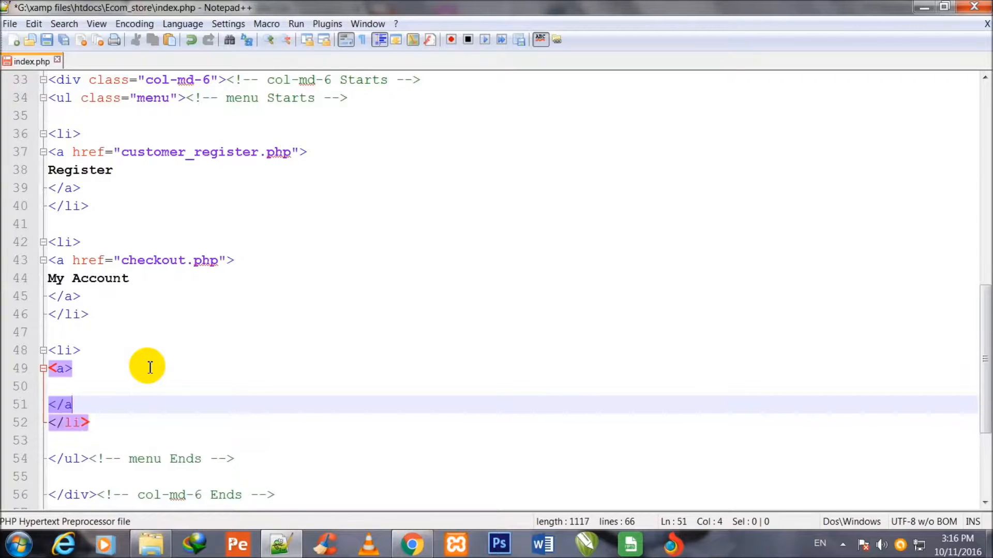
- Give the link href cart.php and the text 'Go to Cart'
click(72, 369)
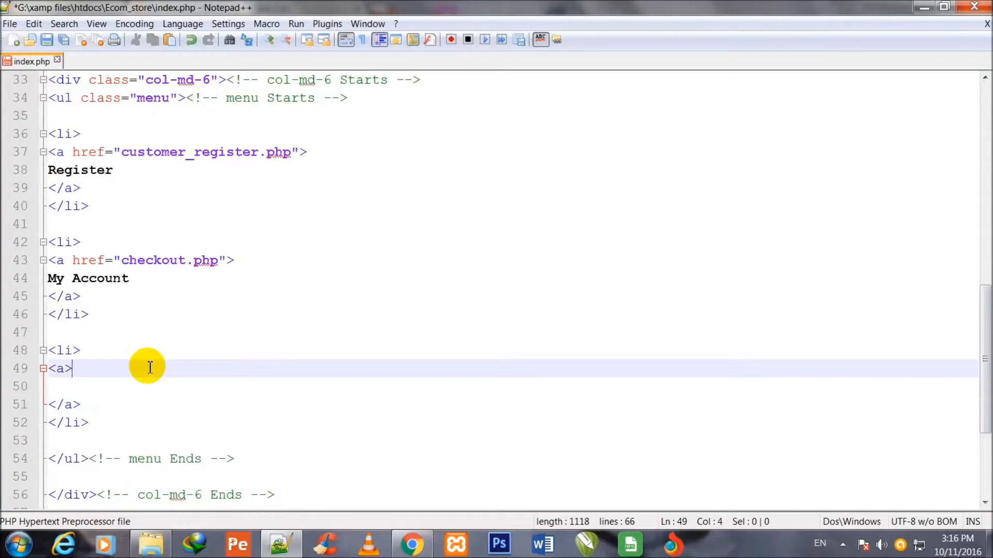
text(h)
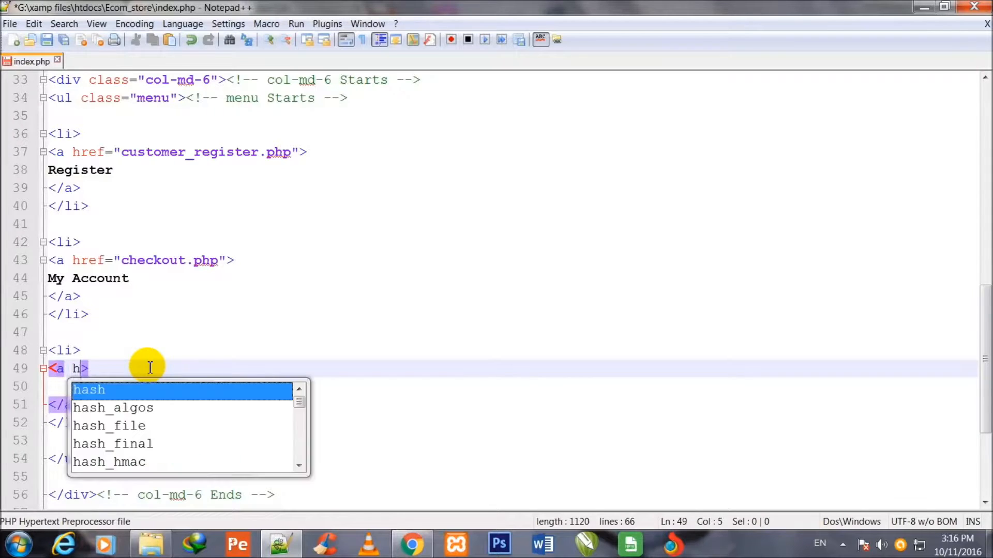
text(ref=)
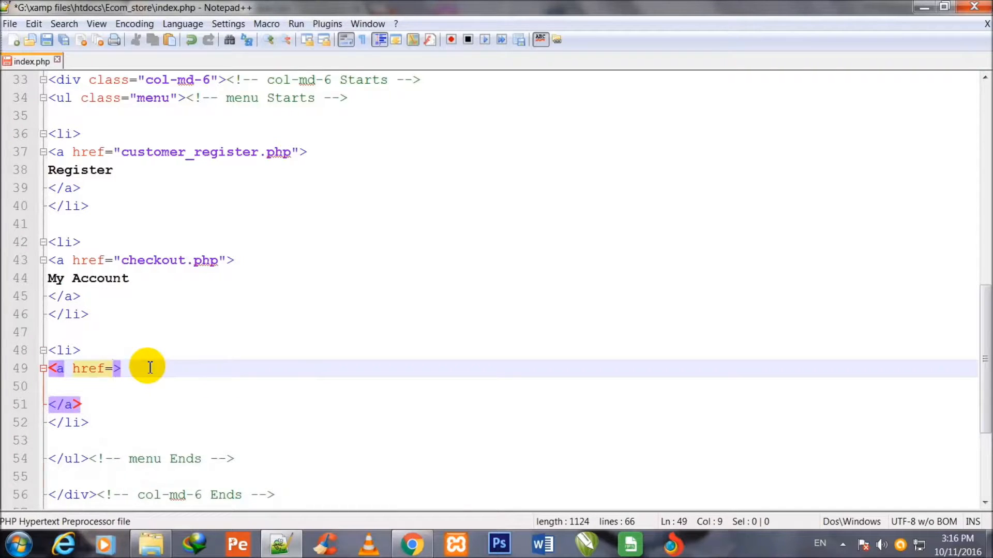
text("")
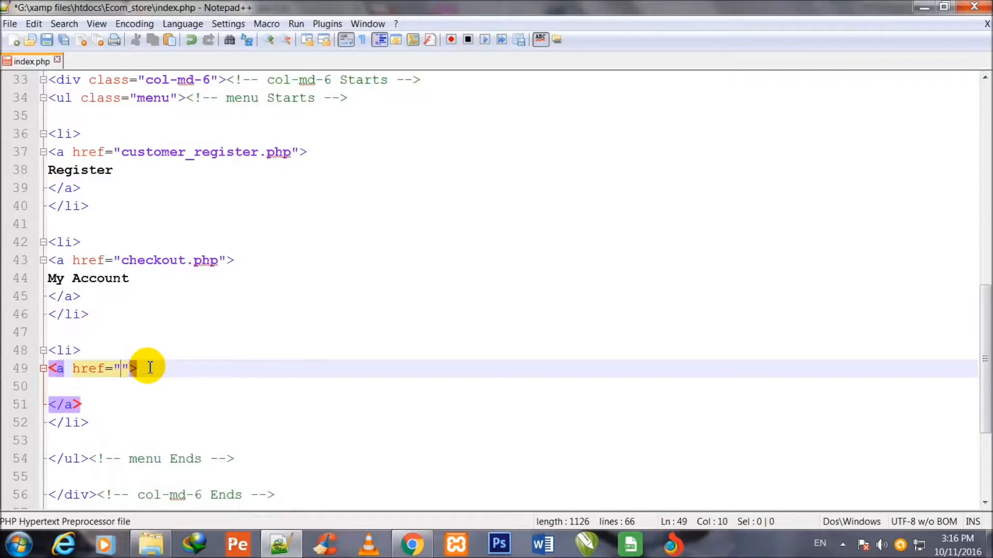
text(ca)
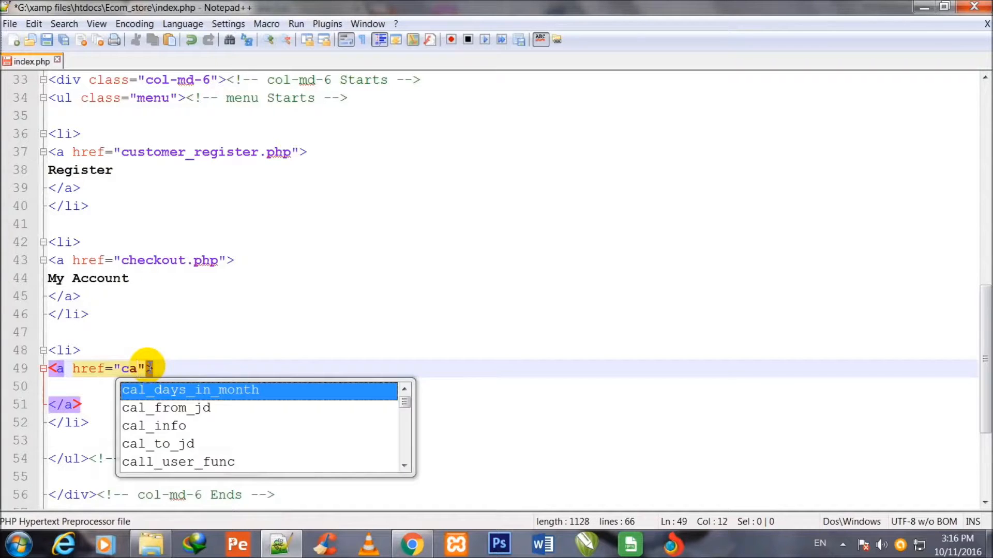
text(rt.ph)
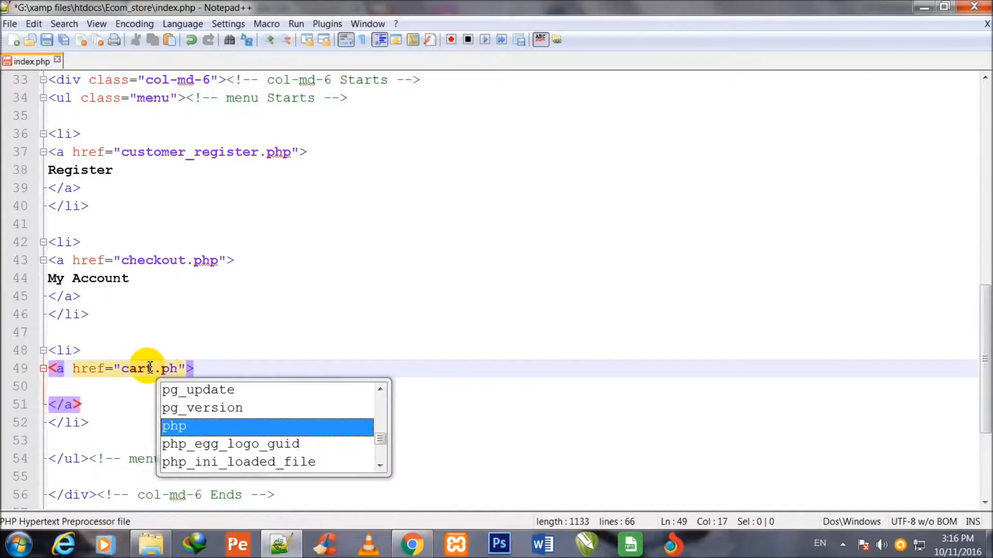
text(t)
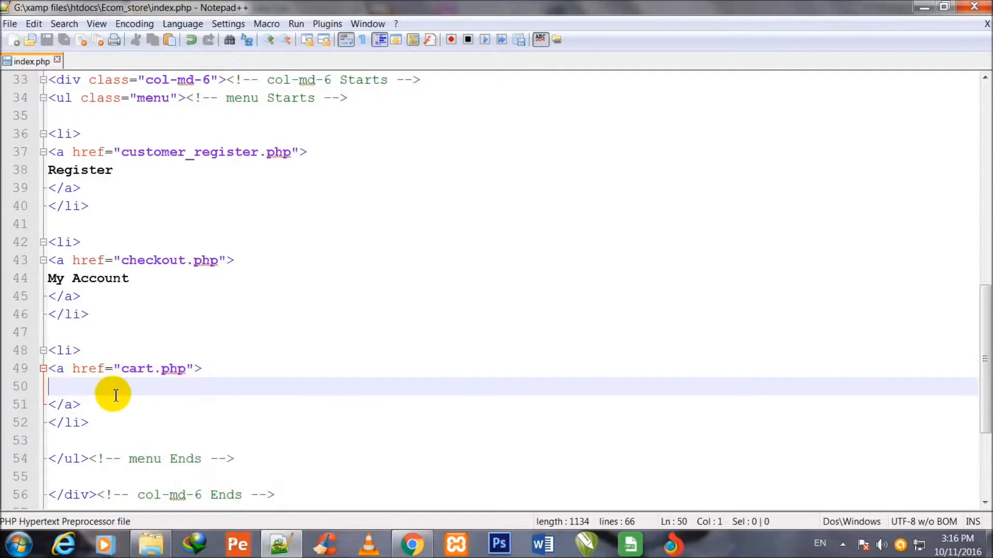
text(Go)
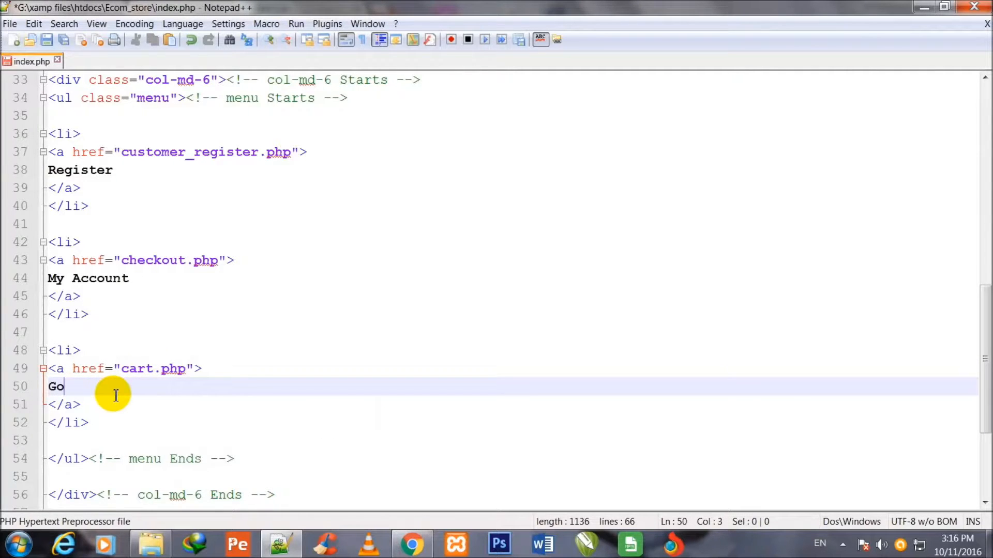
text(to)
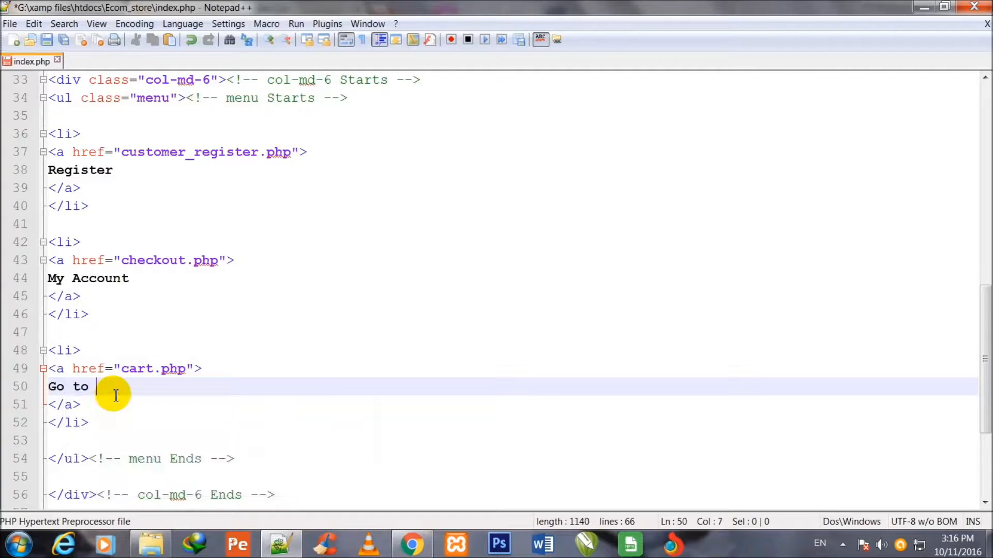
text(Cart)
text(<)
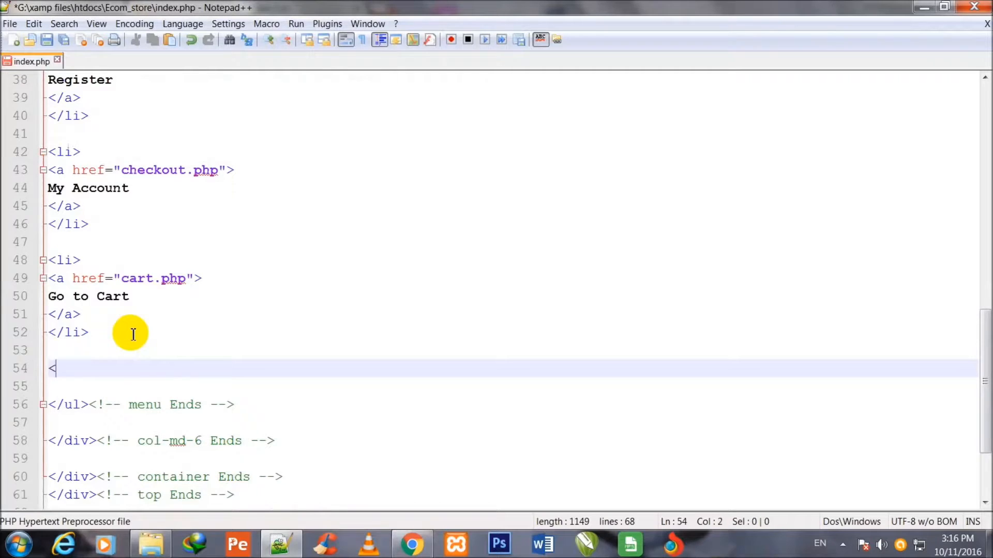
- Create a fourth list item holding empty link tags
text(li>)
text(</)
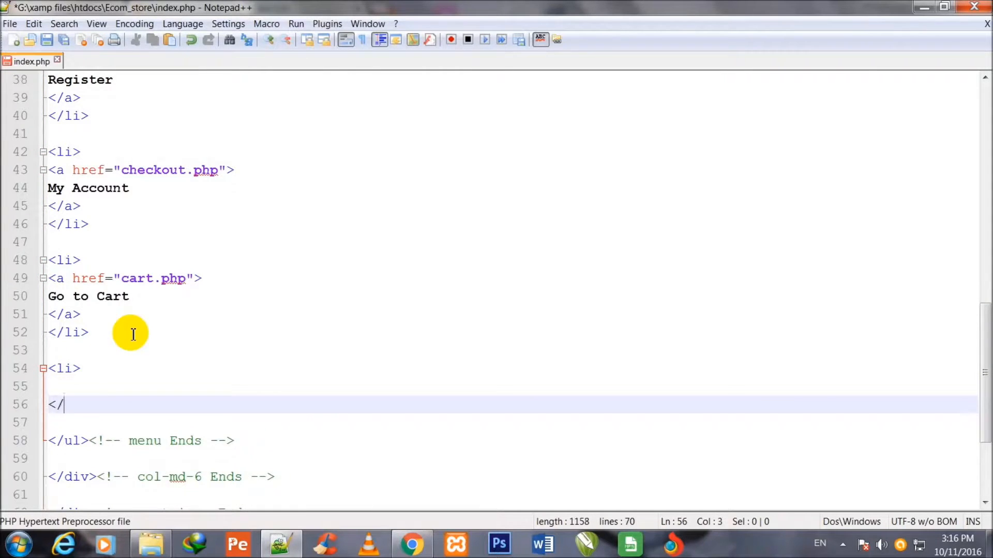
text(li>)
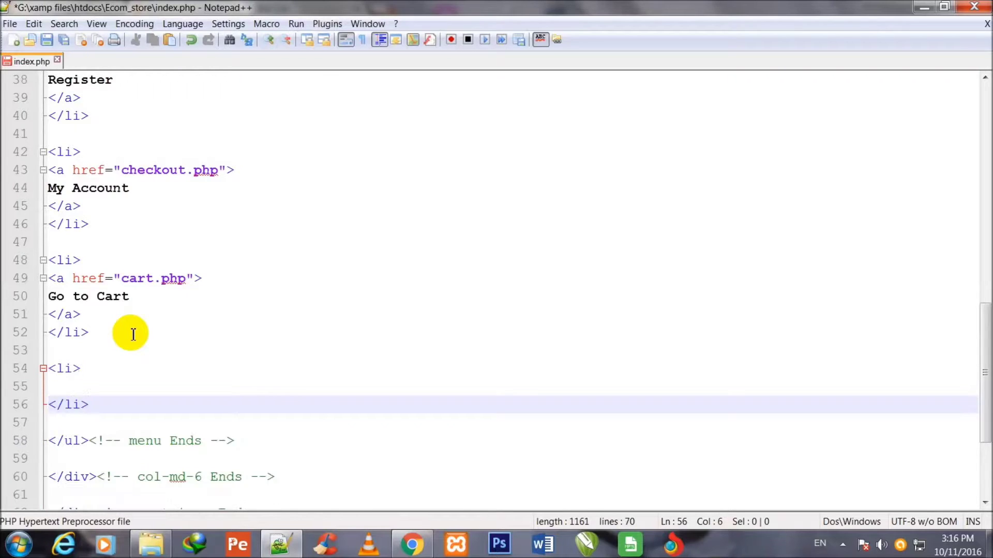
click(63, 368)
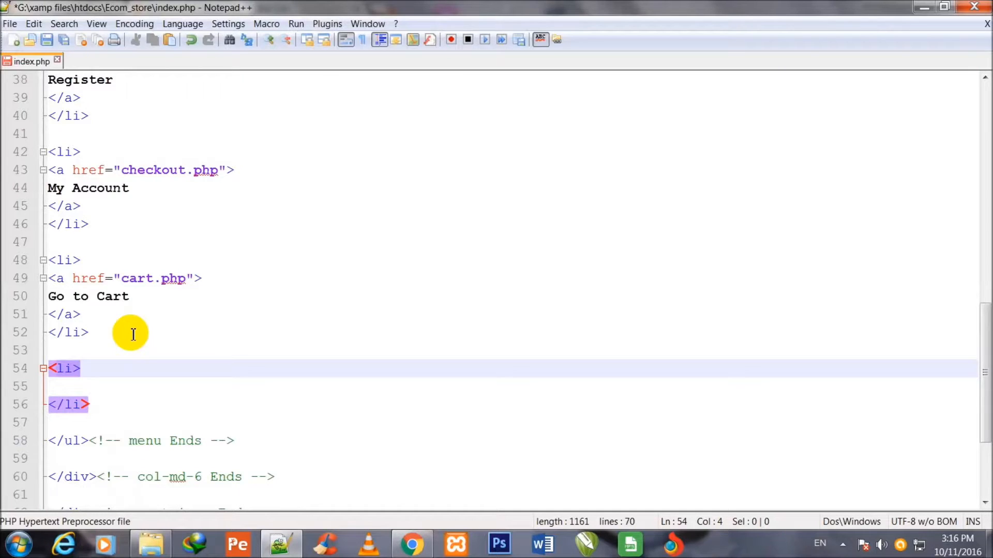
key(enter)
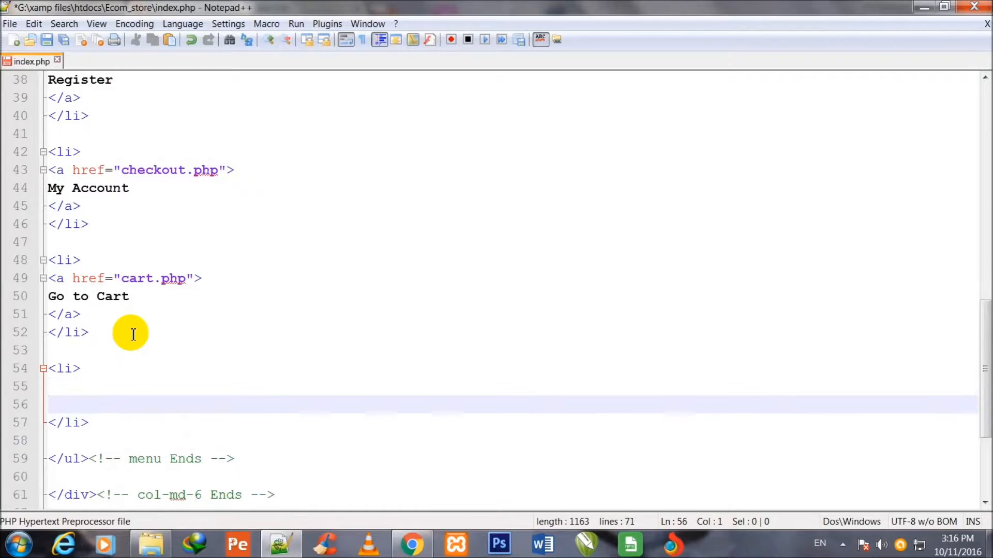
text(<a>)
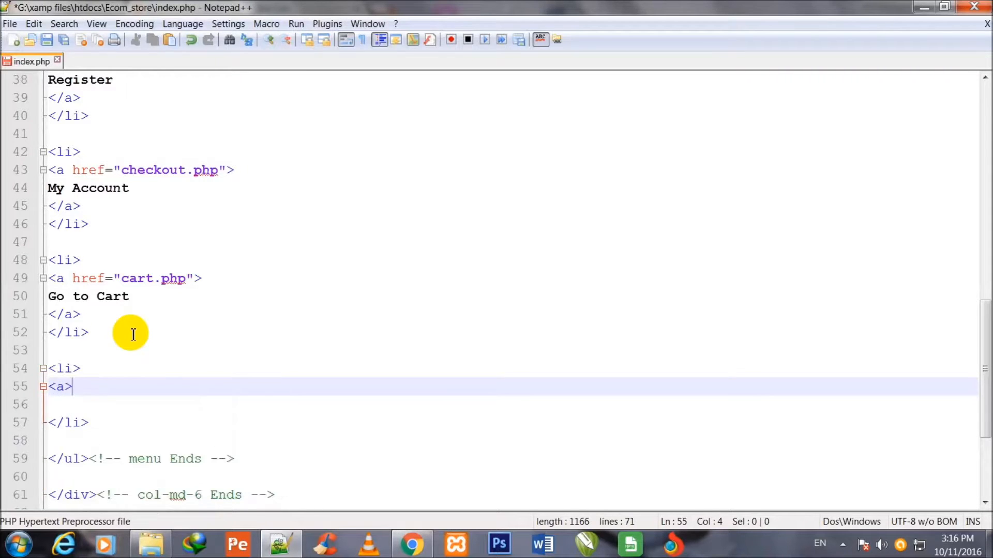
text(</a>)
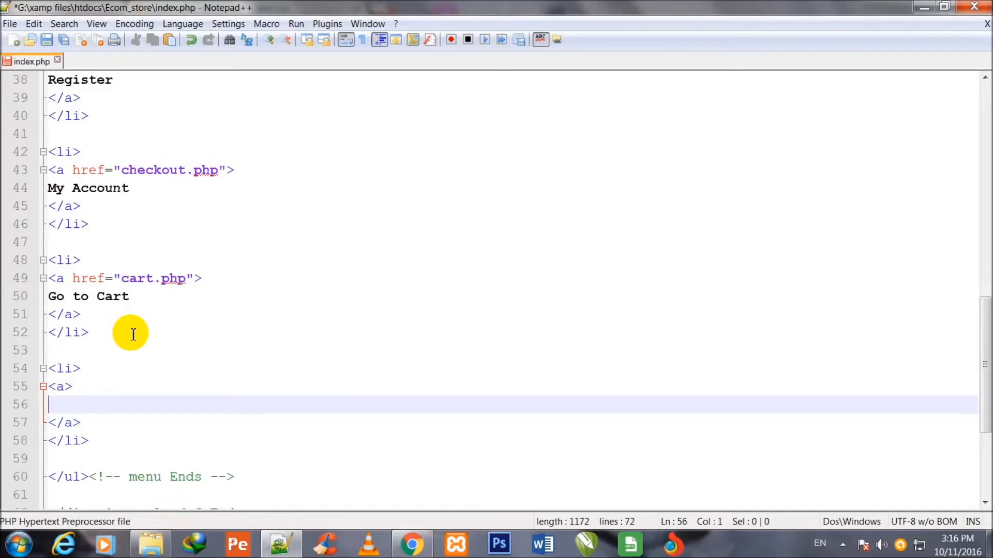
- Point the fourth link to checkout.php with the text 'Login'
text(href=")
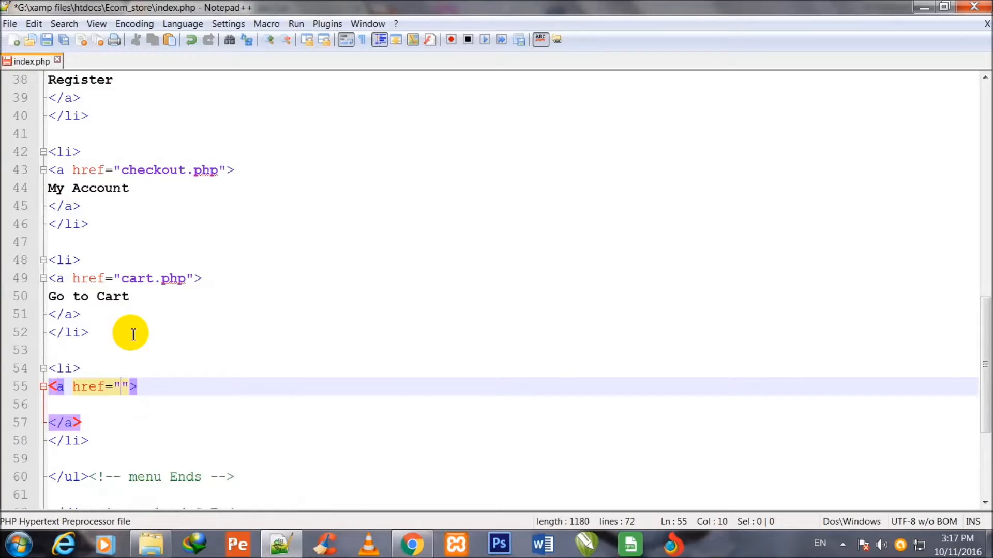
text(ch)
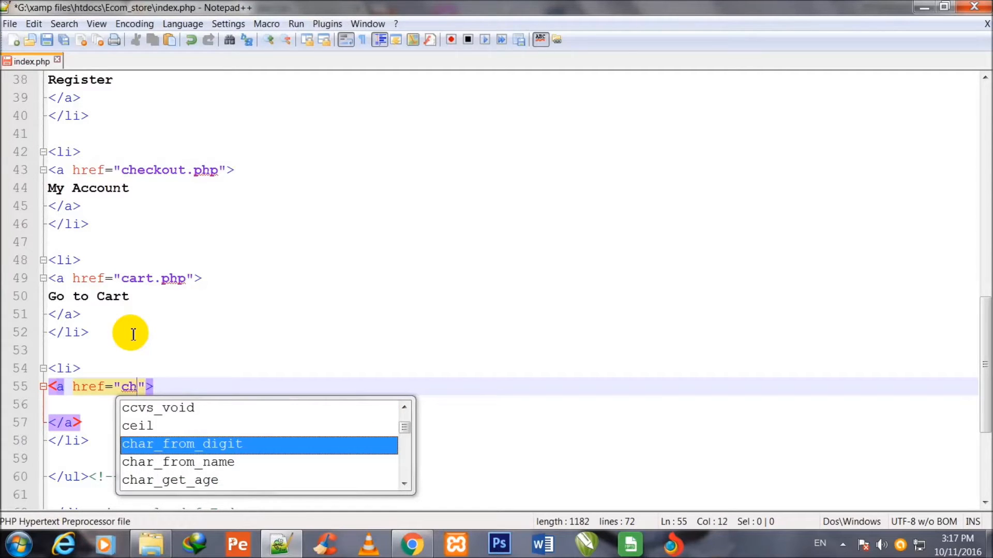
text(eckout)
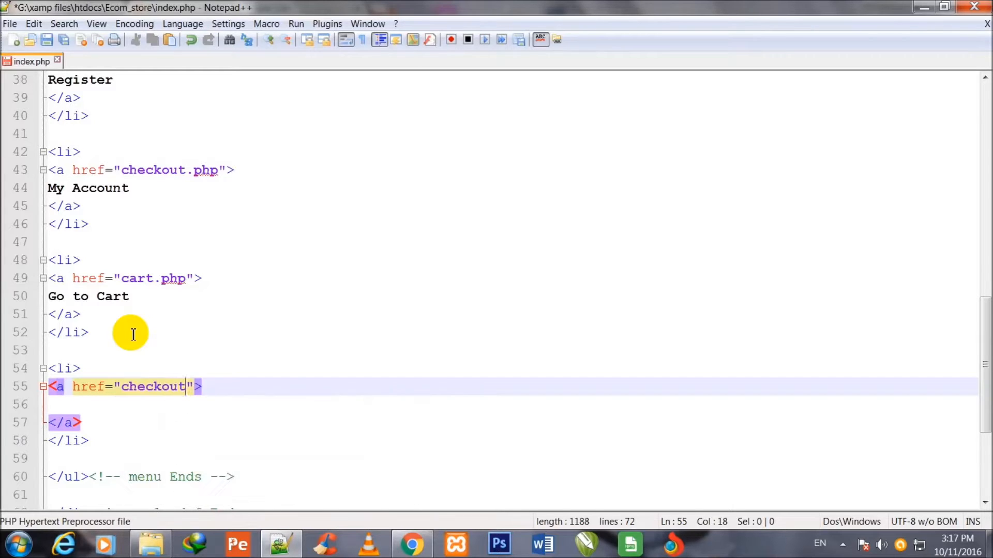
text(.ph)
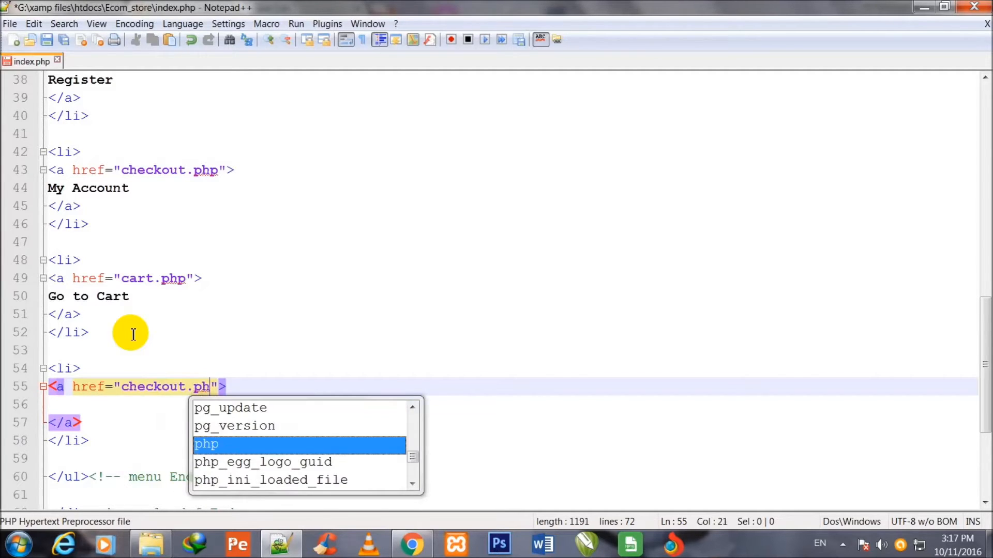
text(p)
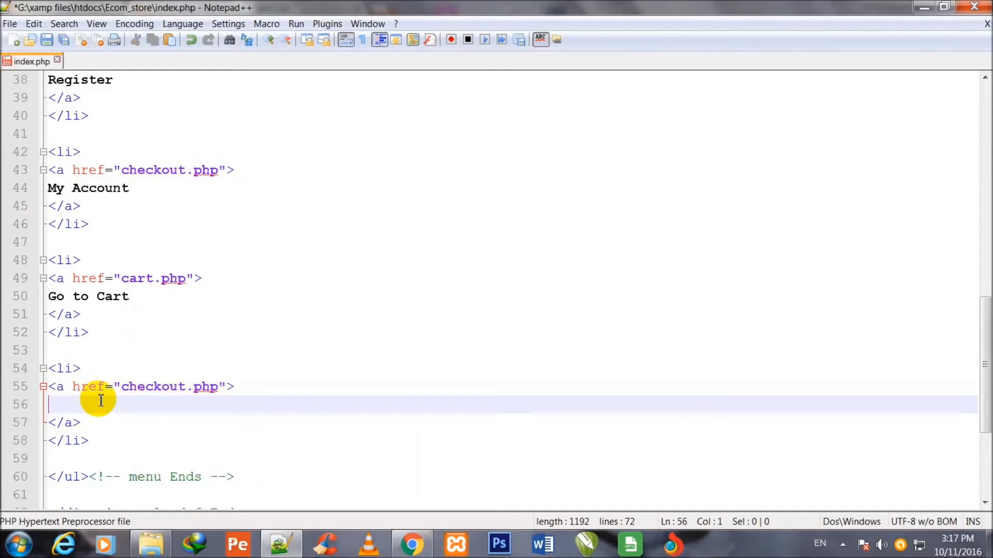
text(Logi)
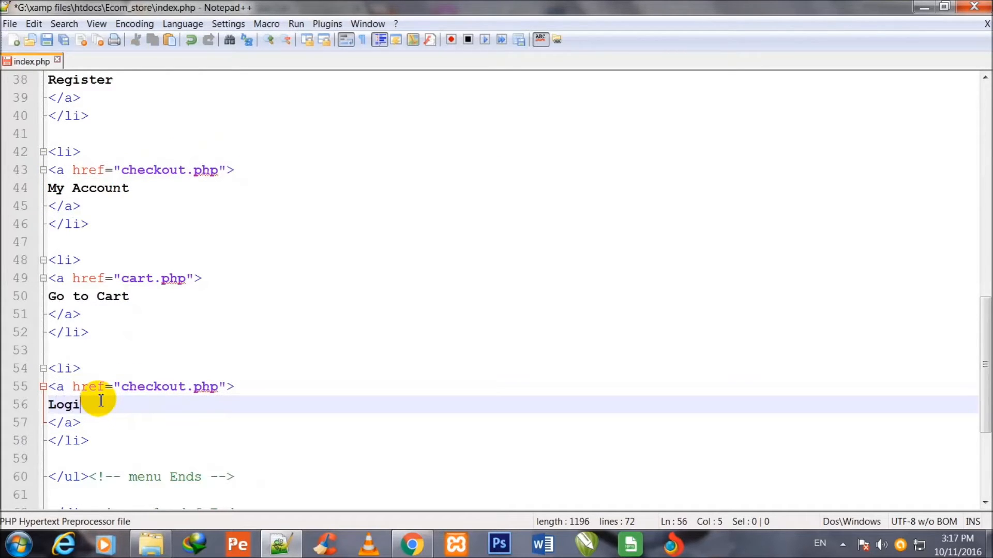
text(n)
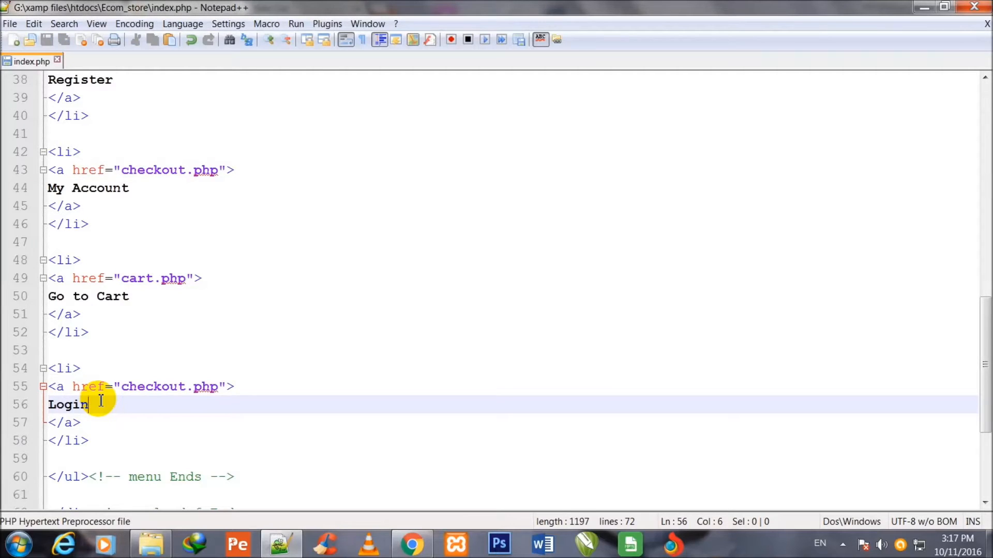
mouse_move(327, 405)
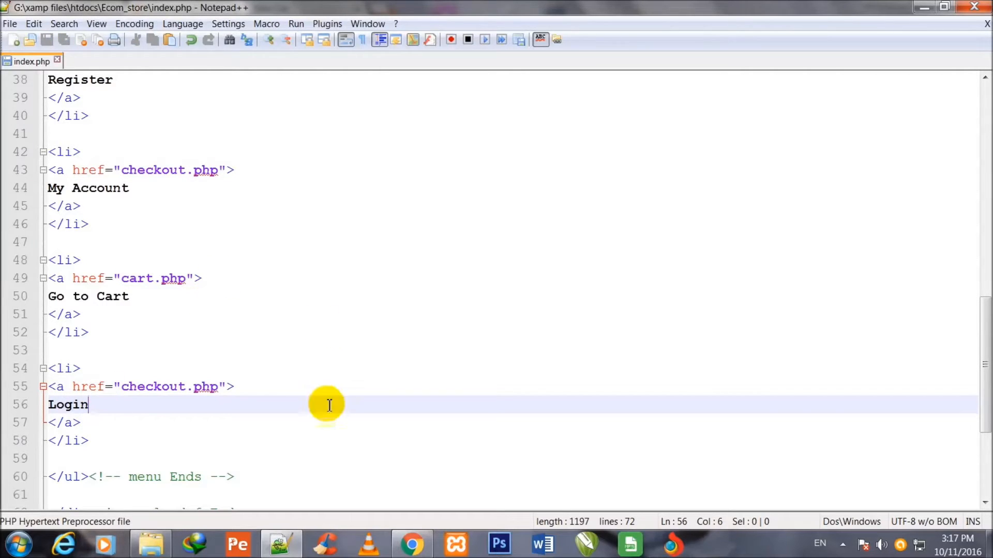
click(412, 543)
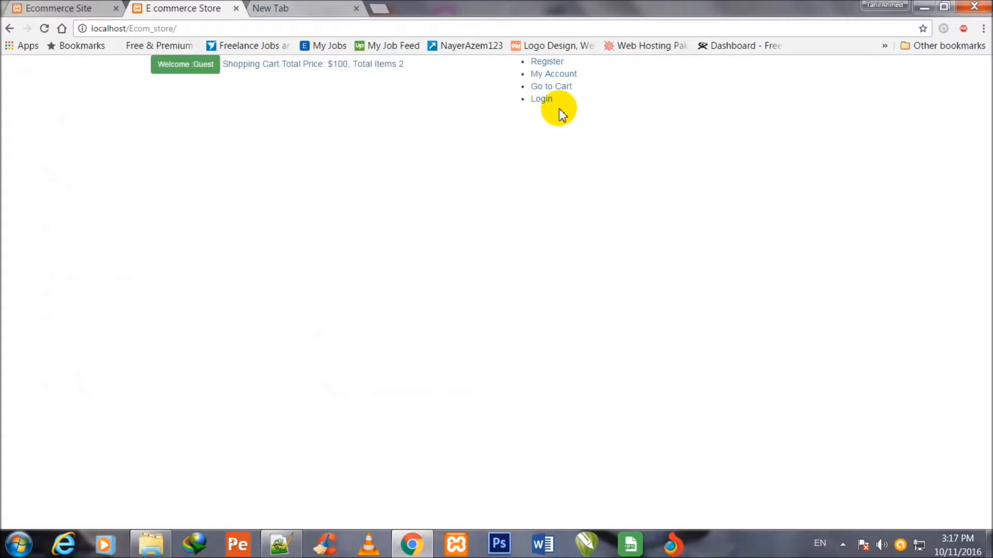
mouse_move(547, 62)
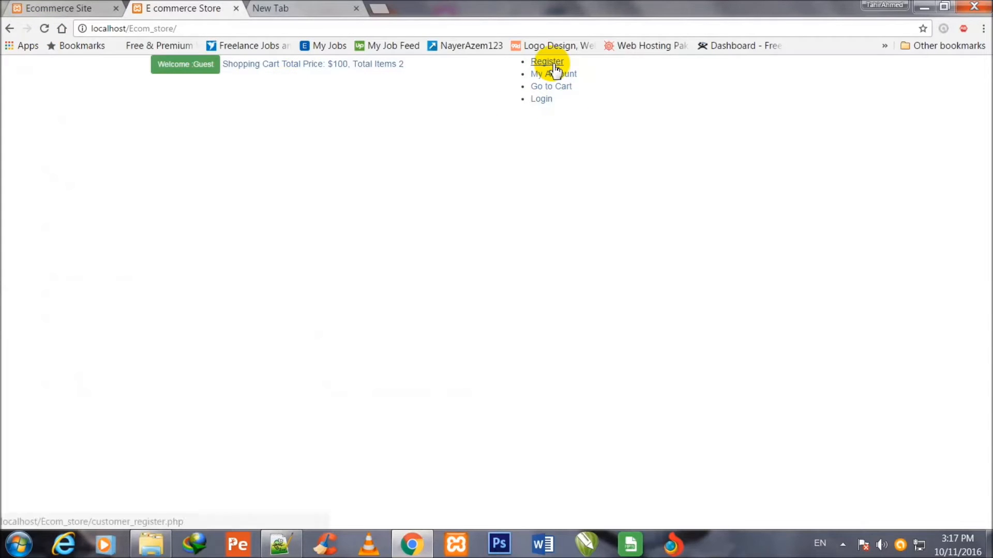
mouse_move(542, 99)
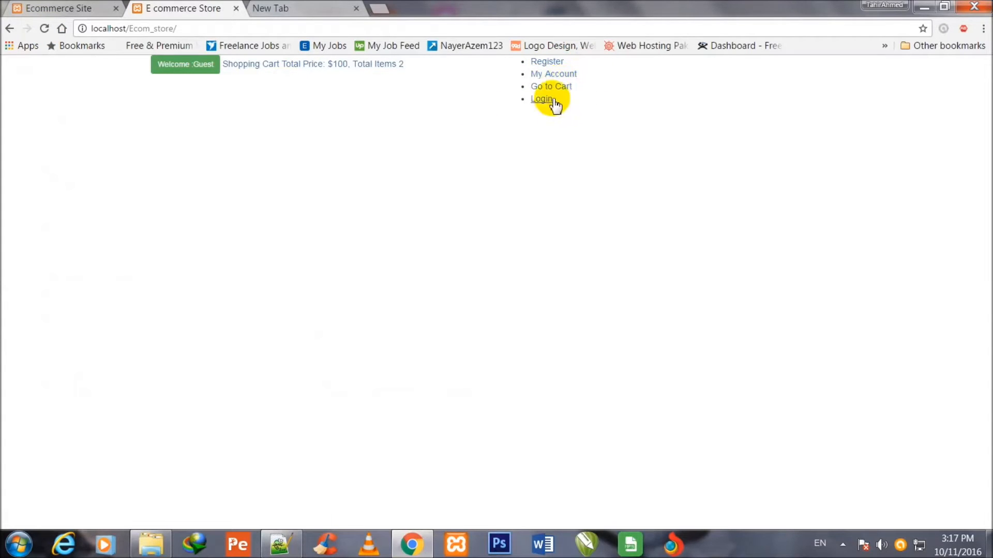
mouse_move(551, 87)
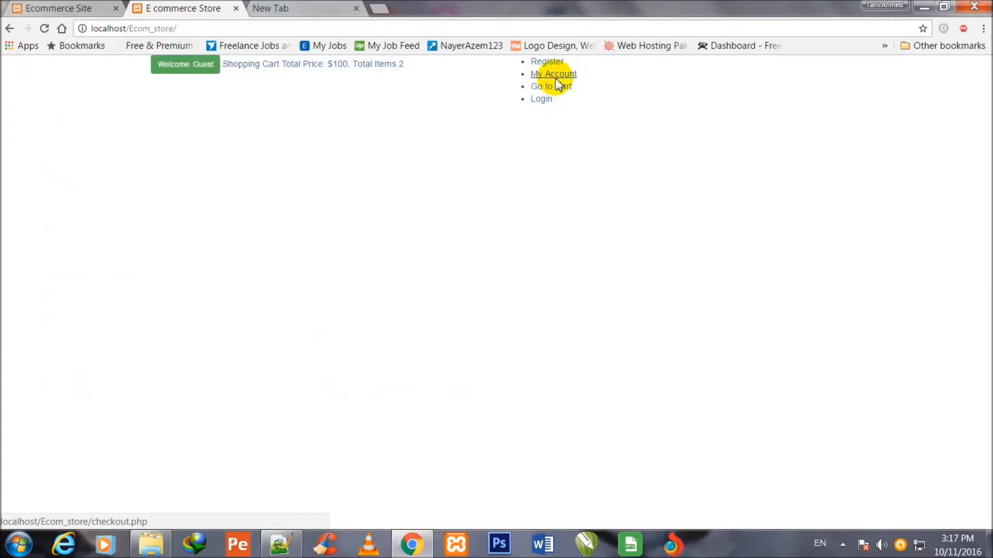
- Test the My Account link in Chrome, go back, and return to Notepad++
click(550, 86)
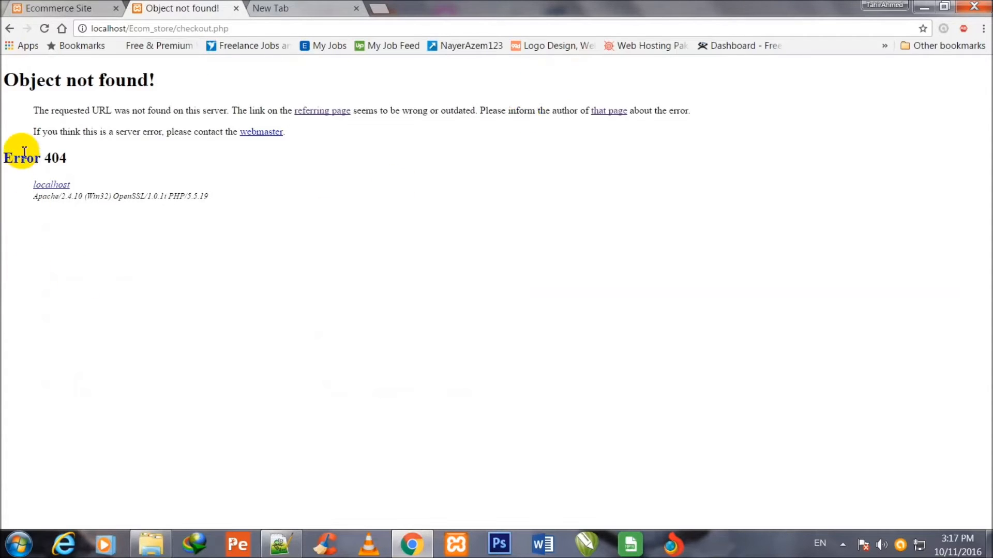
mouse_move(9, 28)
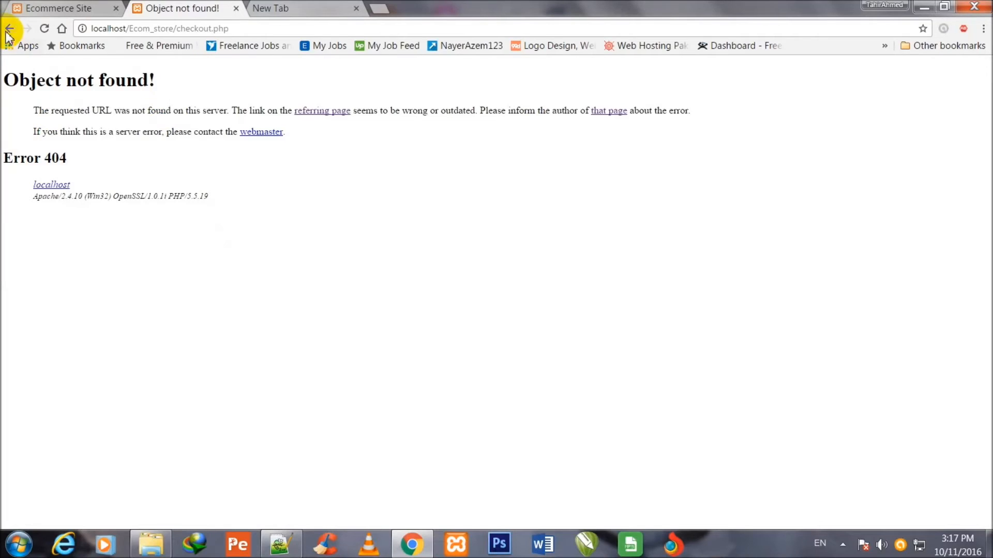
click(9, 28)
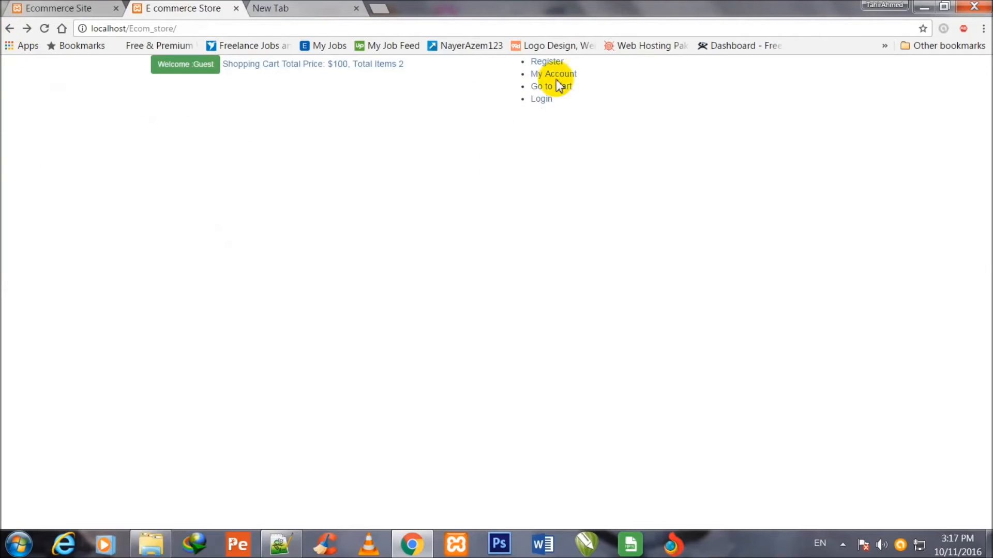
mouse_move(576, 102)
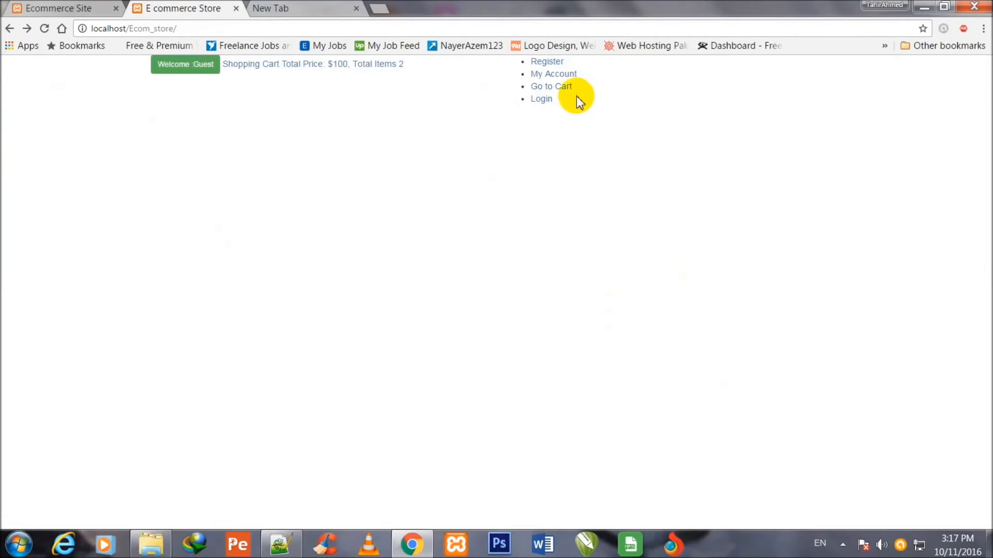
mouse_move(546, 133)
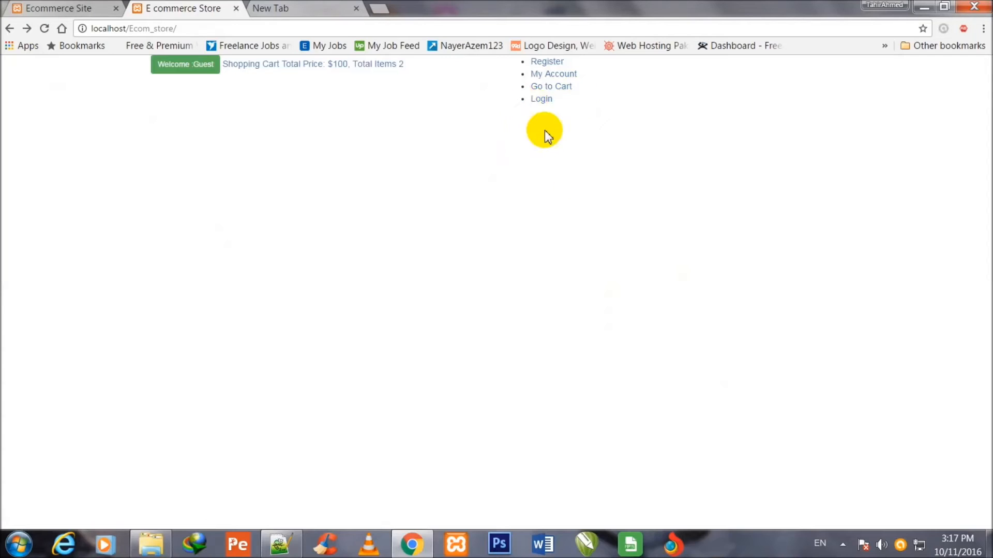
mouse_move(521, 103)
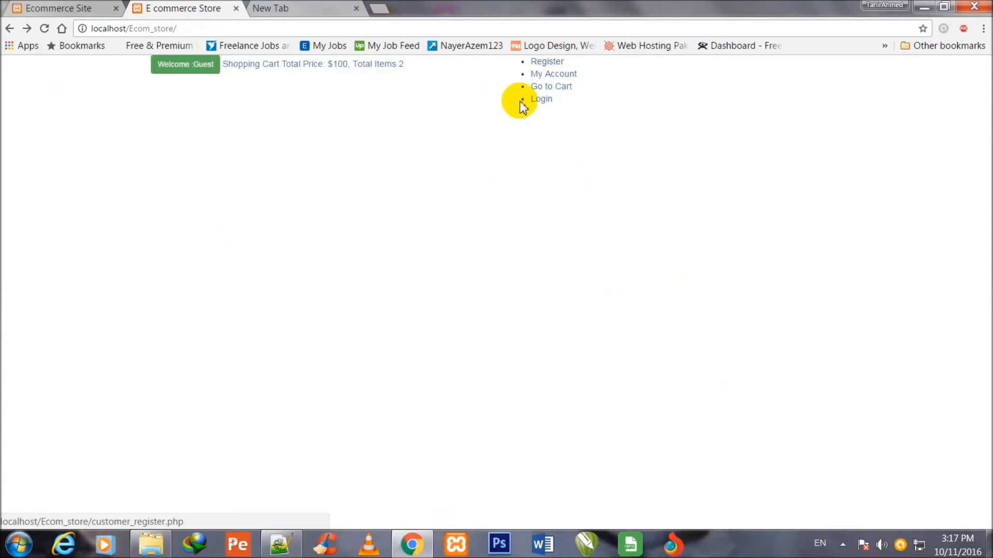
mouse_move(566, 200)
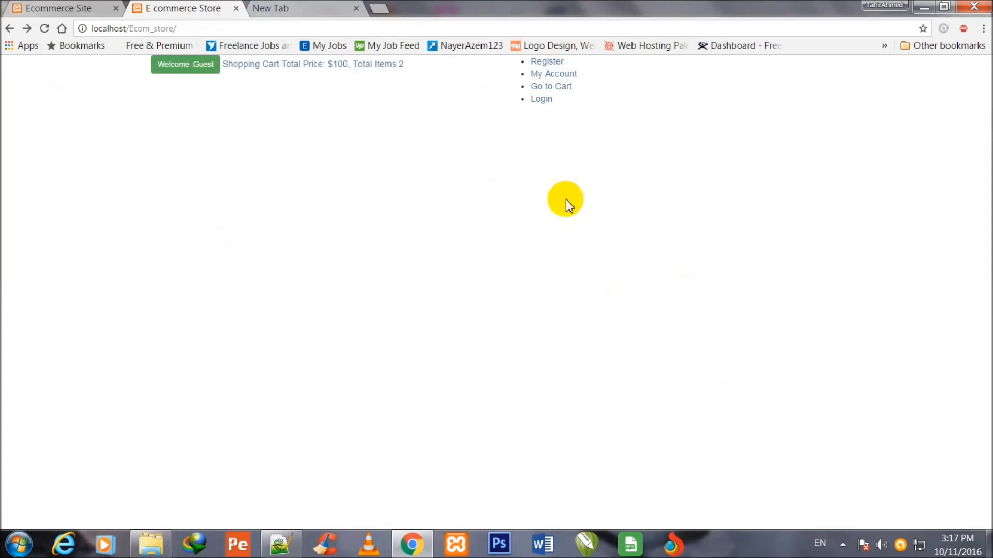
mouse_move(758, 232)
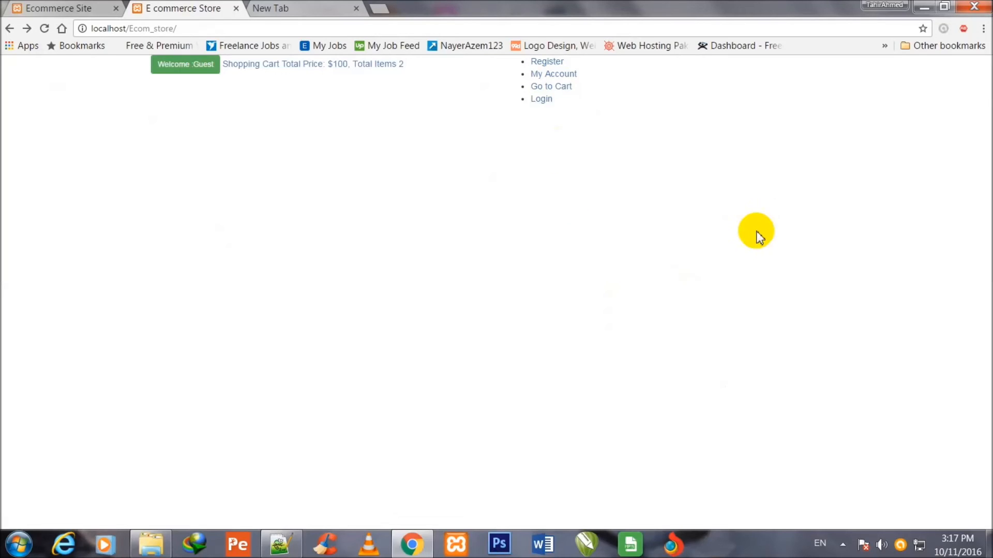
mouse_move(524, 136)
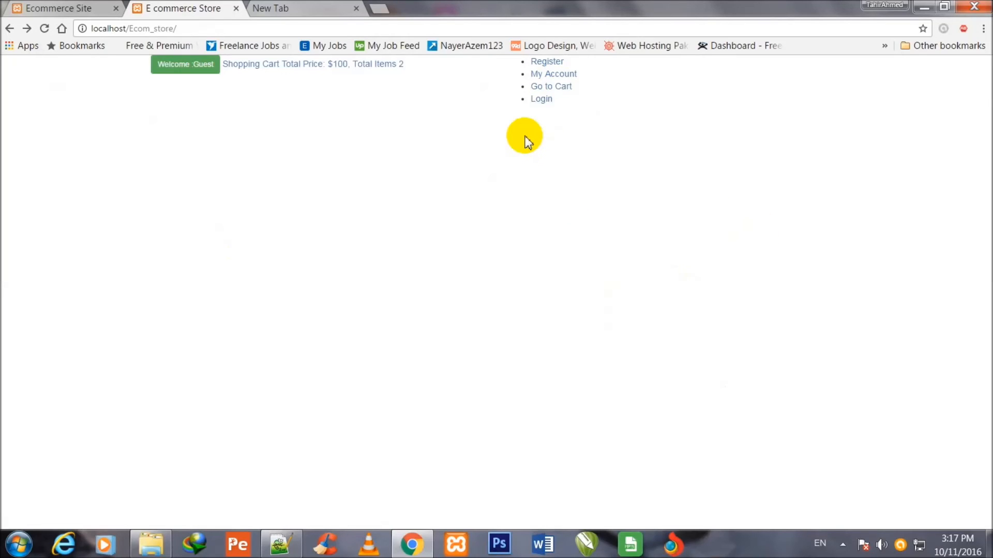
mouse_move(545, 135)
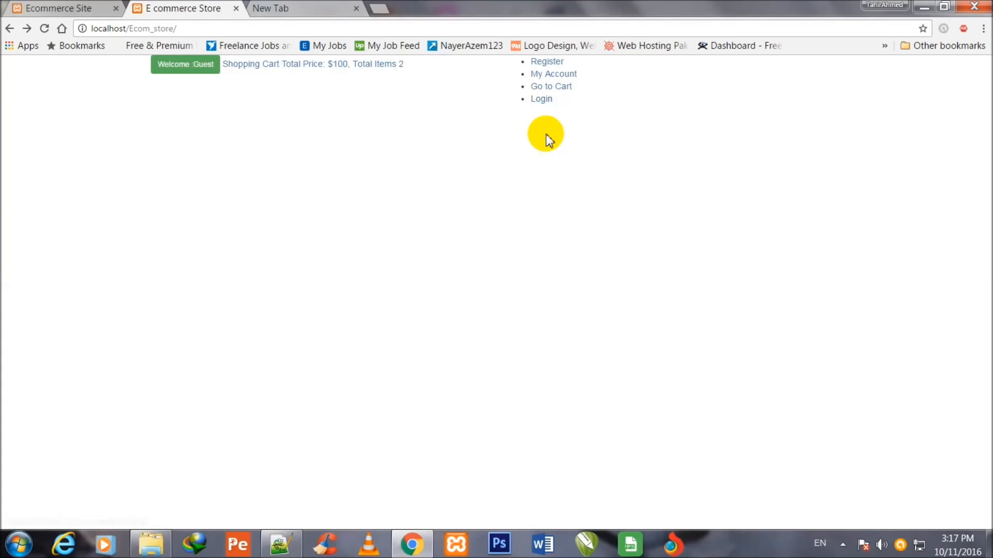
click(280, 543)
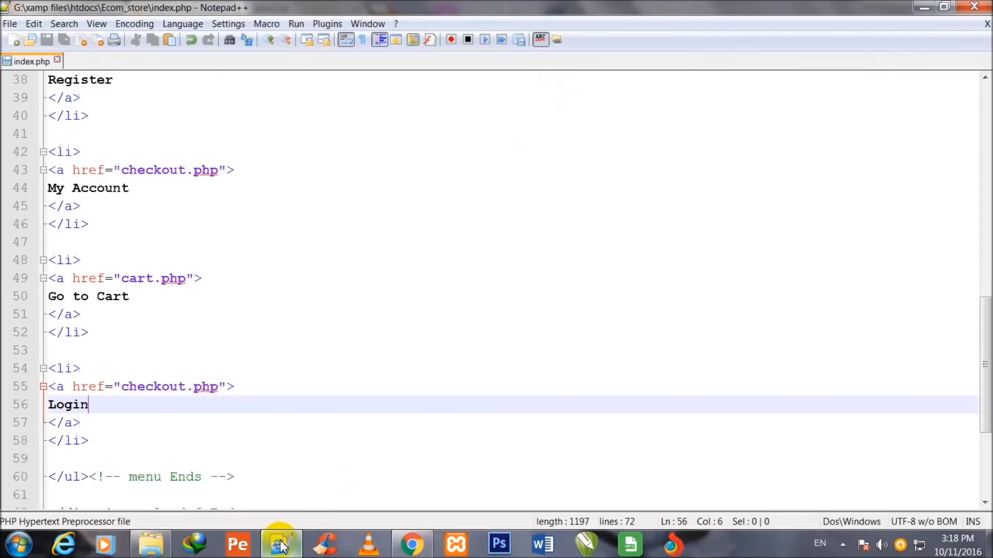
mouse_move(236, 429)
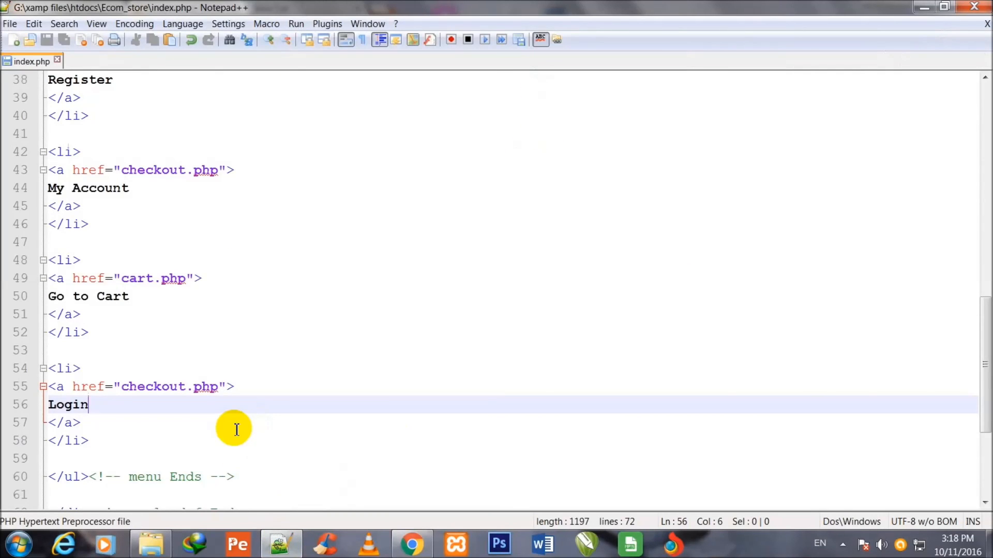